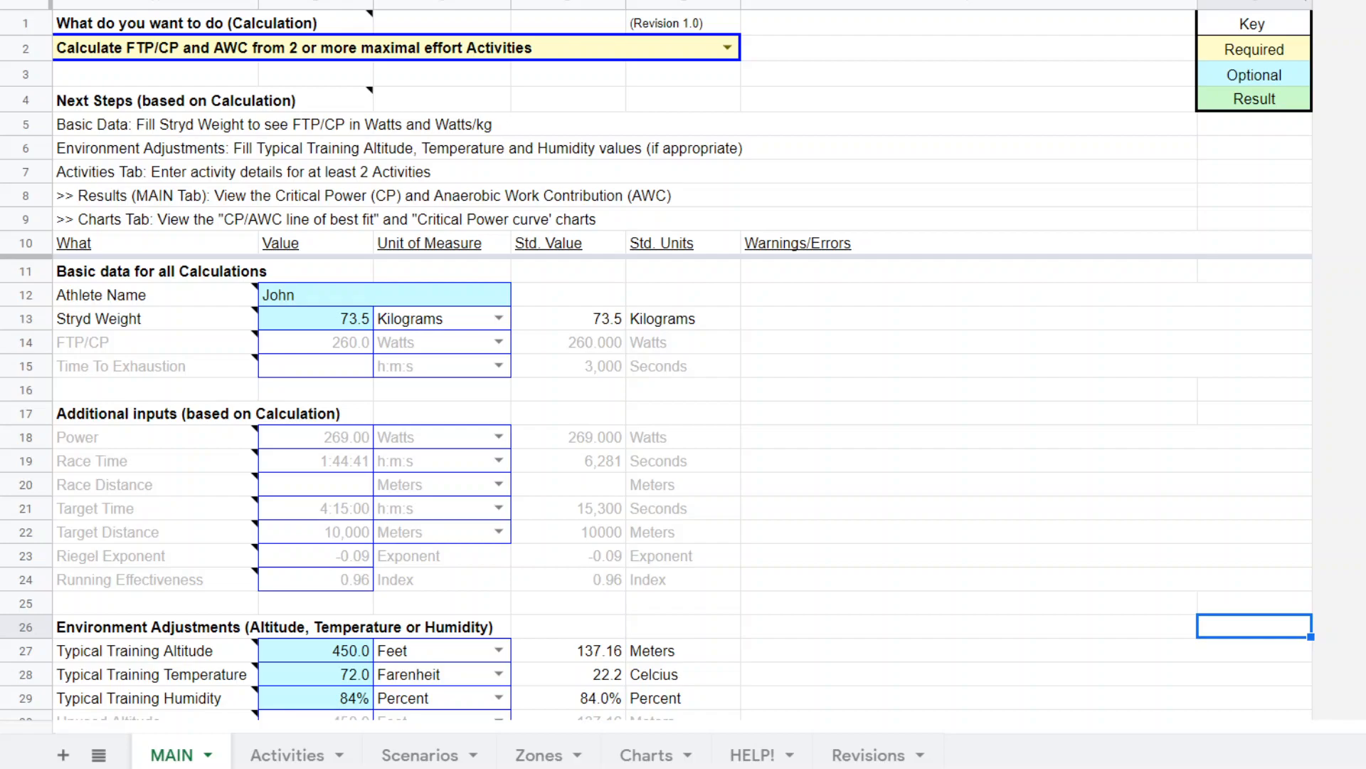
mouse_move(784, 530)
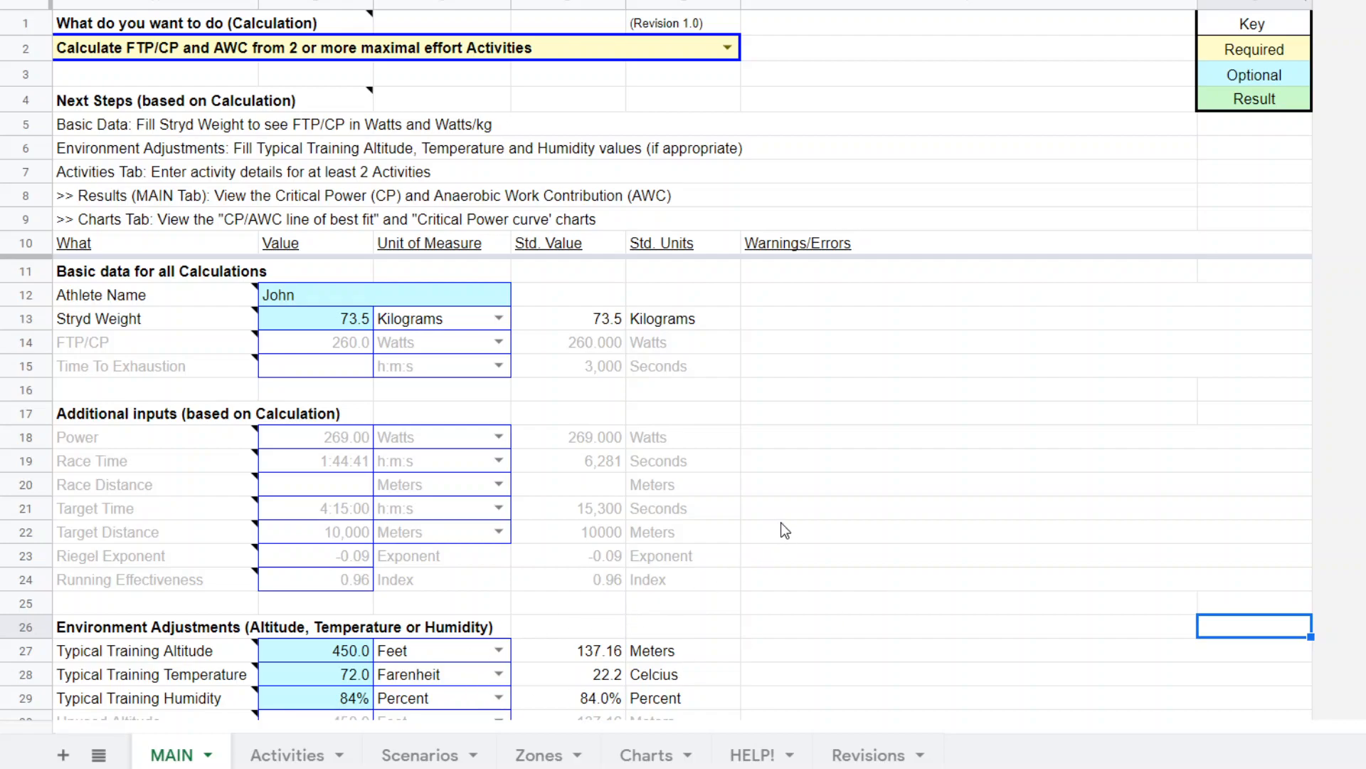
Expand the row-2 'What do you want to do' dropdown to show all calculation types
scroll("down", 3)
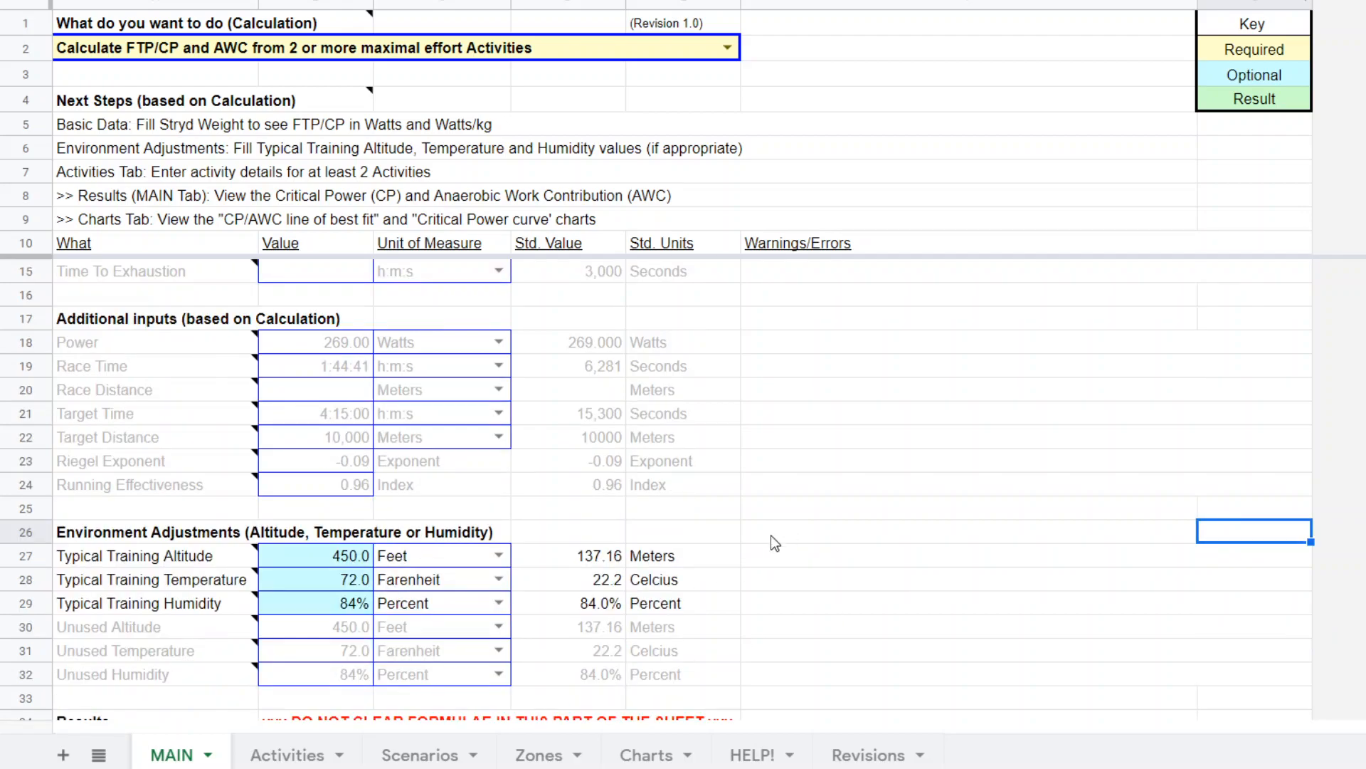
mouse_move(844, 552)
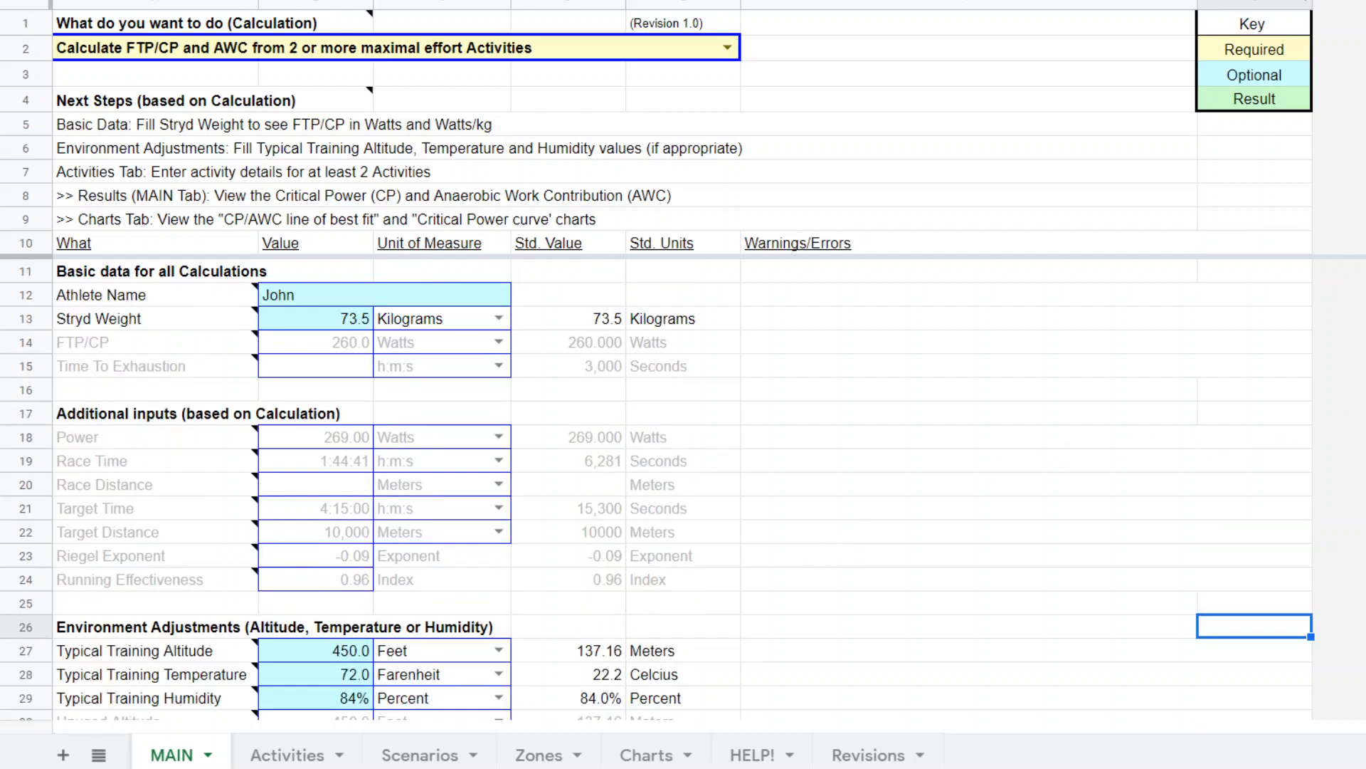
mouse_move(687, 374)
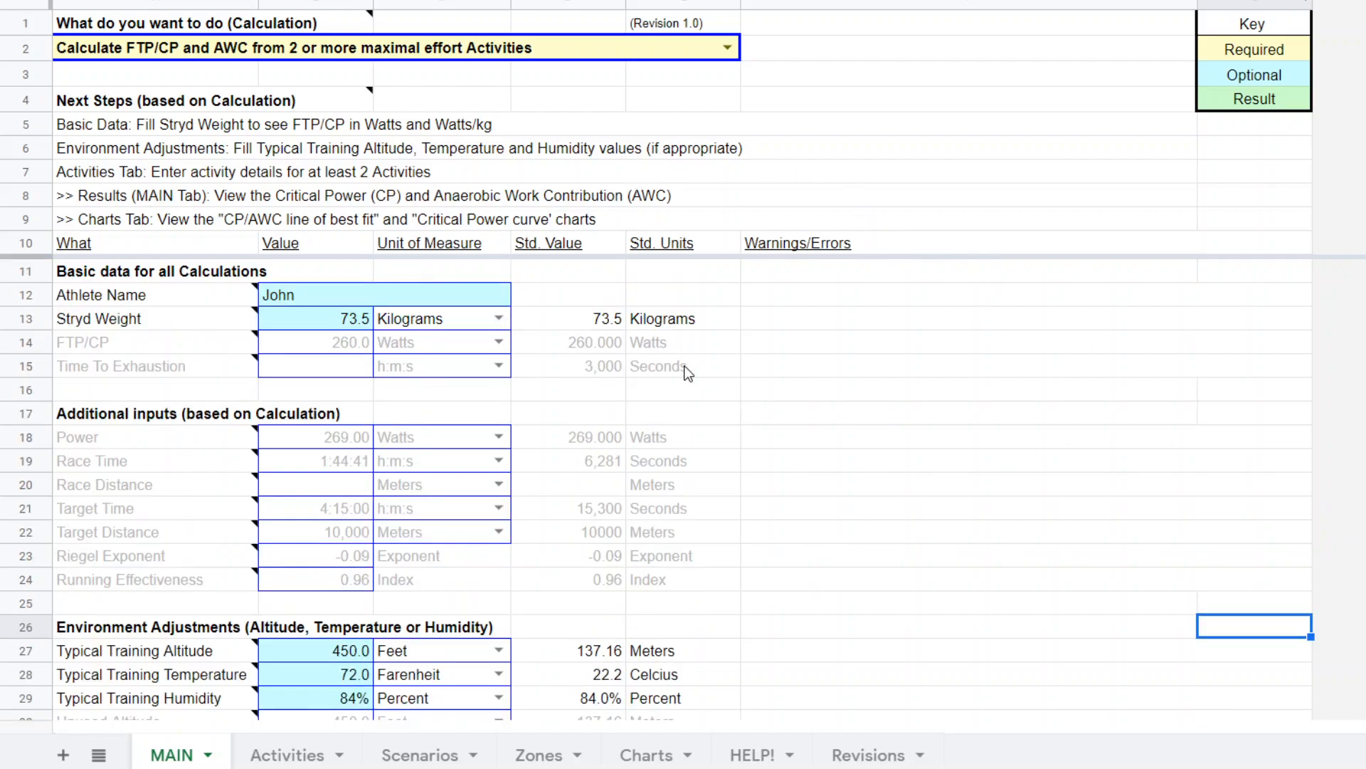
mouse_move(641, 427)
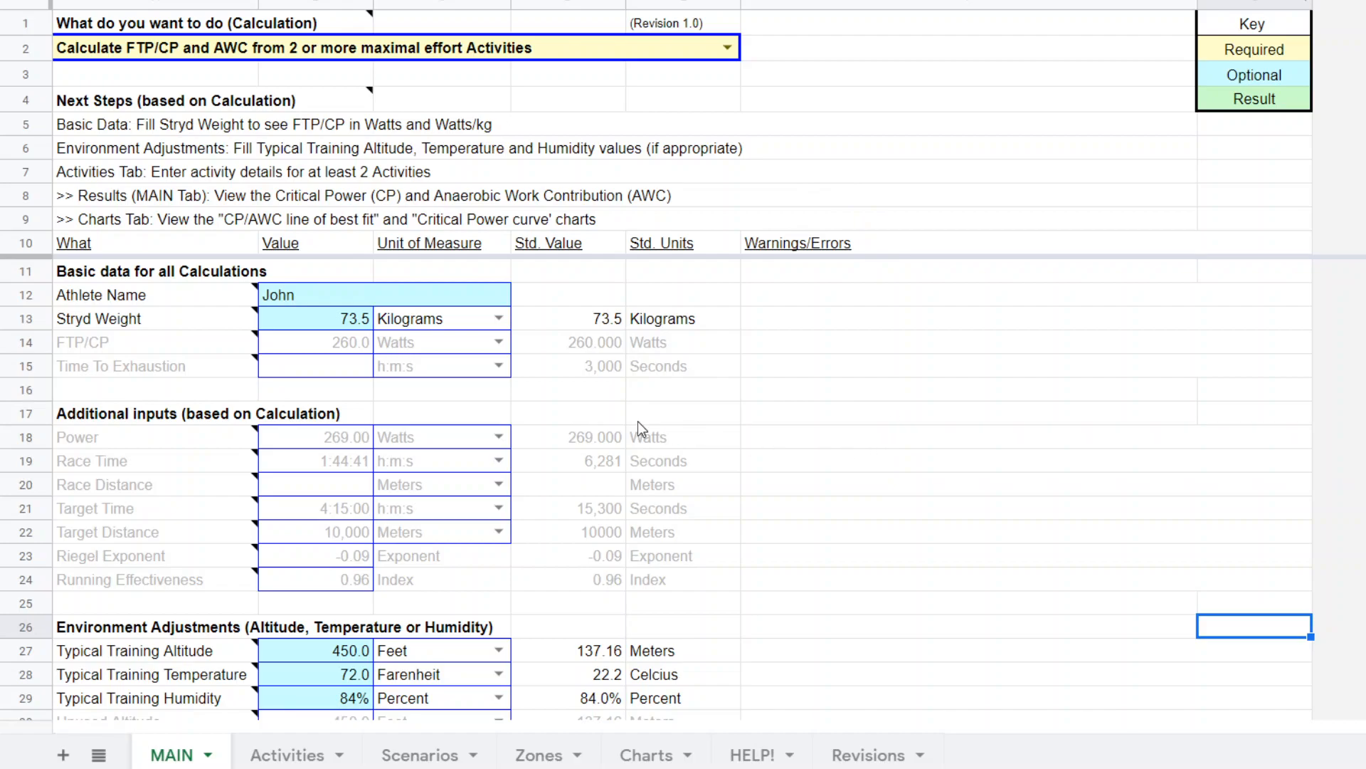
mouse_move(794, 410)
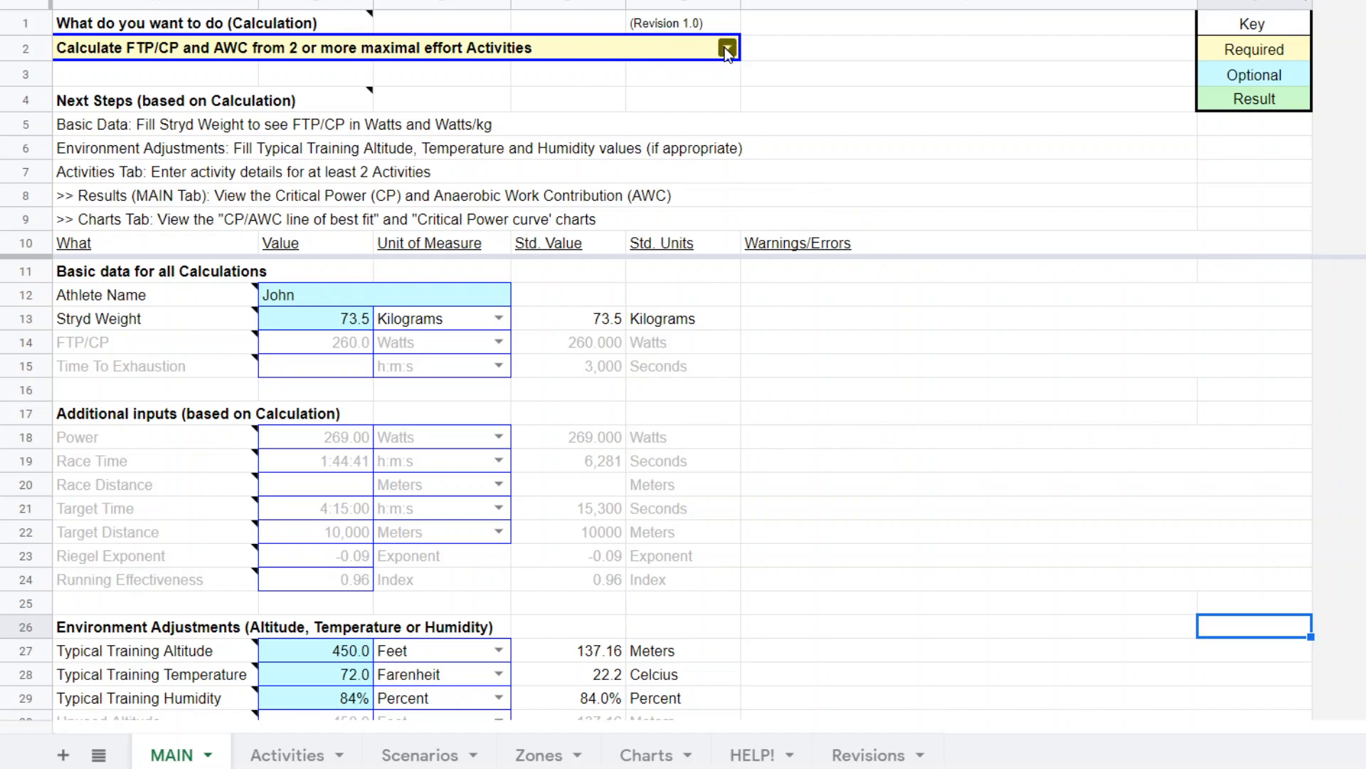
left_click(726, 49)
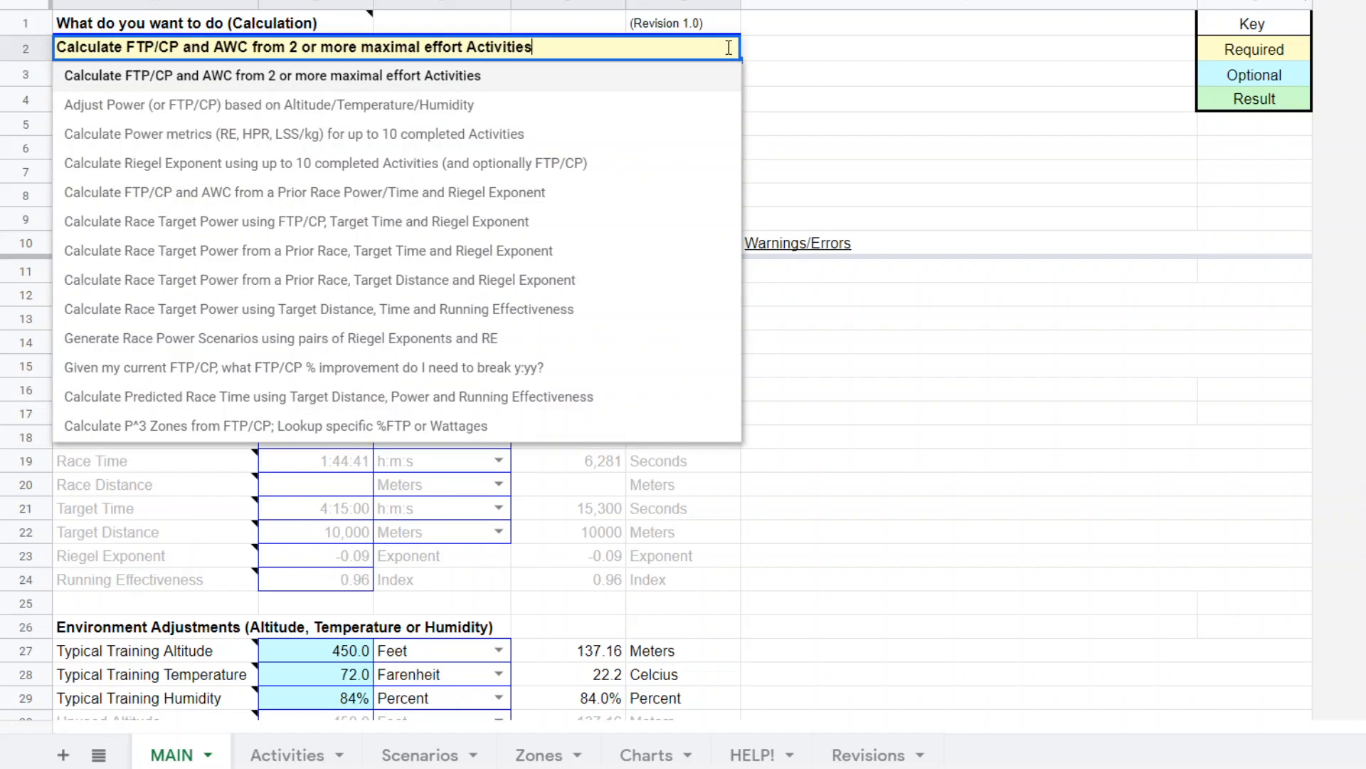
mouse_move(363, 401)
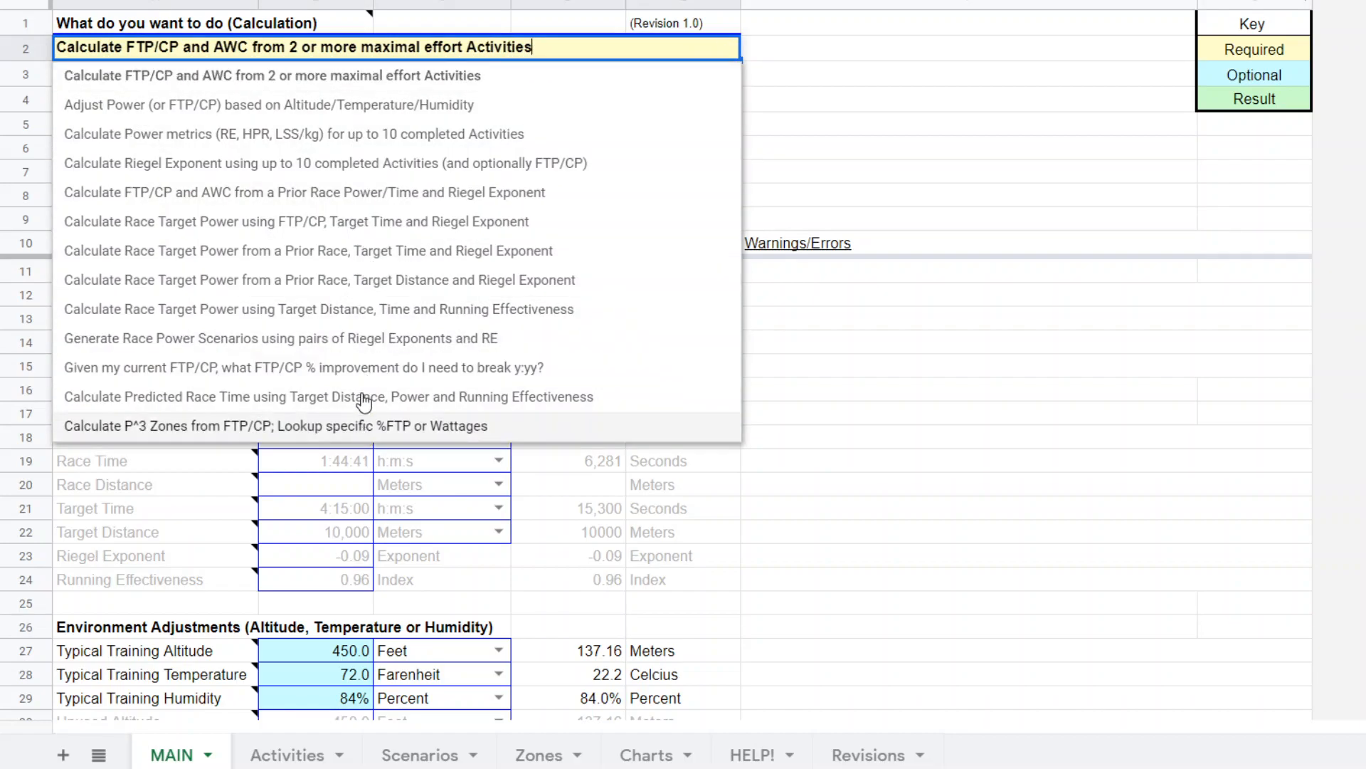
mouse_move(381, 433)
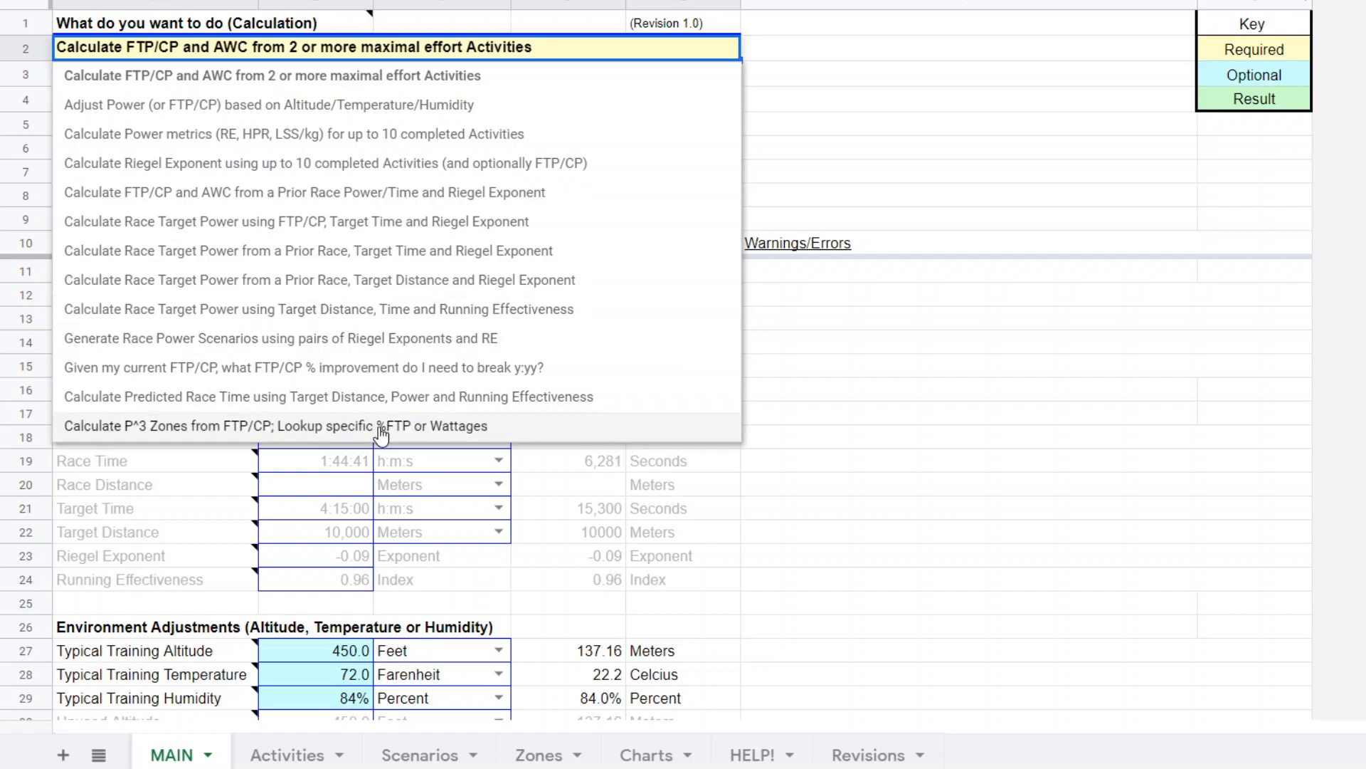
mouse_move(363, 75)
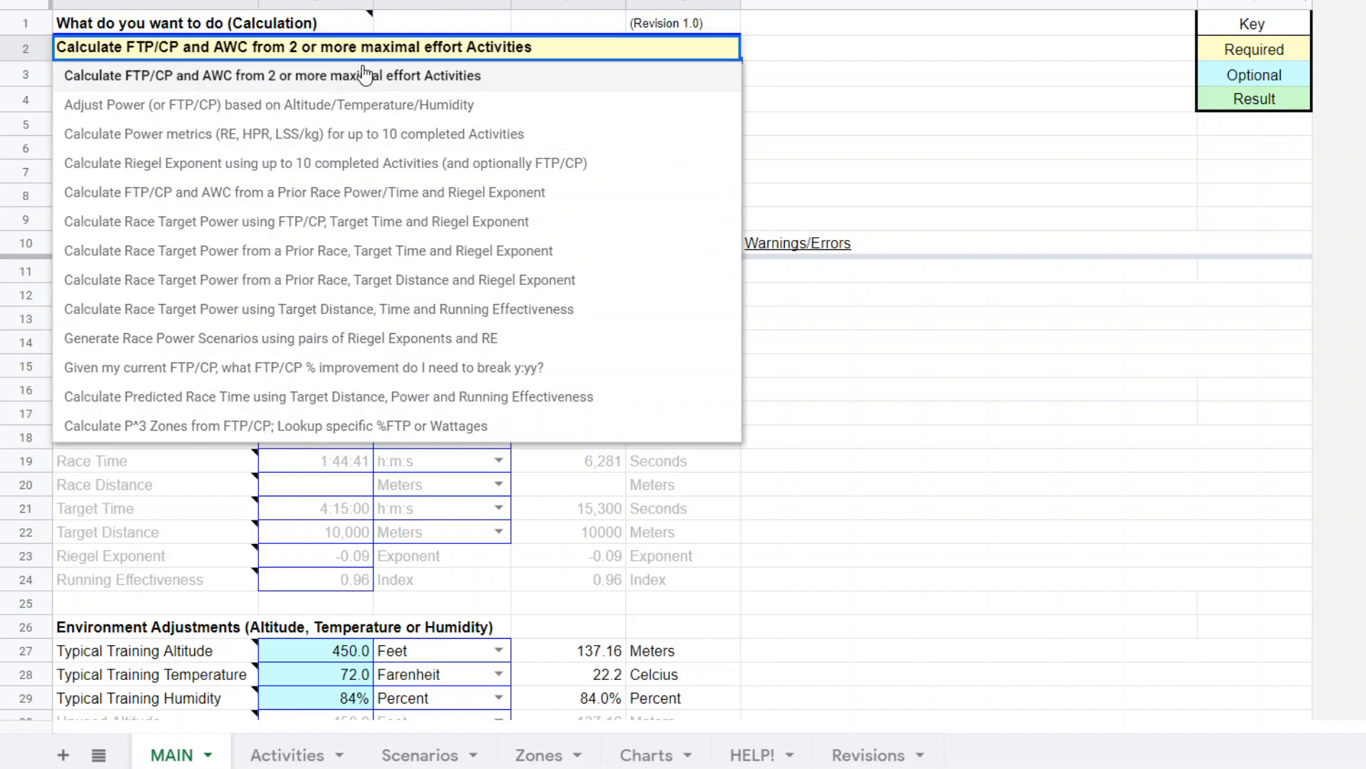
mouse_move(558, 75)
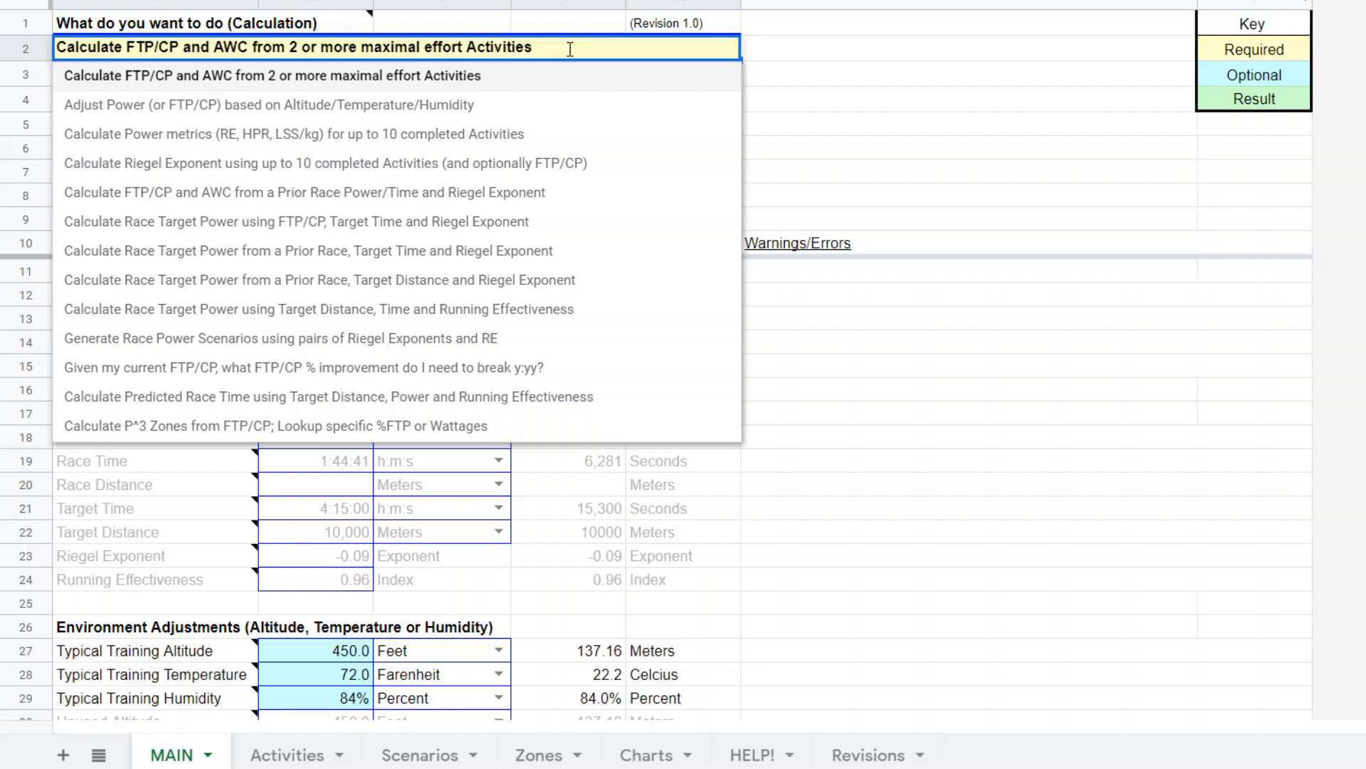
mouse_move(592, 47)
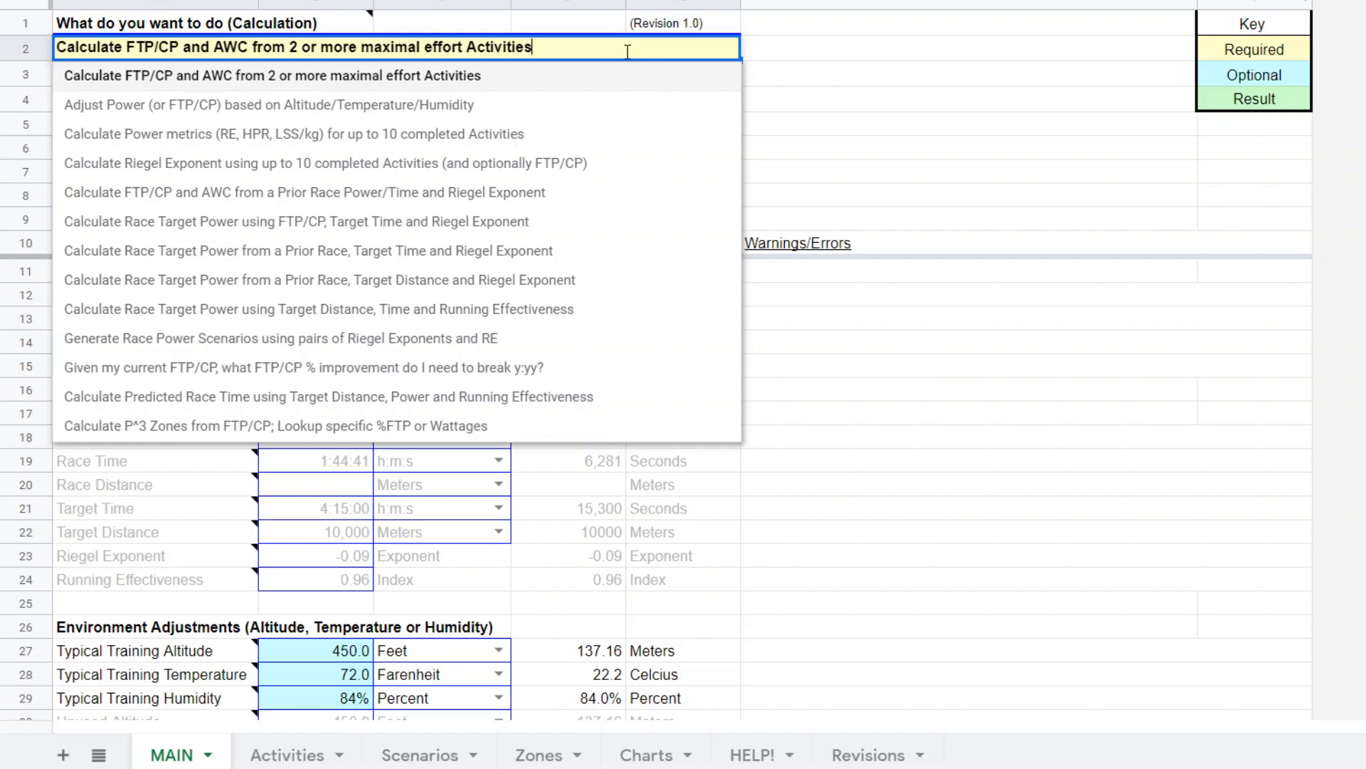
Keep the FTP/CP and AWC from maximal effort activities entry and close the list
left_click(275, 75)
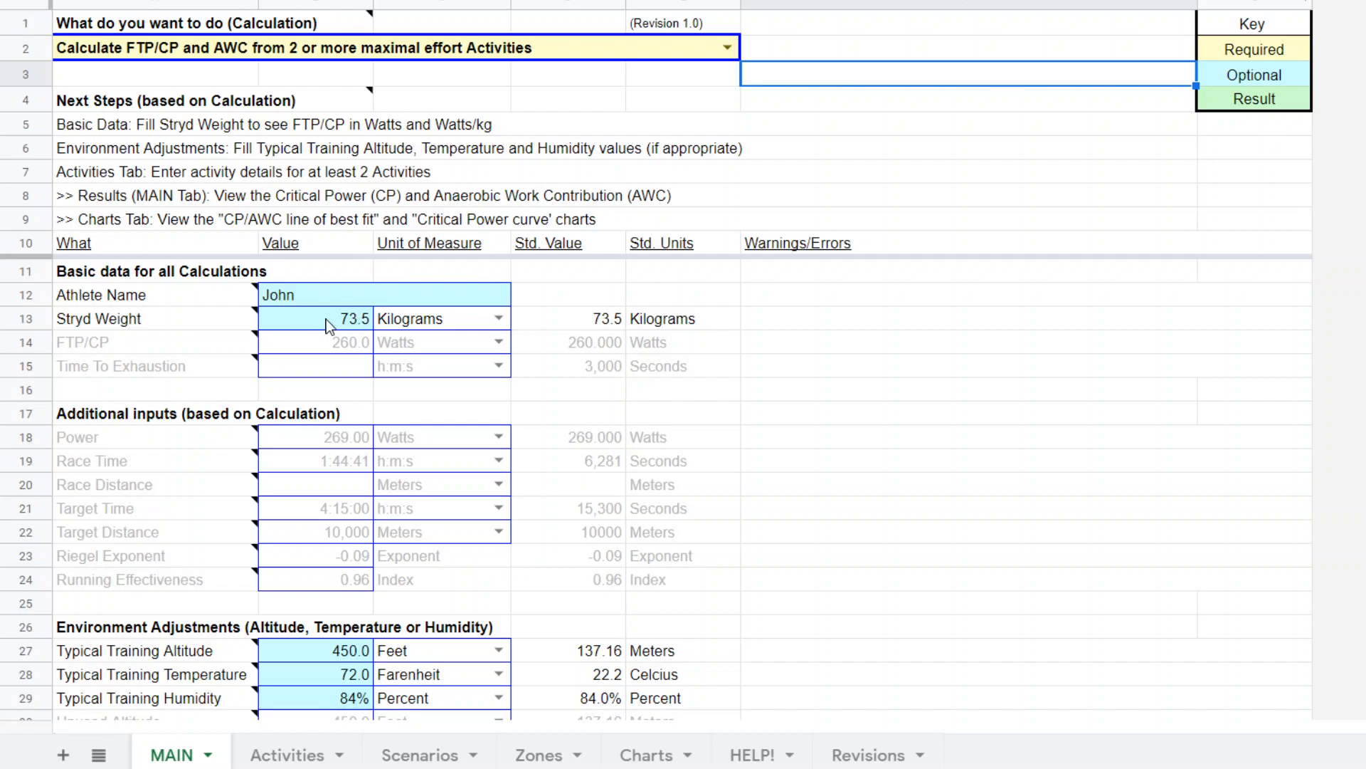
mouse_move(365, 324)
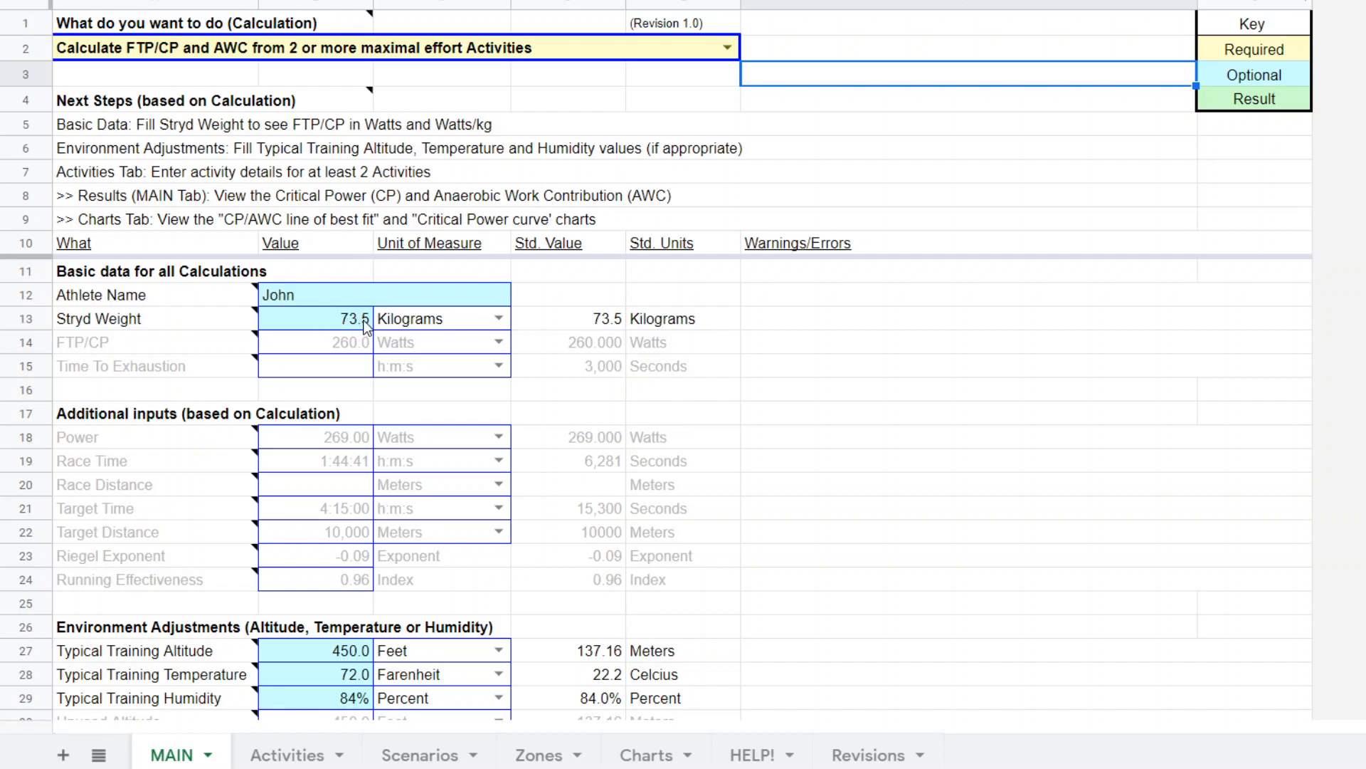
mouse_move(399, 328)
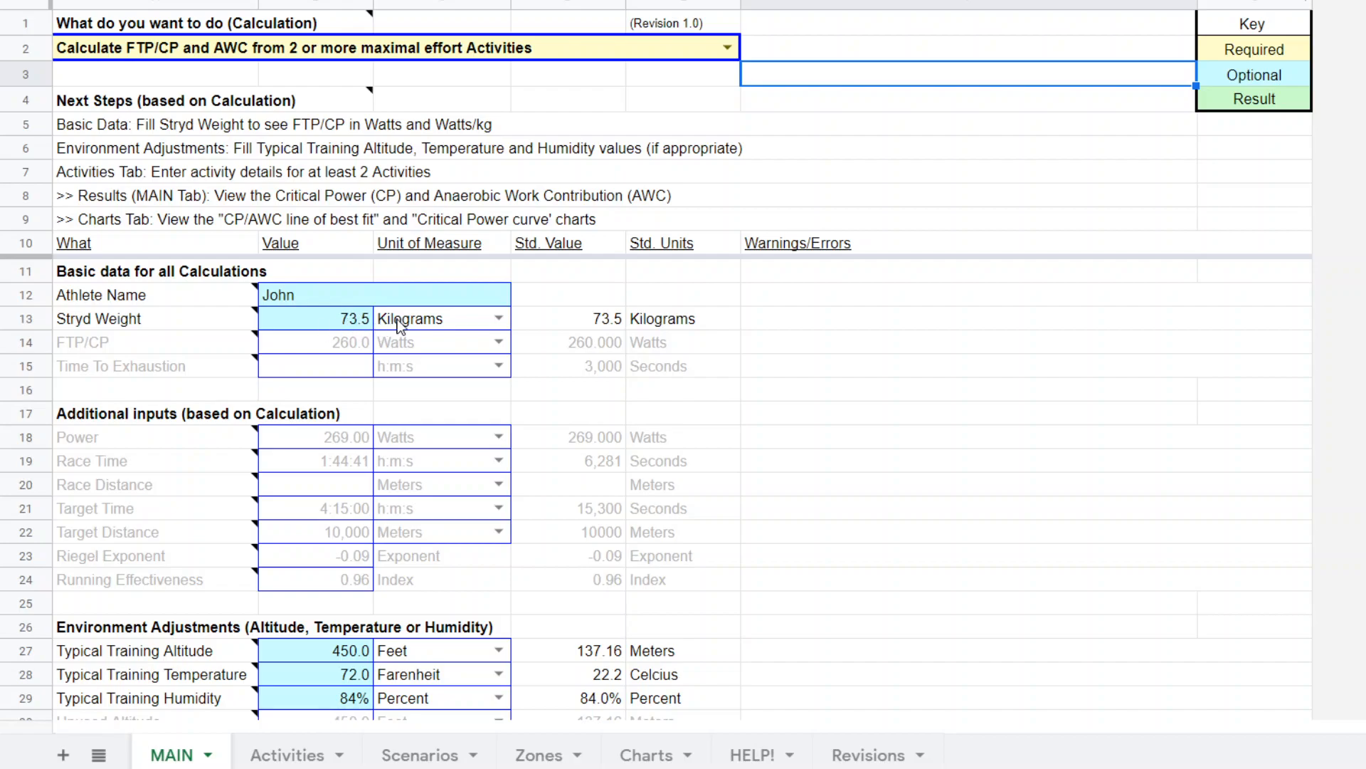
mouse_move(324, 654)
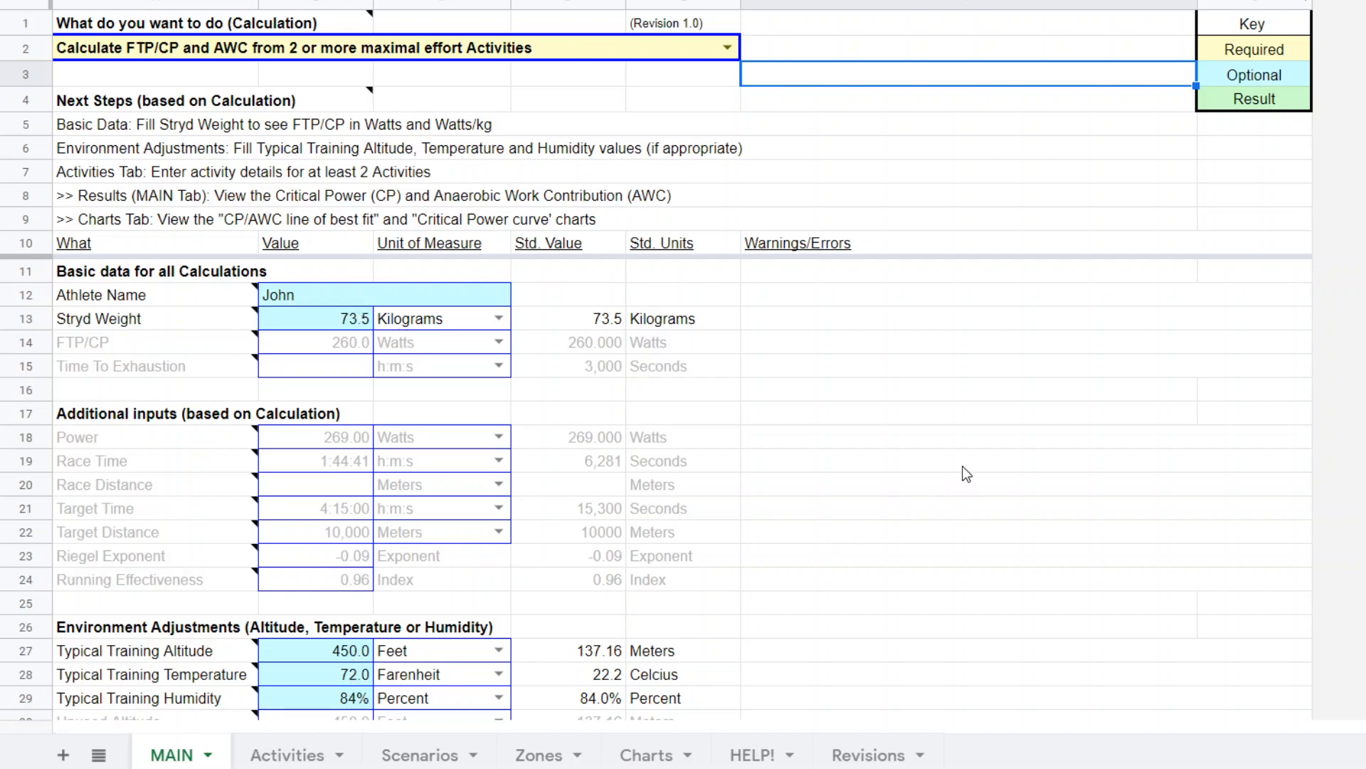
mouse_move(1286, 54)
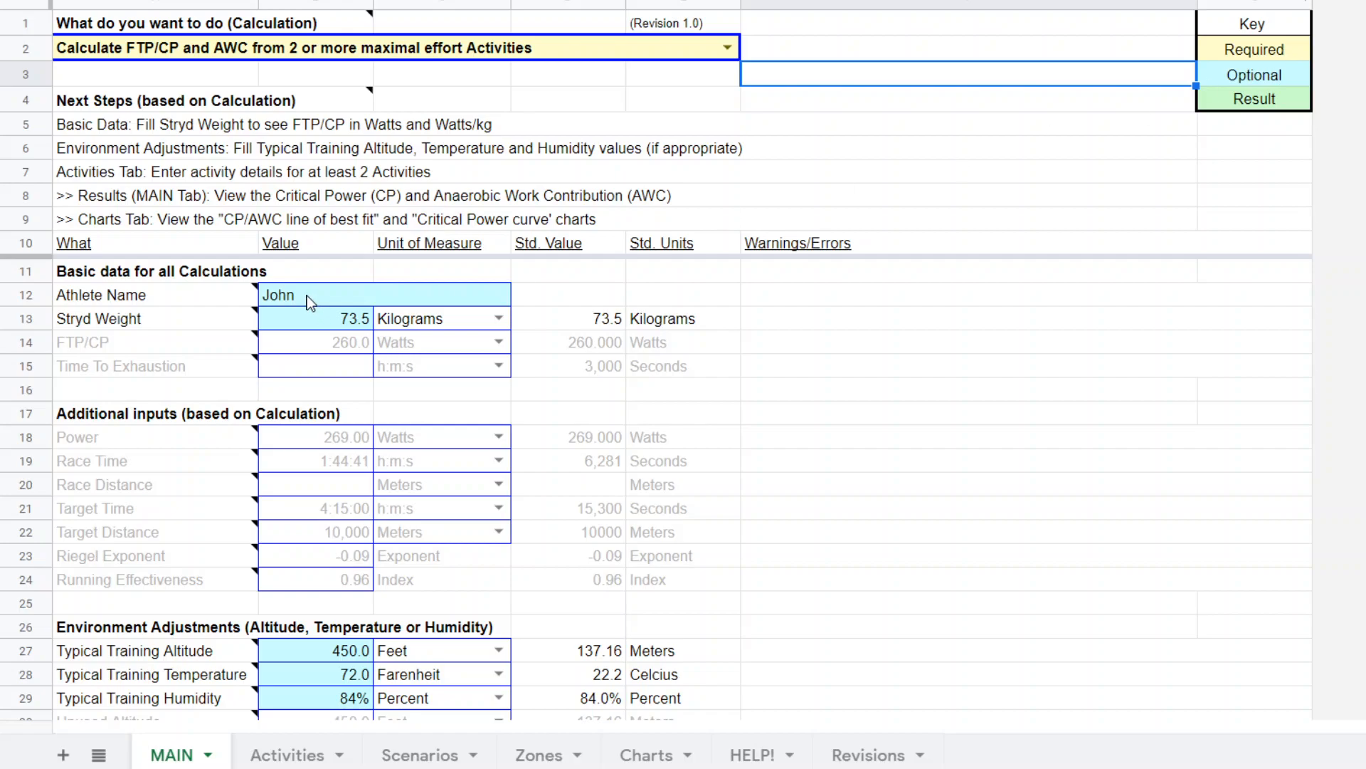
mouse_move(1233, 293)
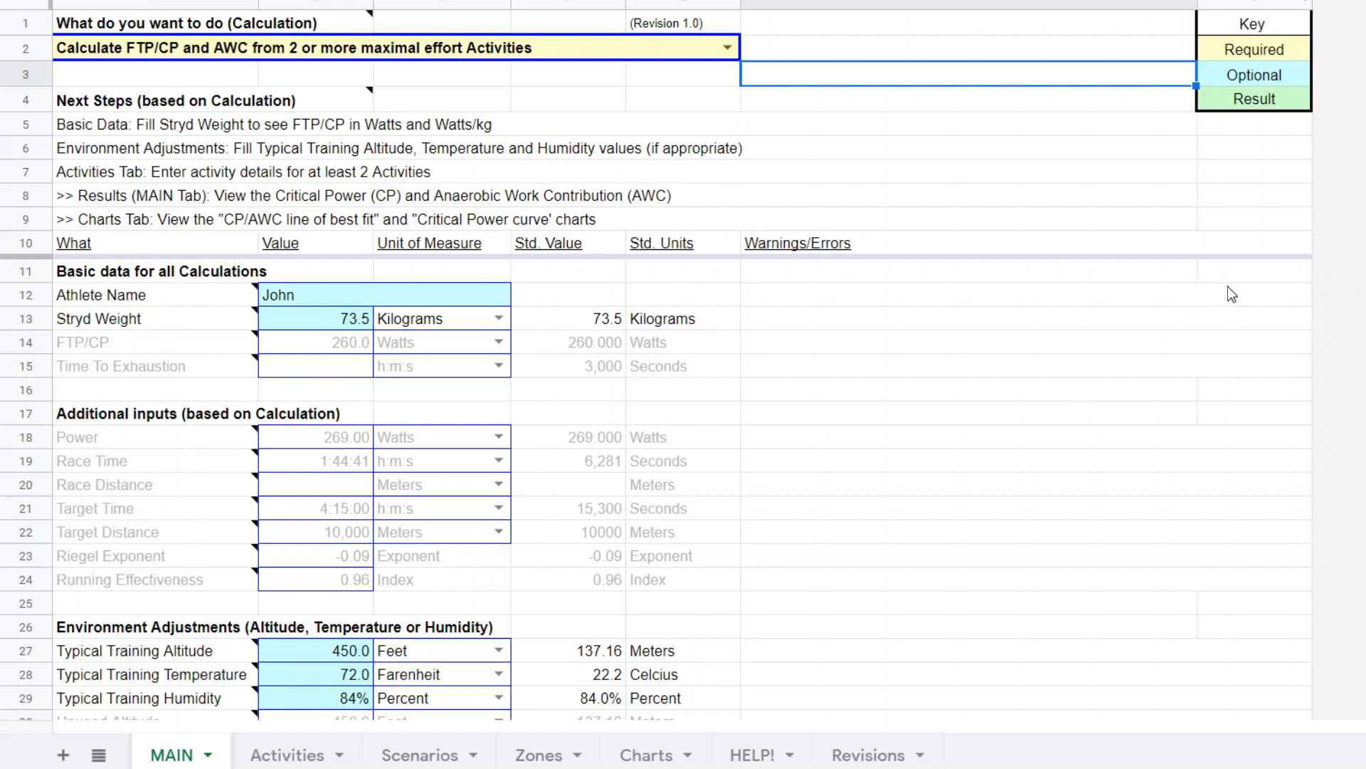
mouse_move(1287, 82)
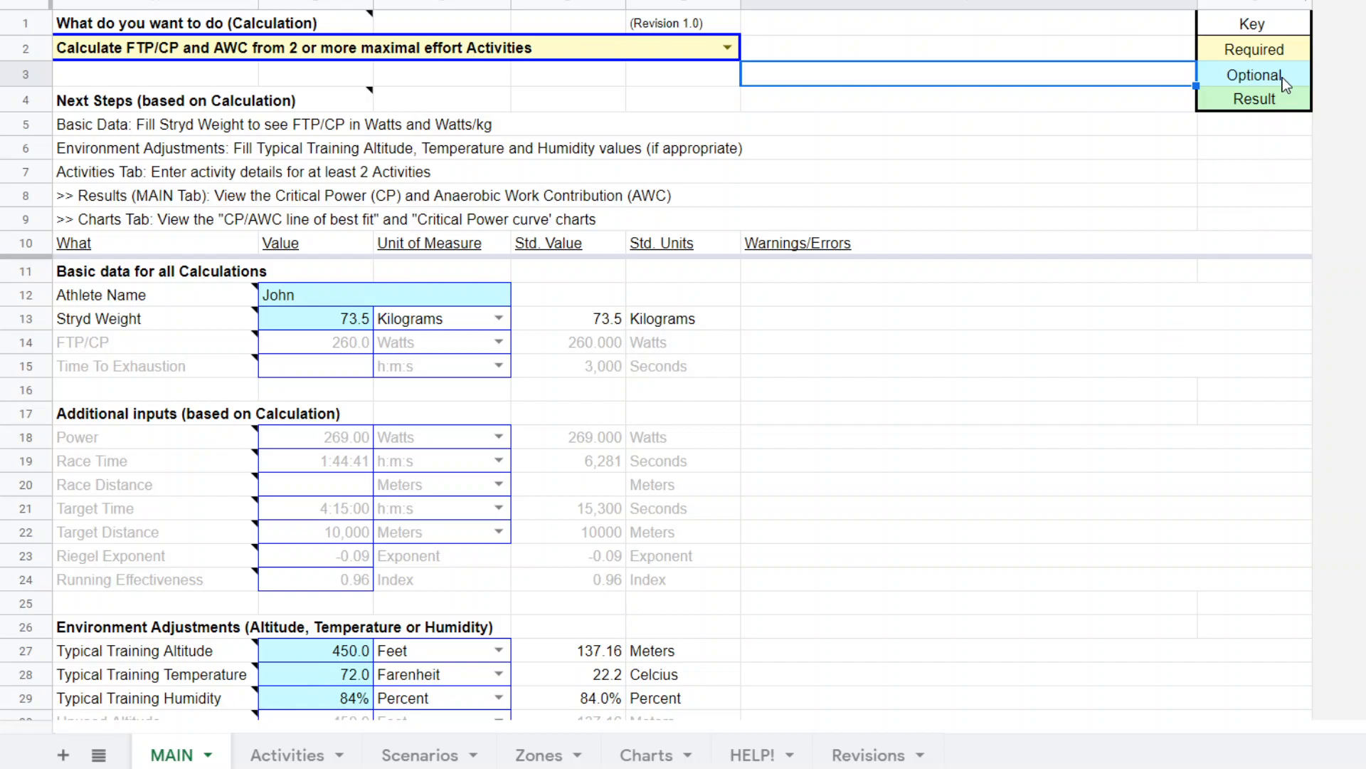
mouse_move(1080, 208)
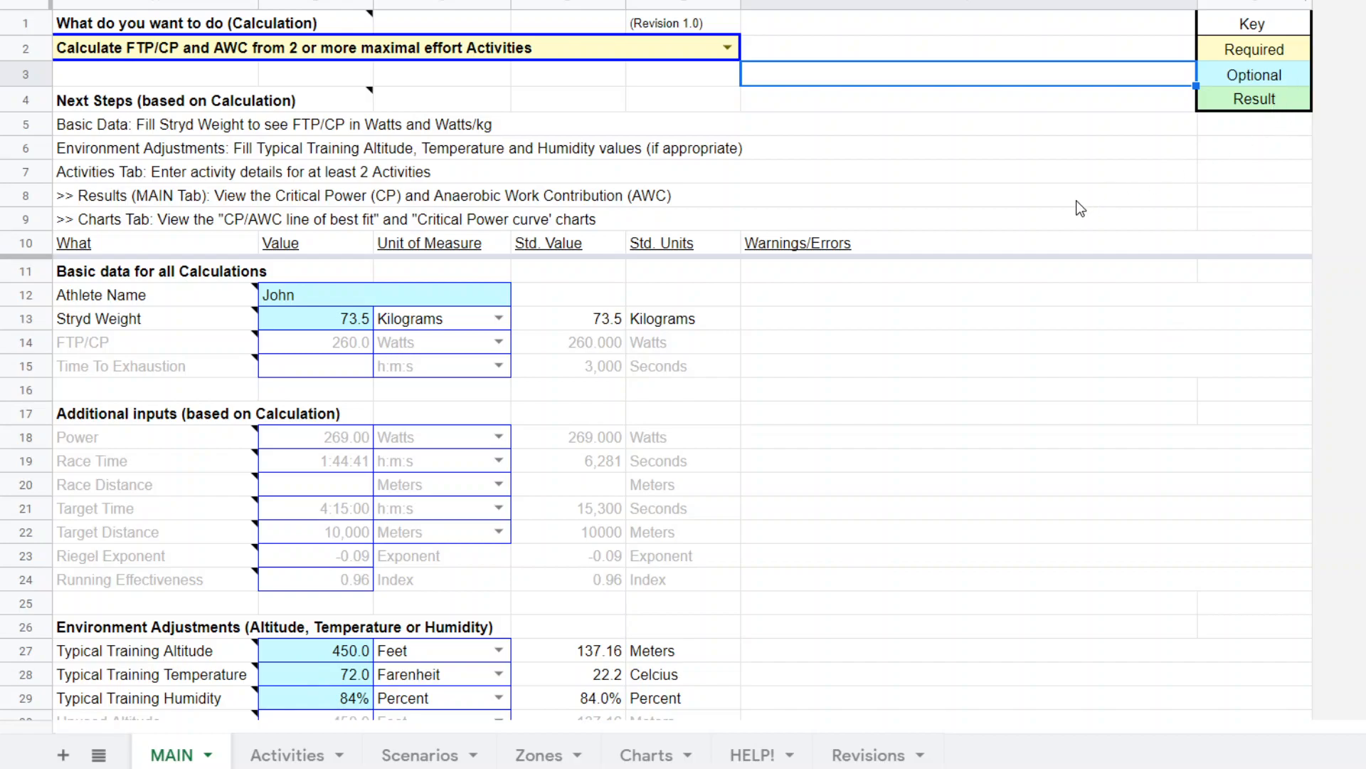
mouse_move(990, 234)
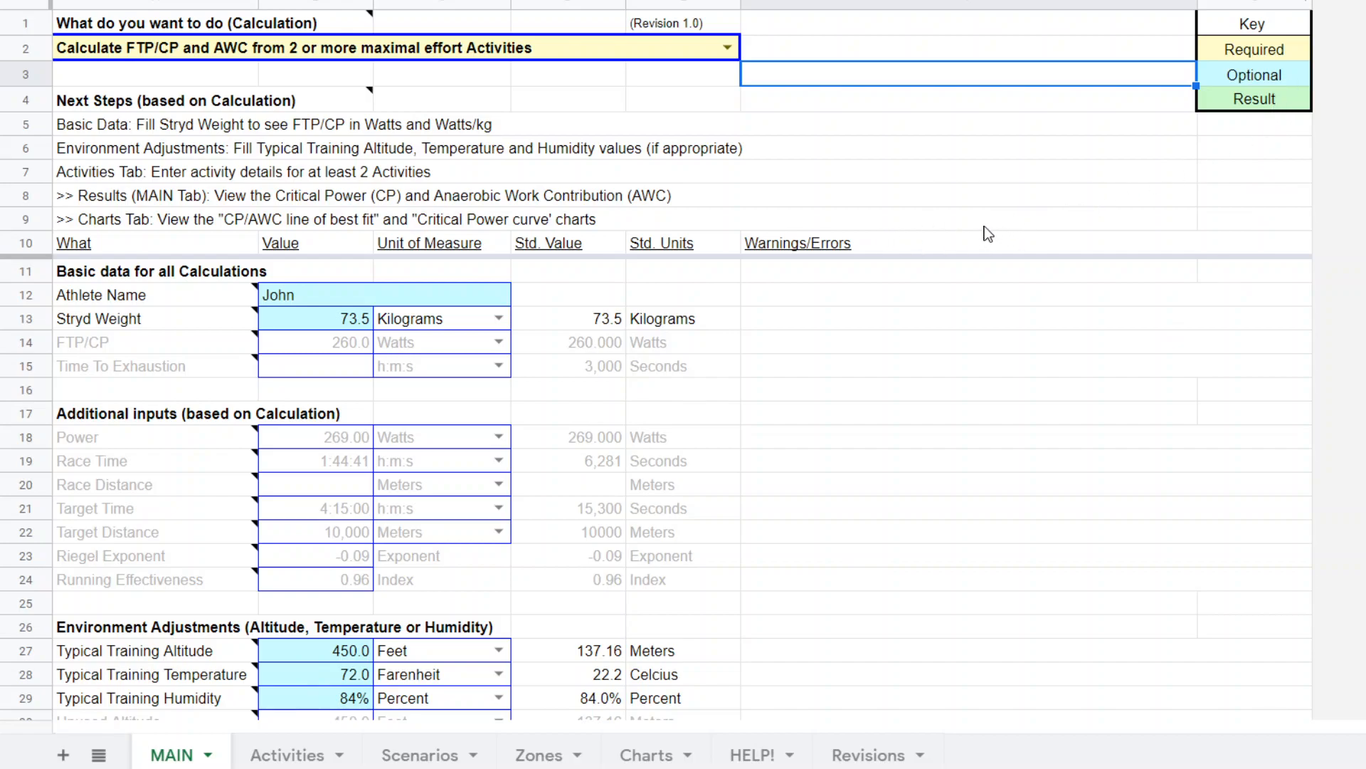
mouse_move(1017, 306)
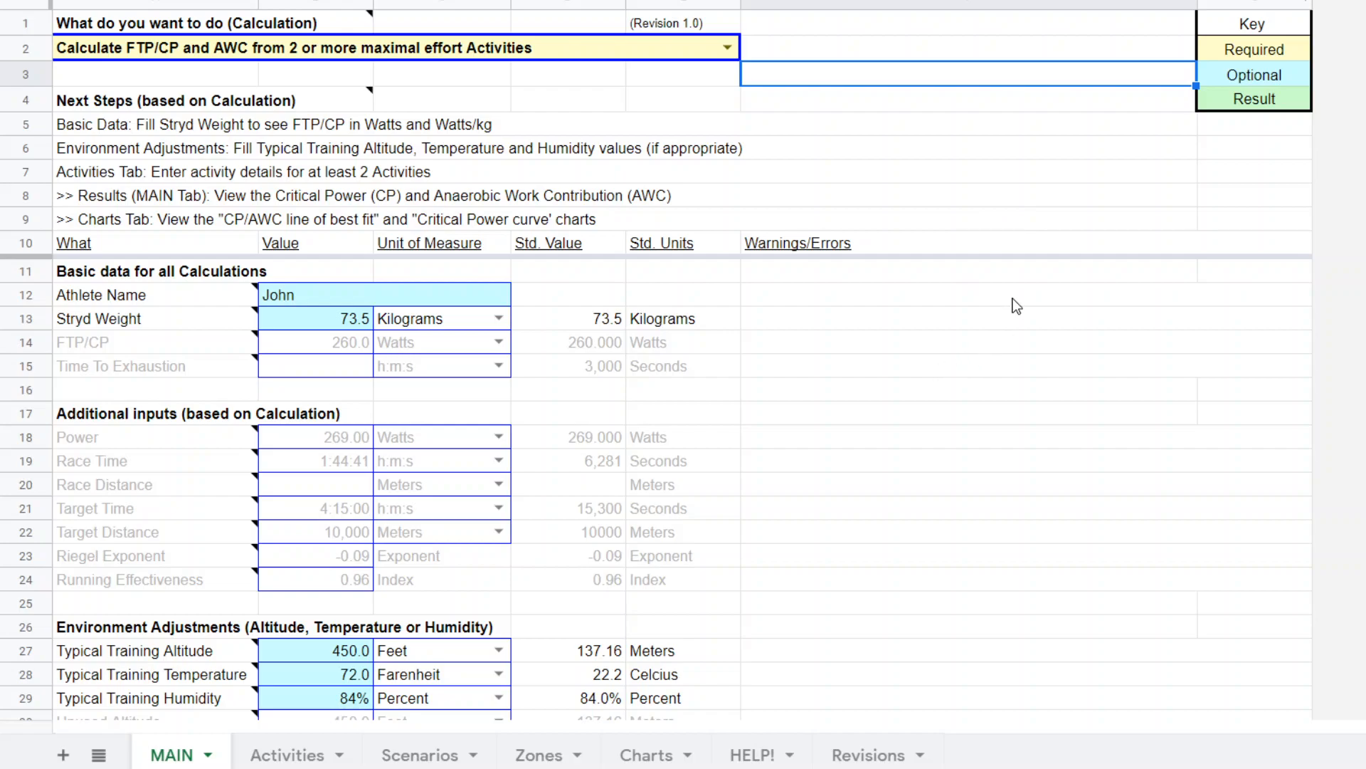
mouse_move(1028, 314)
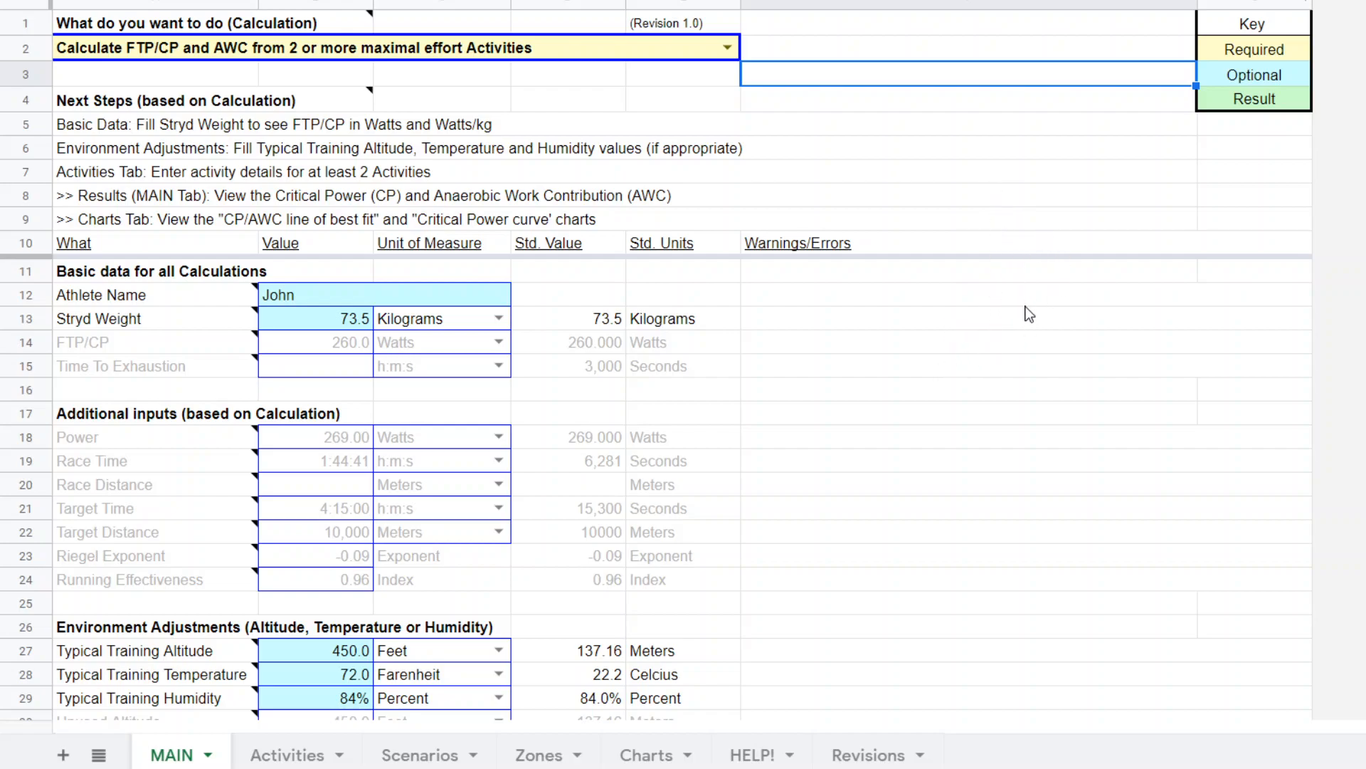
mouse_move(791, 403)
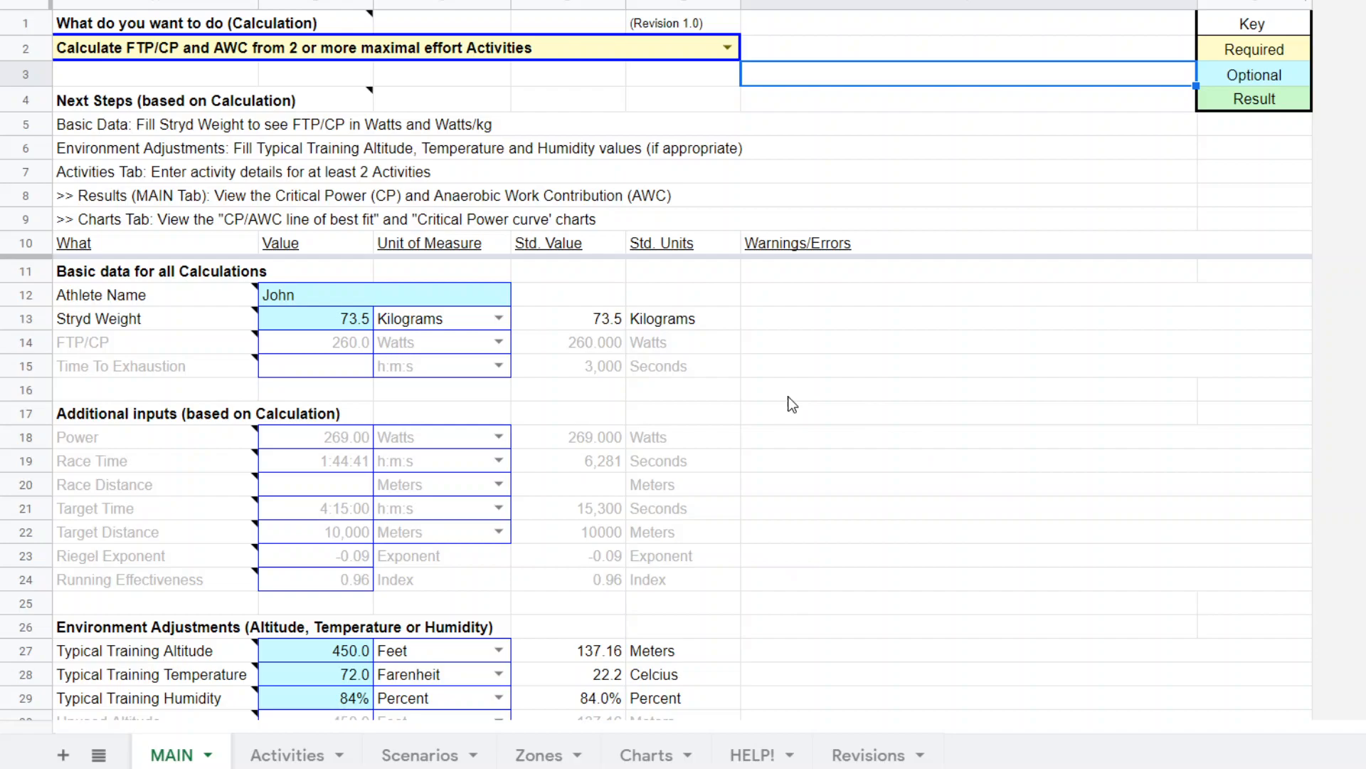
mouse_move(286, 754)
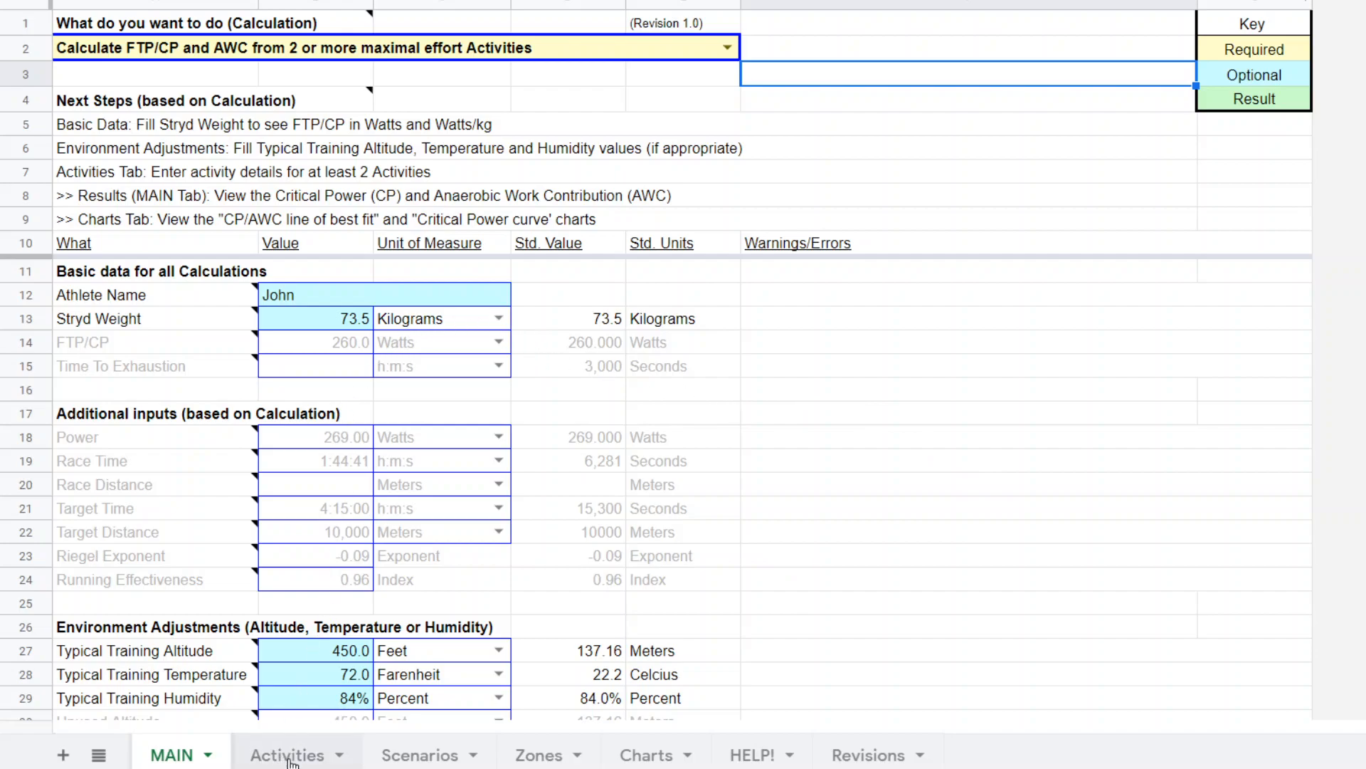
left_click(287, 754)
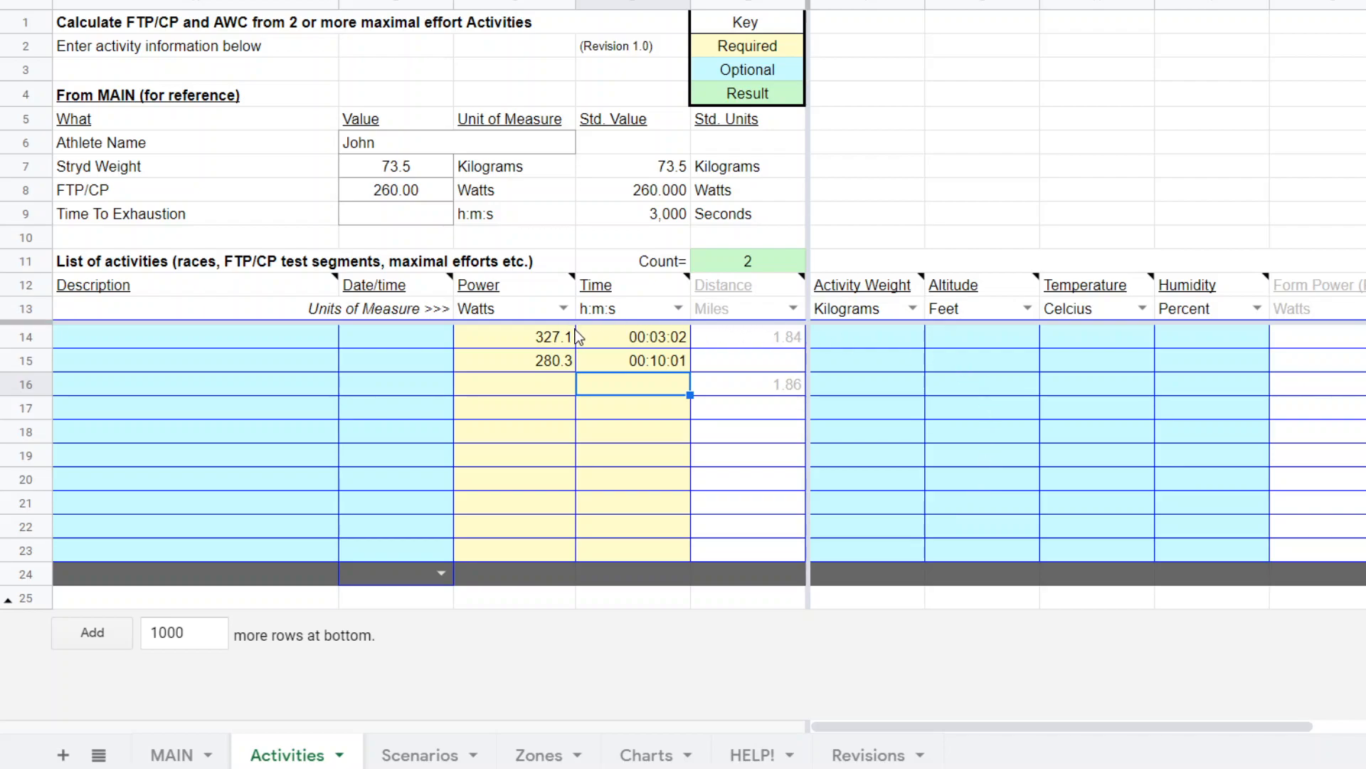
mouse_move(531, 340)
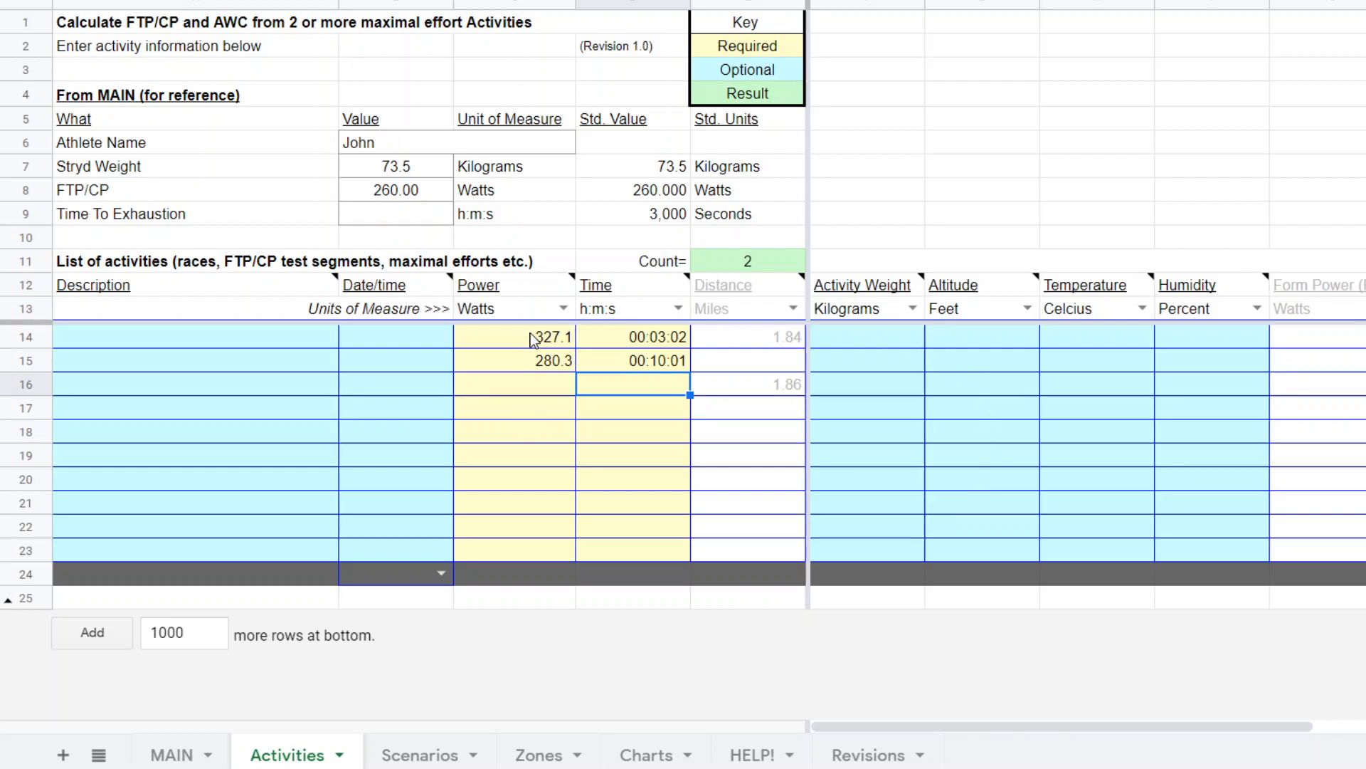
mouse_move(549, 350)
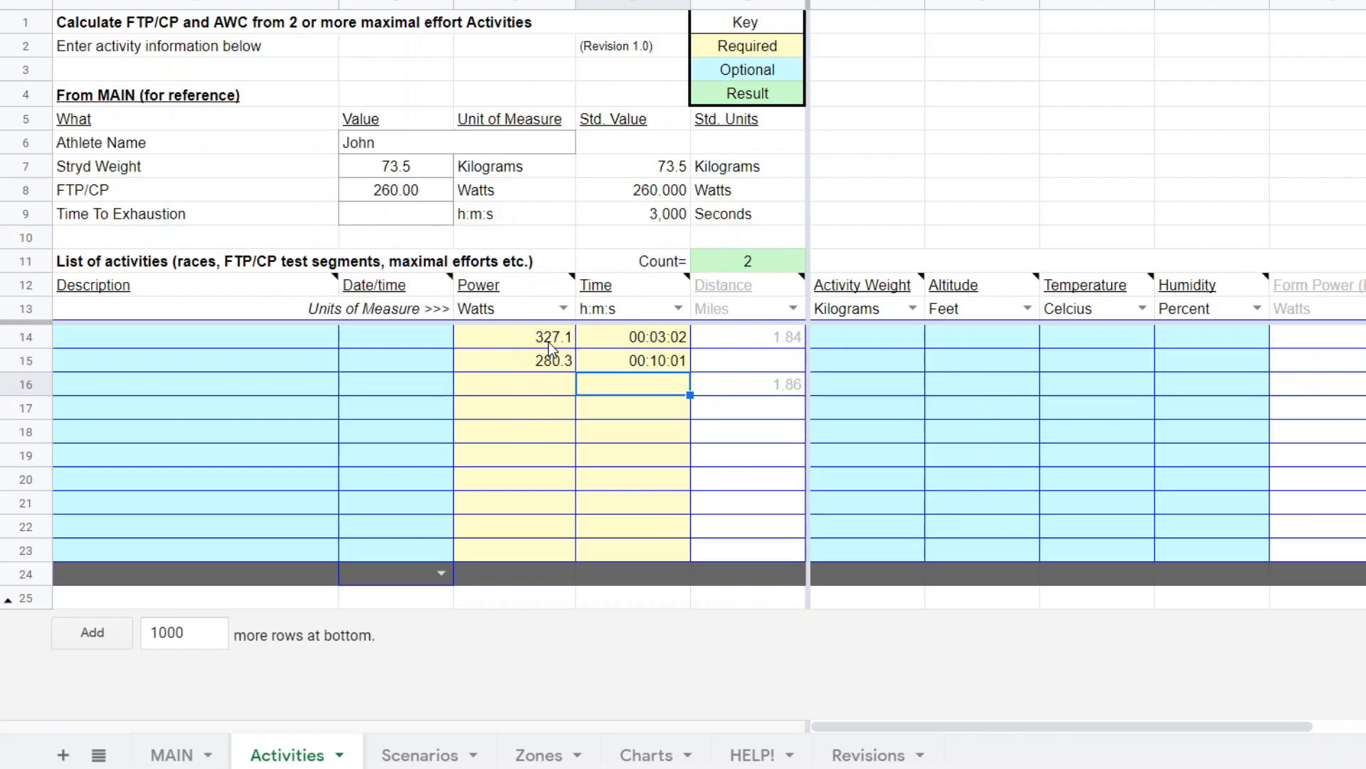
mouse_move(671, 350)
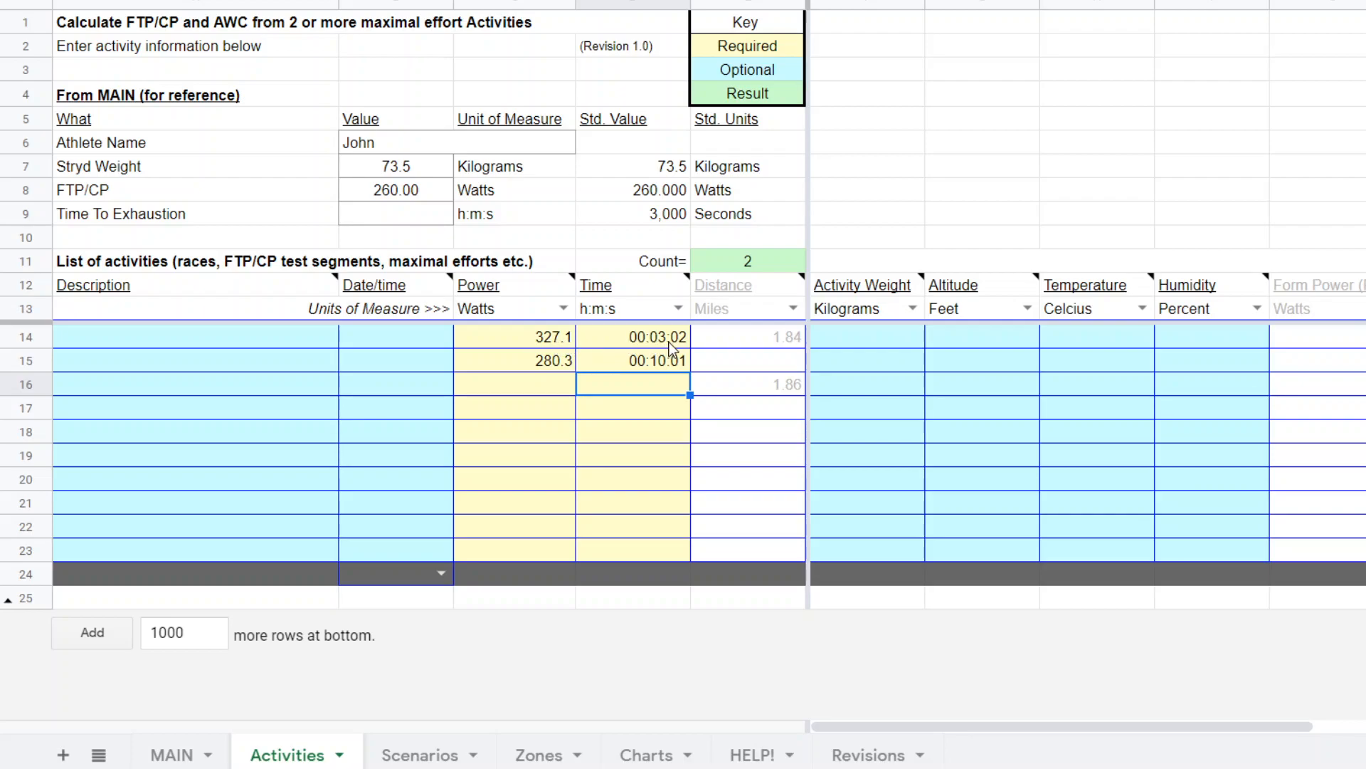
mouse_move(549, 390)
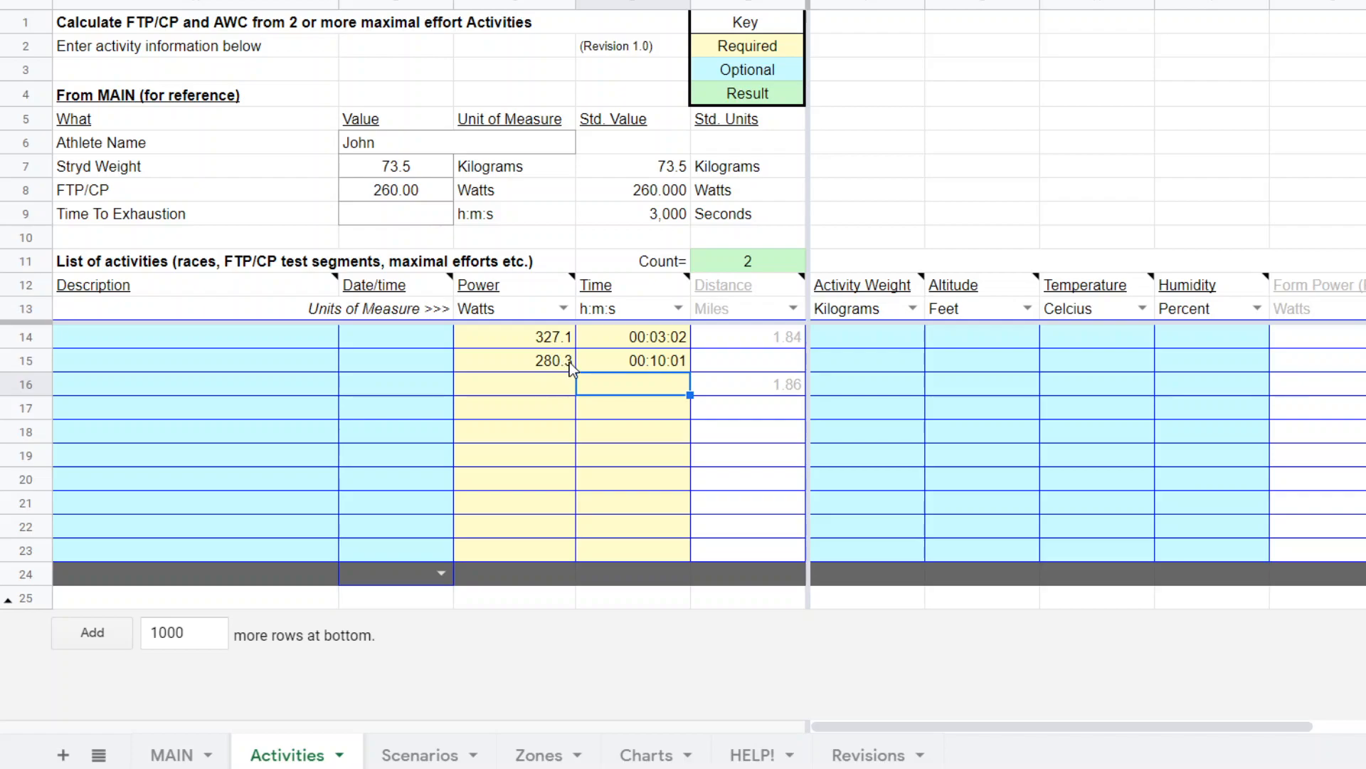
mouse_move(678, 370)
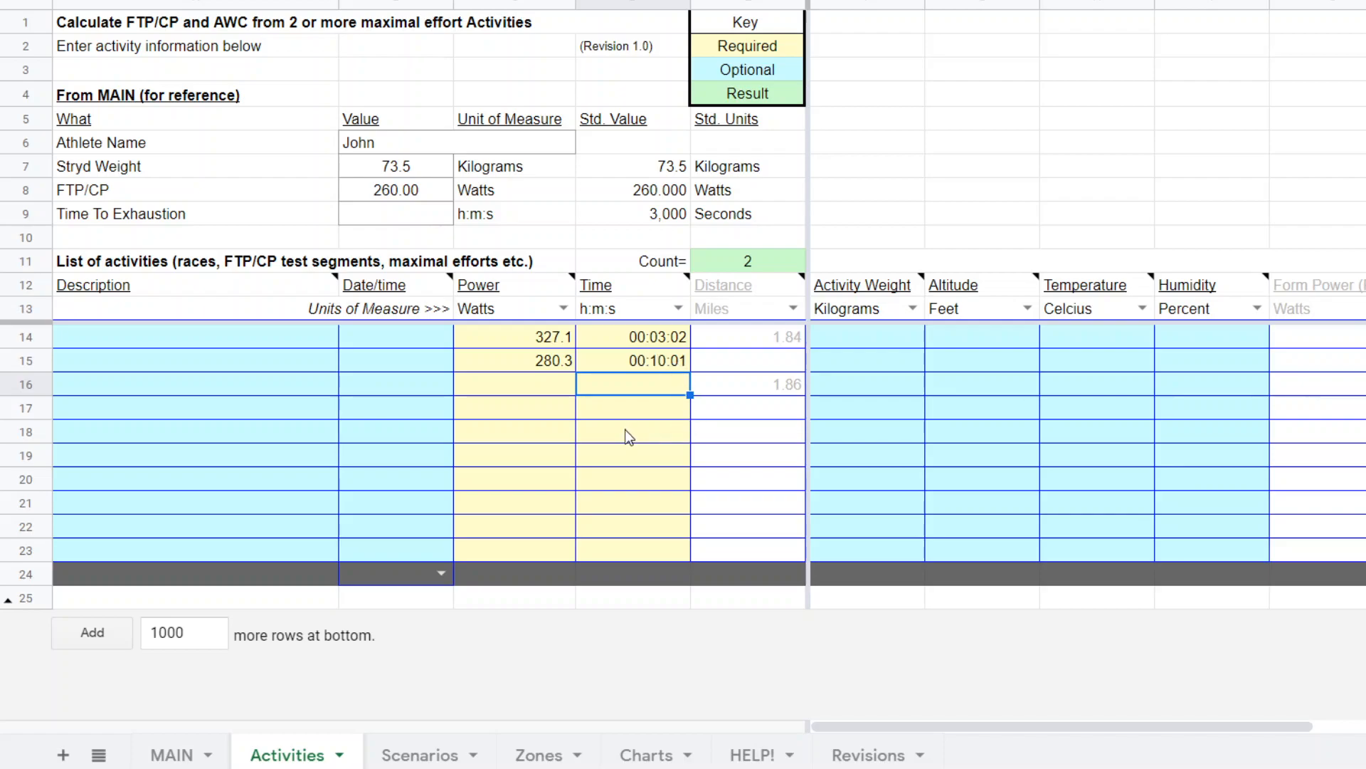
mouse_move(363, 635)
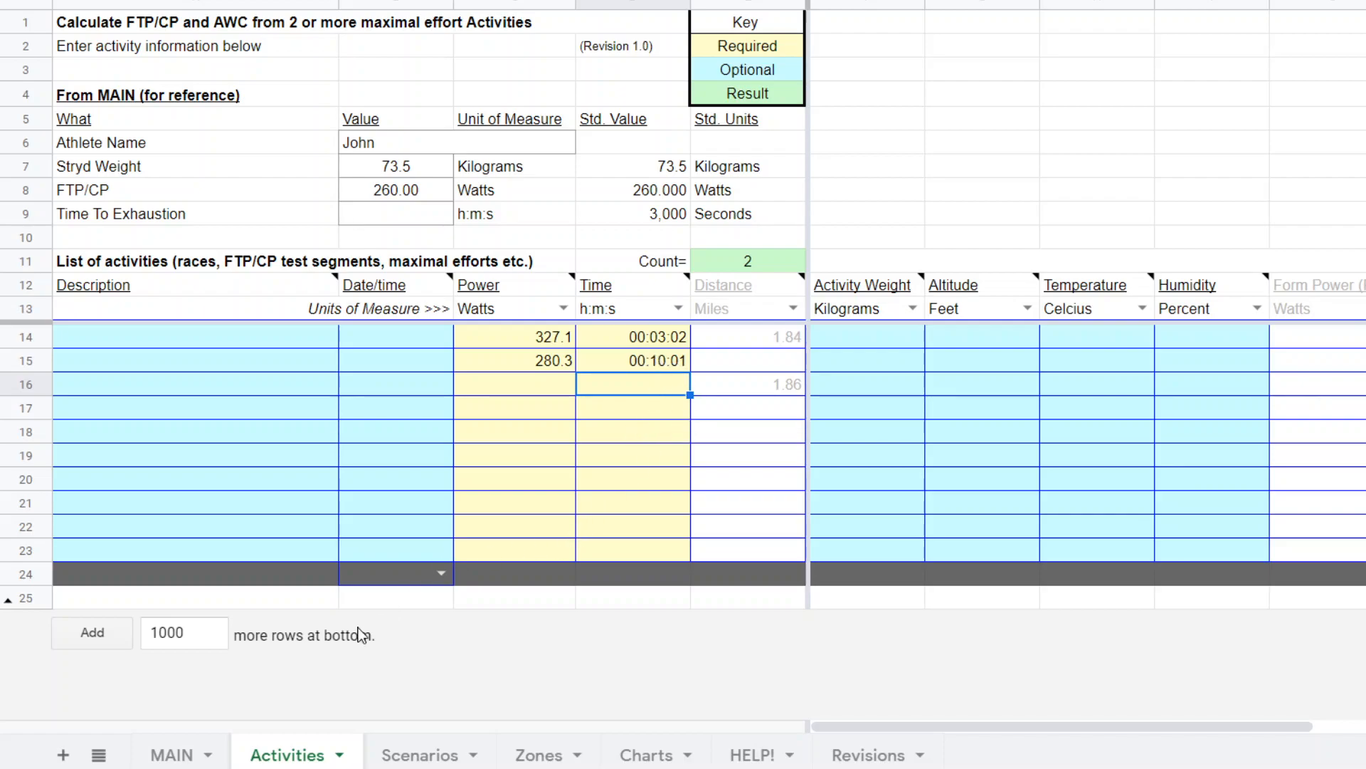
Review MAIN results (FTP/CP 260 W, AWC 12.217 kJ), dismiss the AWC note, and reopen the calculation list
left_click(171, 755)
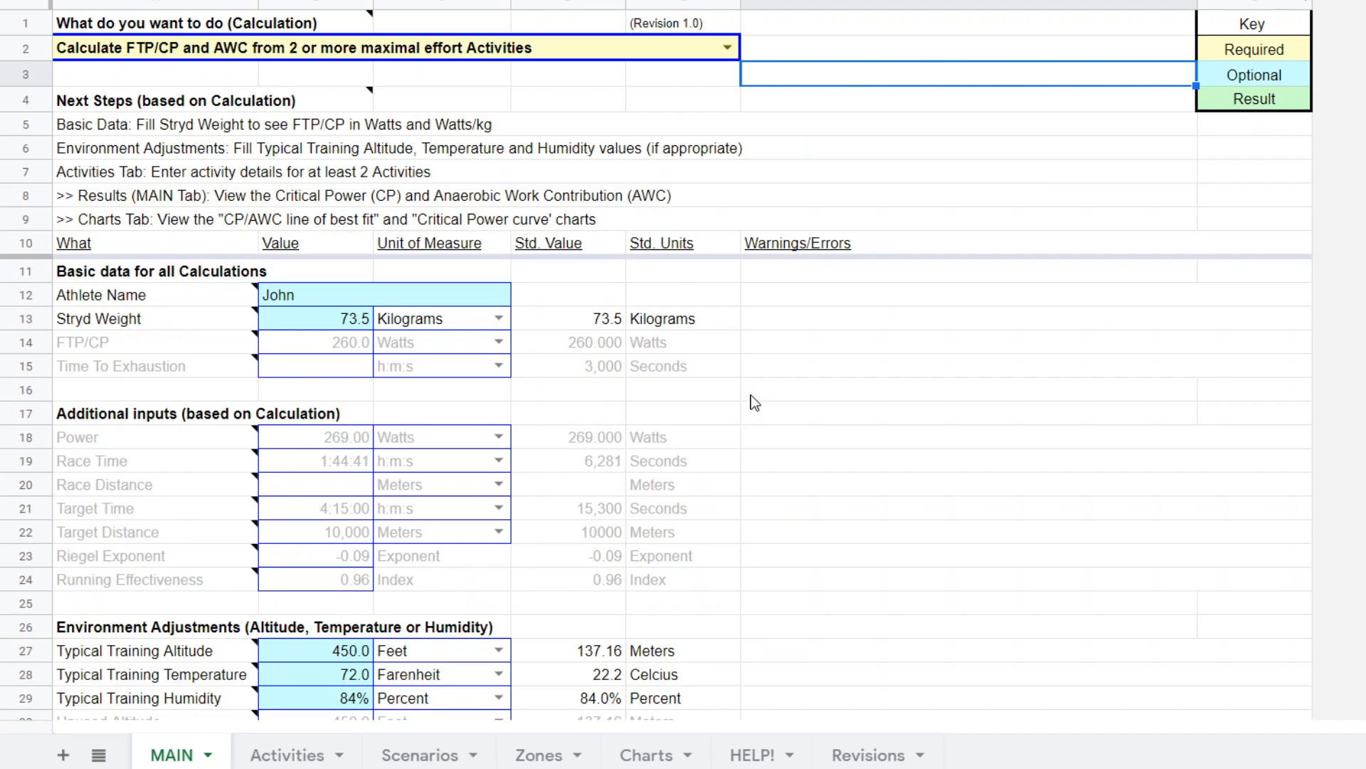
scroll("down", 3)
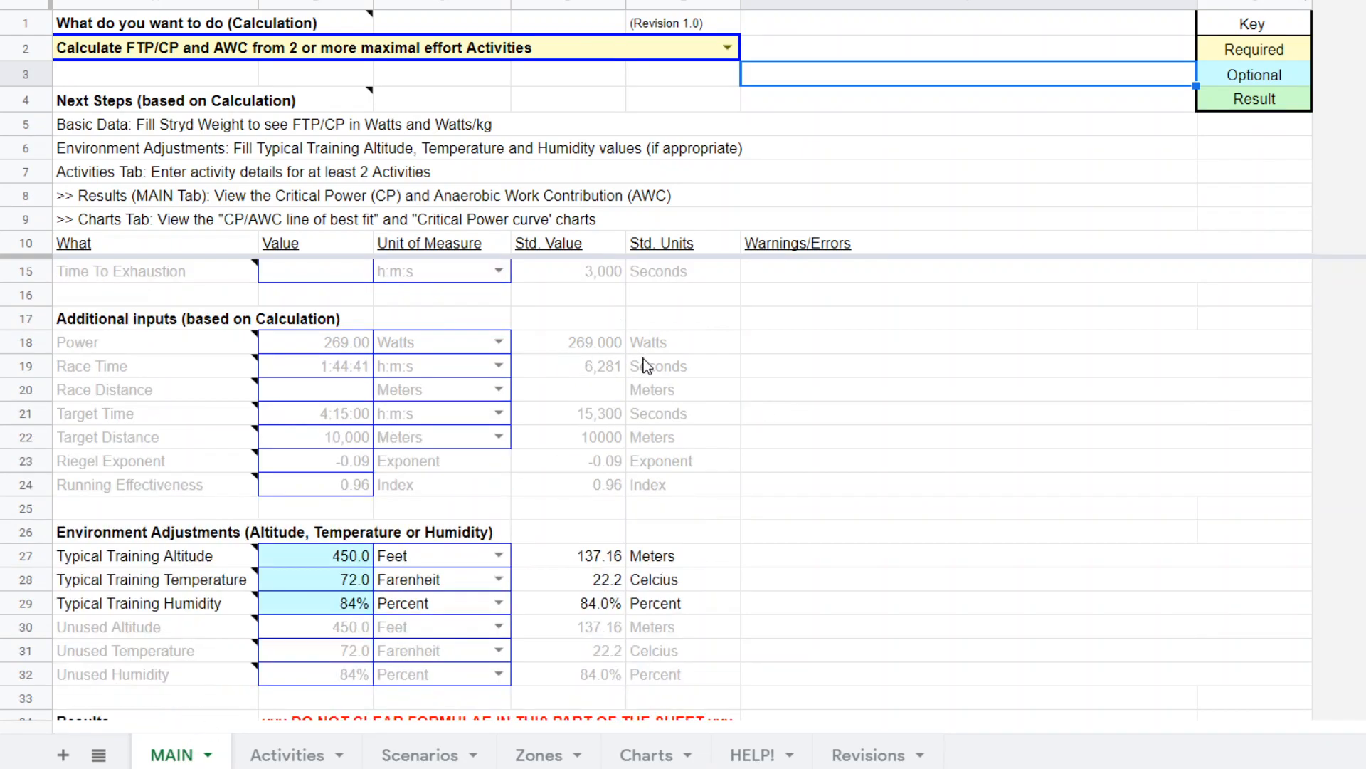
scroll("down", 3)
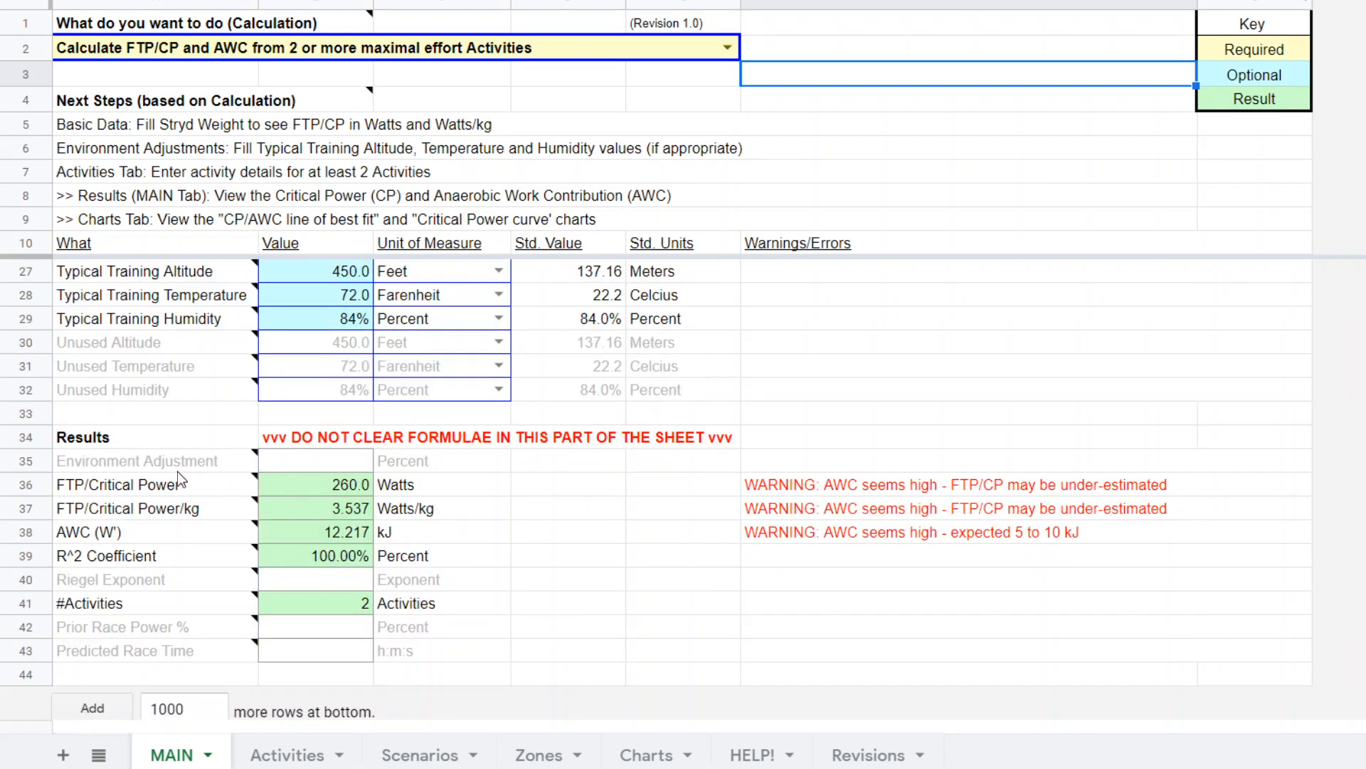
mouse_move(349, 499)
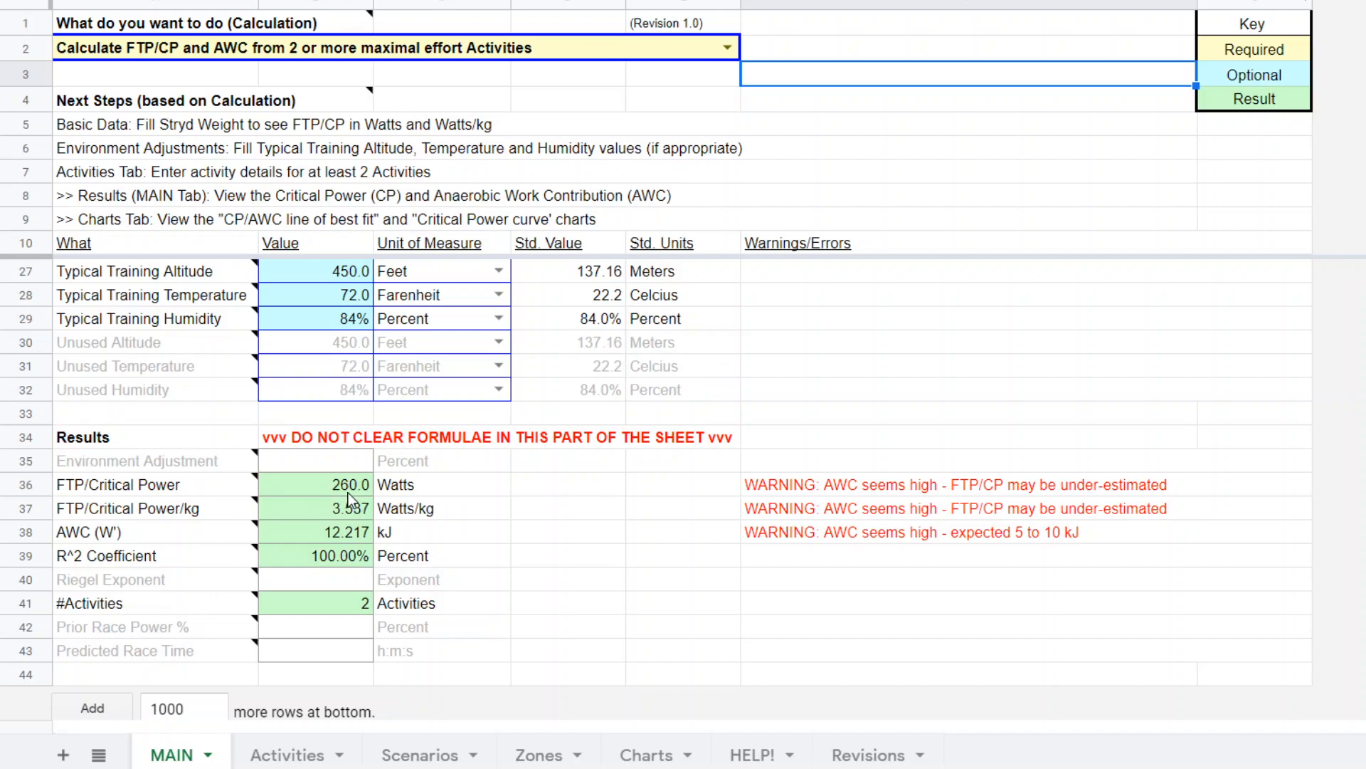
mouse_move(356, 498)
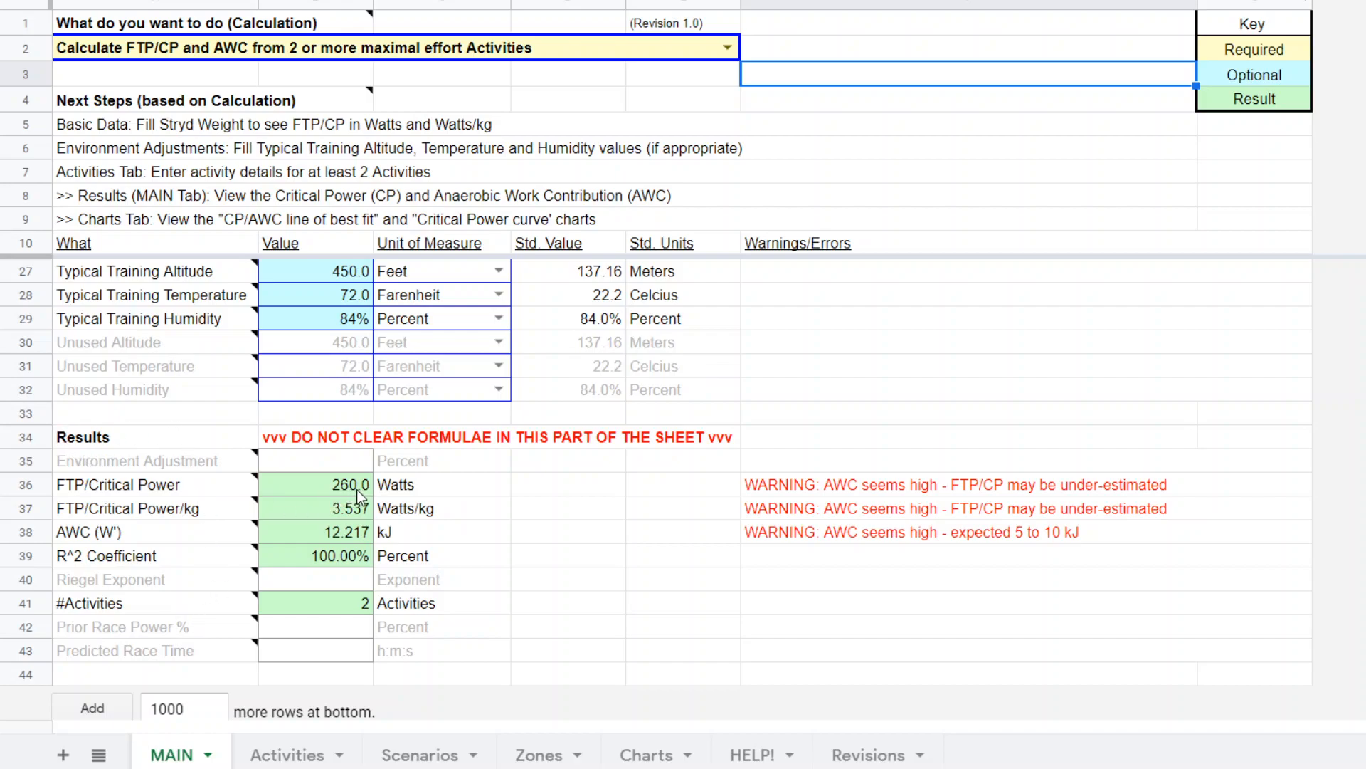
mouse_move(329, 547)
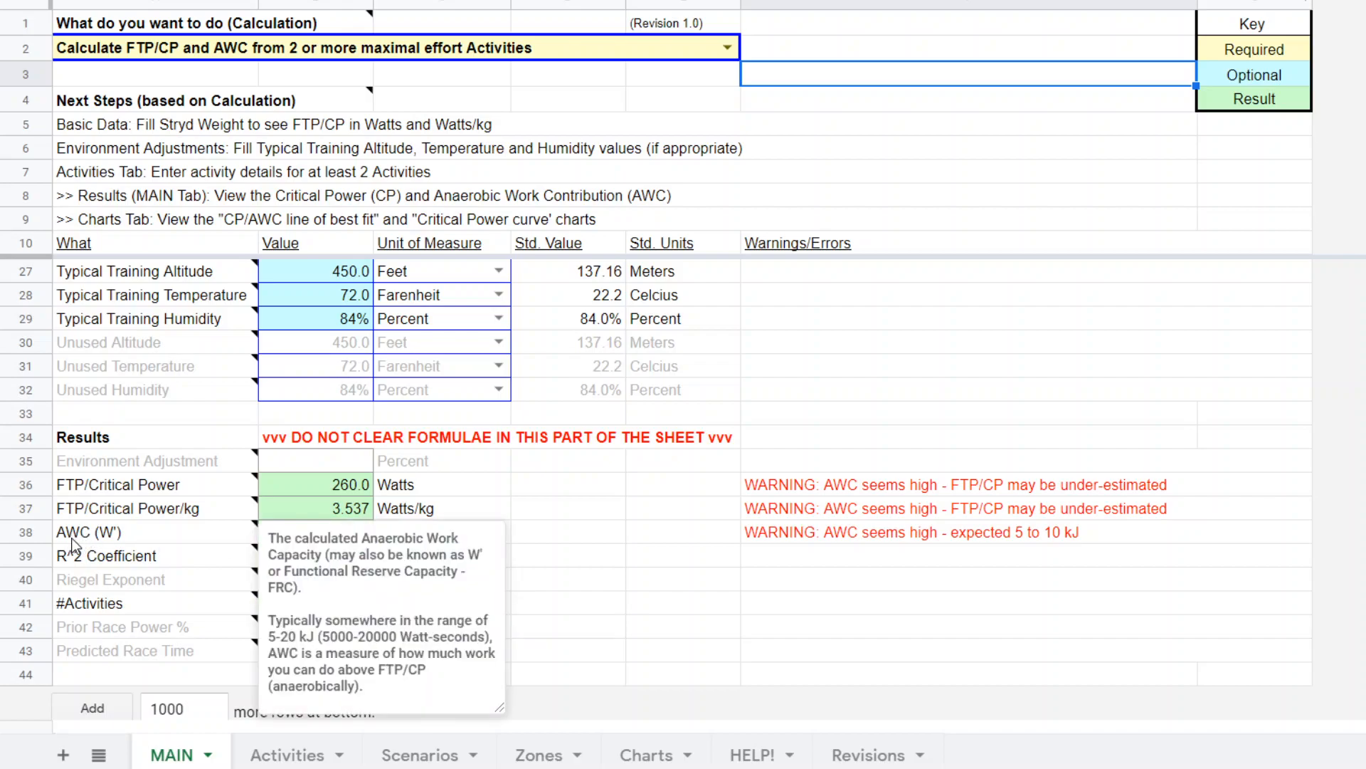
left_click(566, 531)
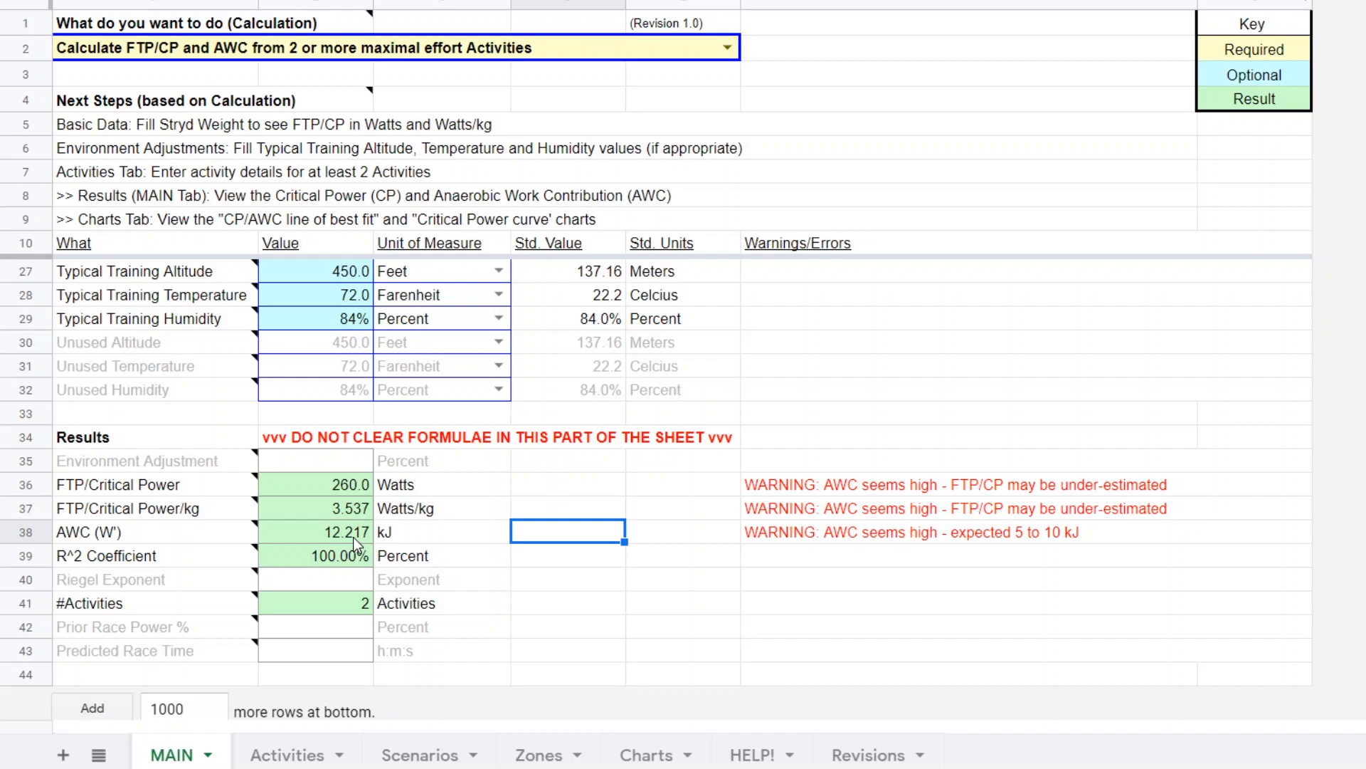
mouse_move(302, 531)
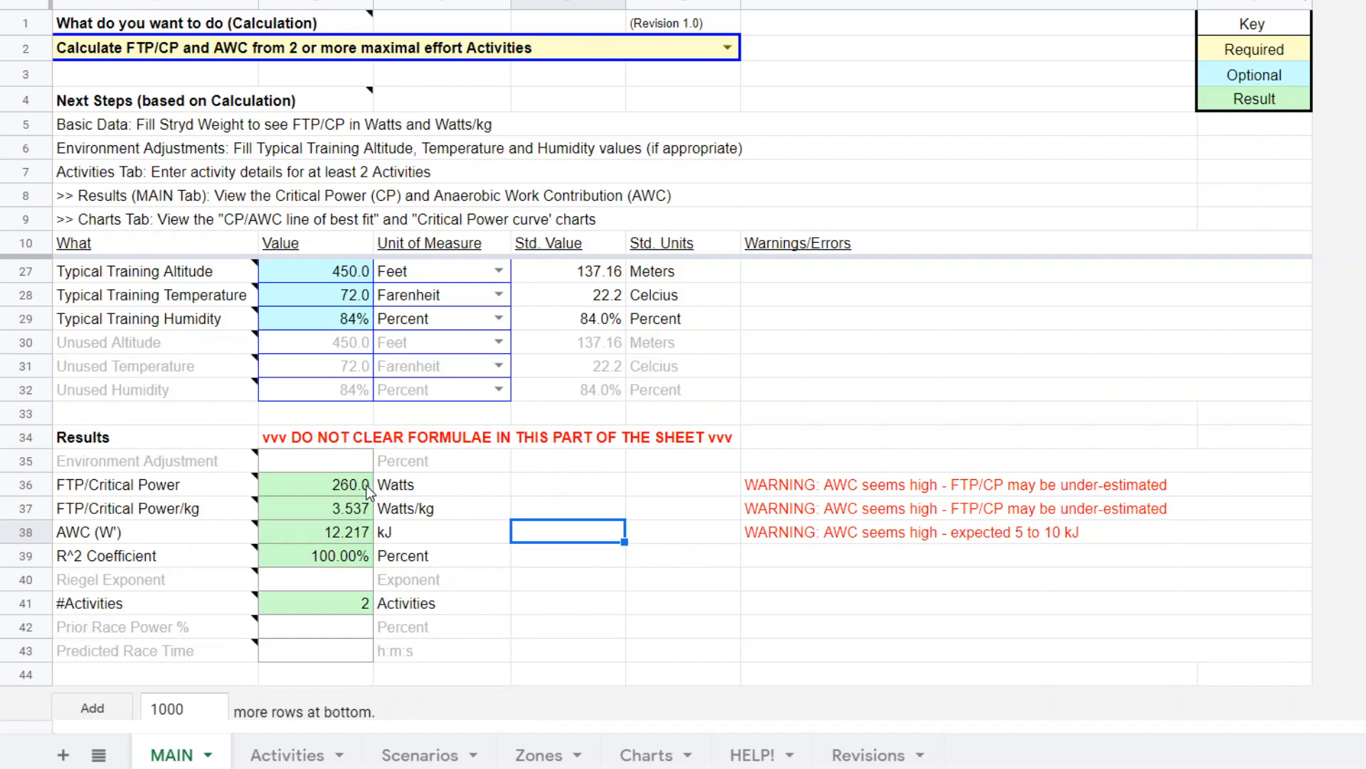
mouse_move(658, 571)
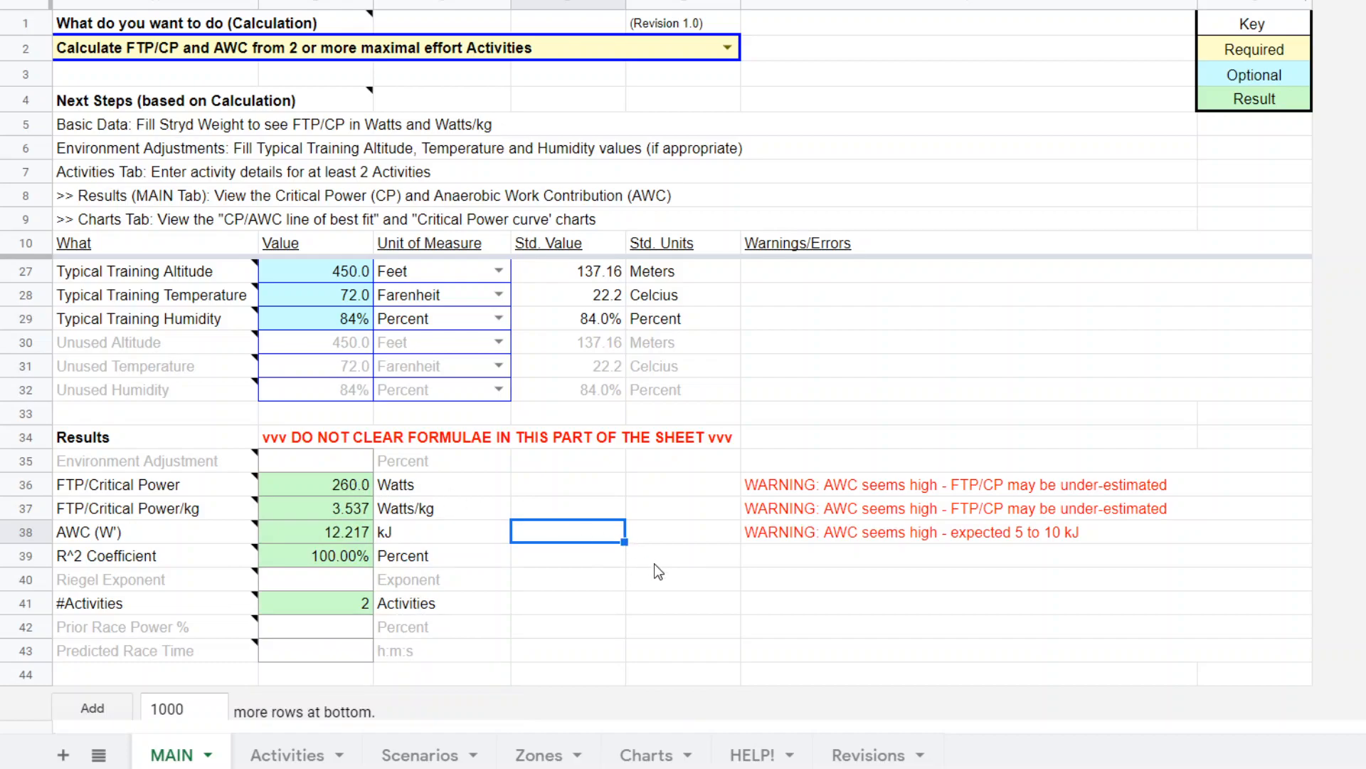
mouse_move(658, 564)
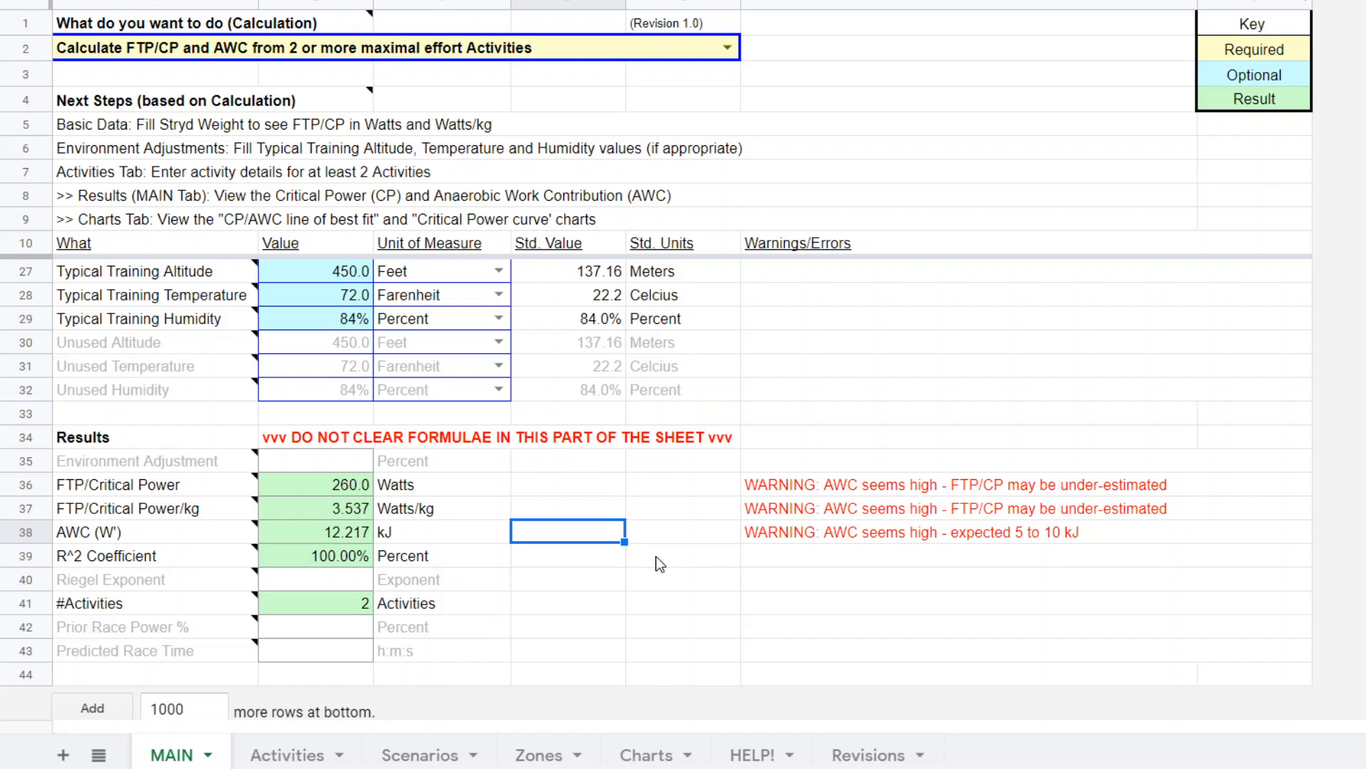
mouse_move(712, 138)
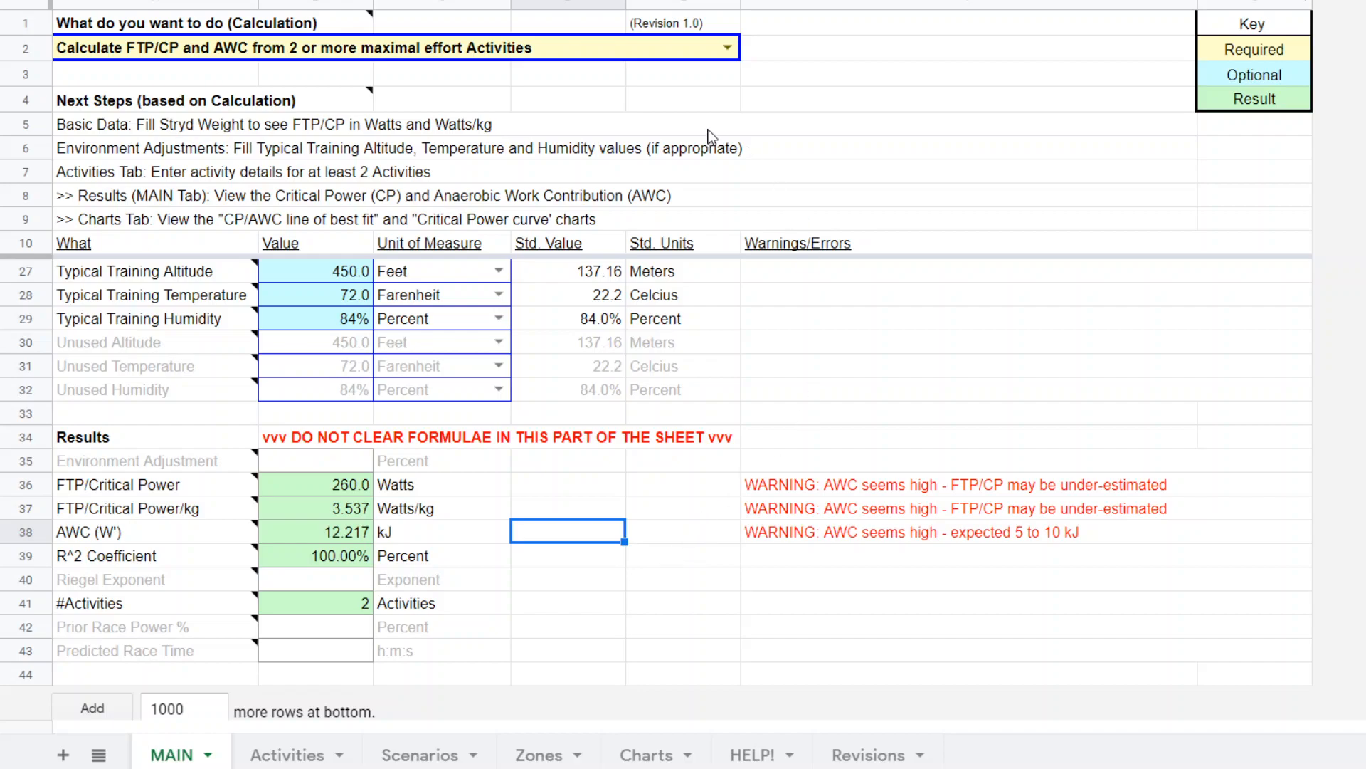
left_click(726, 47)
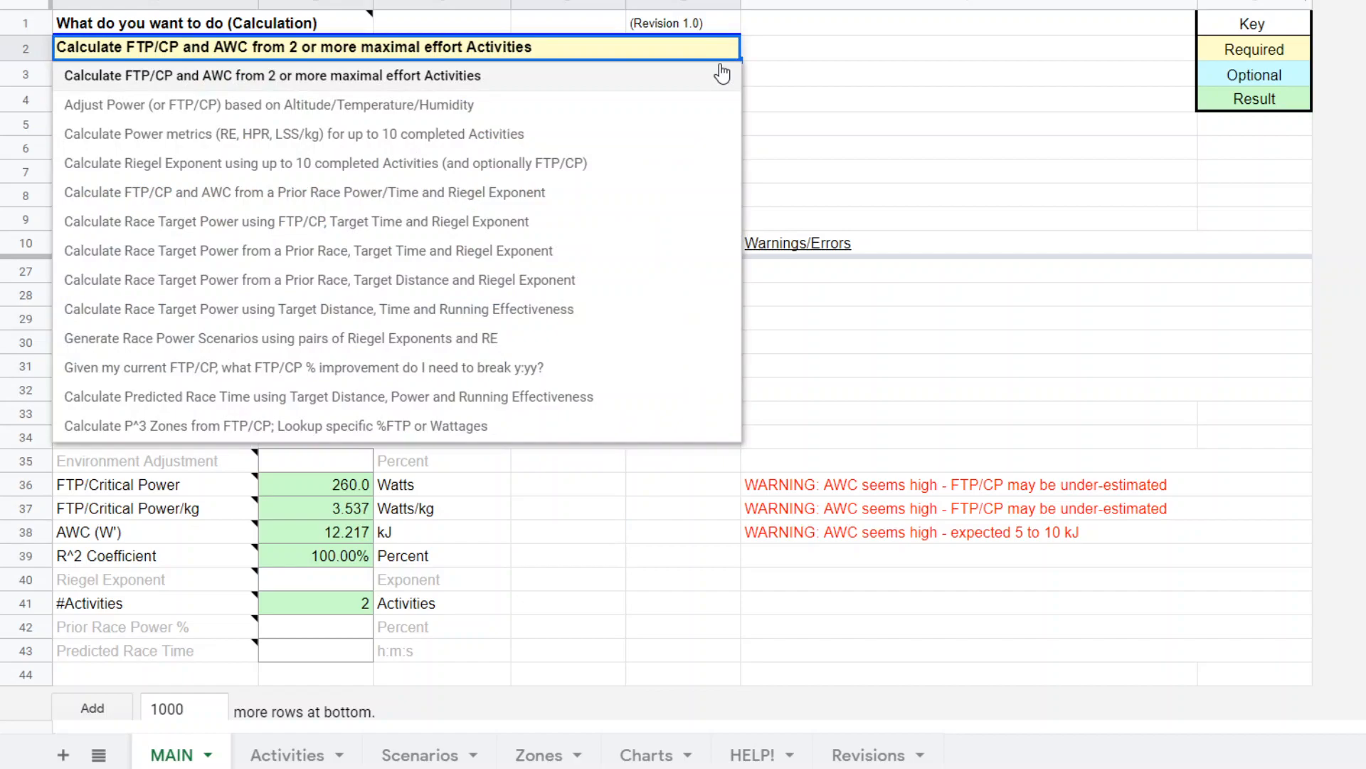
mouse_move(630, 368)
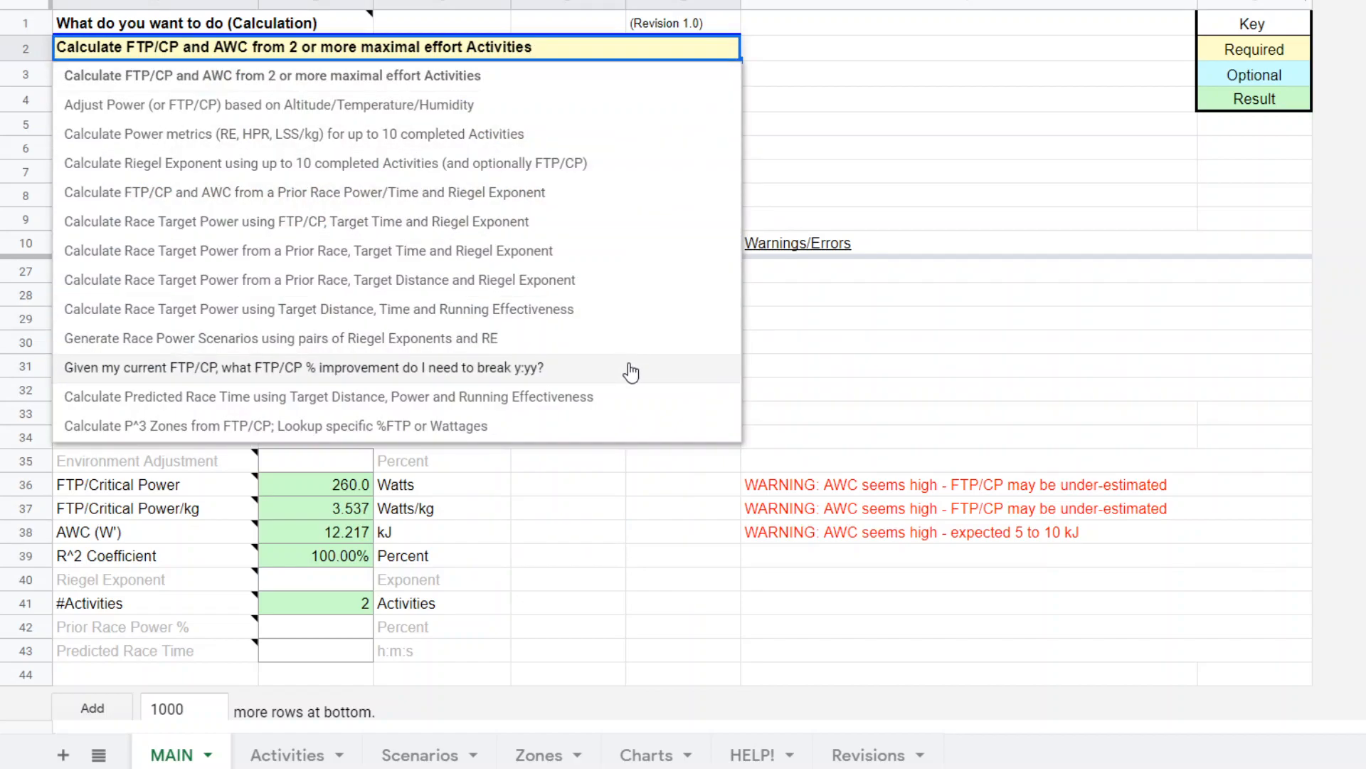
mouse_move(399, 339)
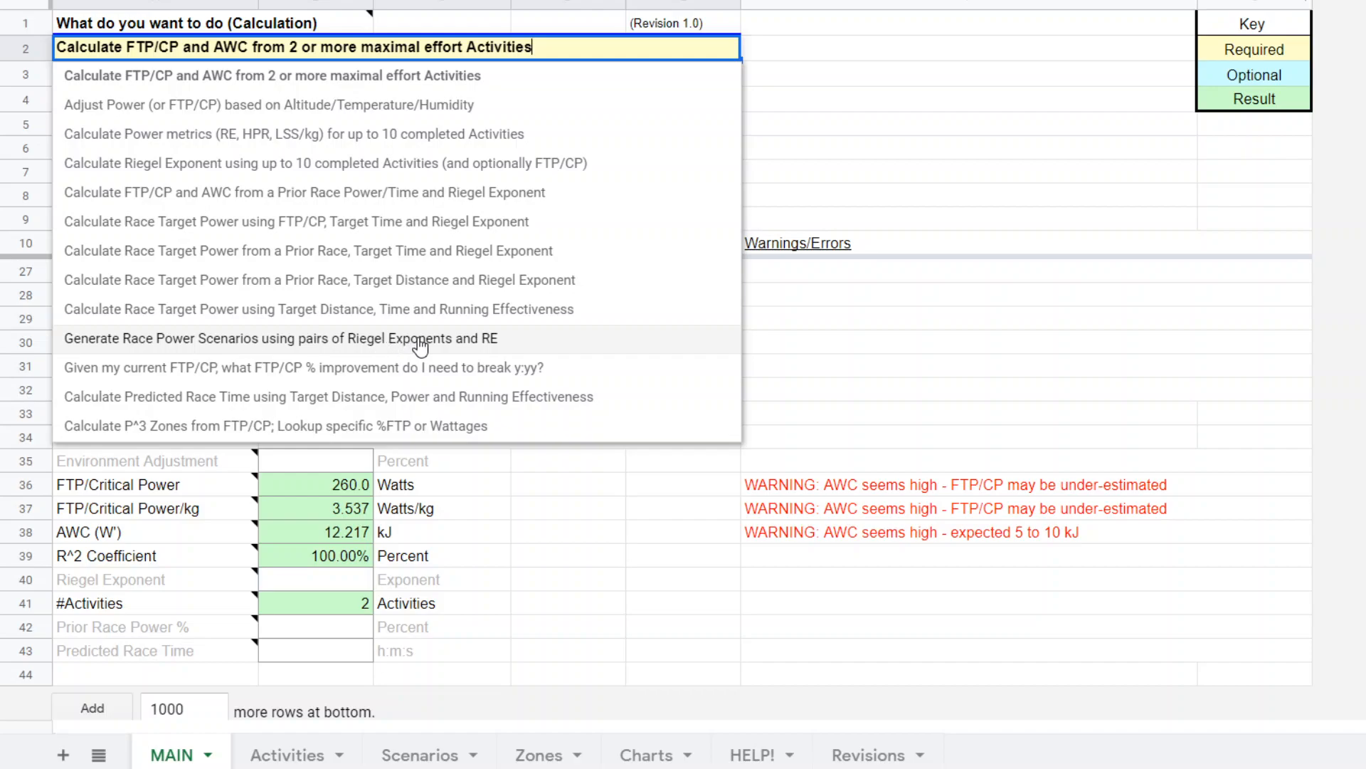
mouse_move(496, 343)
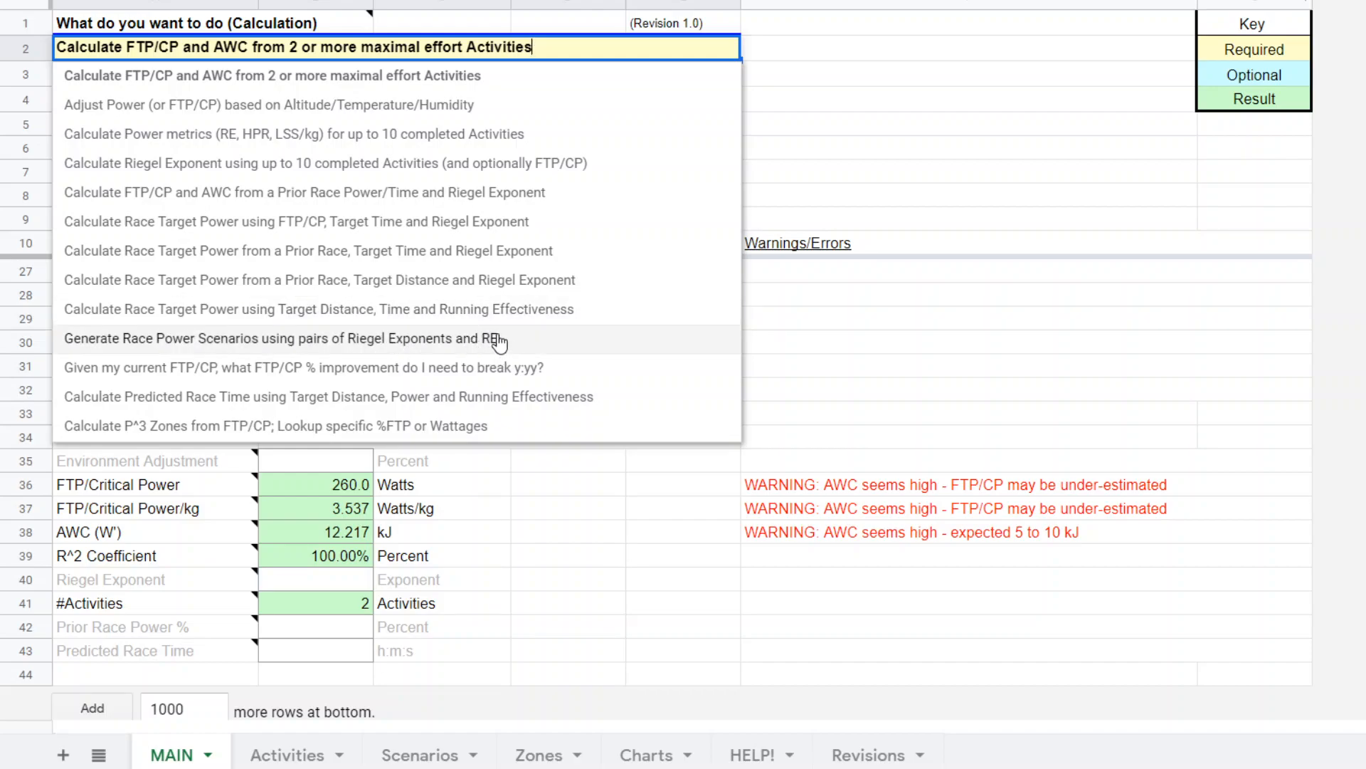
mouse_move(497, 349)
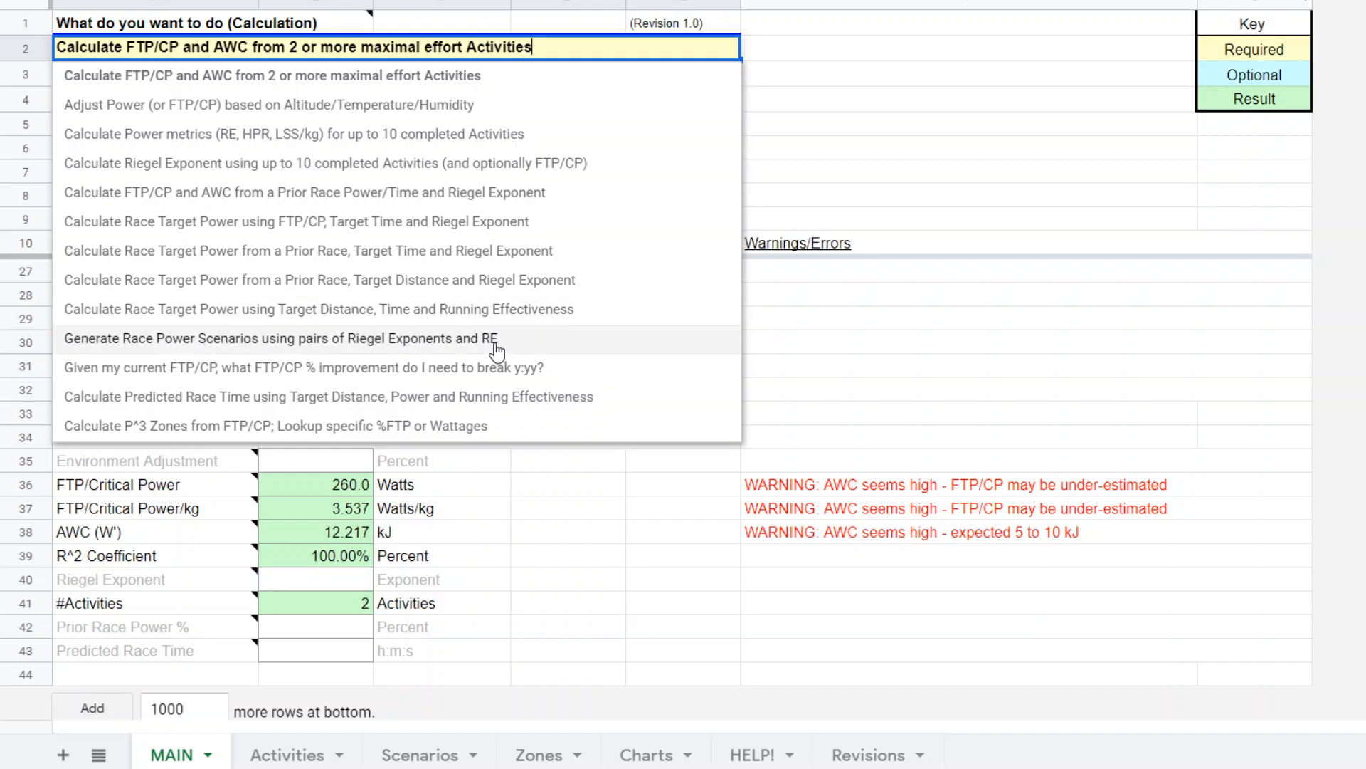
mouse_move(378, 134)
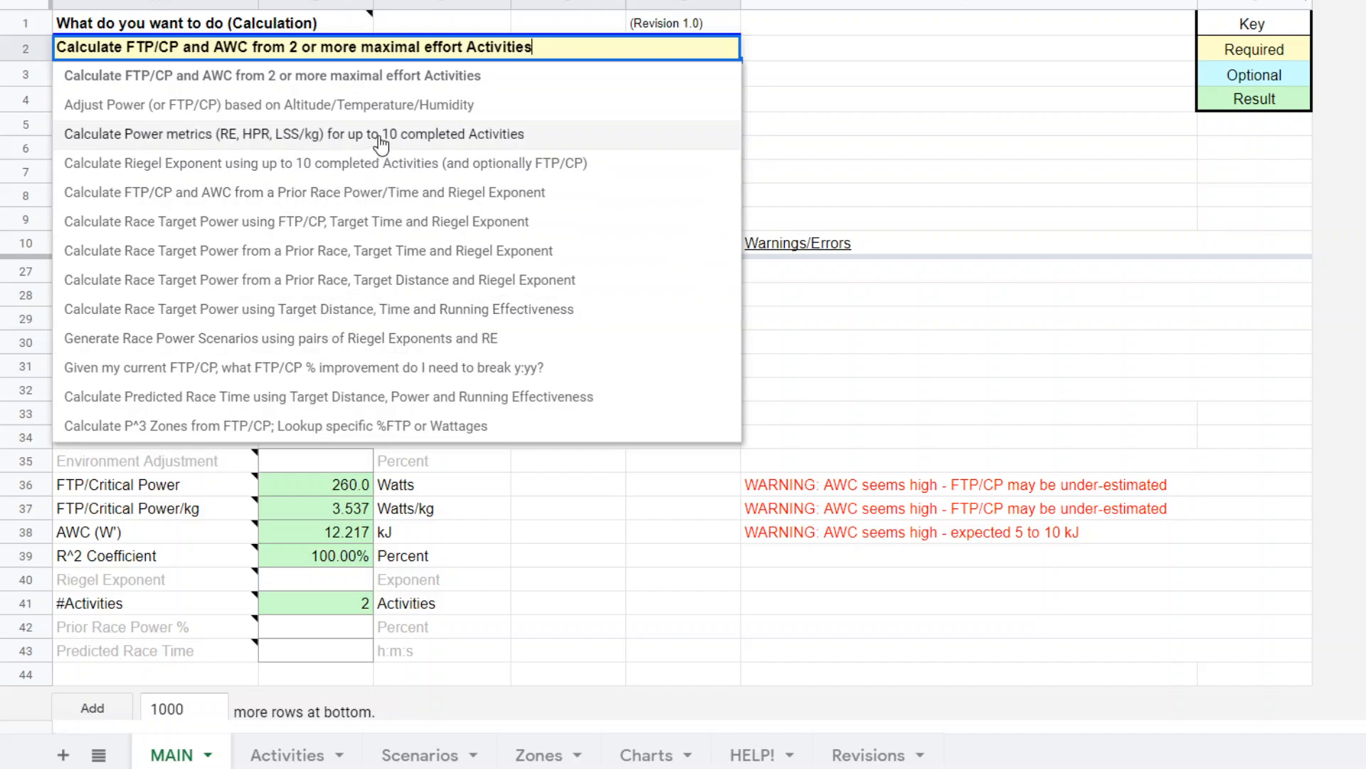
mouse_move(235, 139)
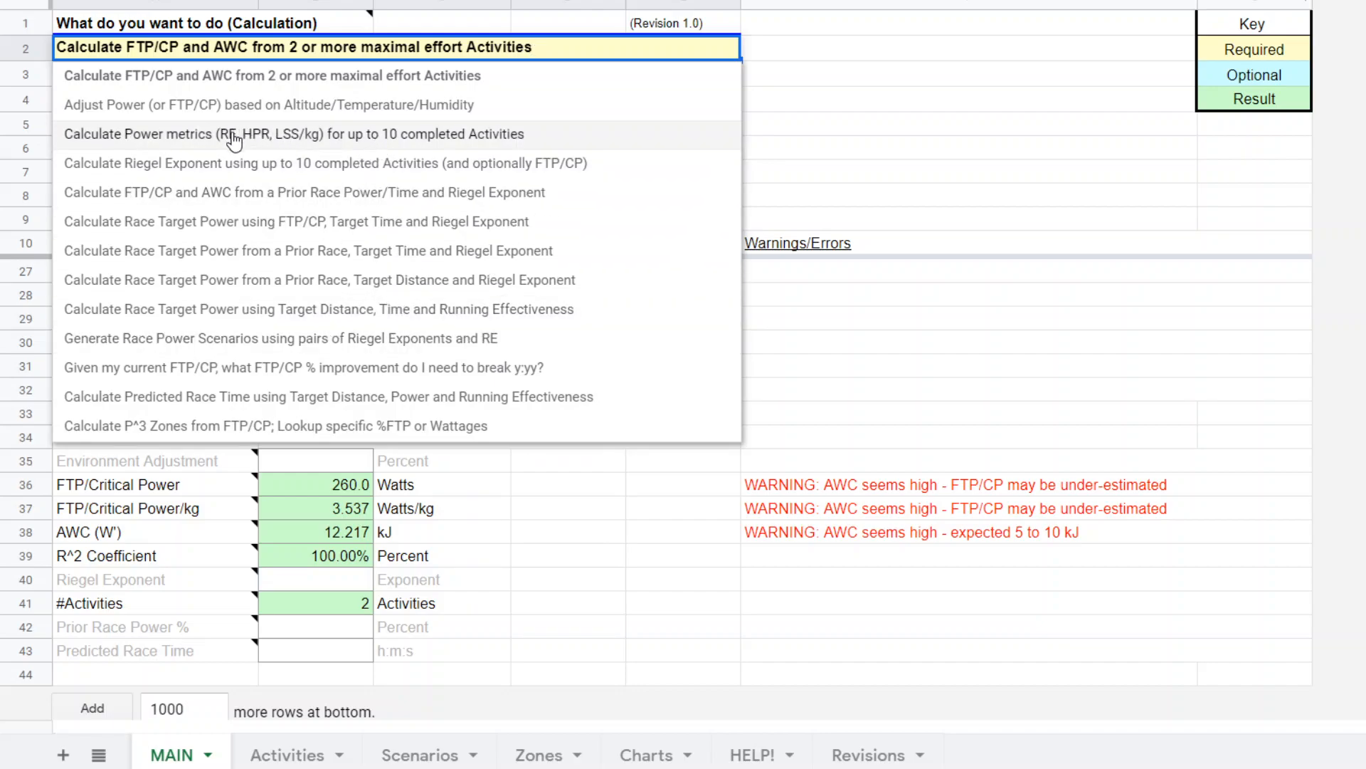
mouse_move(451, 141)
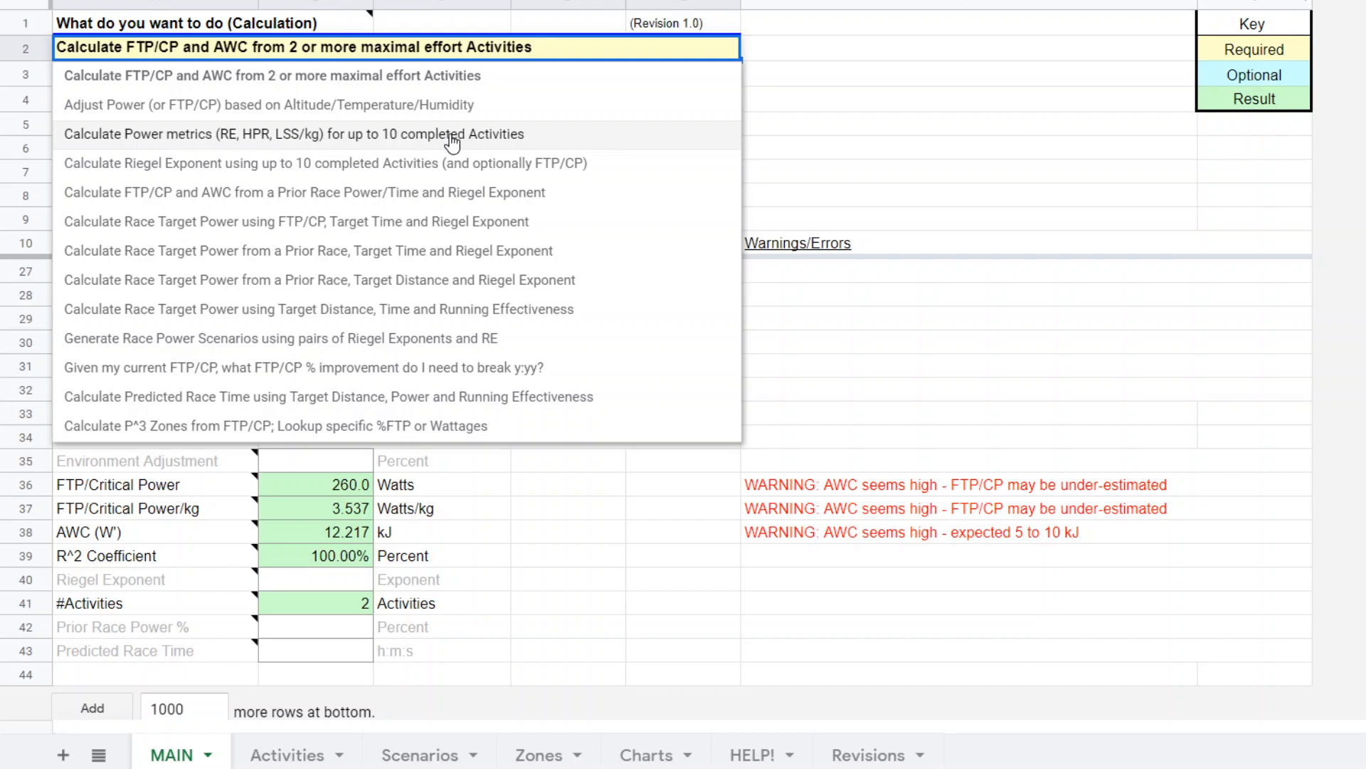
left_click(299, 134)
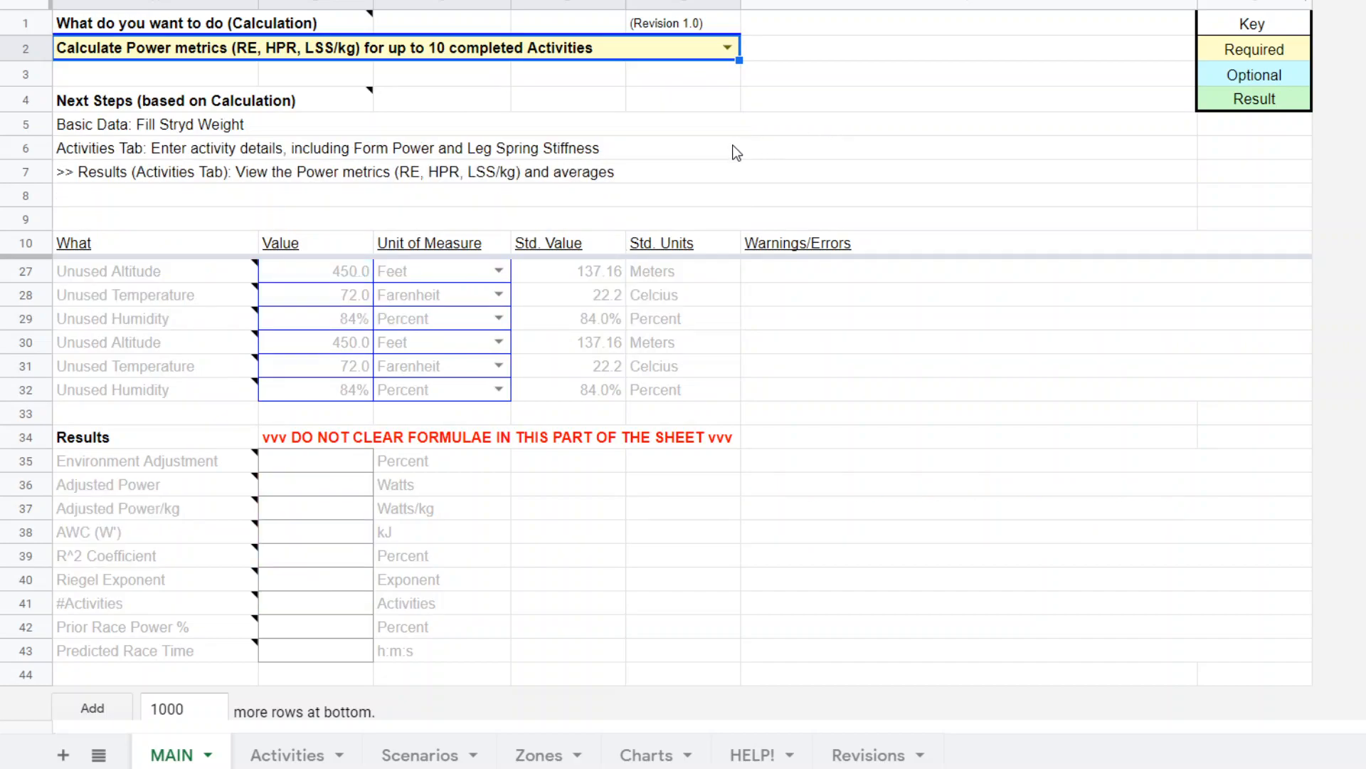
mouse_move(419, 754)
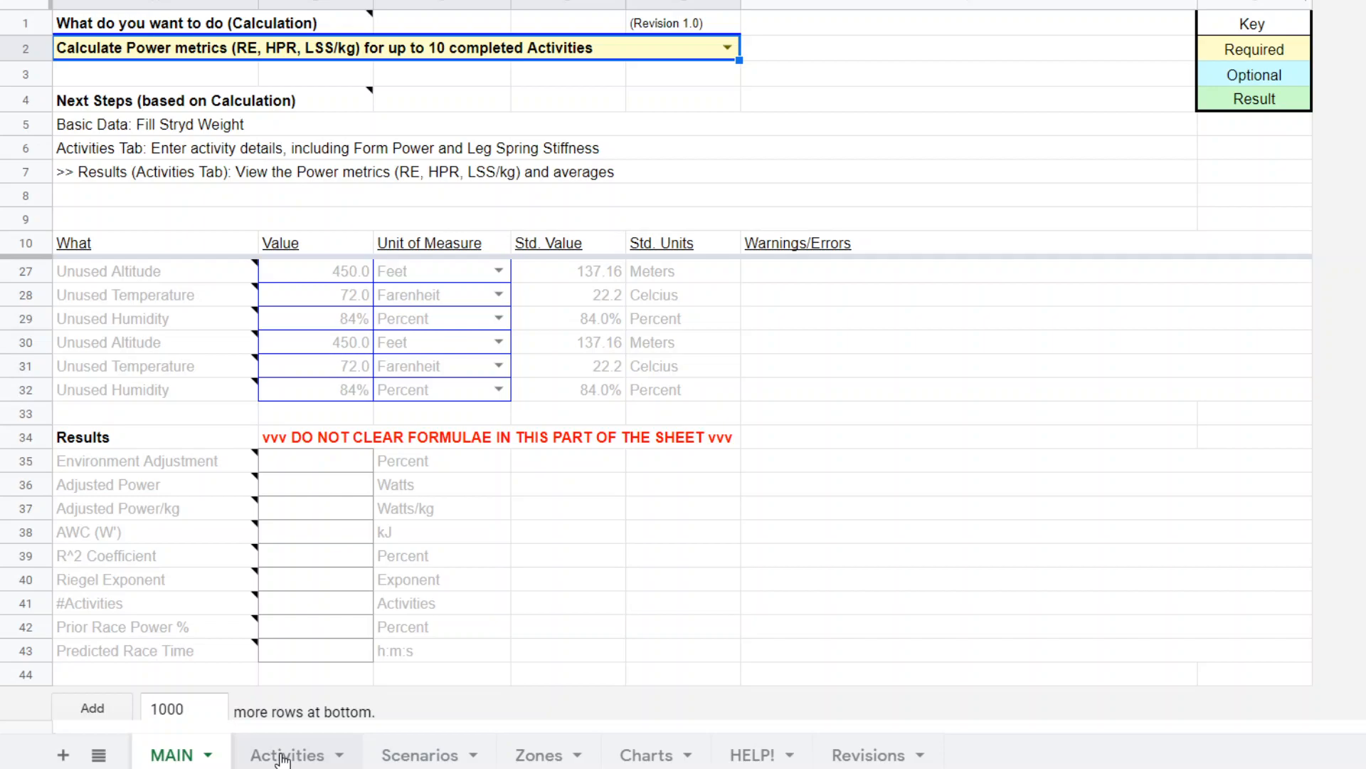
mouse_move(607, 431)
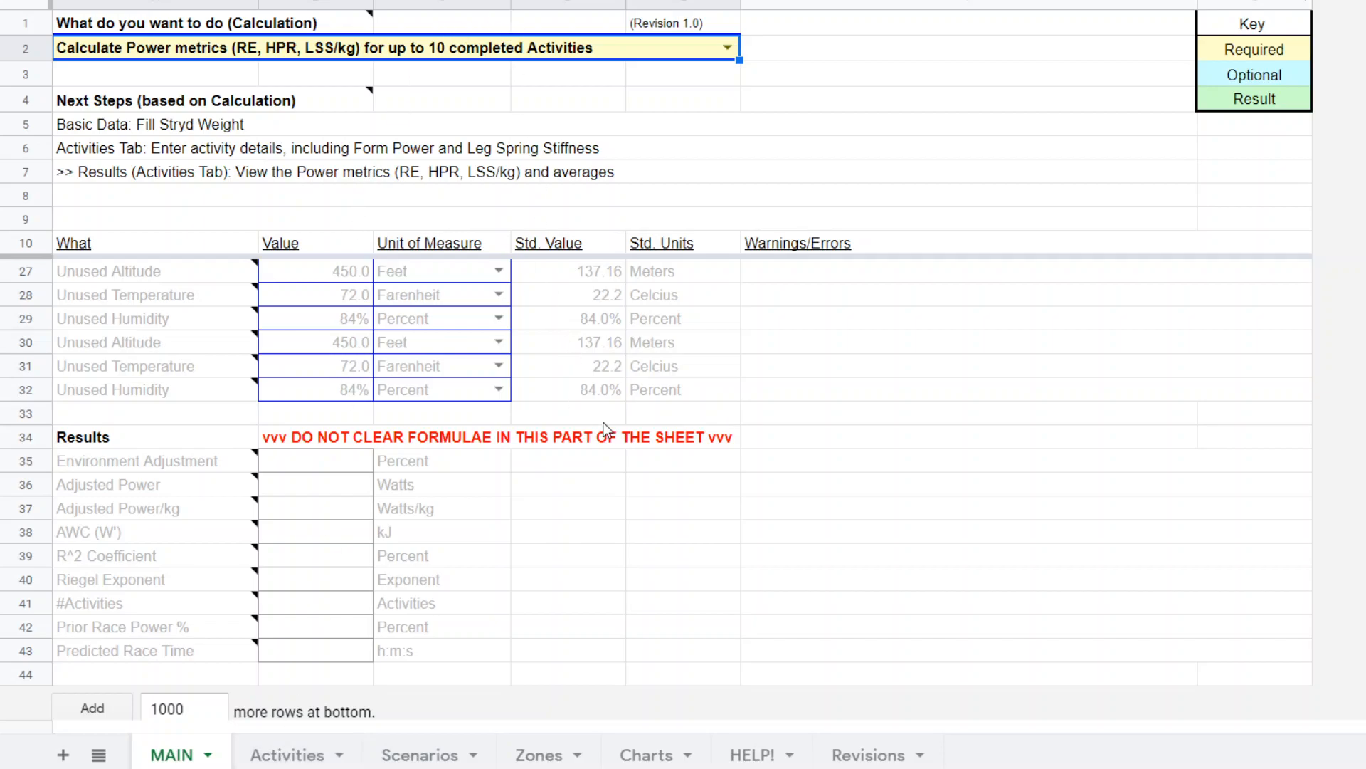
scroll("up", 3)
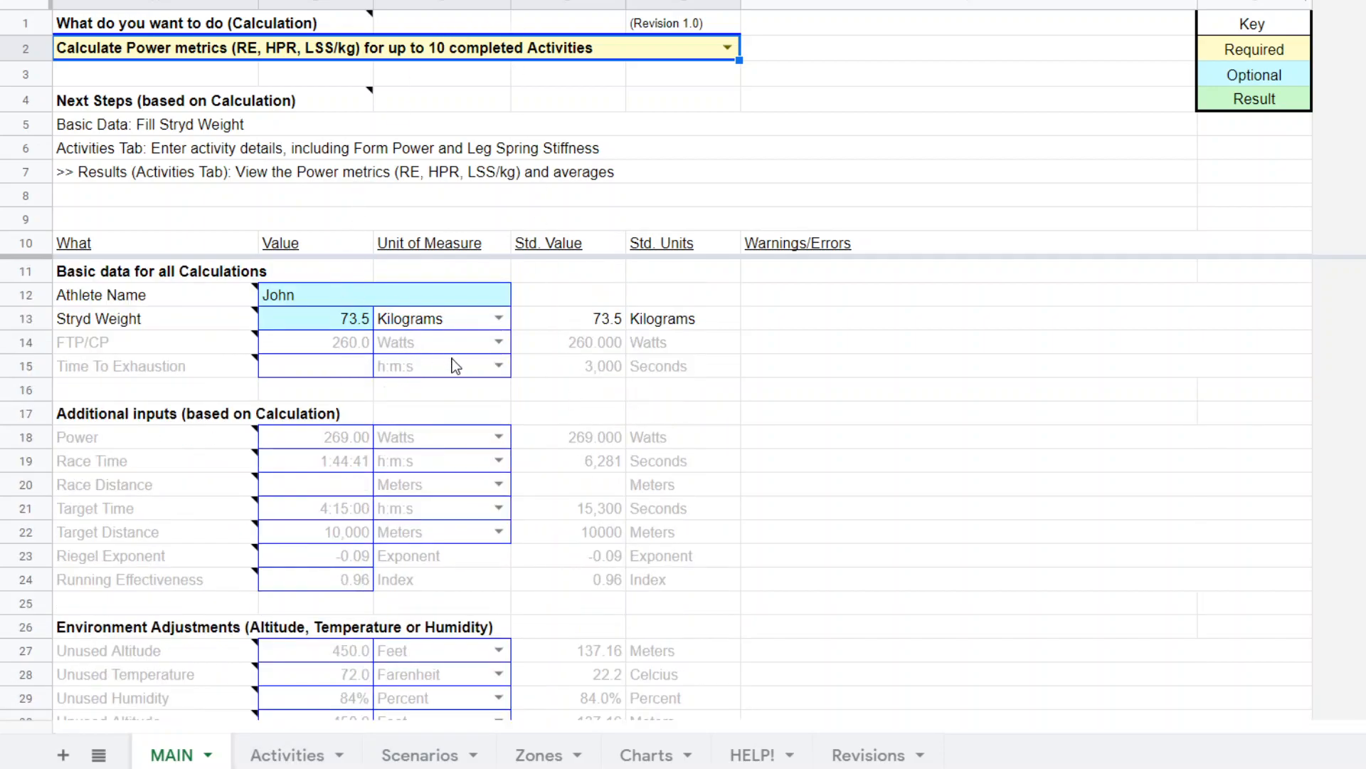
mouse_move(353, 298)
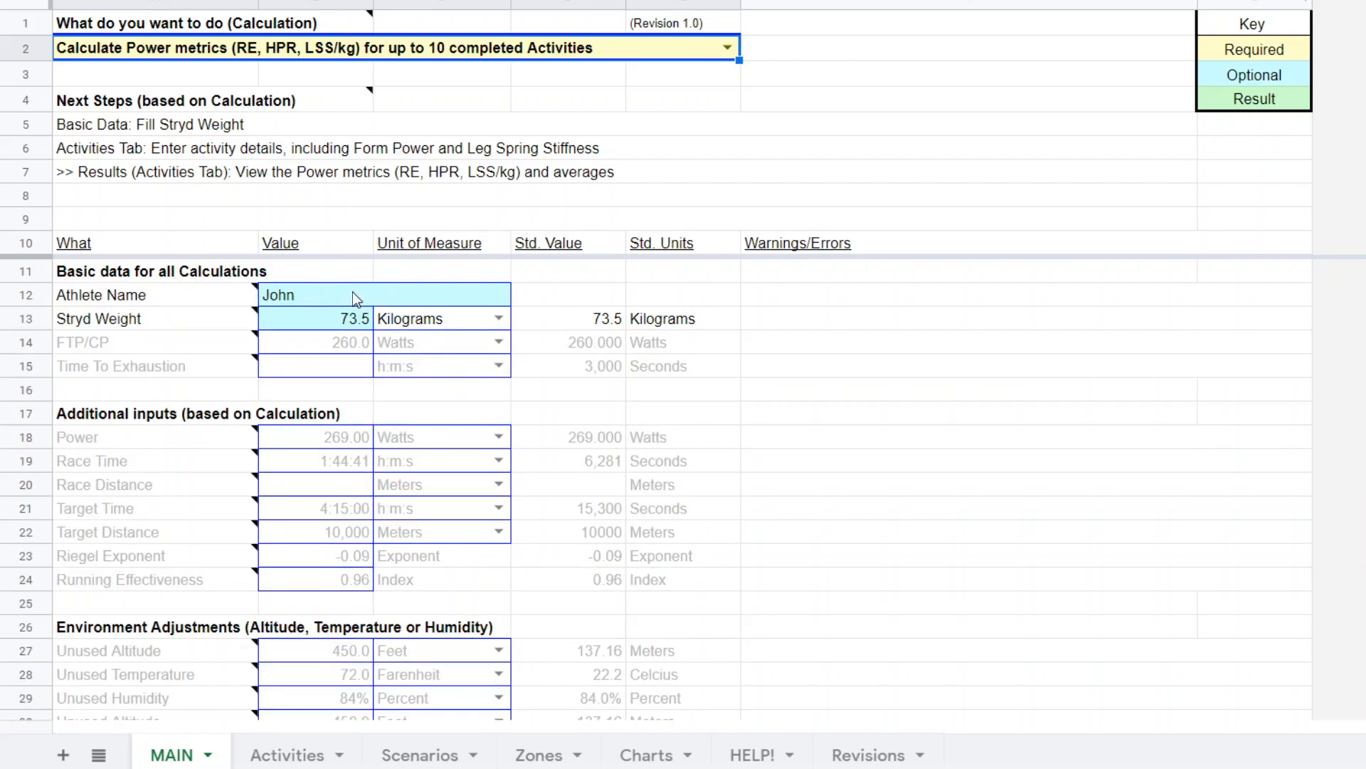
mouse_move(340, 325)
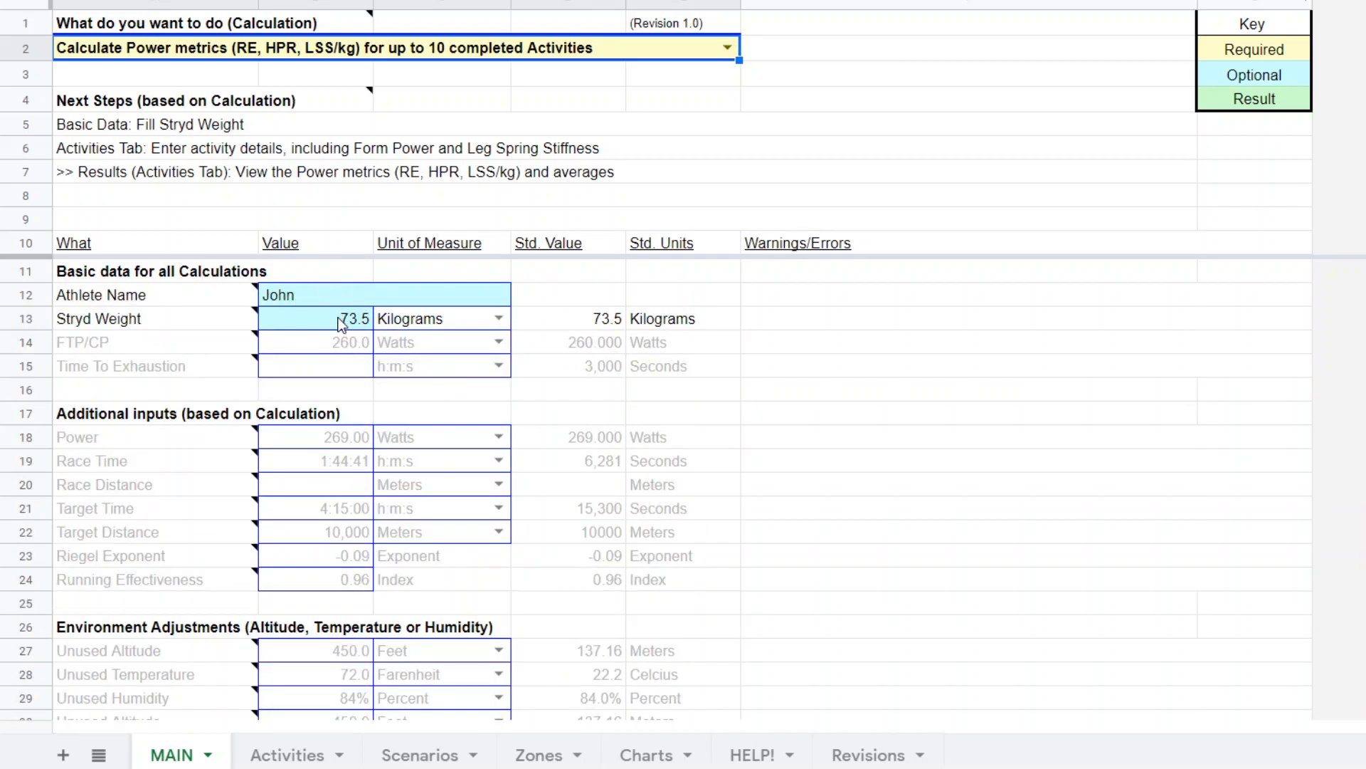
mouse_move(1077, 270)
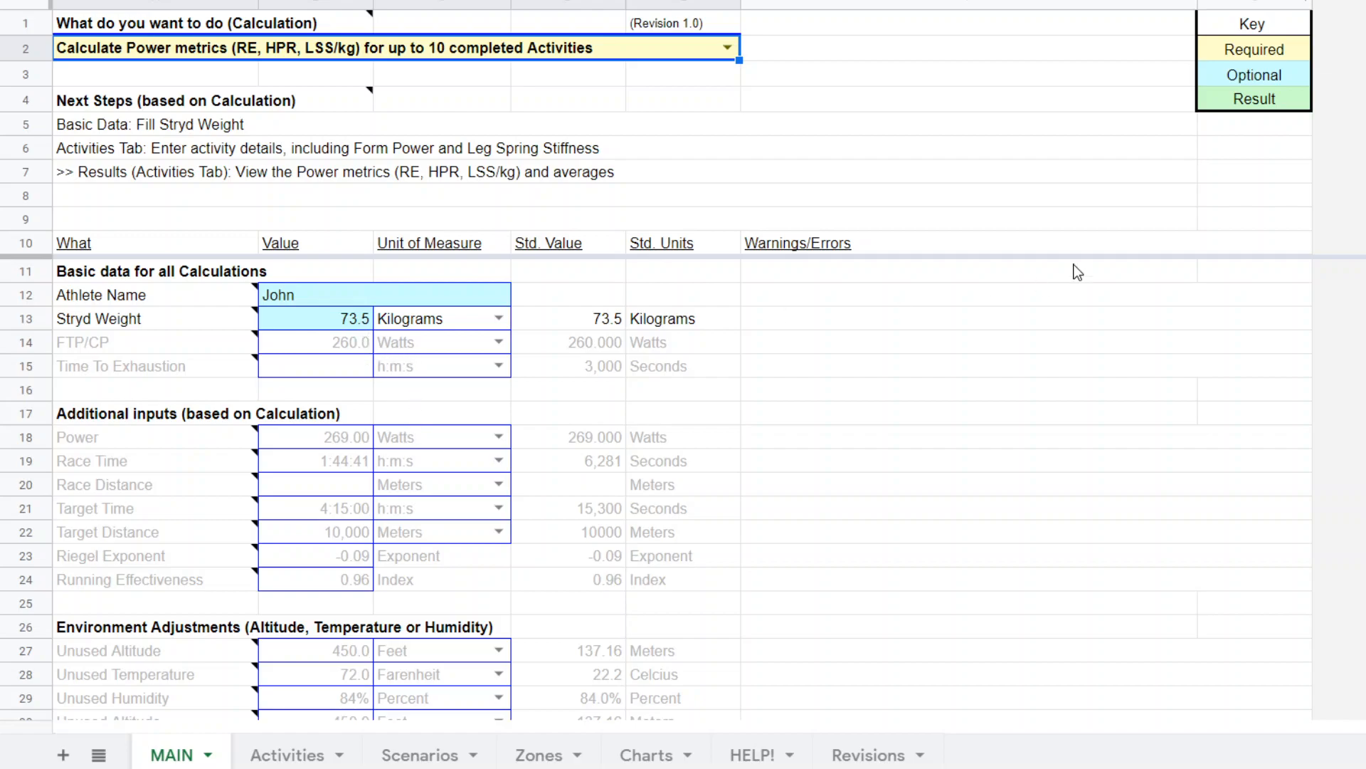
mouse_move(286, 755)
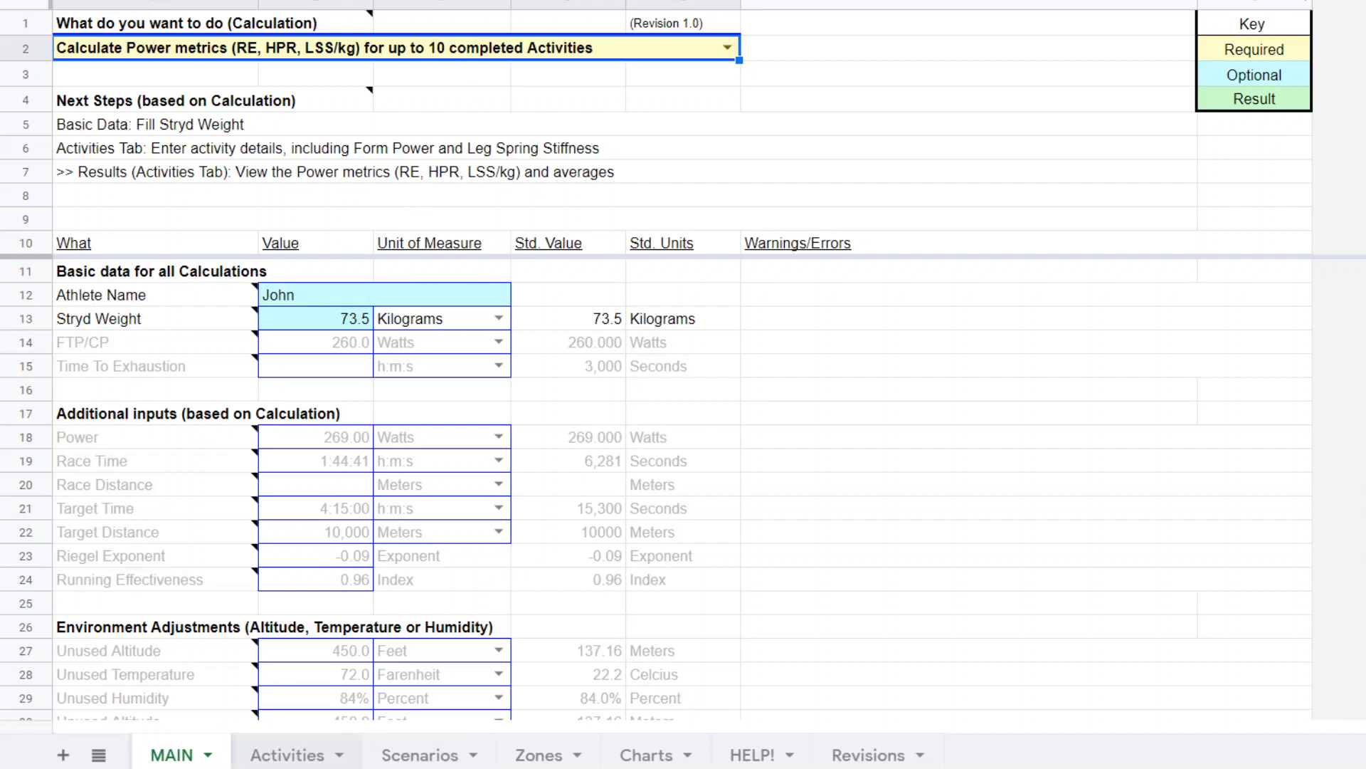
On the Activities sheet, enter the first activity as 247 W over 0:15:00
left_click(286, 755)
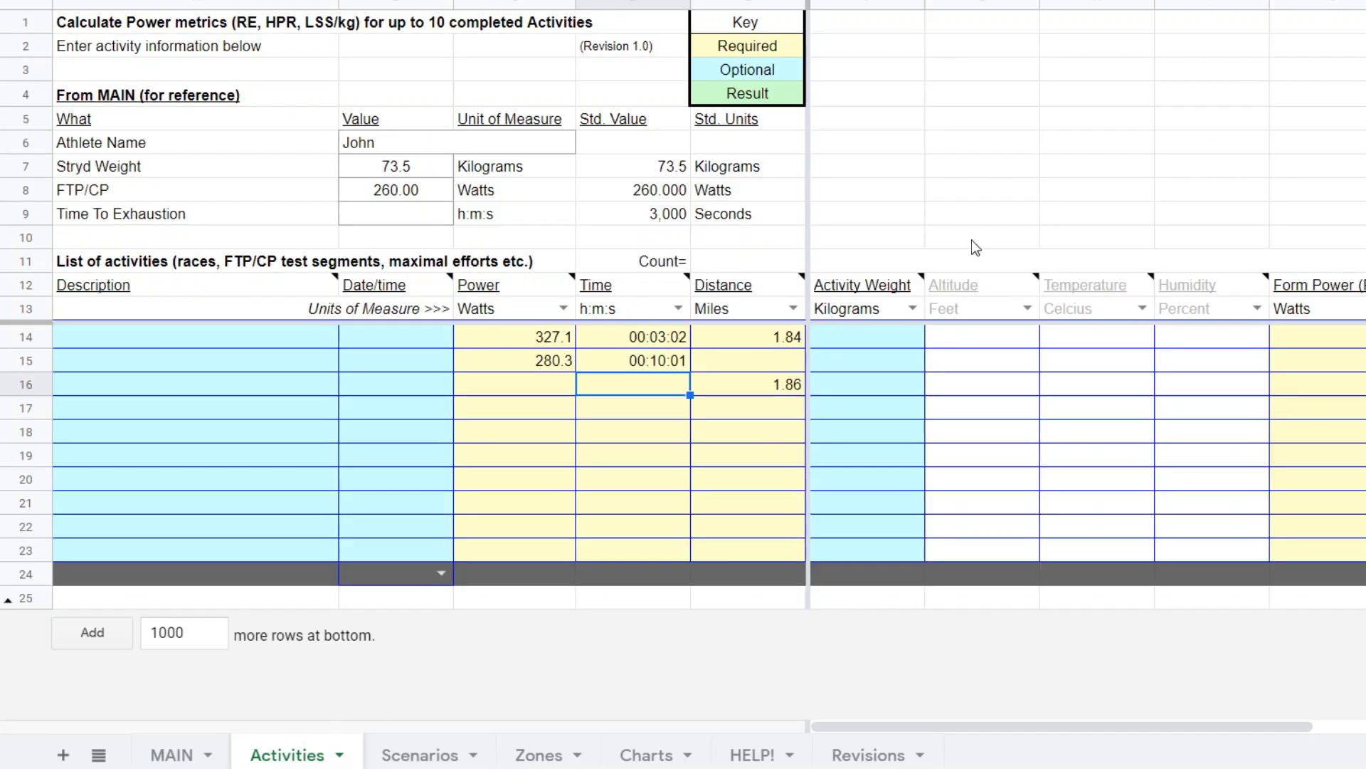
mouse_move(558, 340)
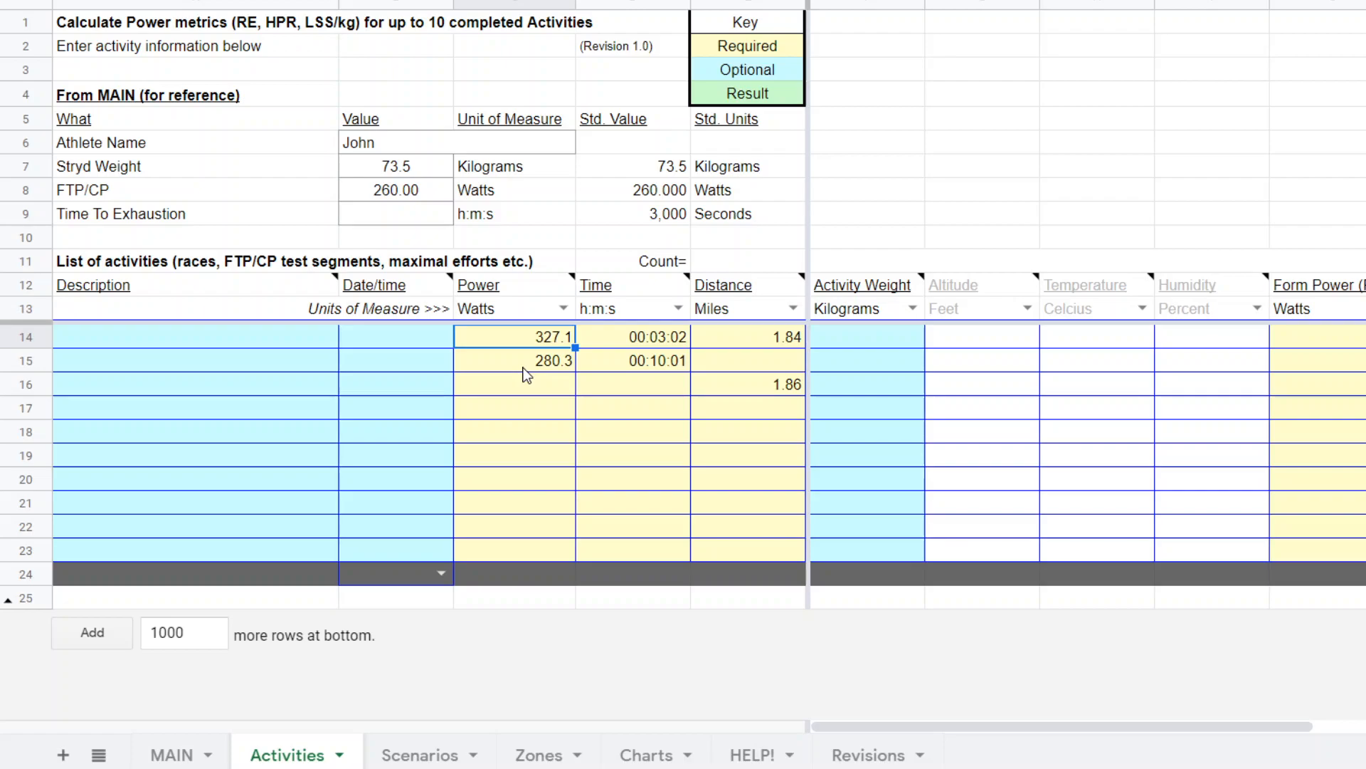
type("247")
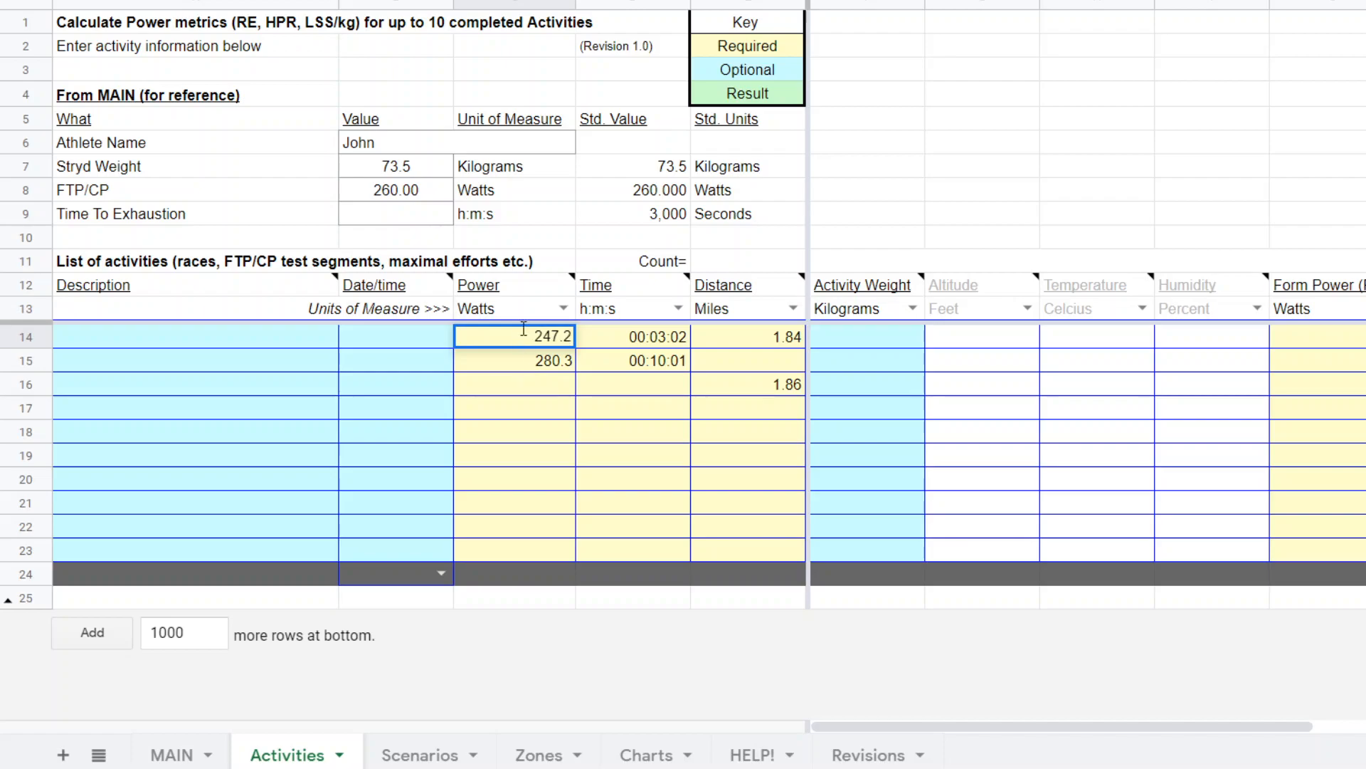
left_click(632, 336)
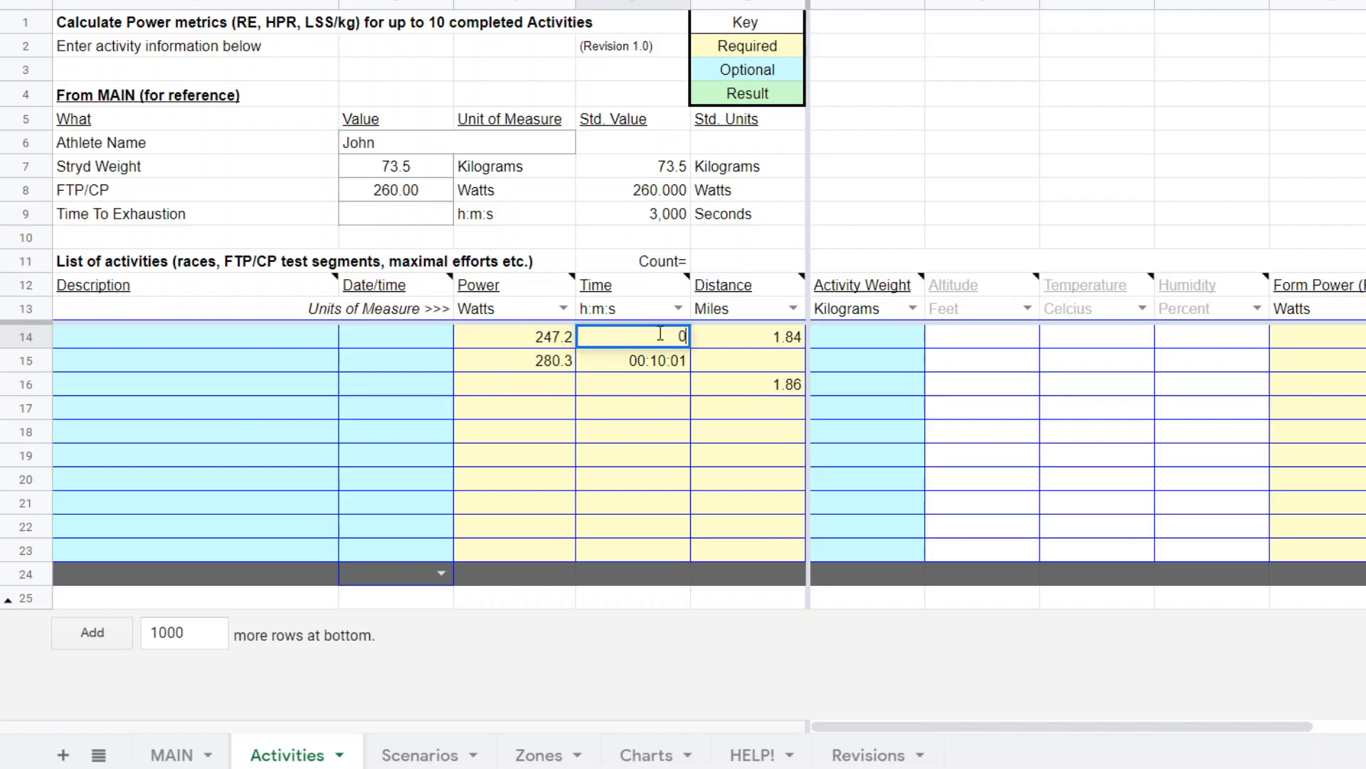
type("0:15:00")
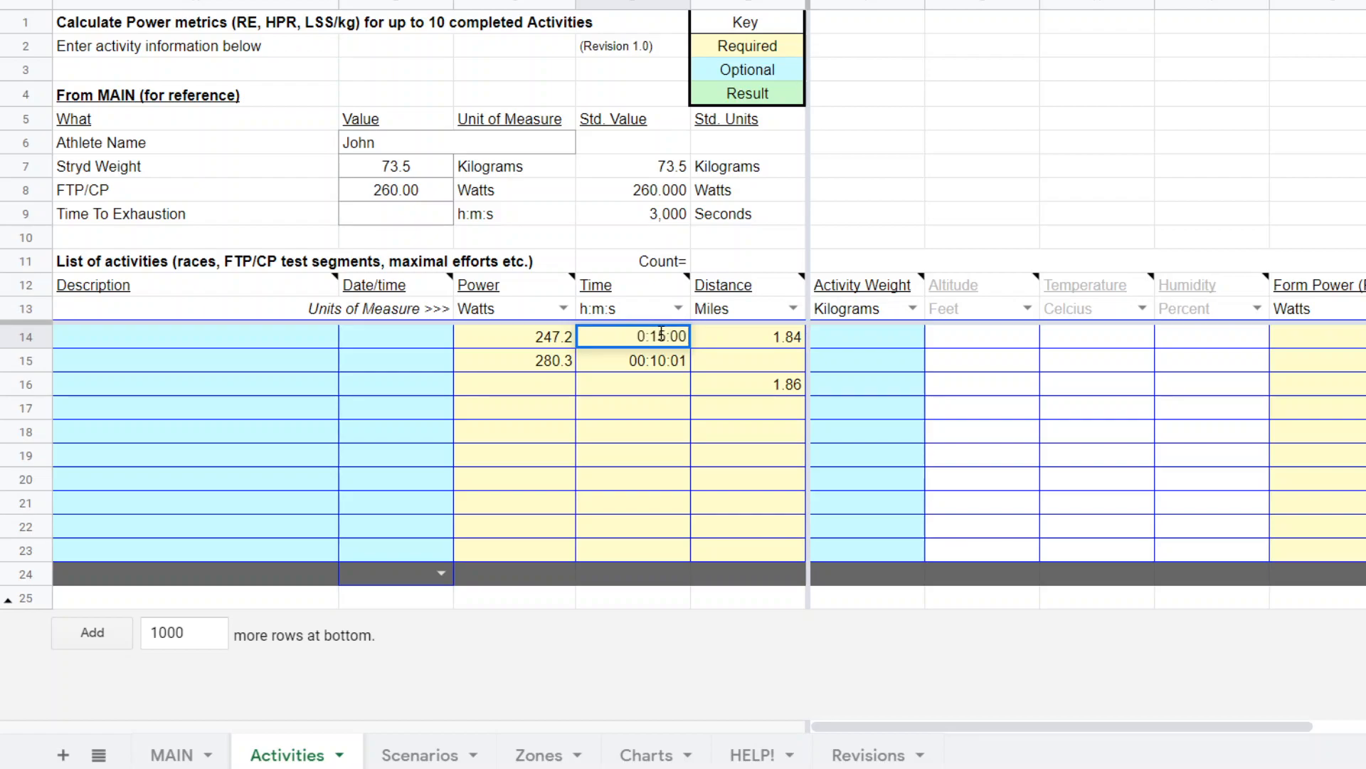
Check the first activity's 1.84 distance and keep Miles and Watts as units
left_click(747, 336)
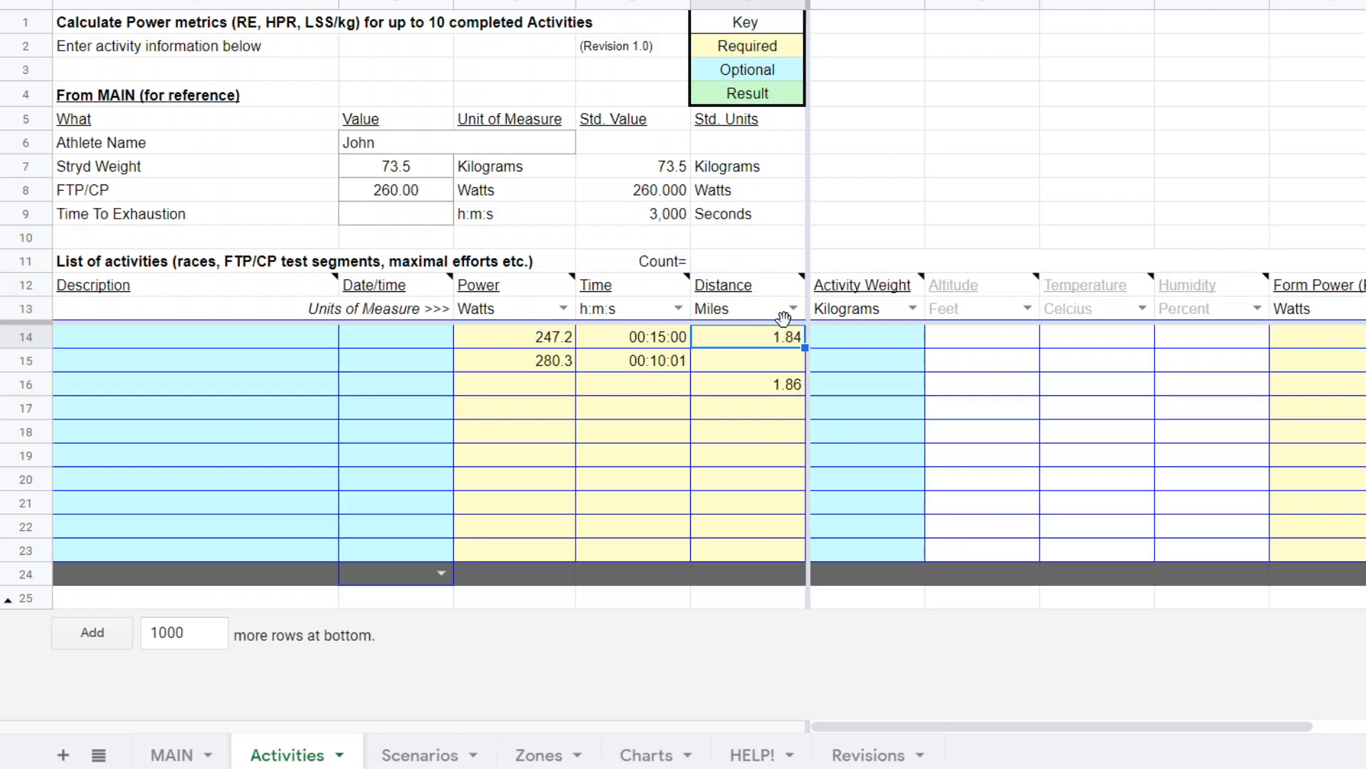
left_click(790, 307)
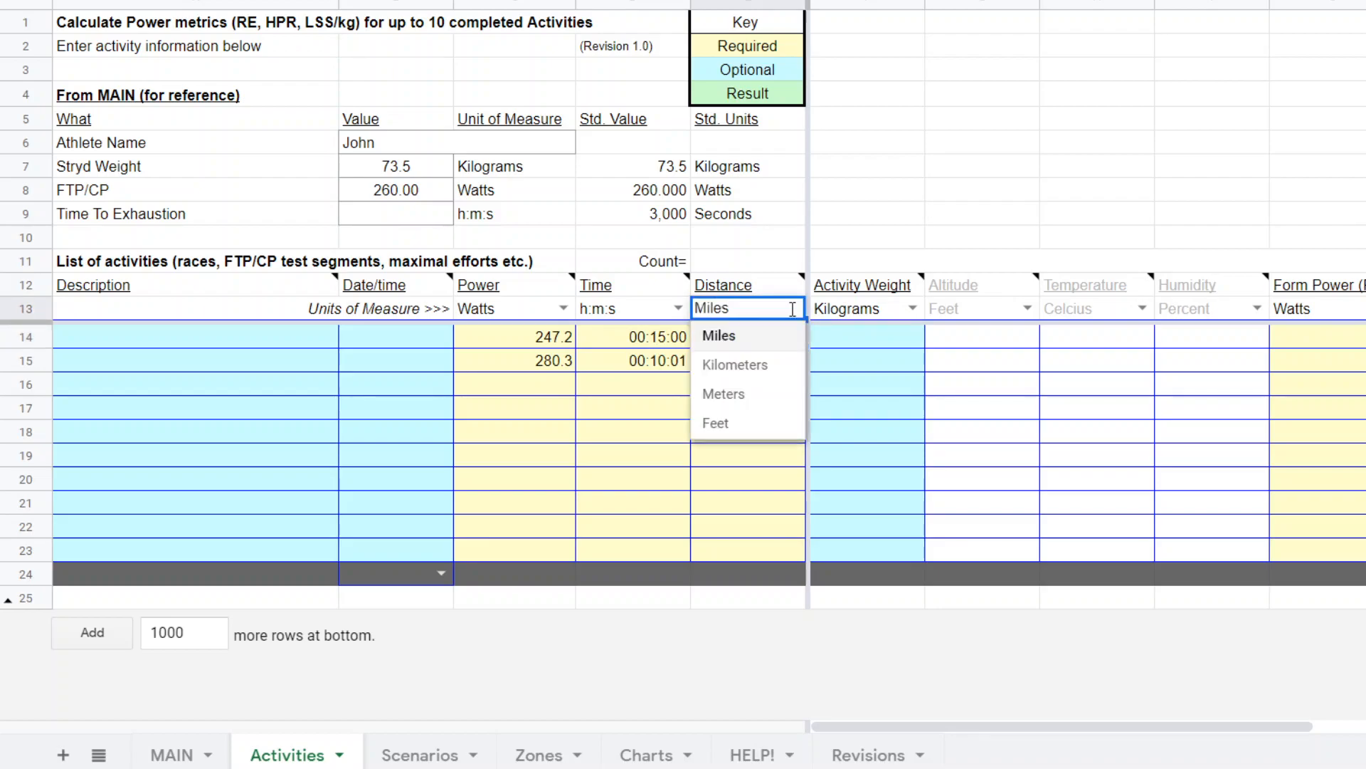
mouse_move(747, 357)
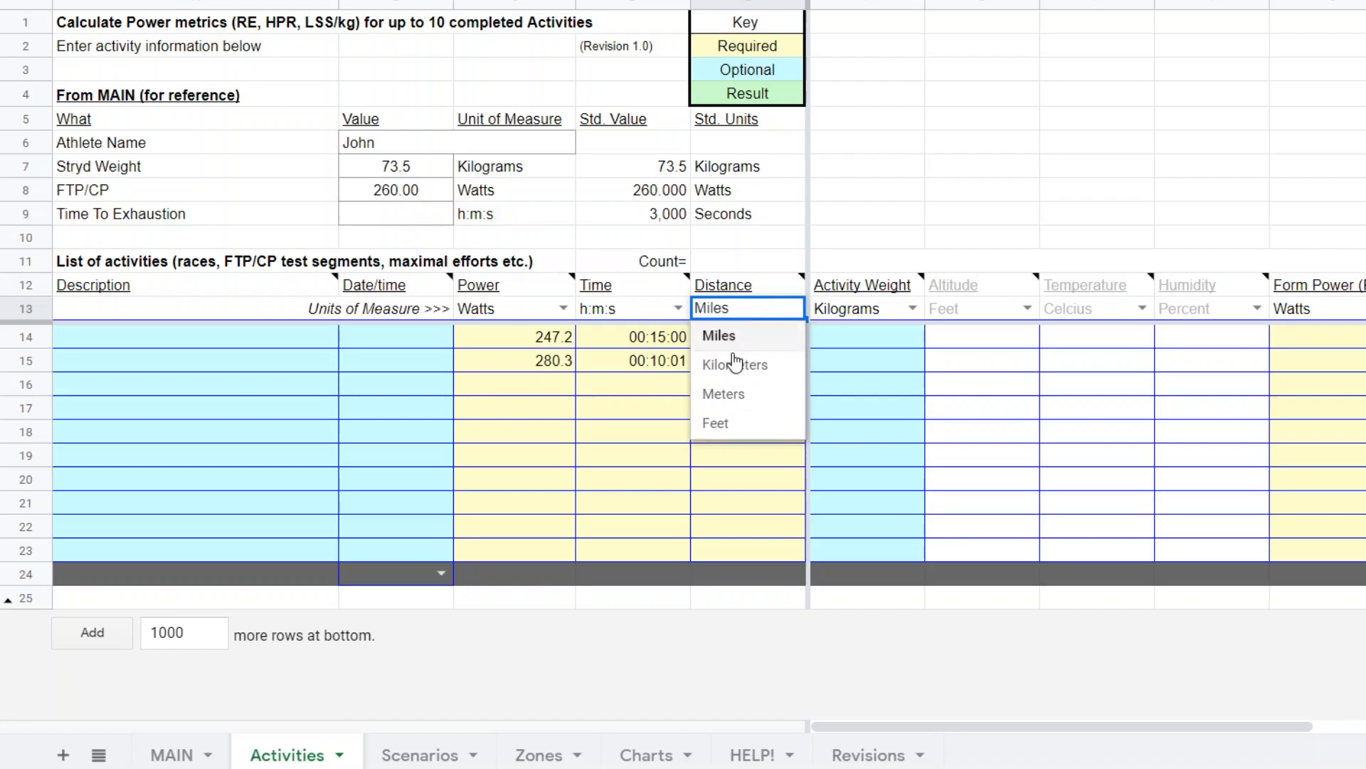
mouse_move(662, 316)
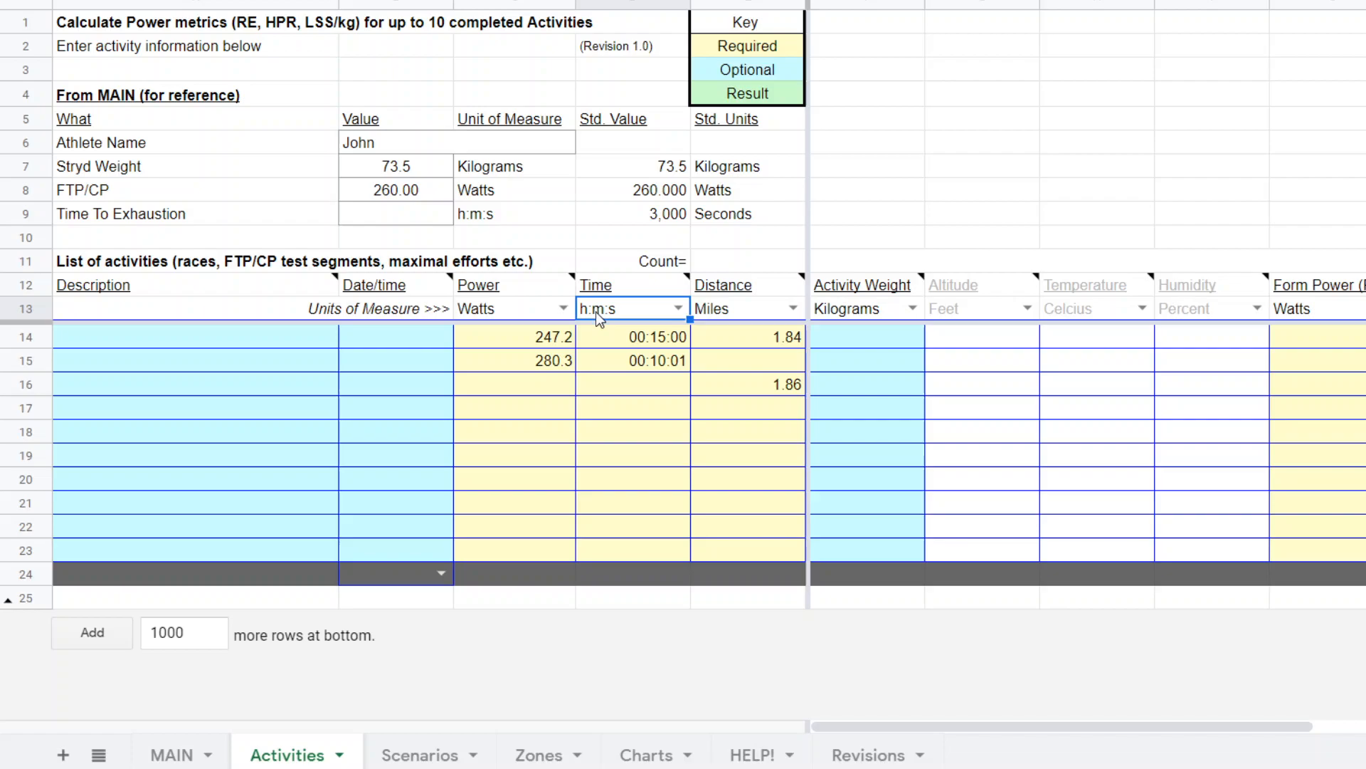
left_click(512, 308)
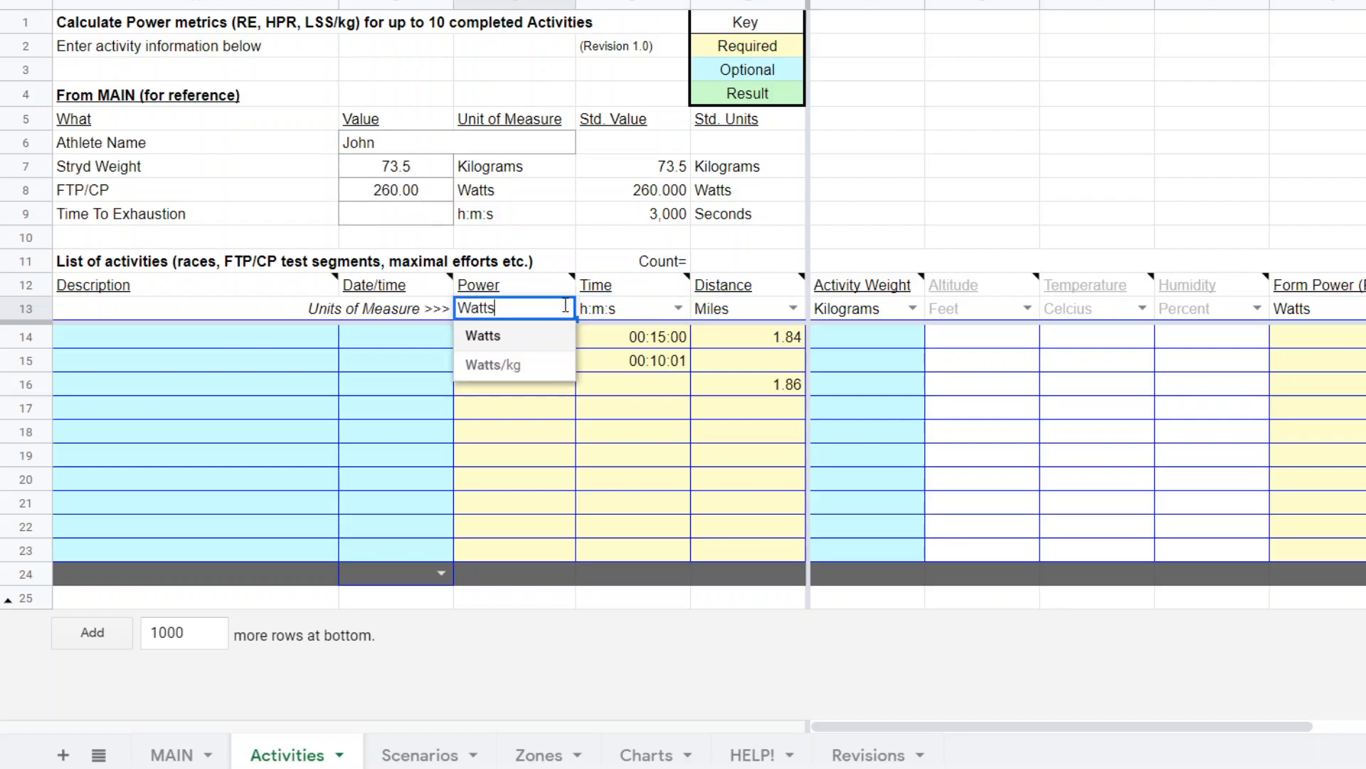
mouse_move(529, 340)
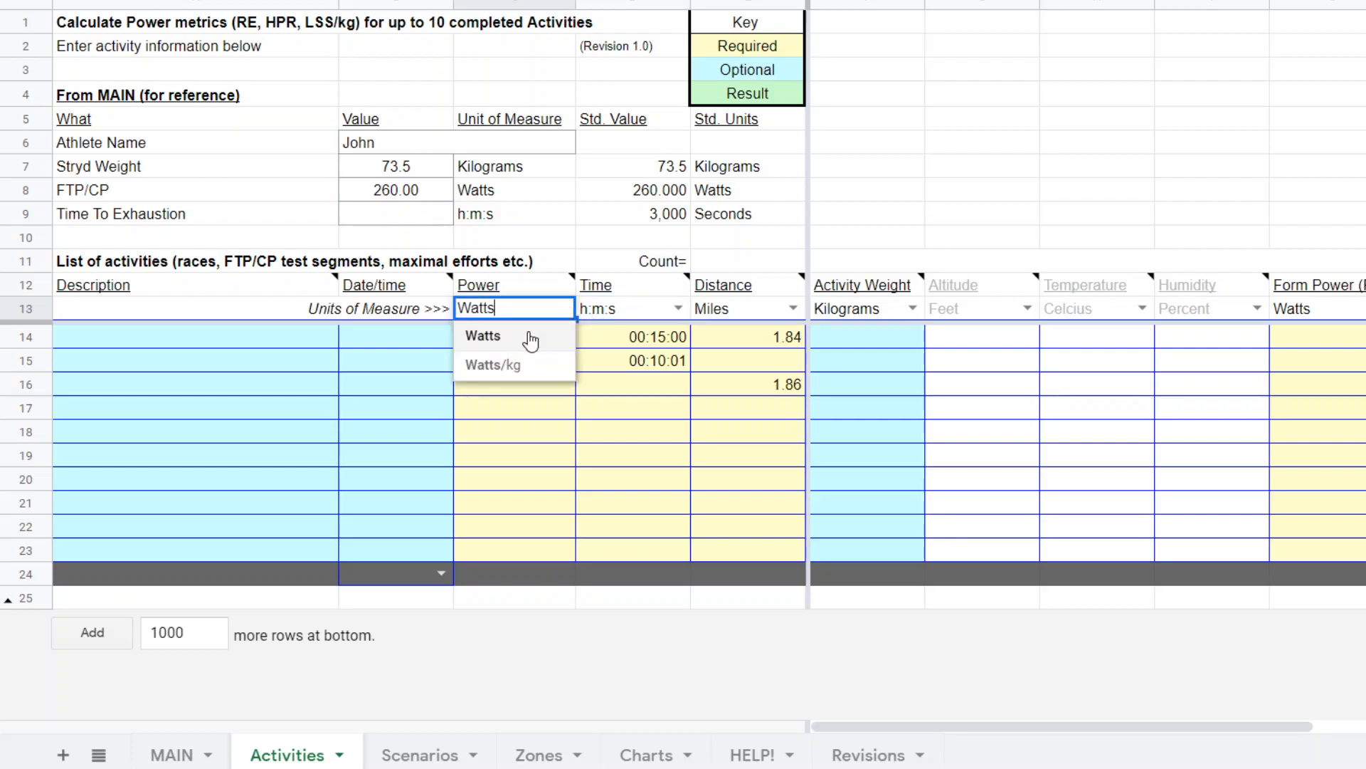
left_click(483, 336)
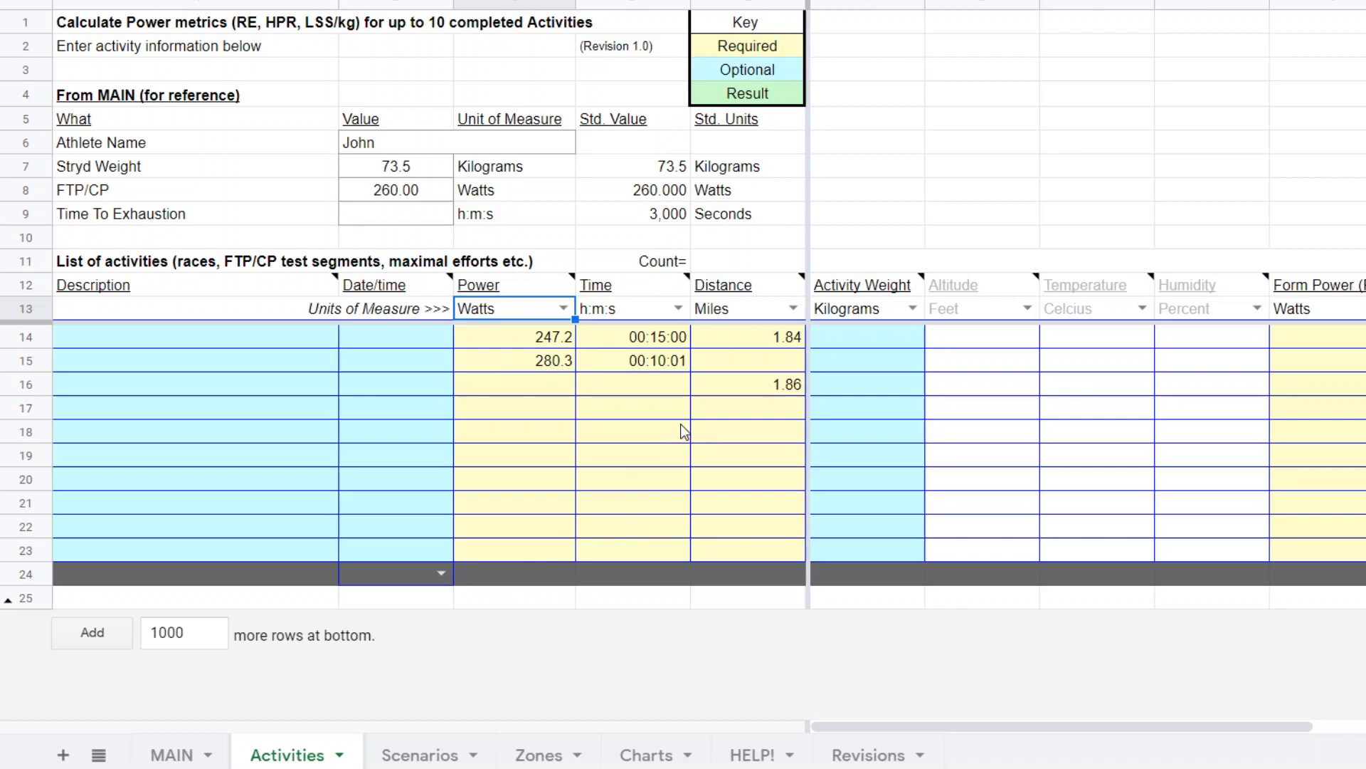
mouse_move(763, 385)
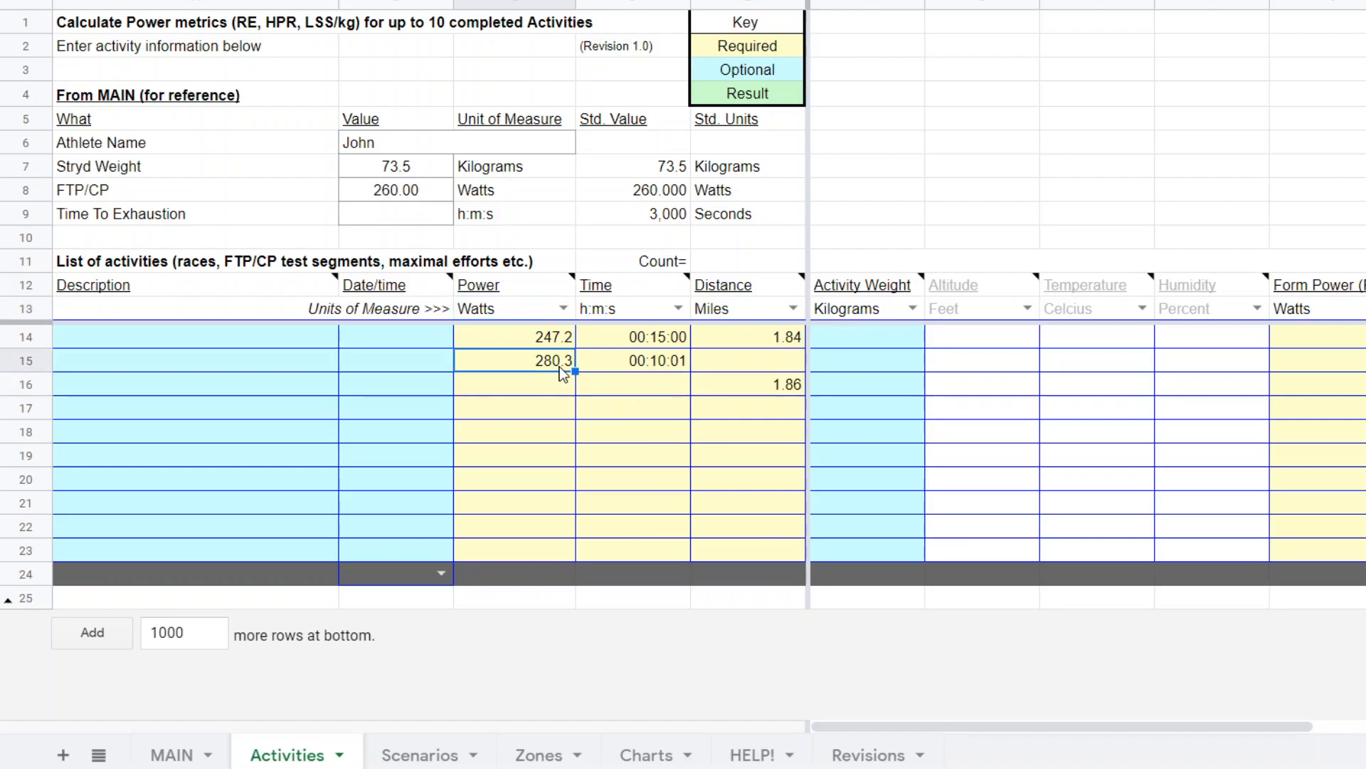
Re-enter the second activity's power and time values and keep its distance measured in Miles
key("Delete")
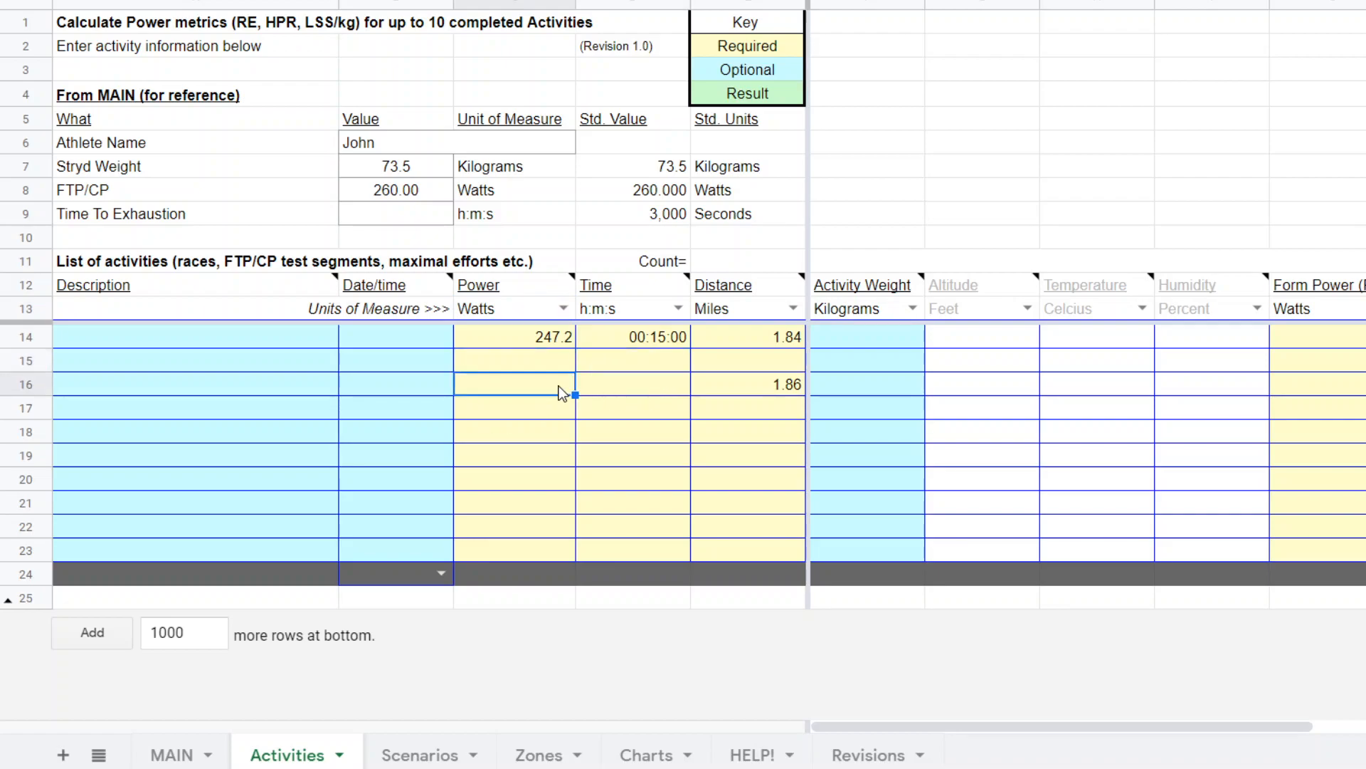
type("2")
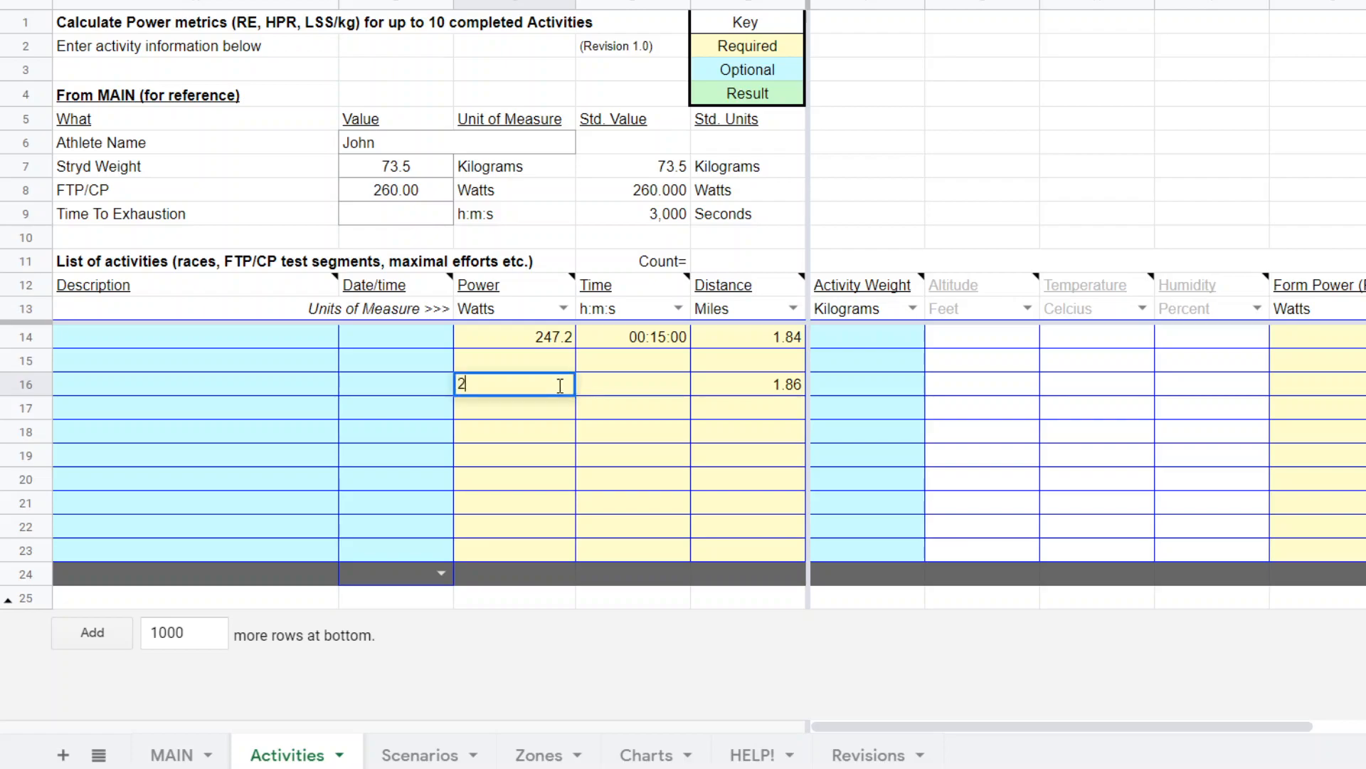
type("46")
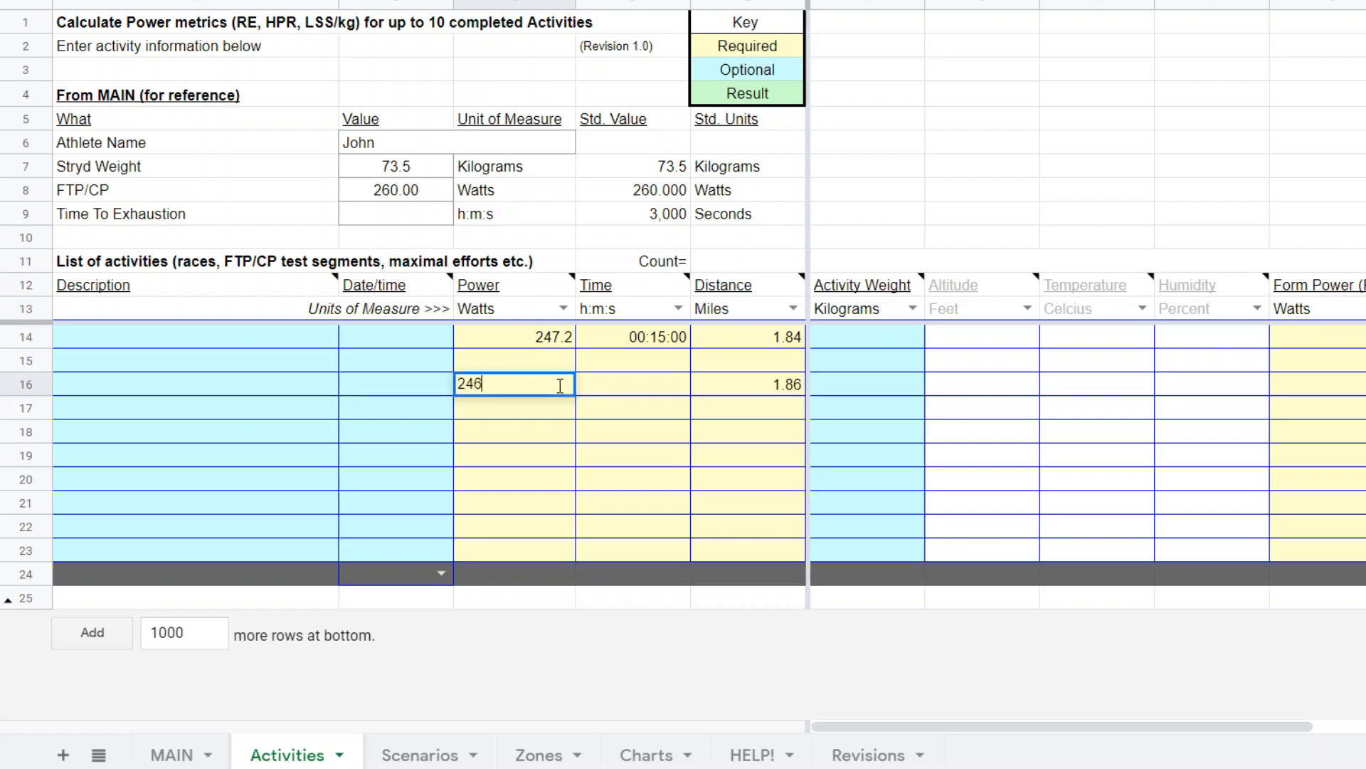
type(",2")
left_click(632, 385)
type("0:15:")
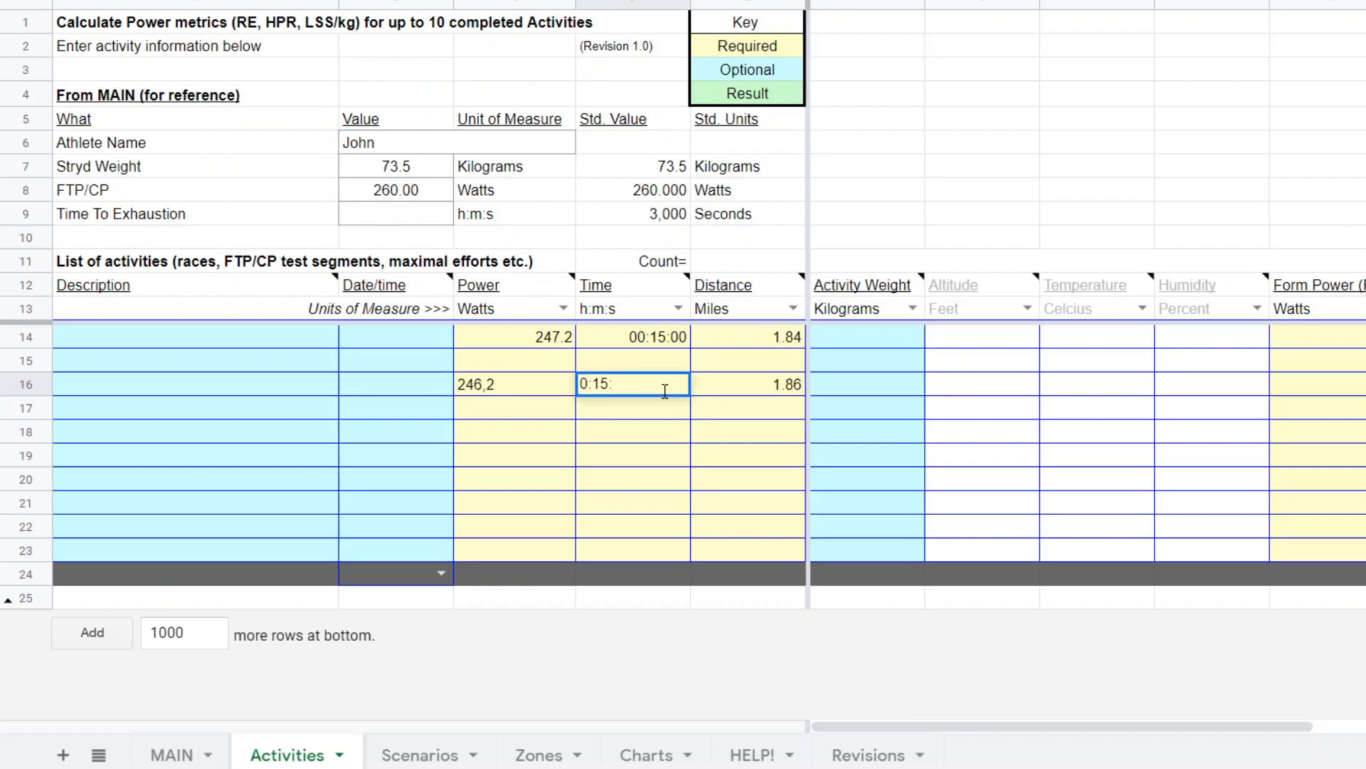
type("01")
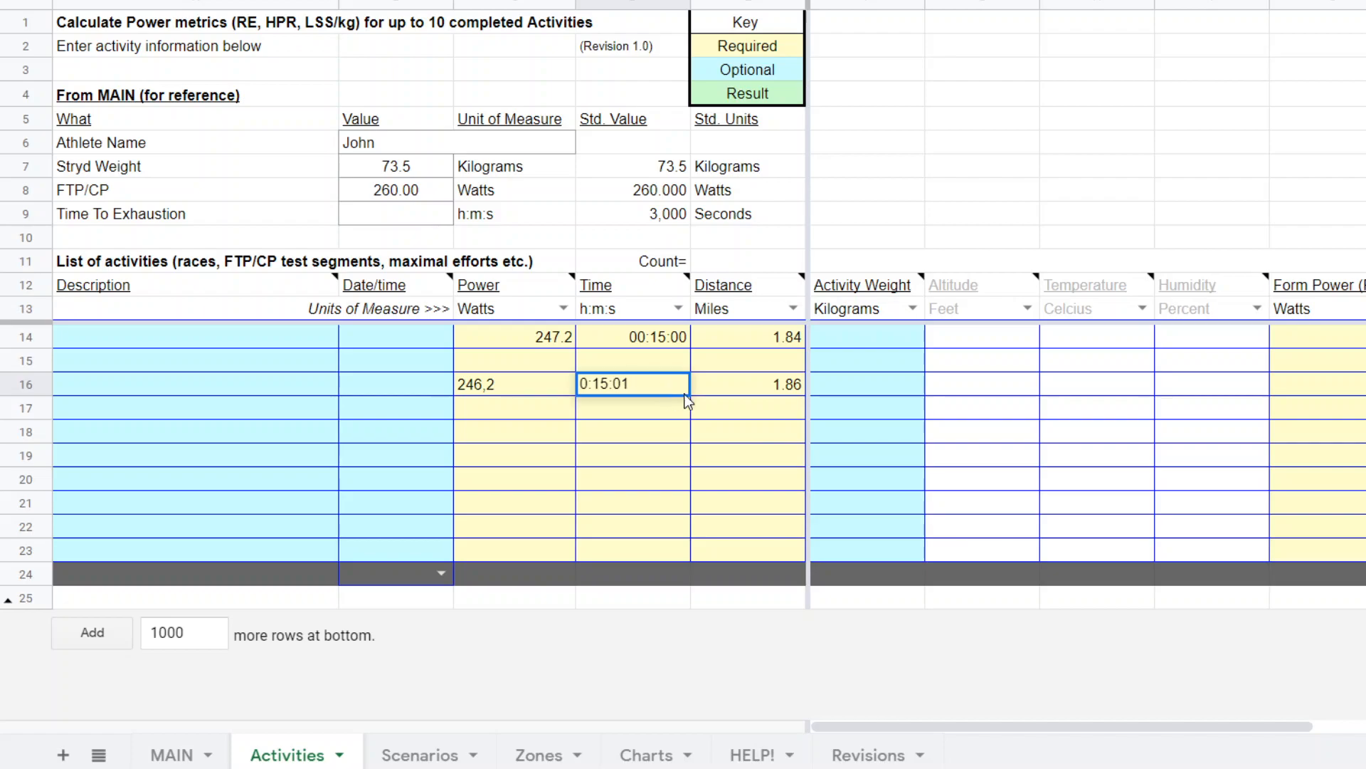
left_click(747, 383)
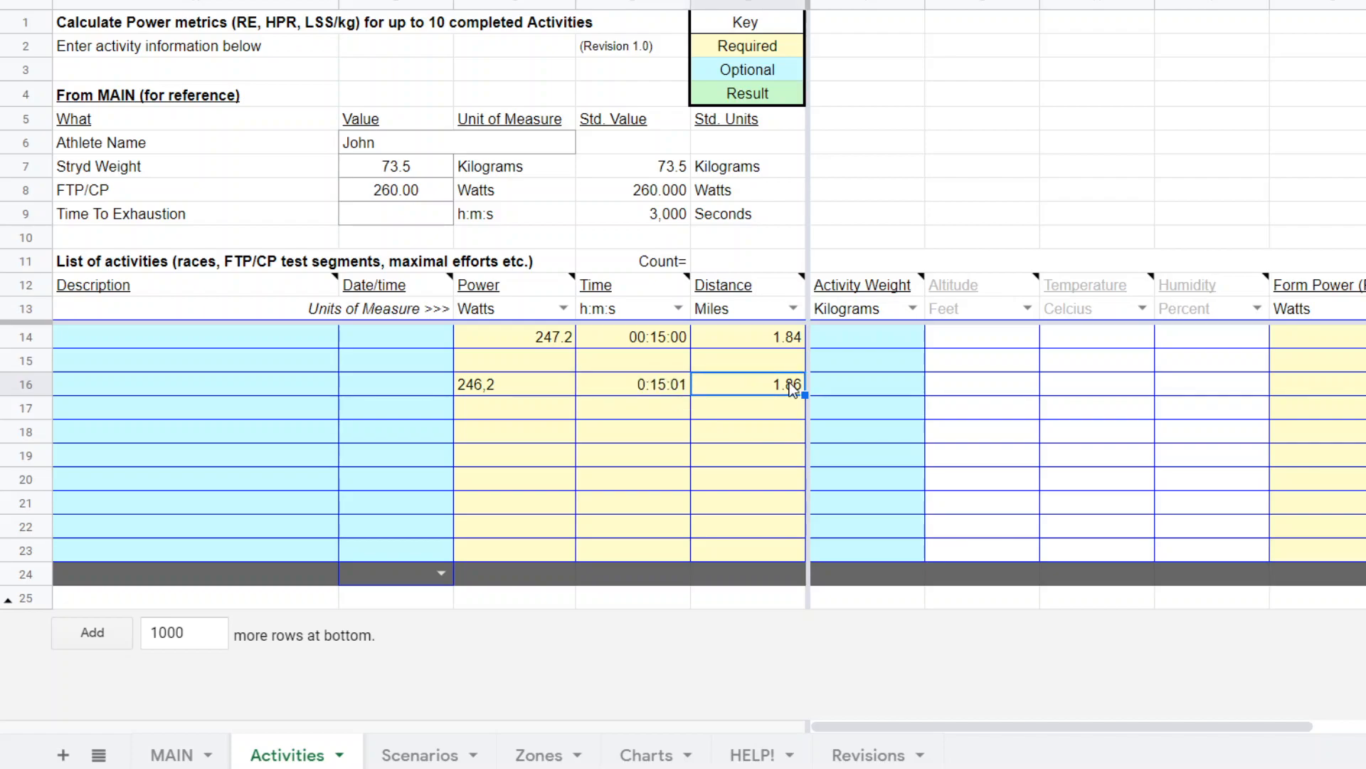
left_click(791, 307)
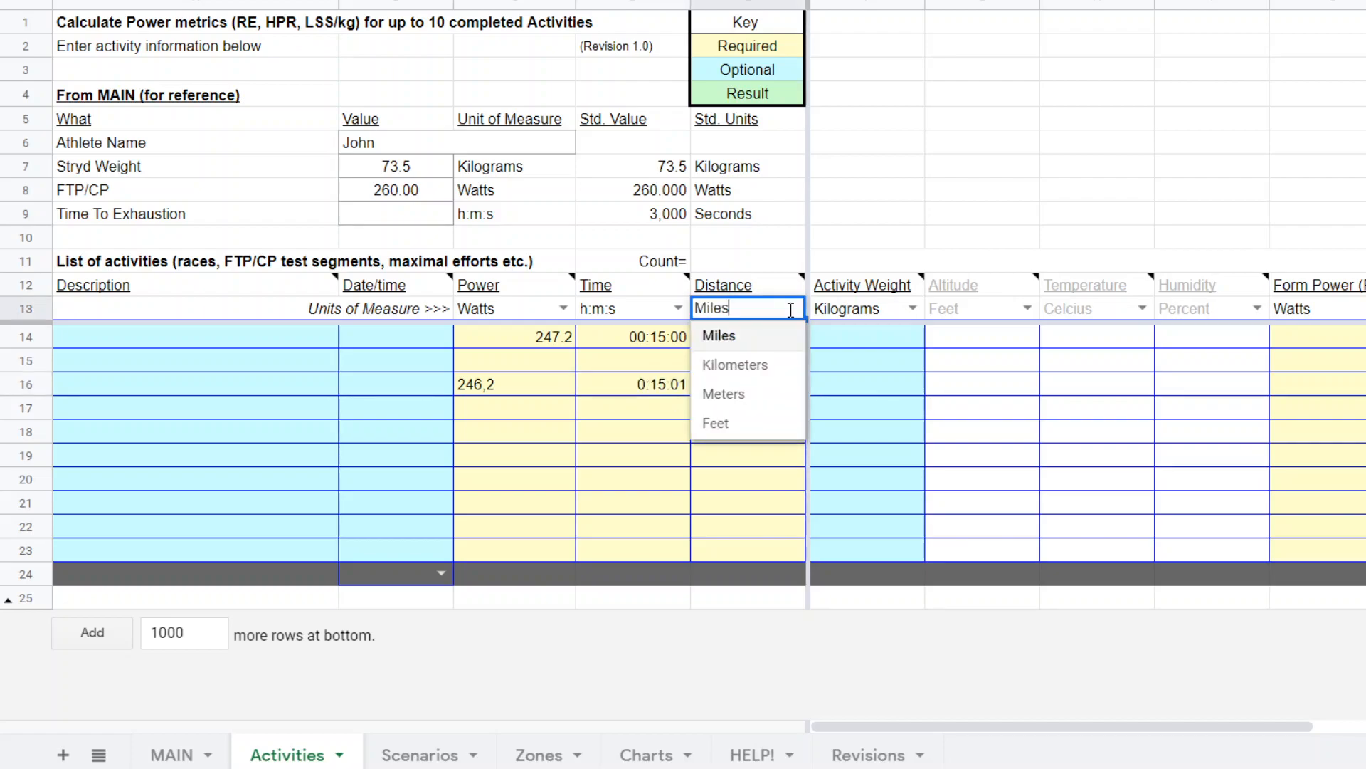
left_click(717, 336)
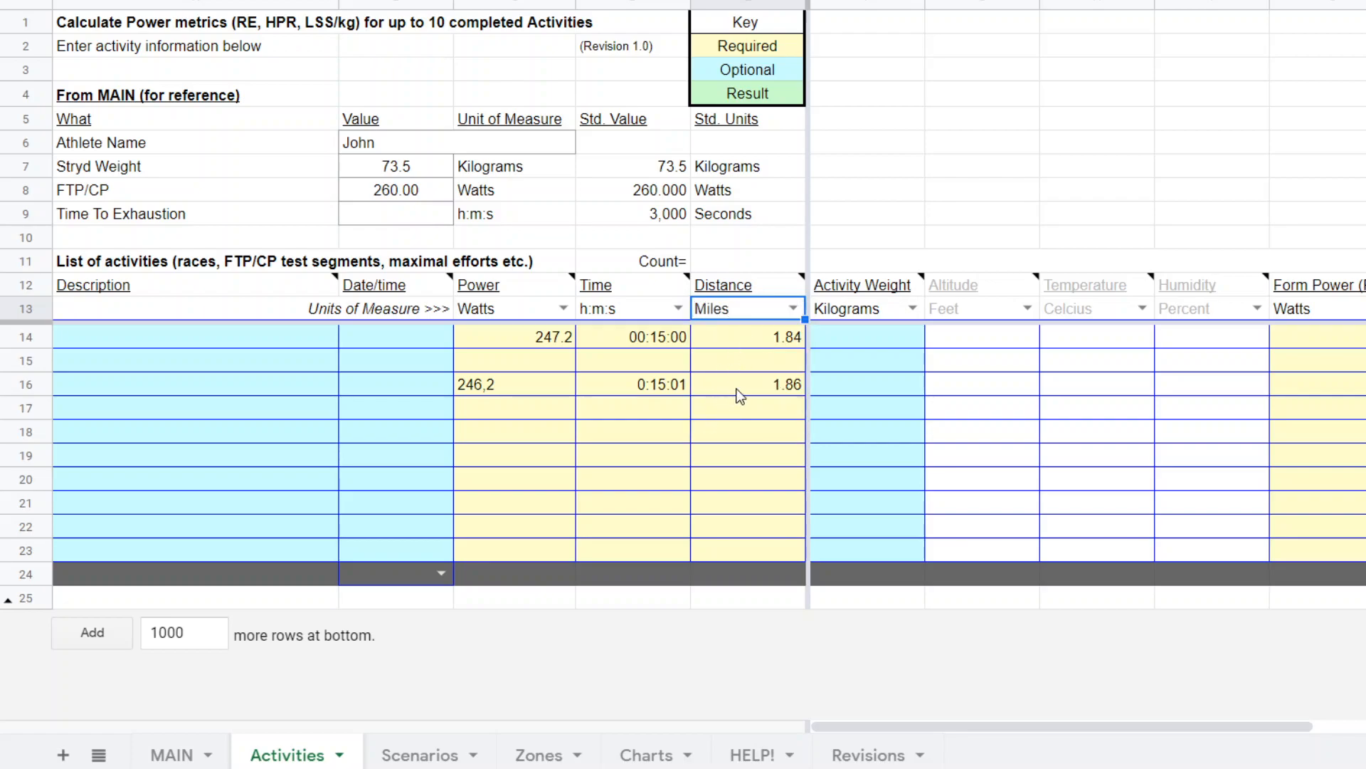
mouse_move(555, 401)
type("246.2")
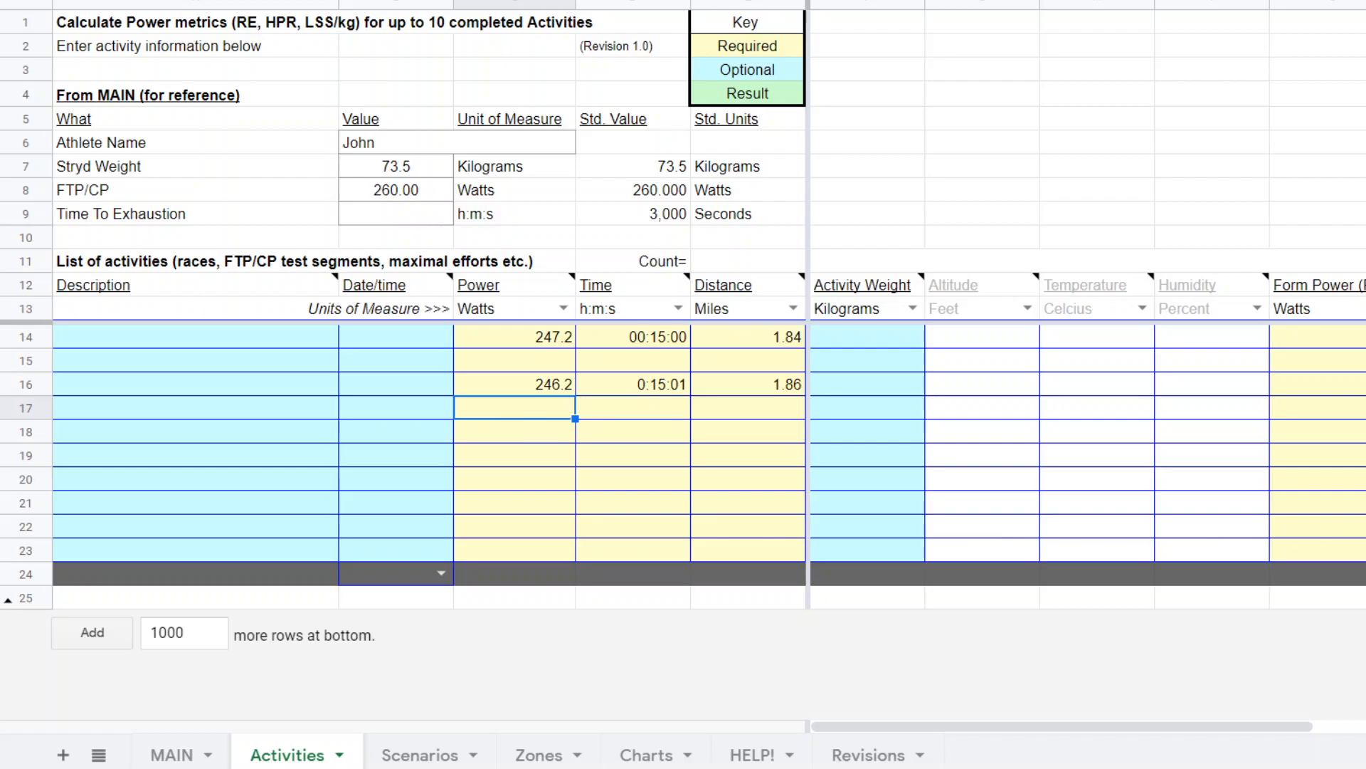
Review the RE columns (0.978, 0.992, average 0.985) and return to the MAIN sheet
scroll("right", 3)
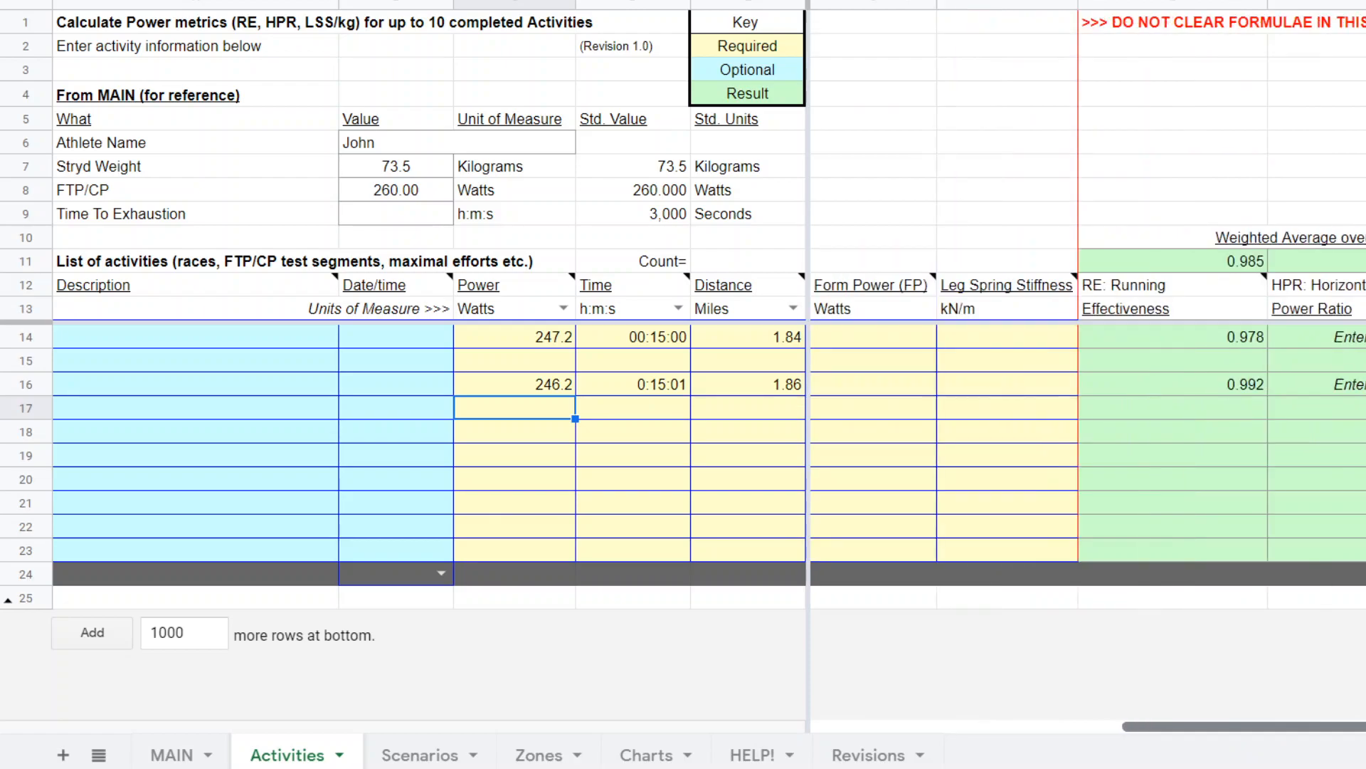
scroll("right", 3)
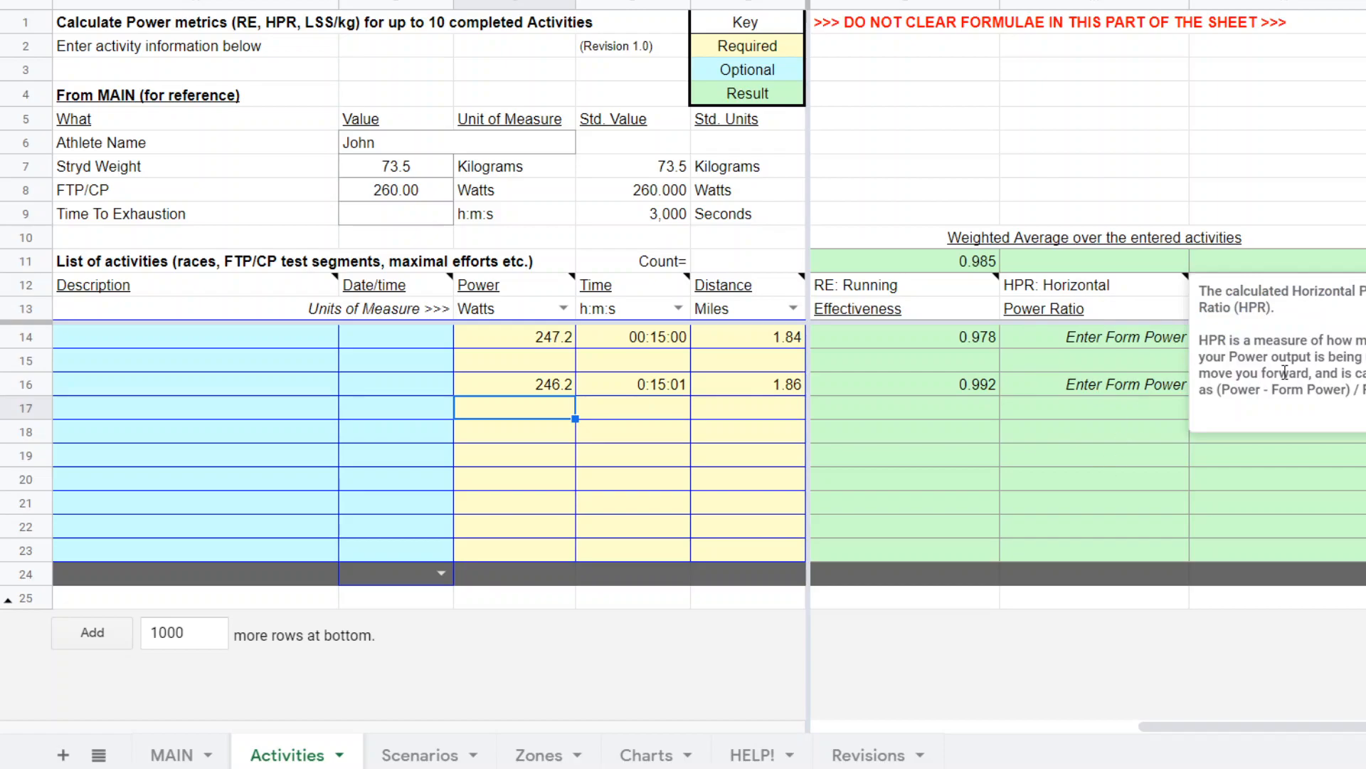
mouse_move(949, 336)
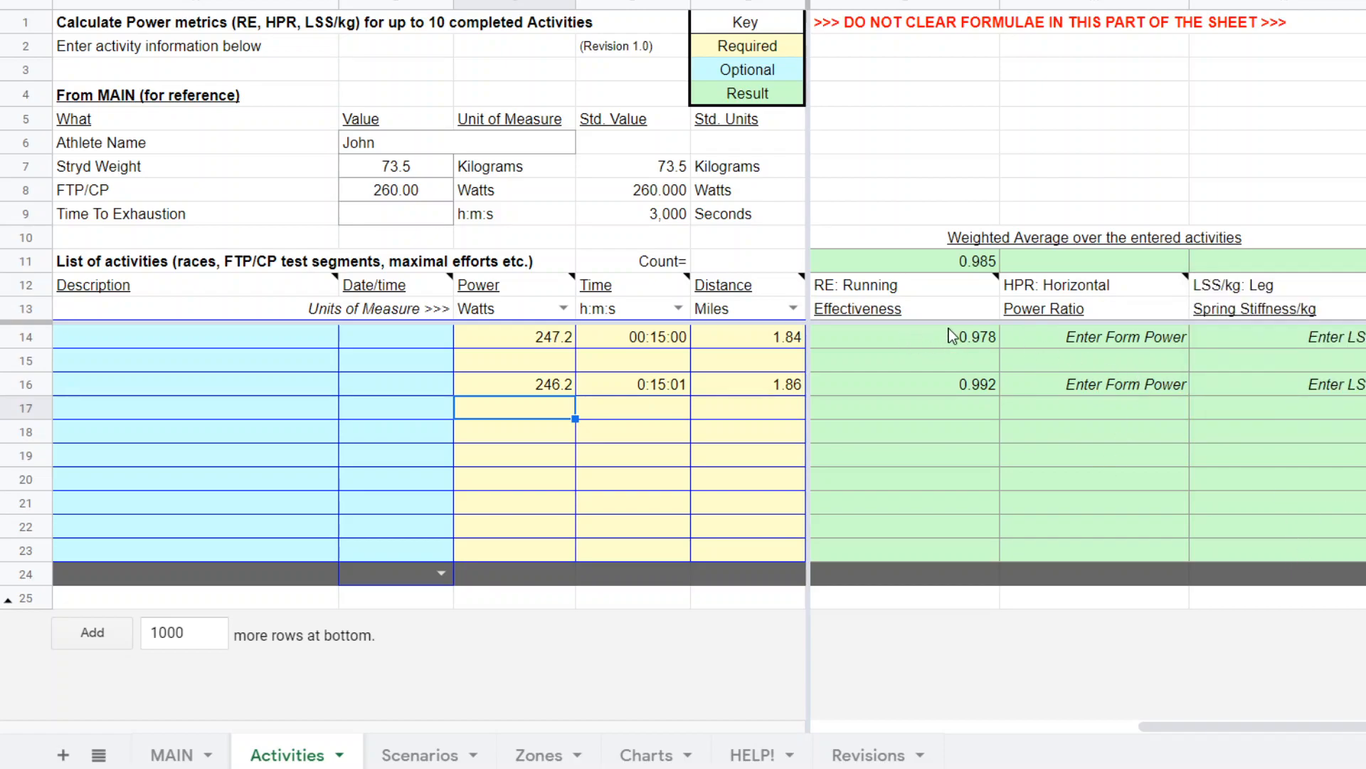
mouse_move(979, 348)
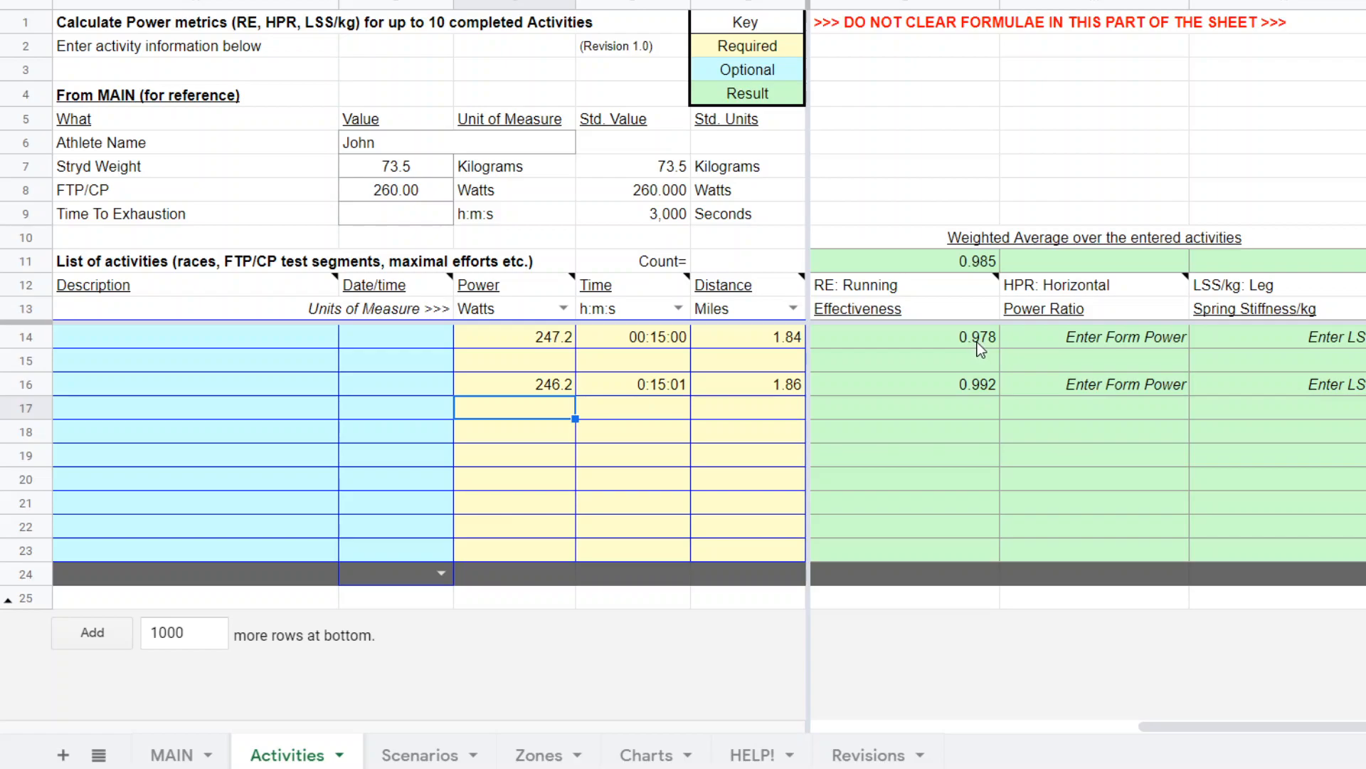
mouse_move(983, 398)
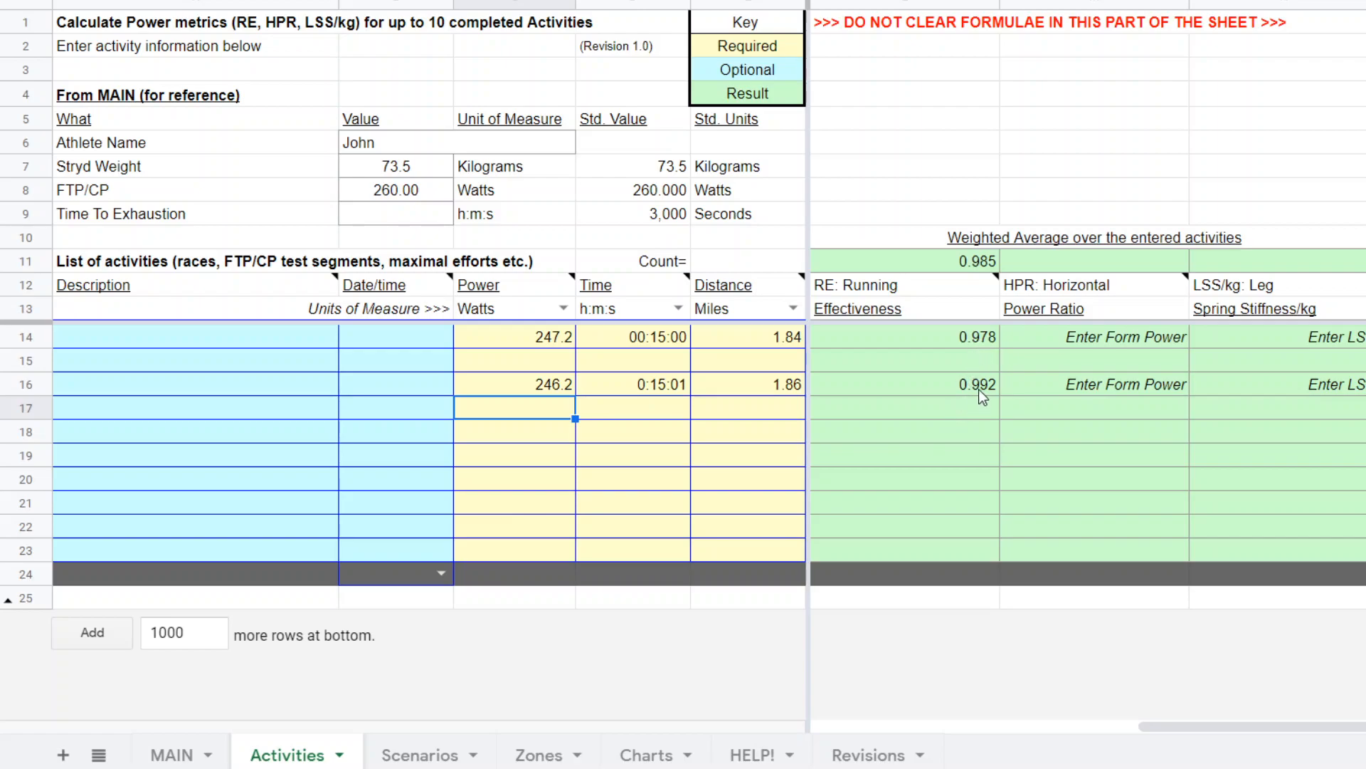
mouse_move(945, 397)
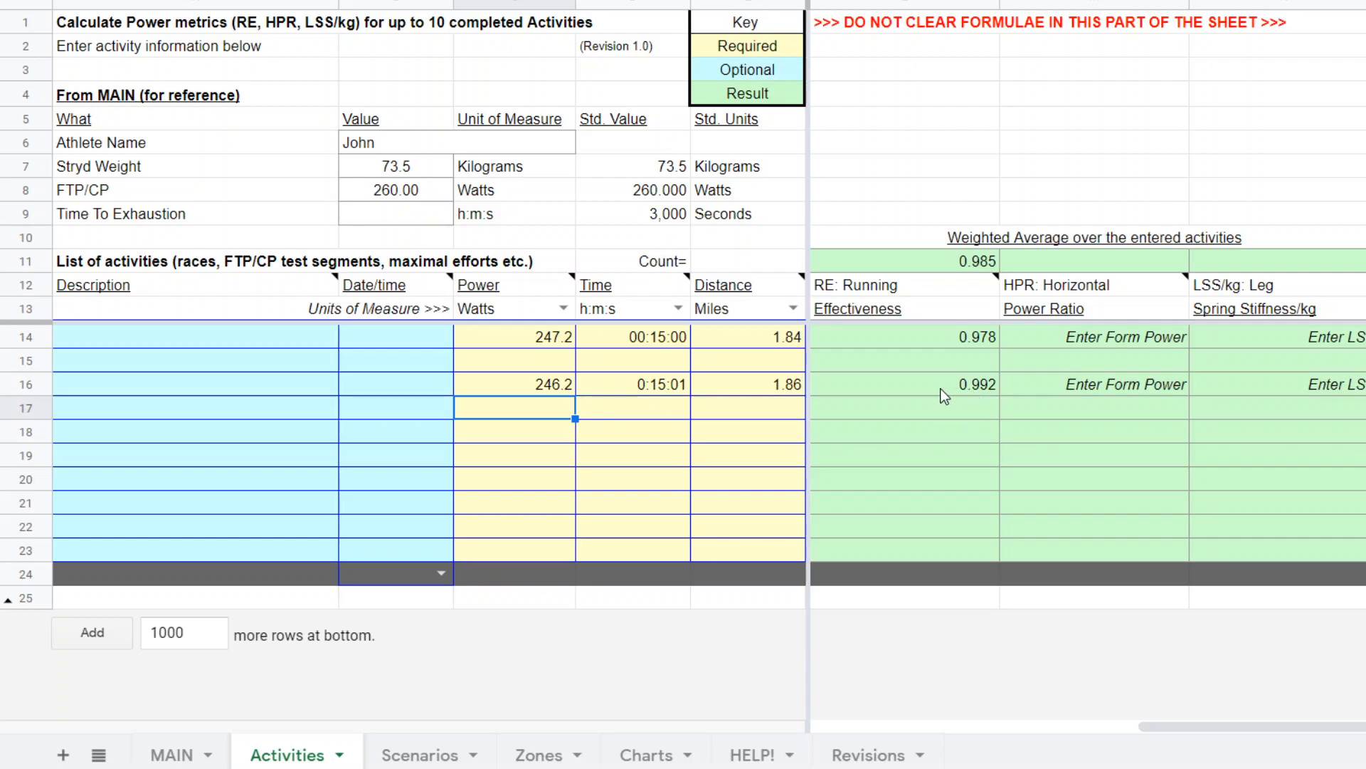
mouse_move(931, 394)
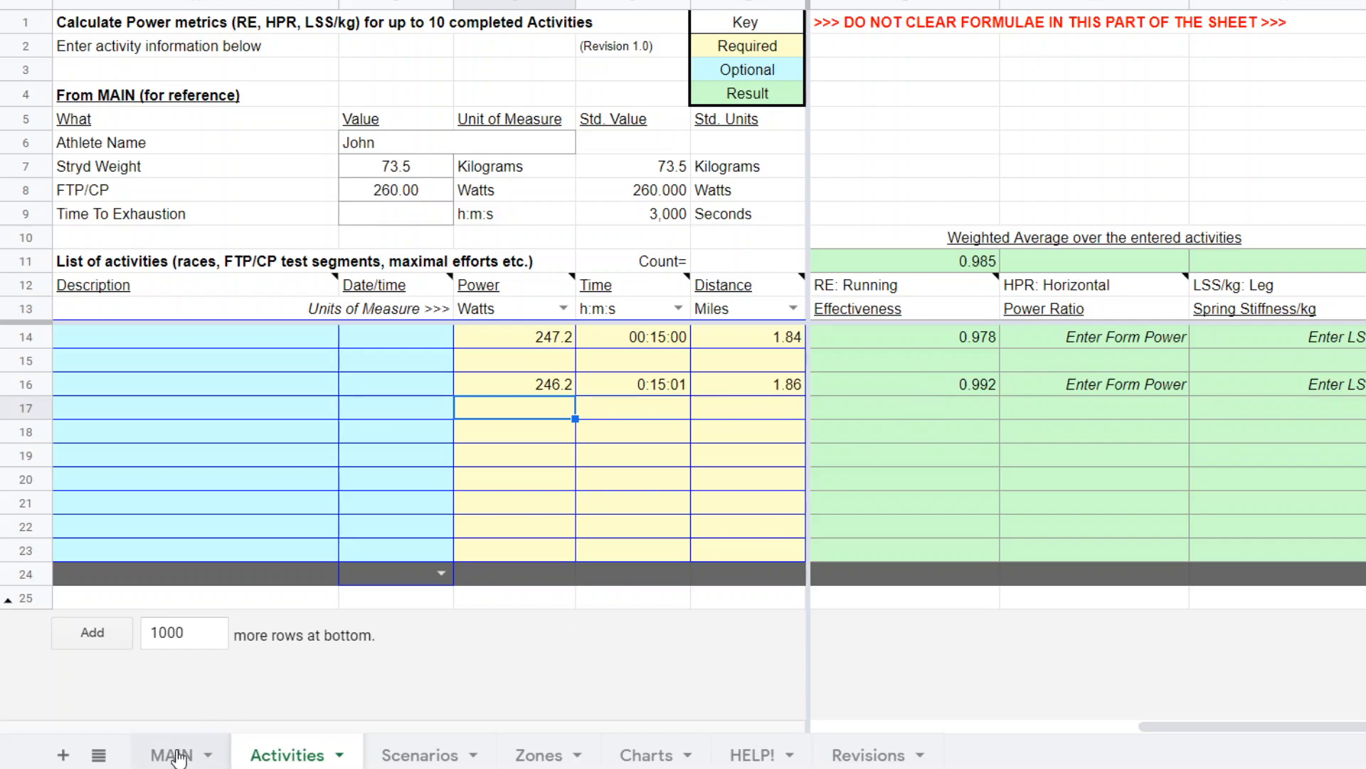
left_click(171, 754)
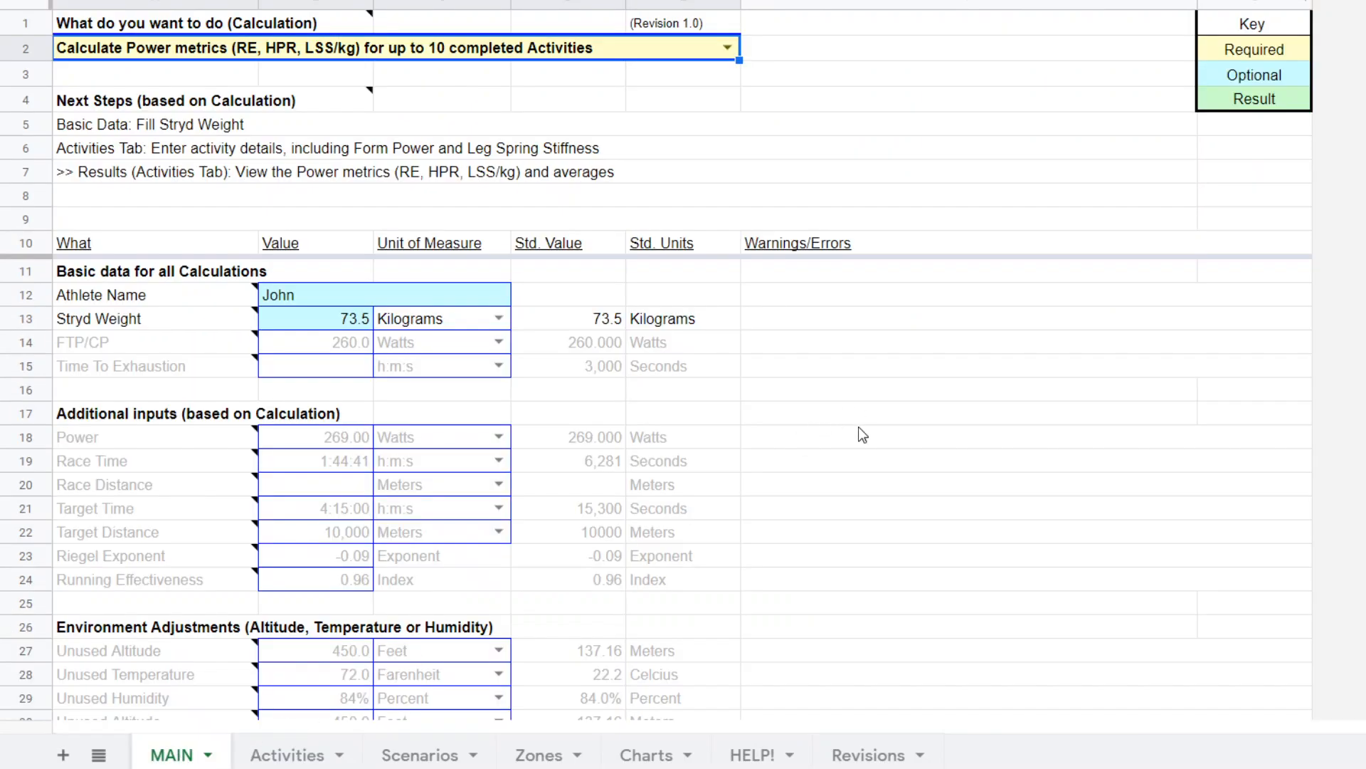
mouse_move(636, 69)
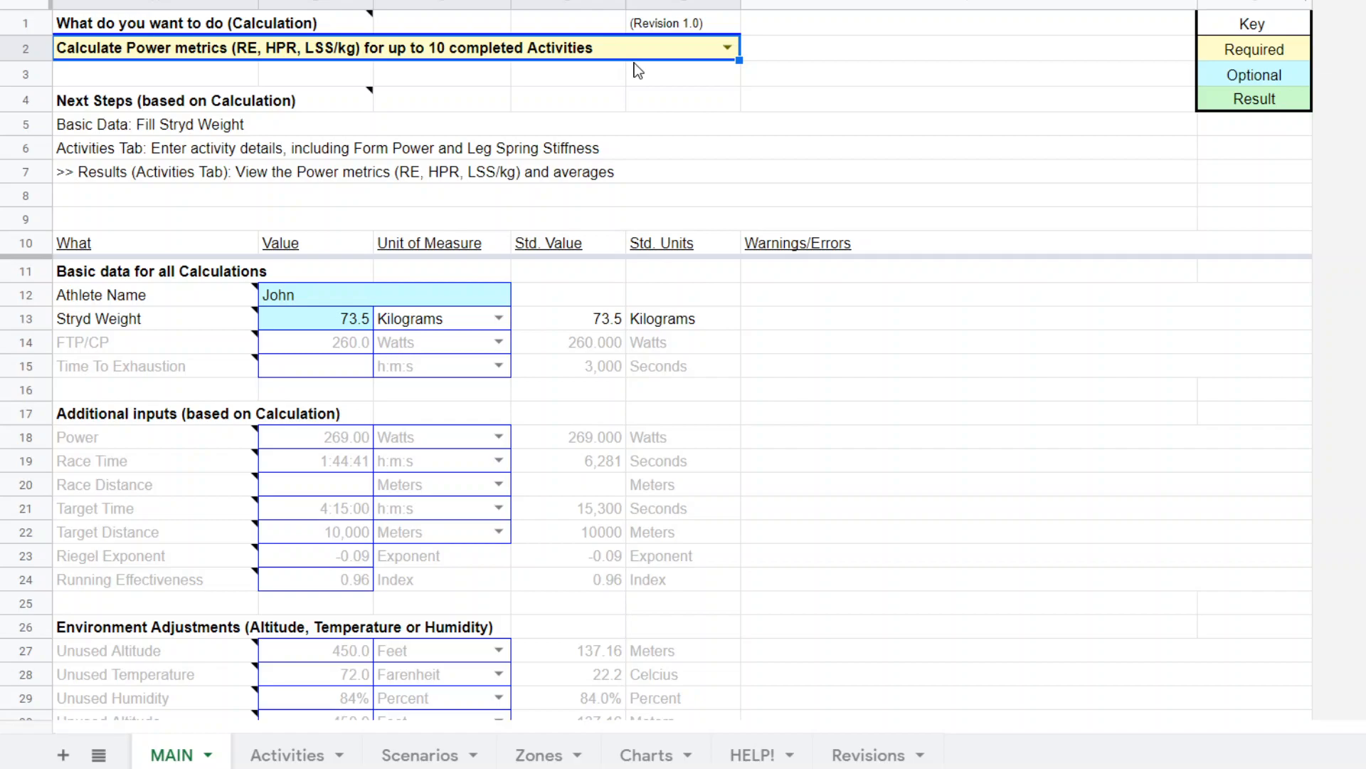
Choose 'Generate Race Power Scenarios using pairs of Riegel Exponents and RE' with FTP 260 W in Watts and a 10,000 m target
left_click(727, 48)
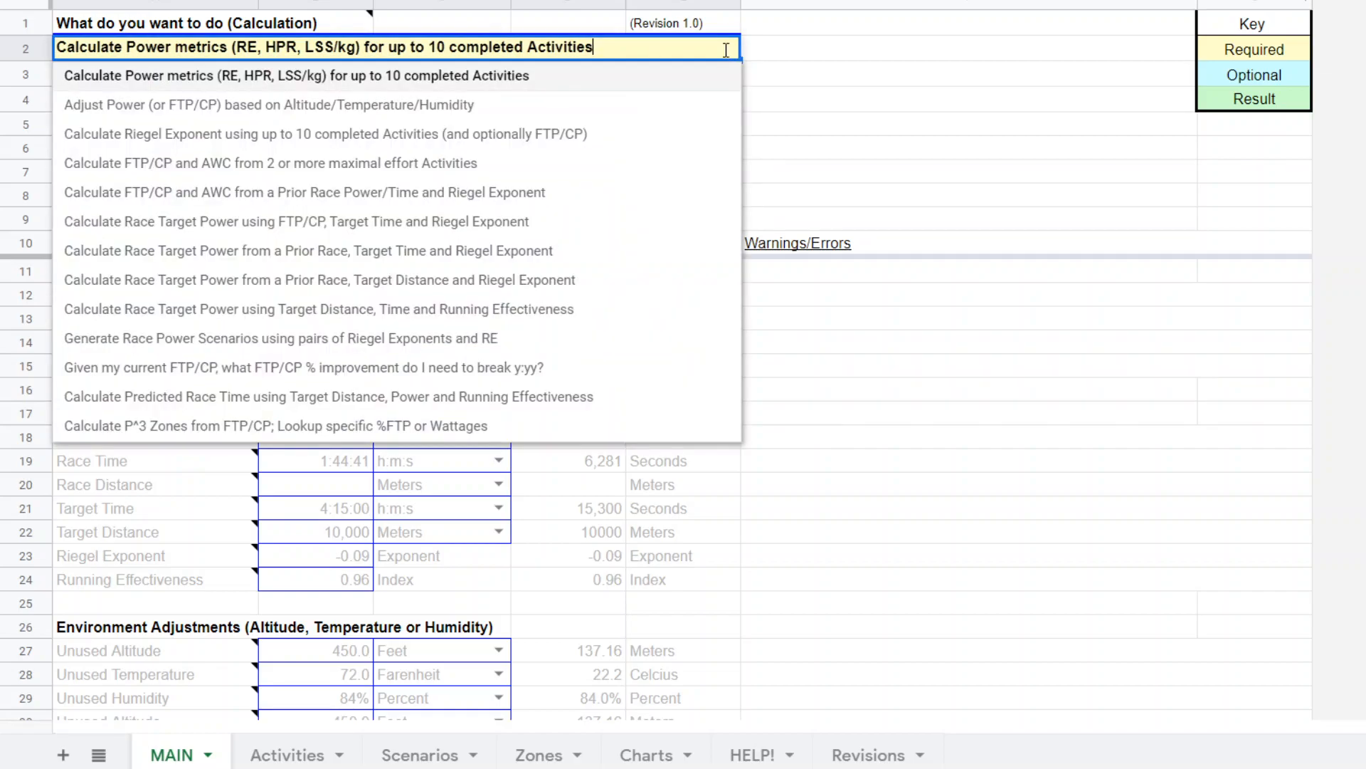
mouse_move(592, 193)
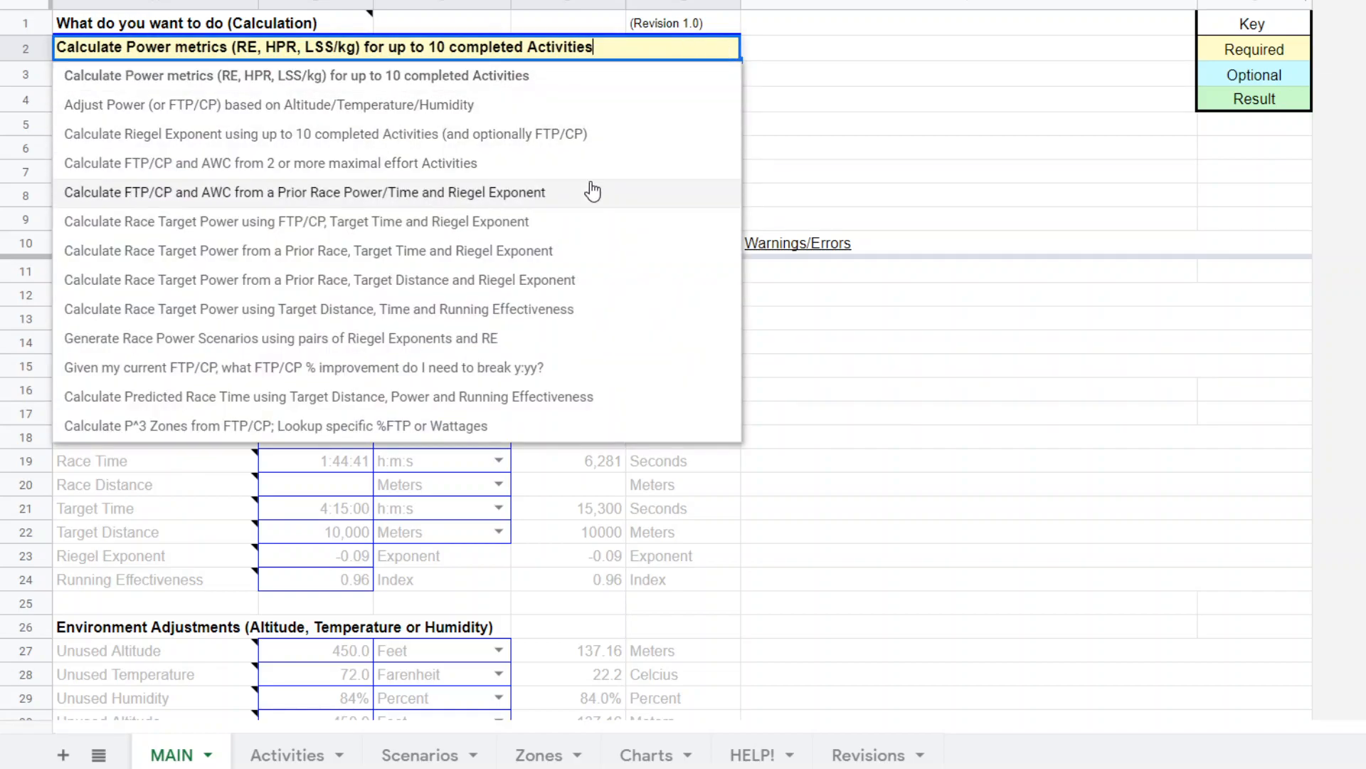
mouse_move(250, 162)
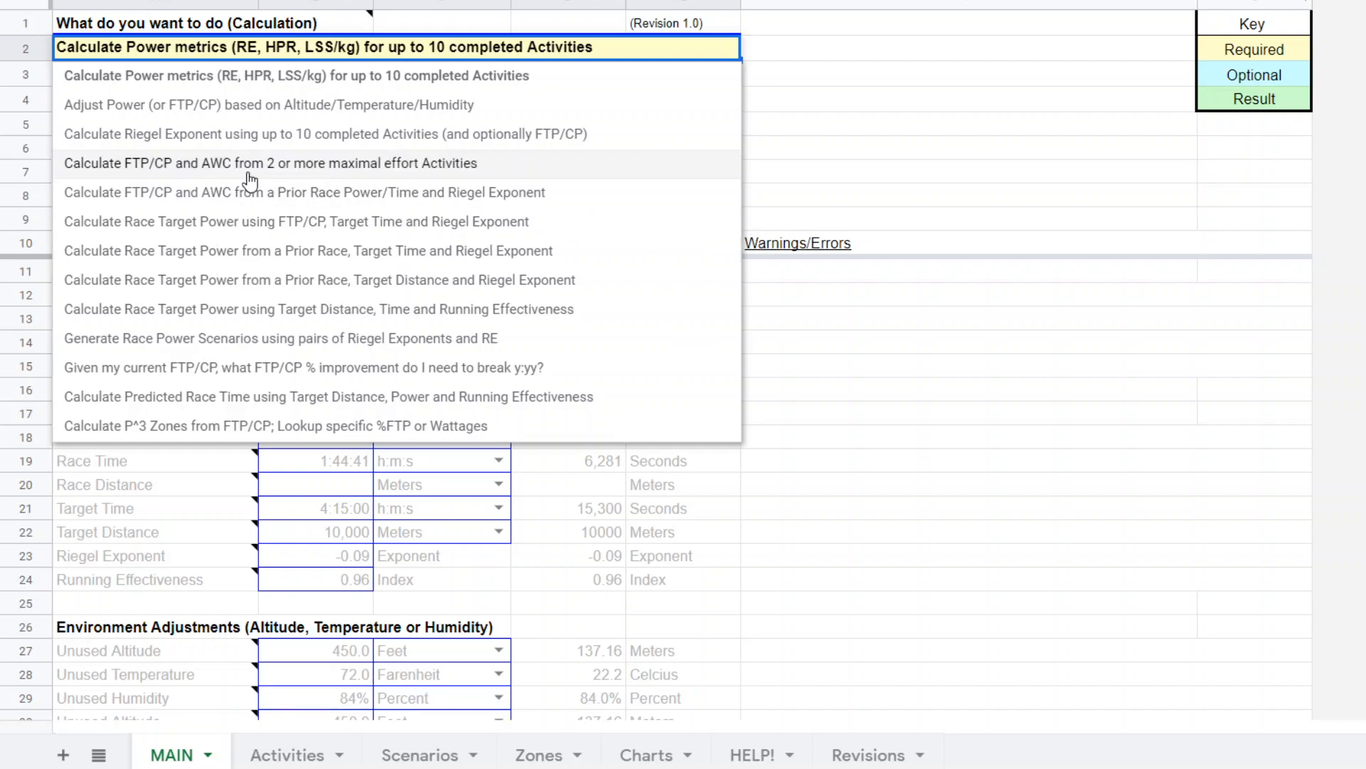
mouse_move(405, 160)
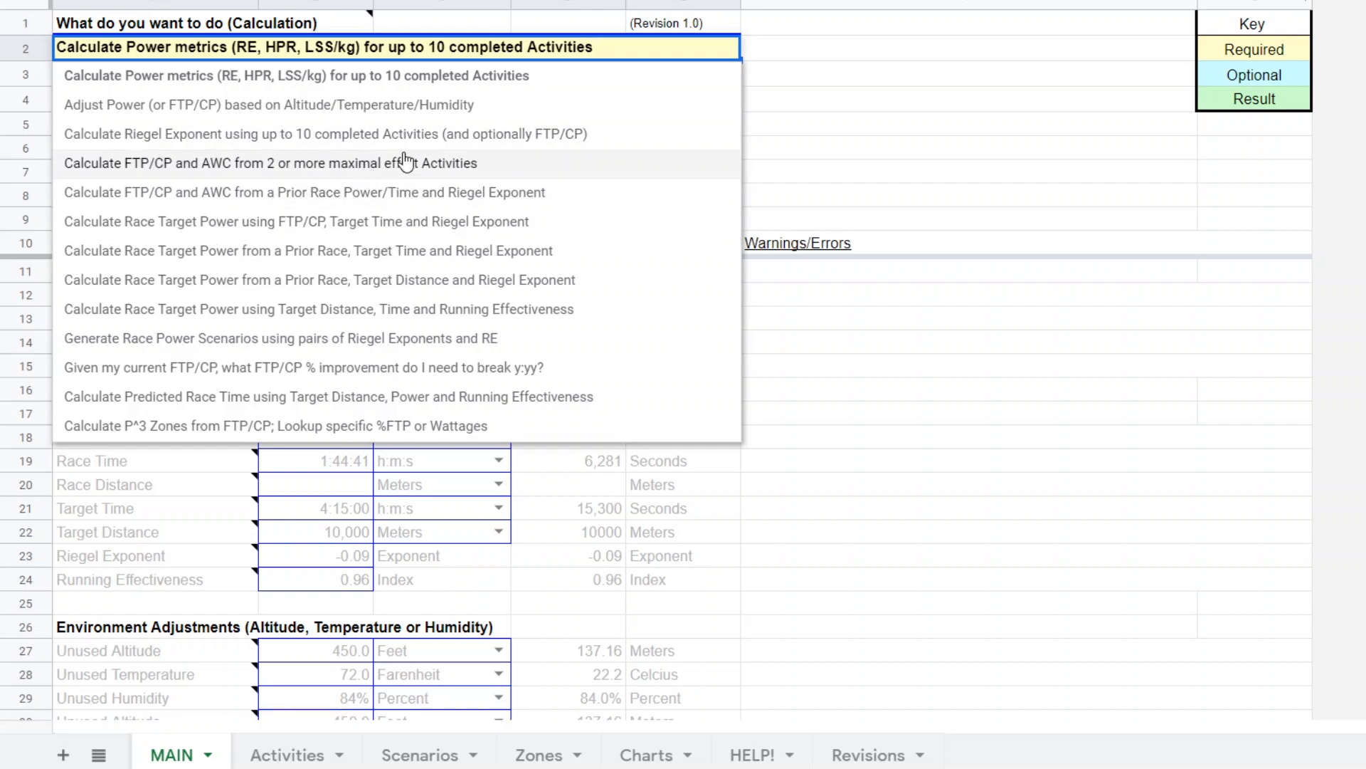
mouse_move(392, 134)
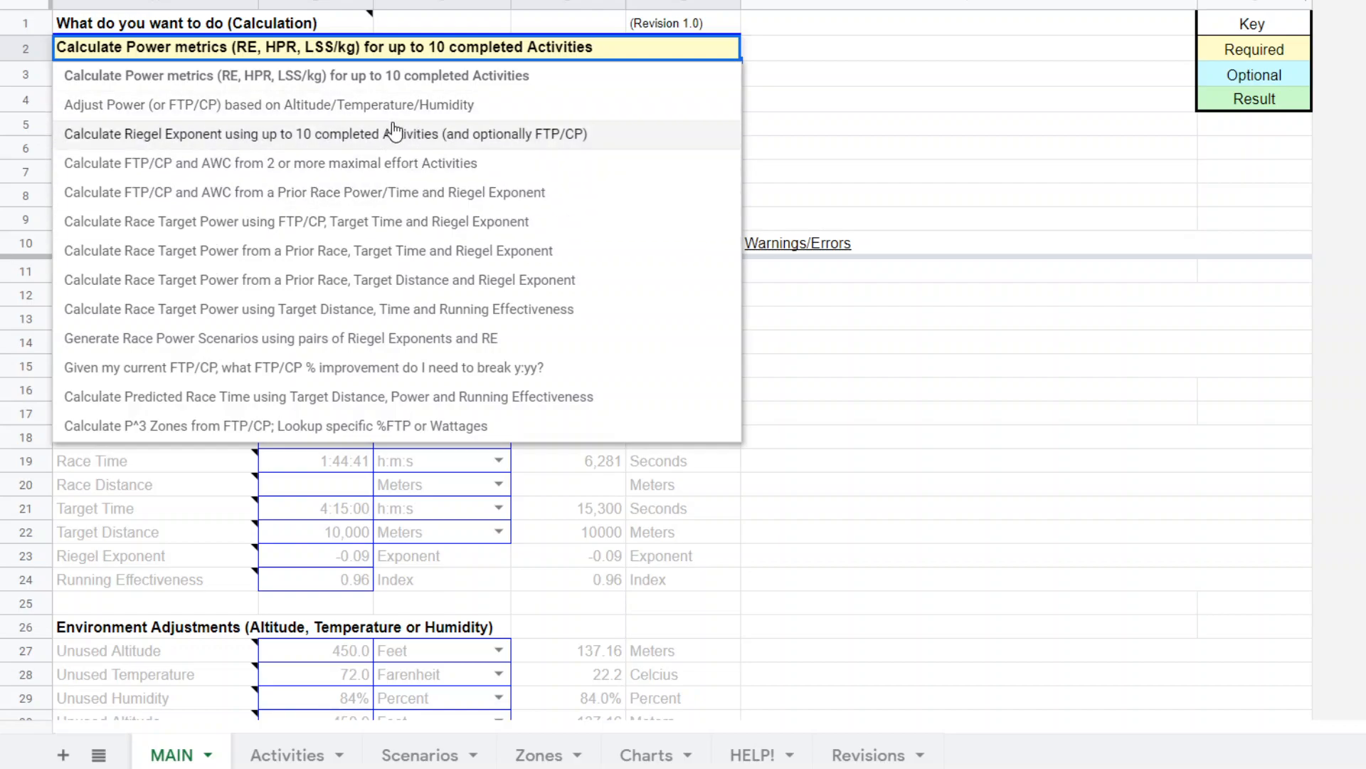
mouse_move(250, 339)
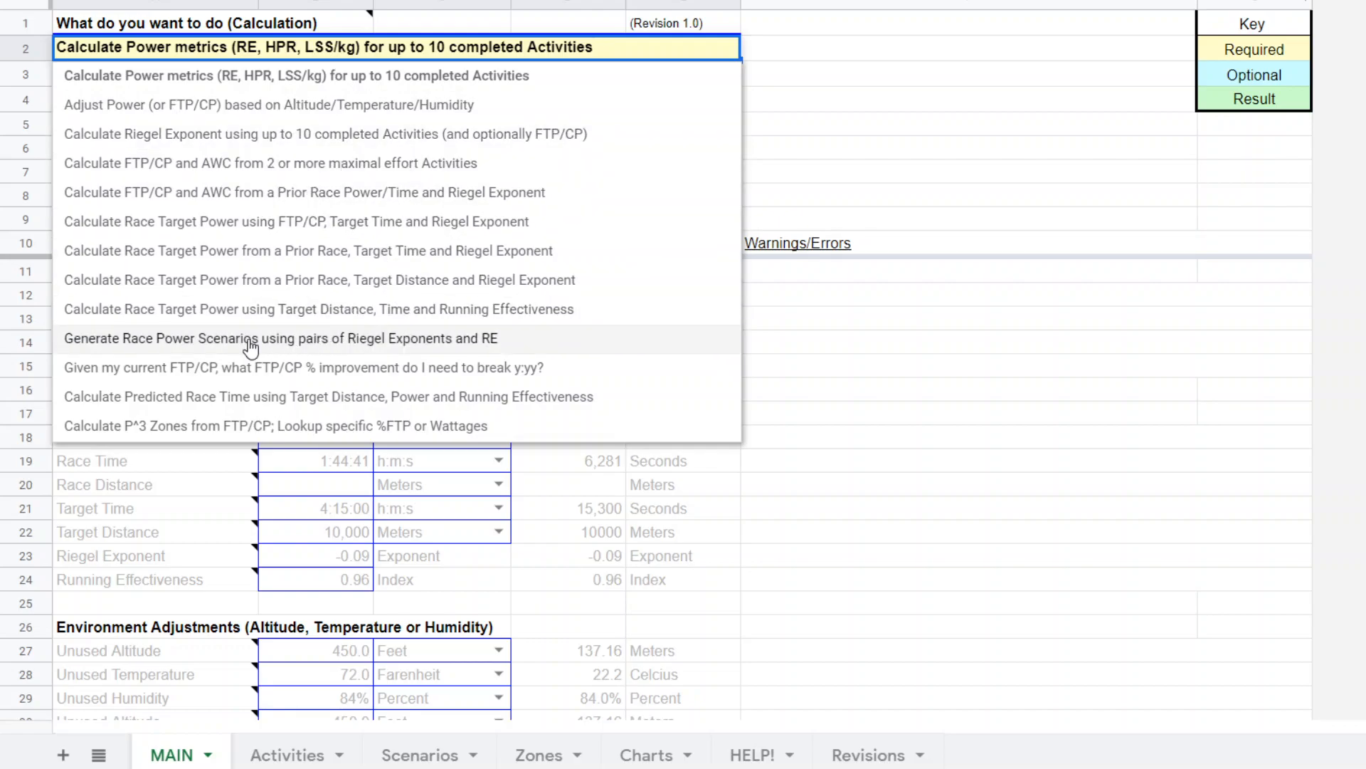
mouse_move(170, 349)
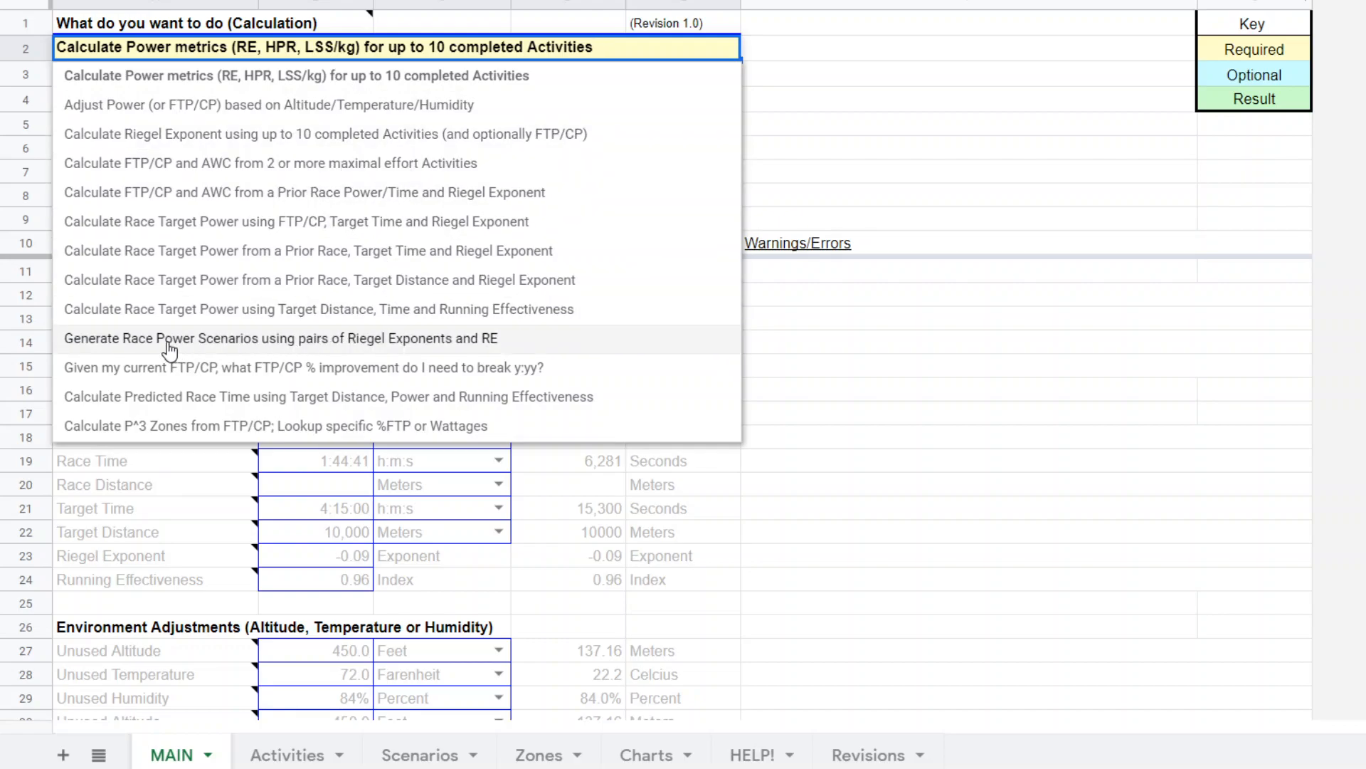
left_click(283, 339)
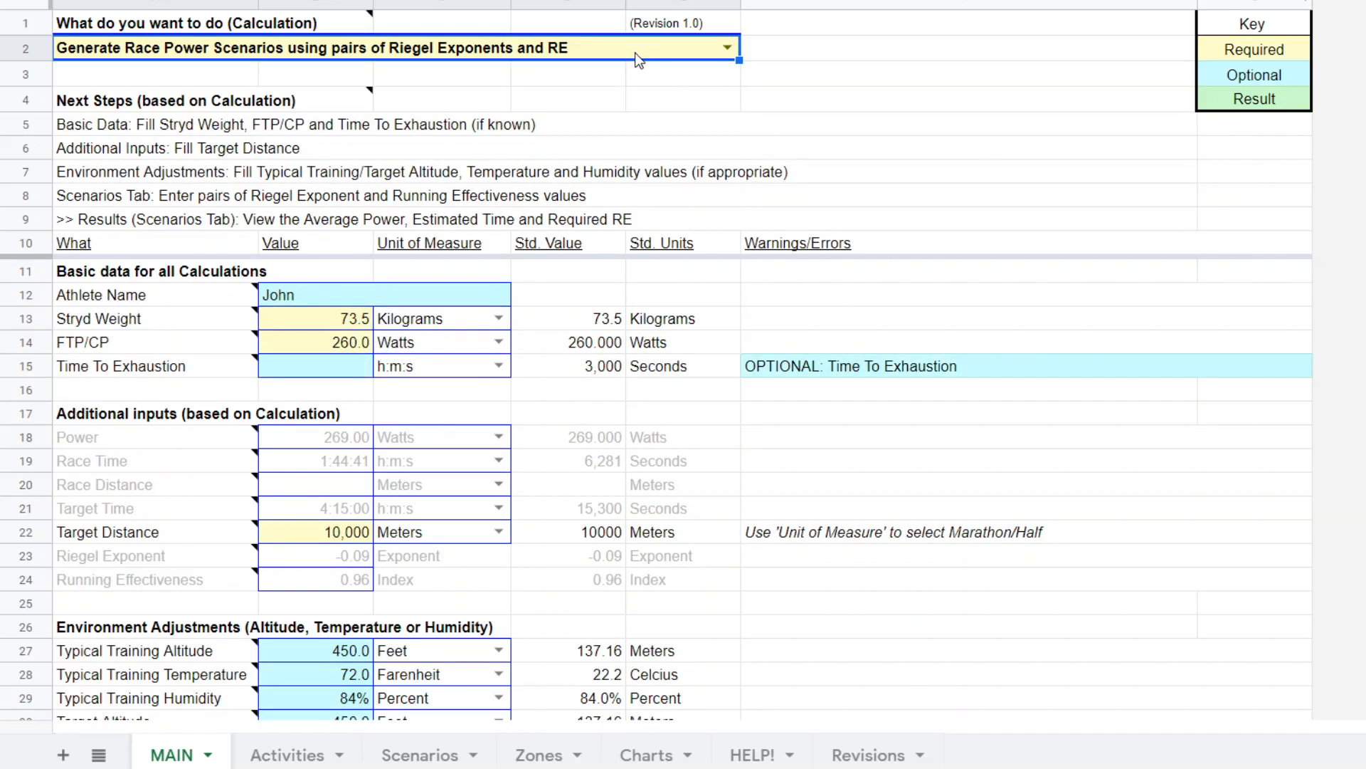
mouse_move(607, 56)
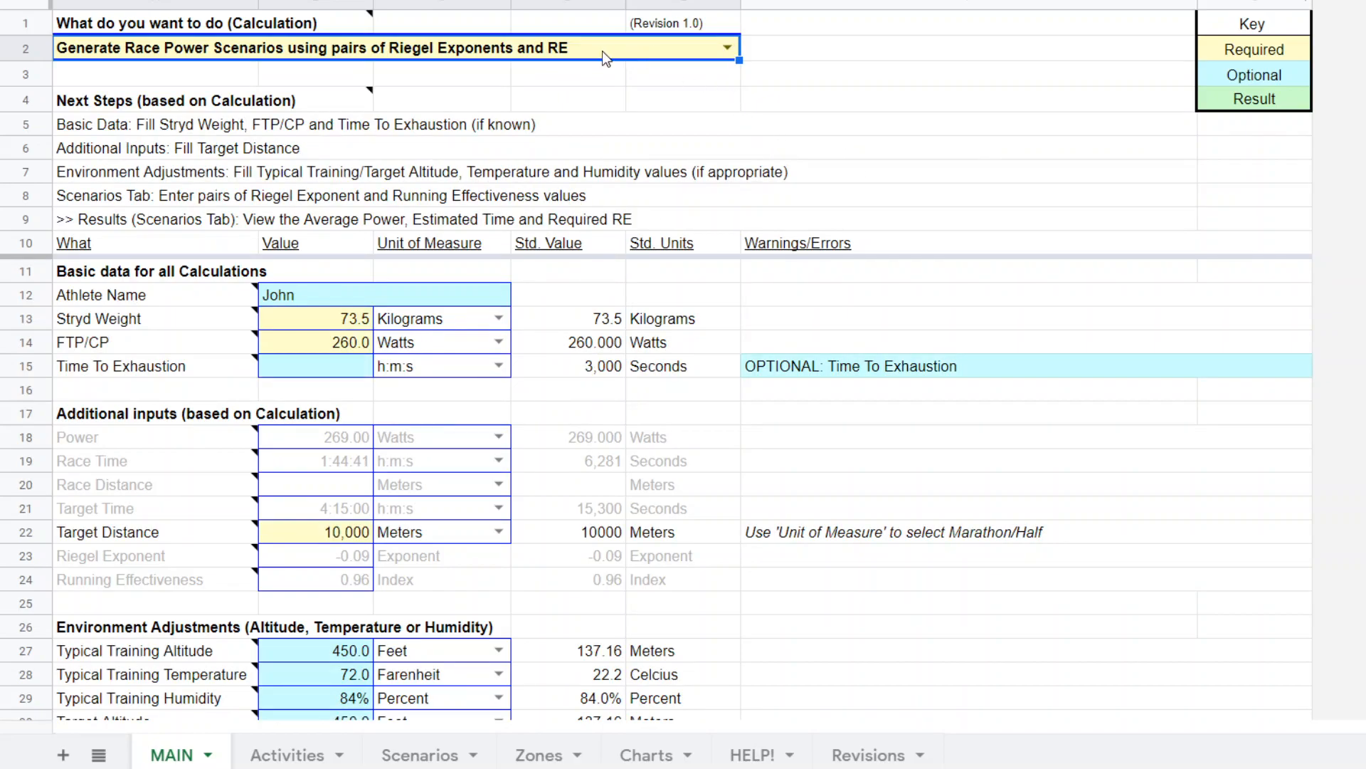
mouse_move(354, 336)
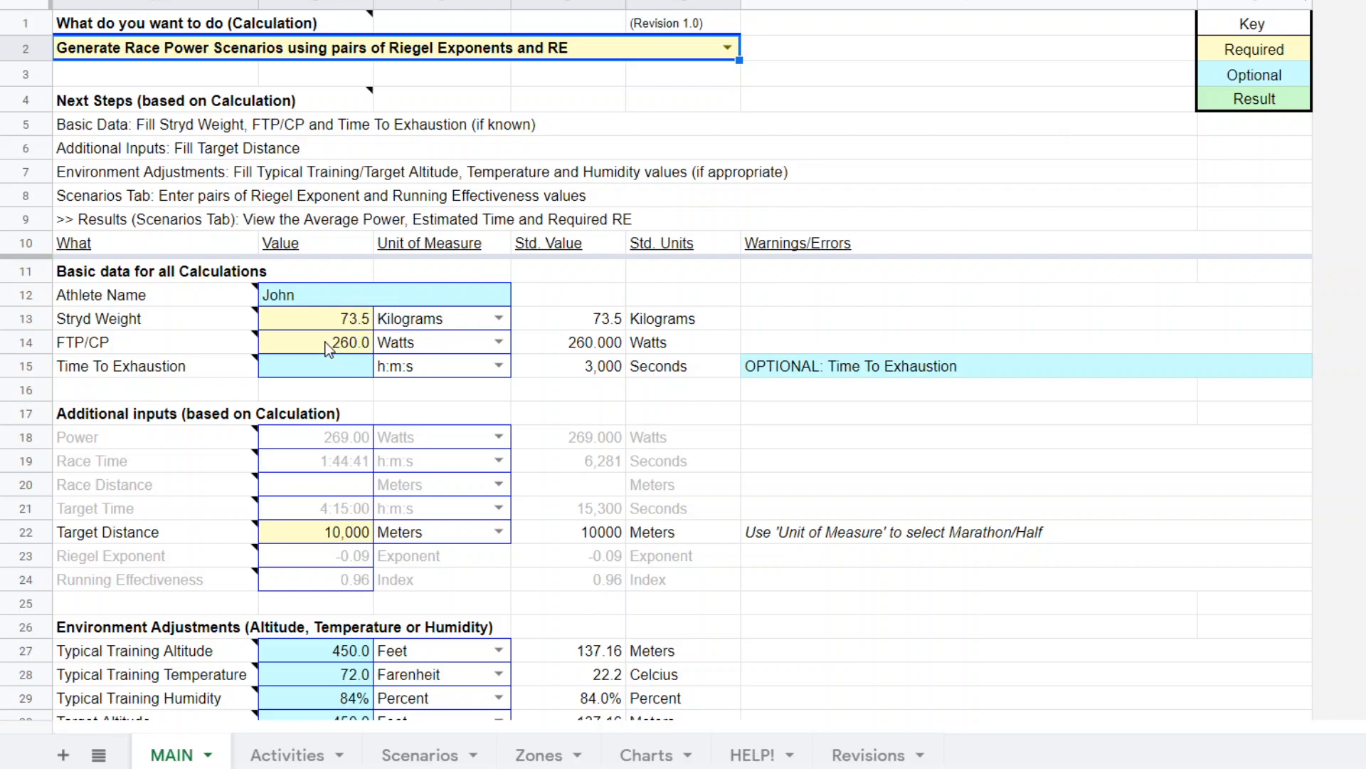
mouse_move(339, 353)
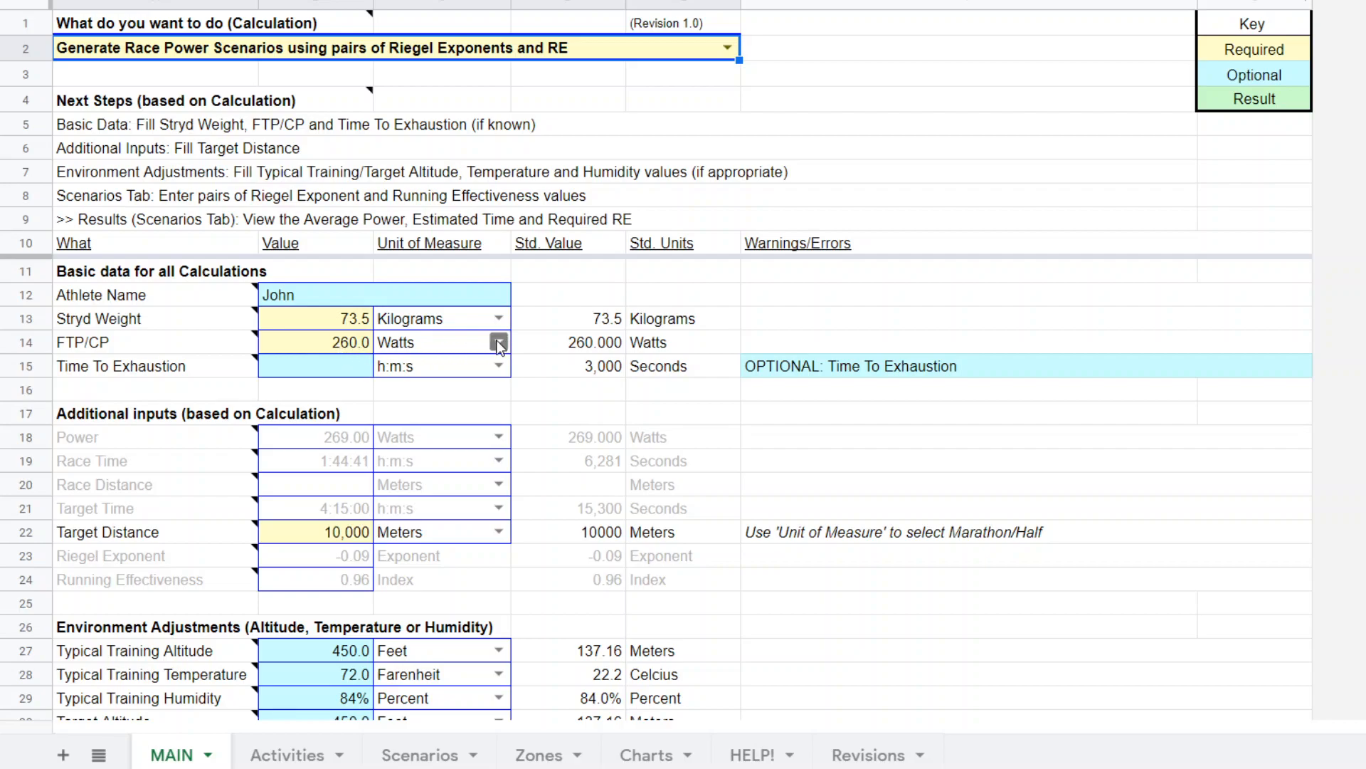
left_click(498, 342)
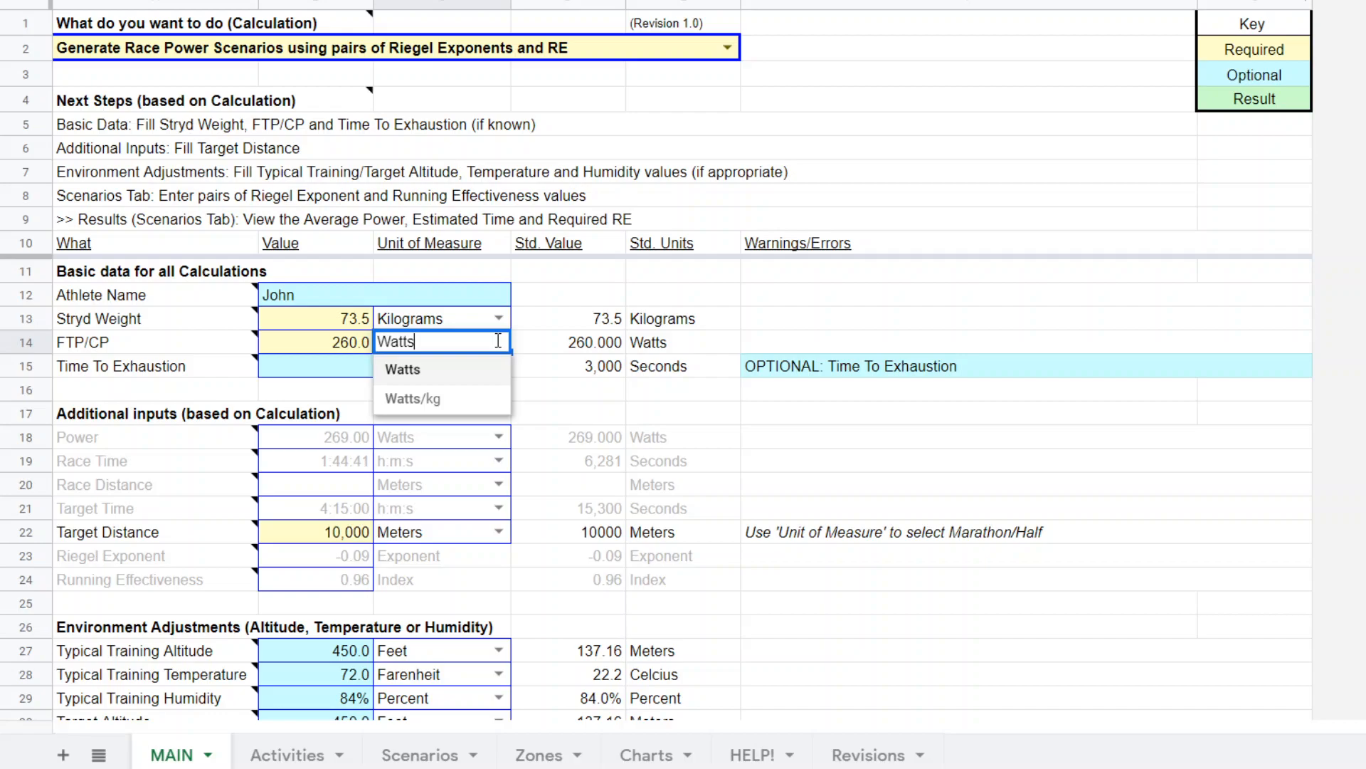
mouse_move(442, 370)
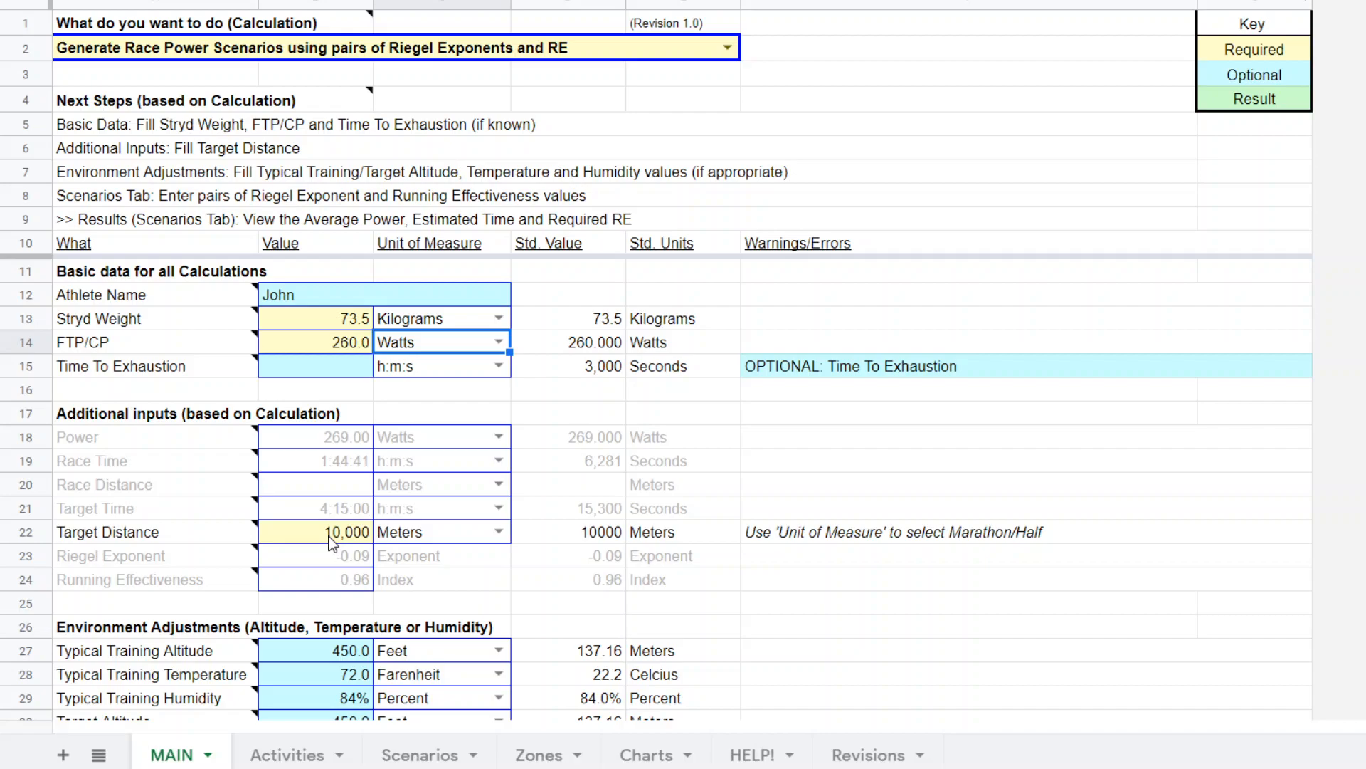
mouse_move(305, 539)
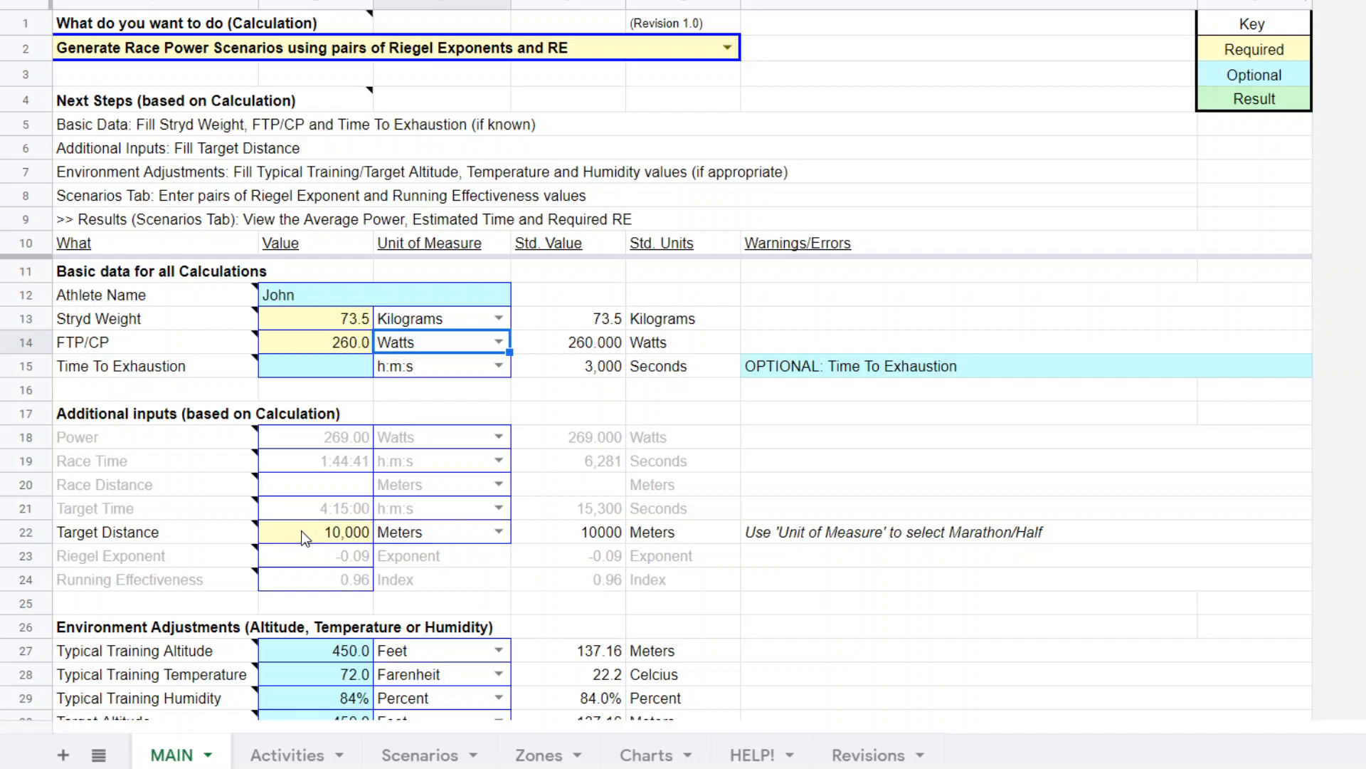
left_click(313, 531)
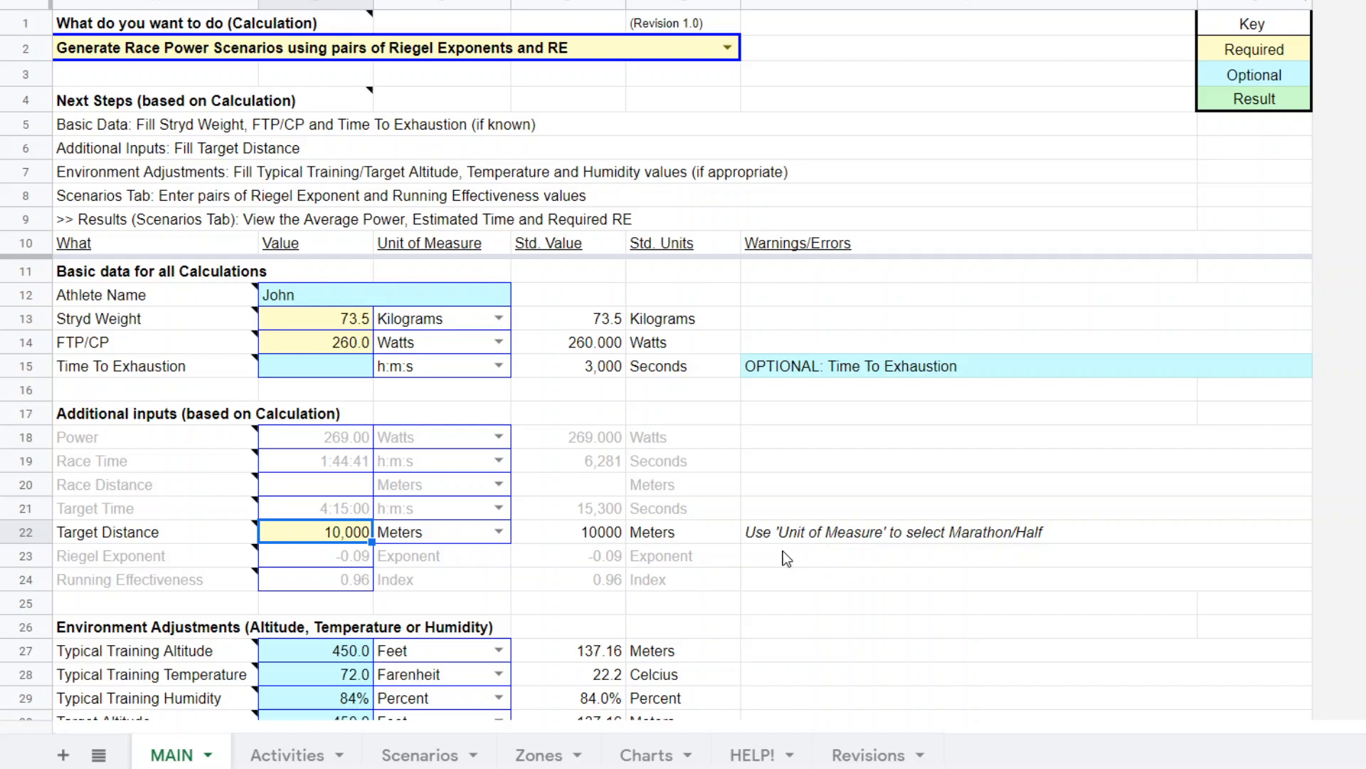
Keep target temperature at 70 °Farenheit and set target humidity to 67%
scroll("down", 3)
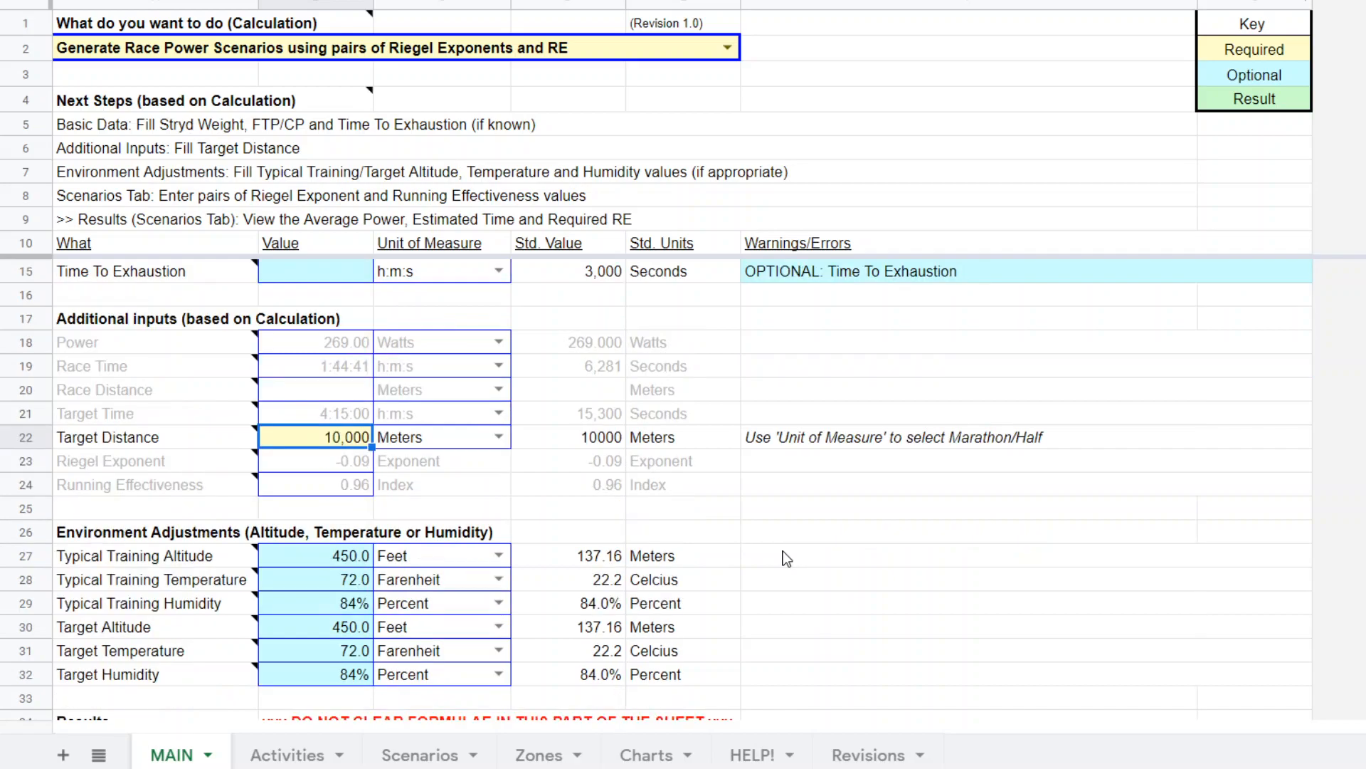
scroll("down", 3)
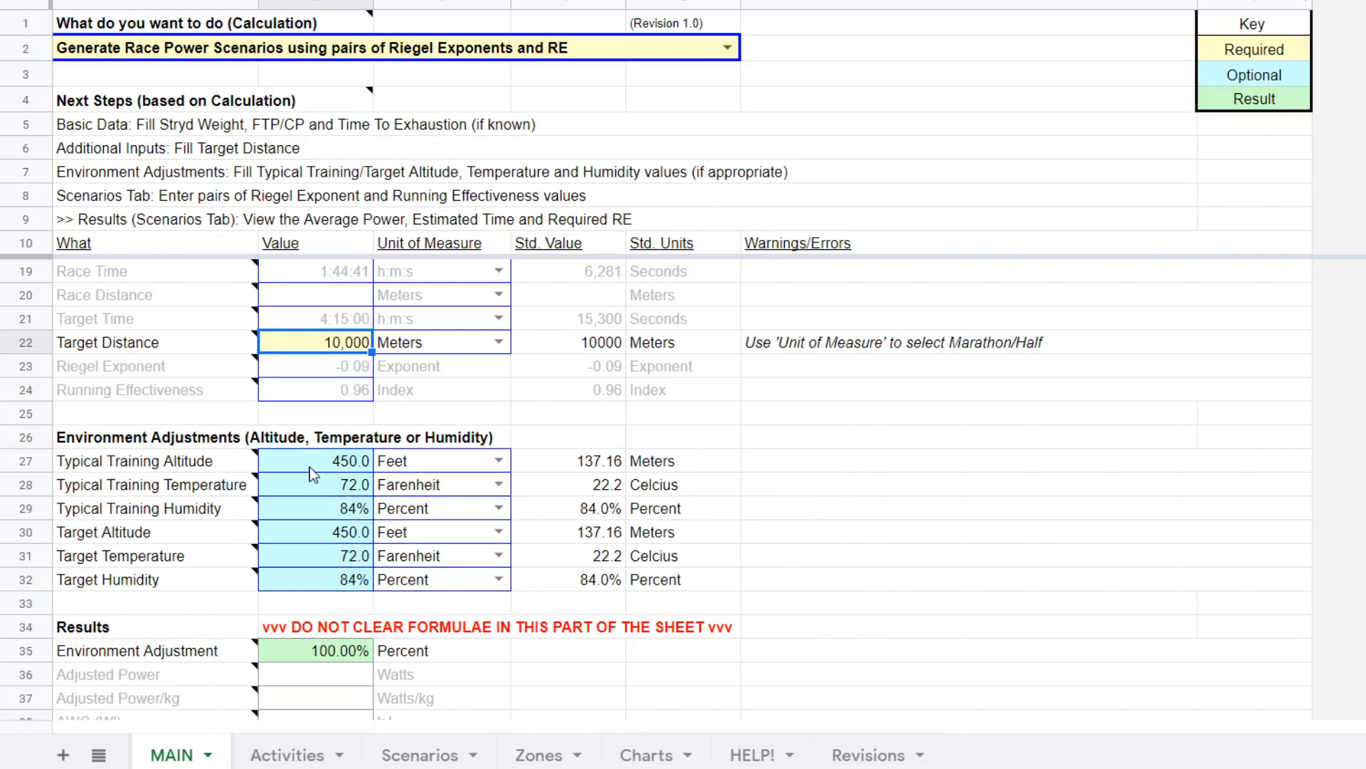
mouse_move(356, 460)
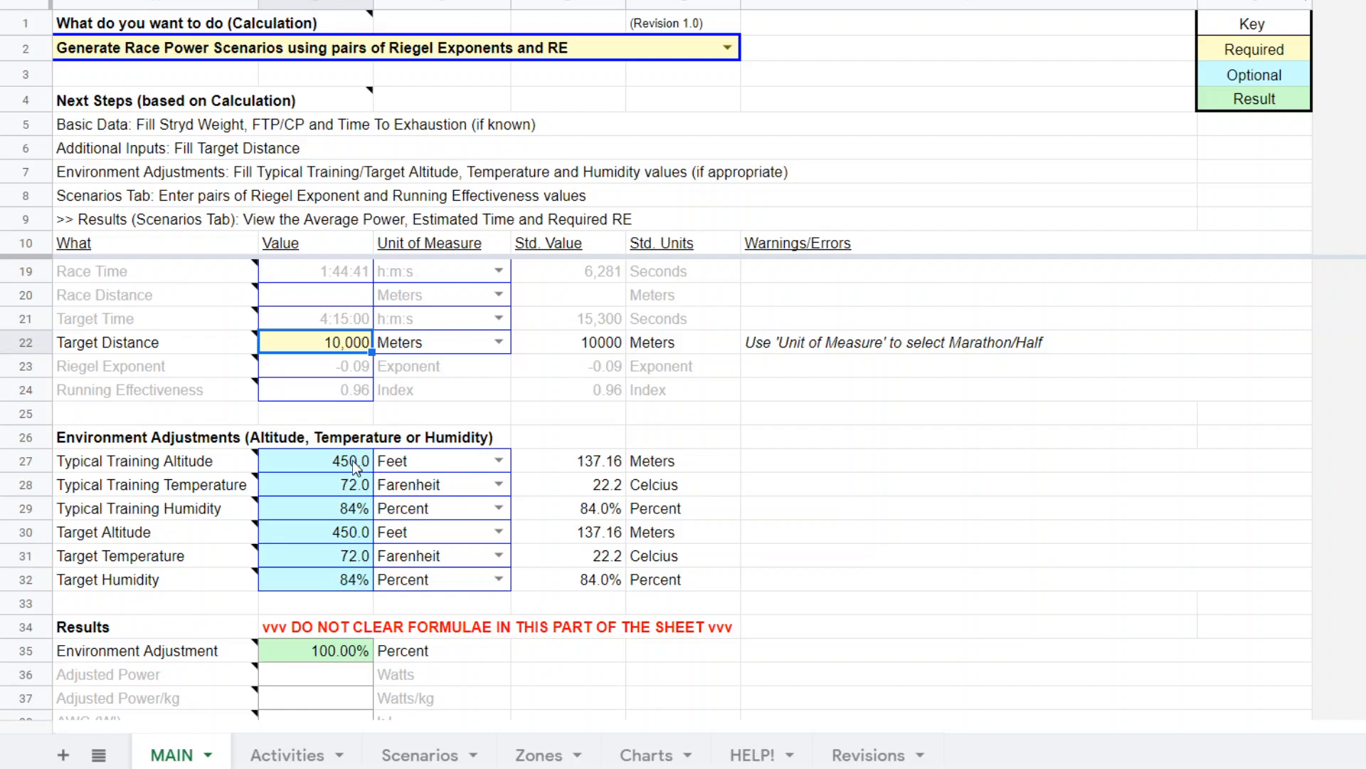
mouse_move(319, 531)
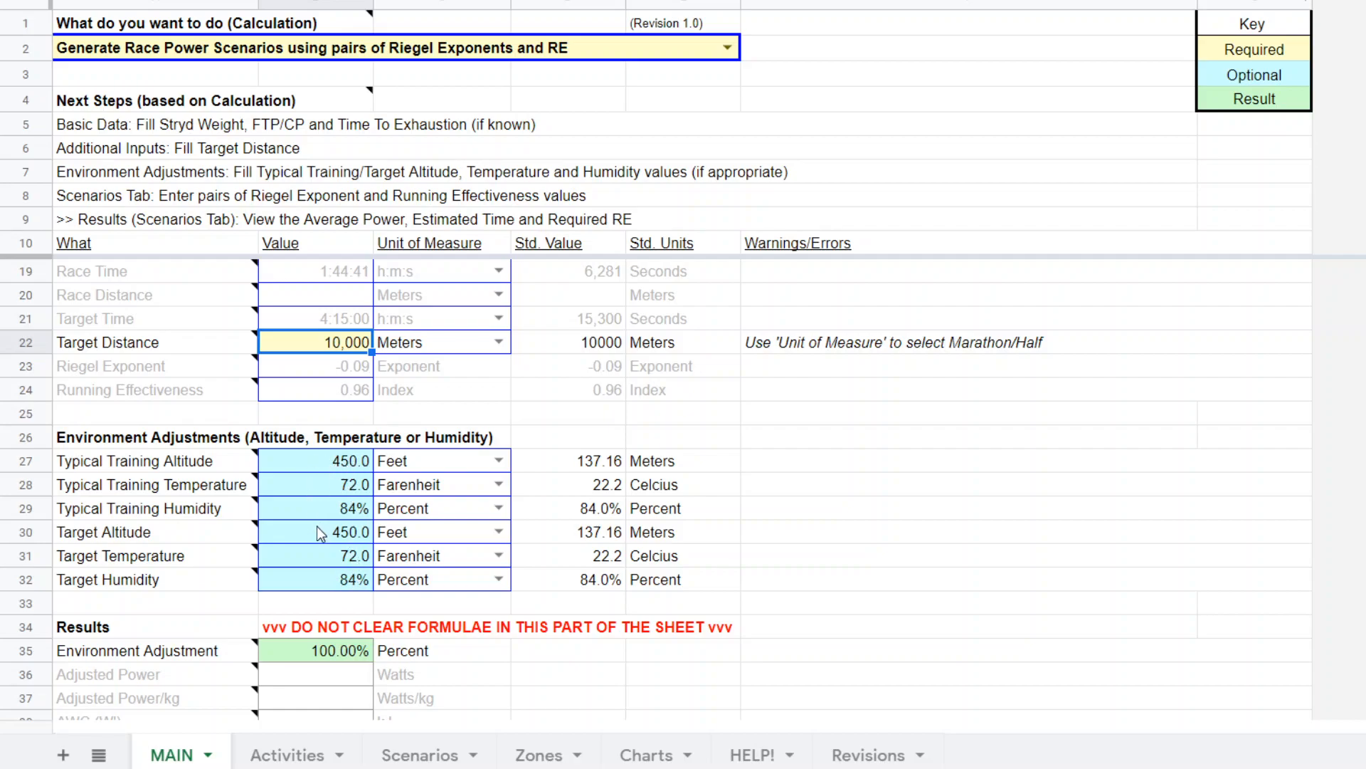
mouse_move(349, 459)
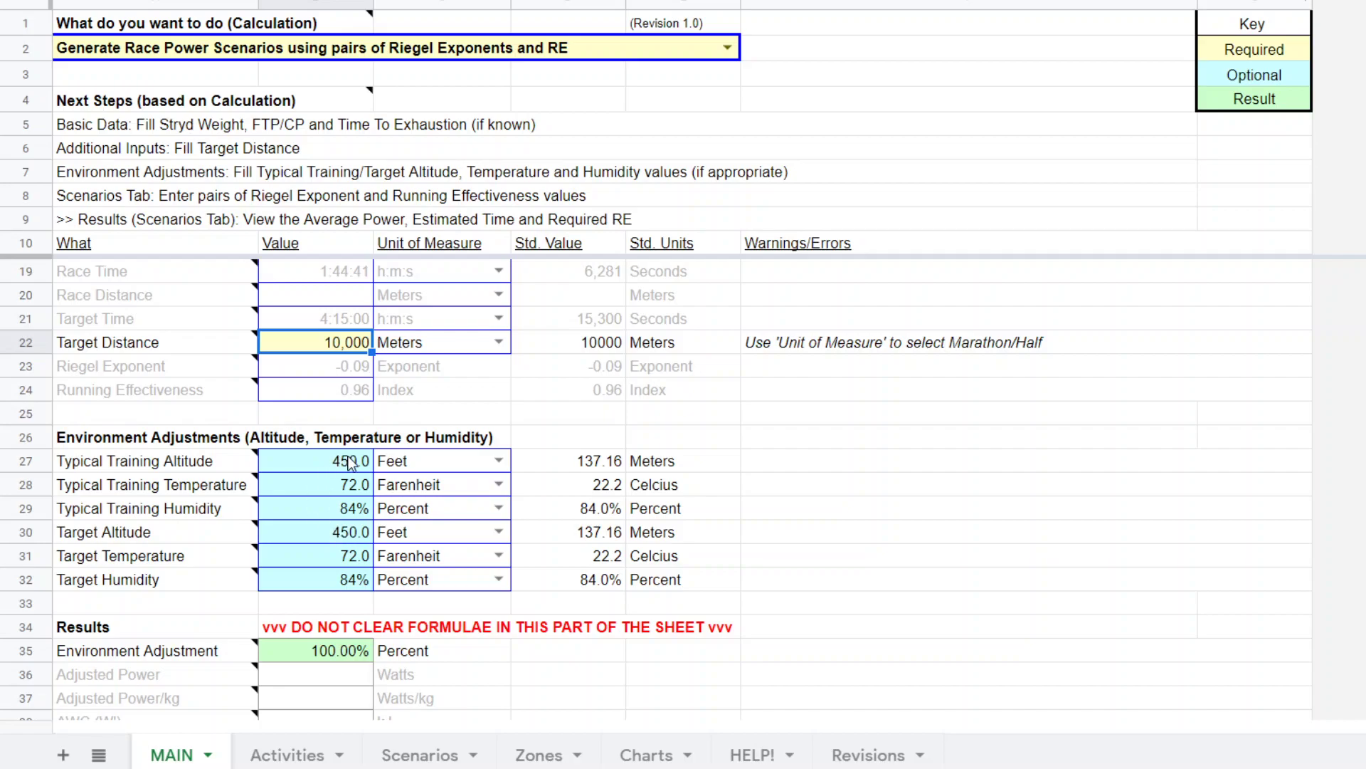
mouse_move(338, 496)
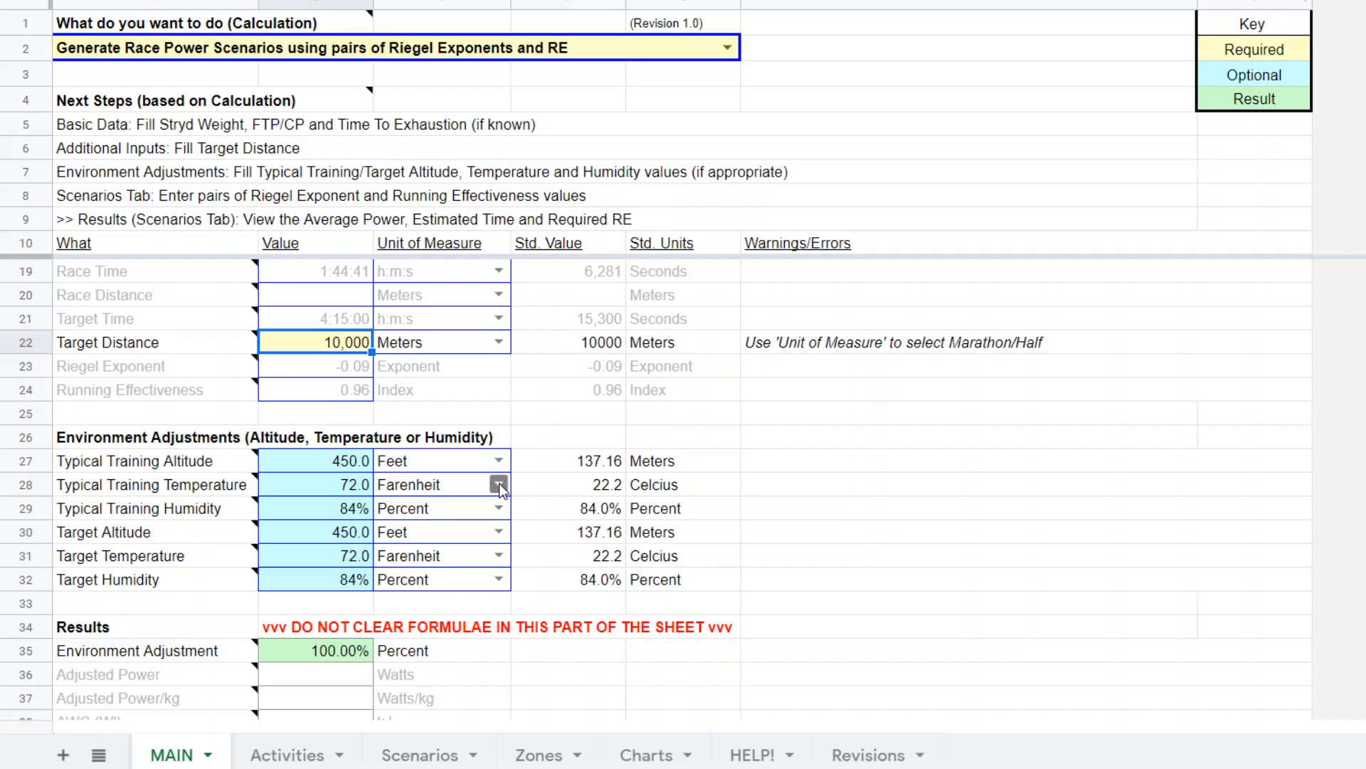
left_click(500, 484)
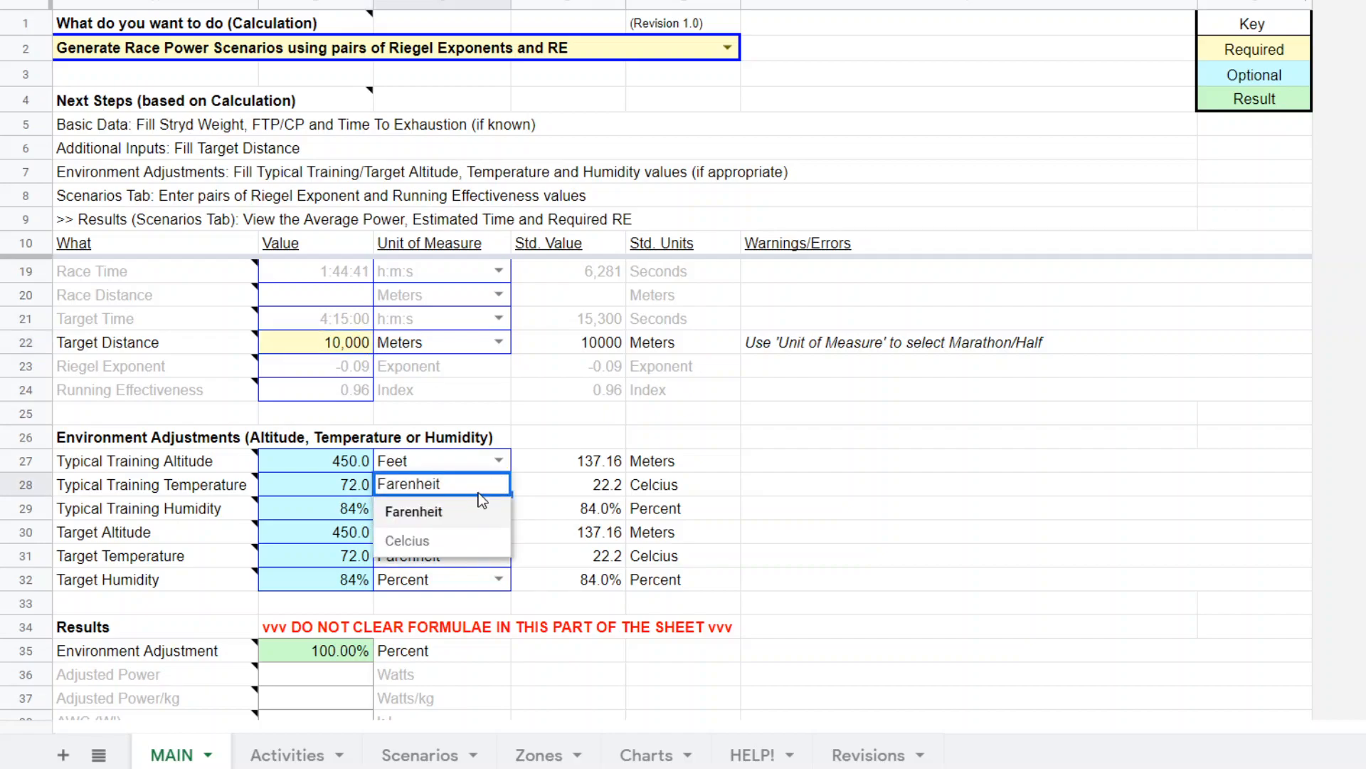
left_click(414, 511)
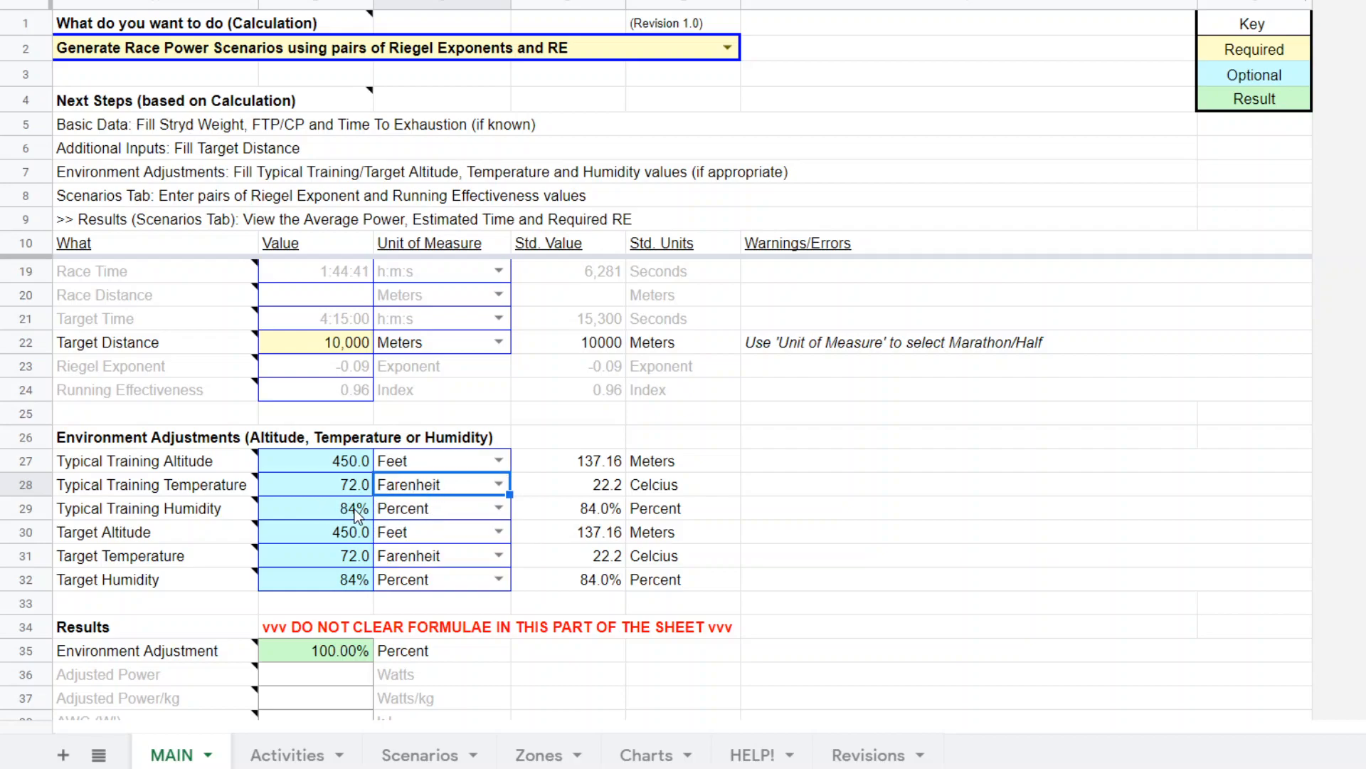
mouse_move(353, 561)
type("70")
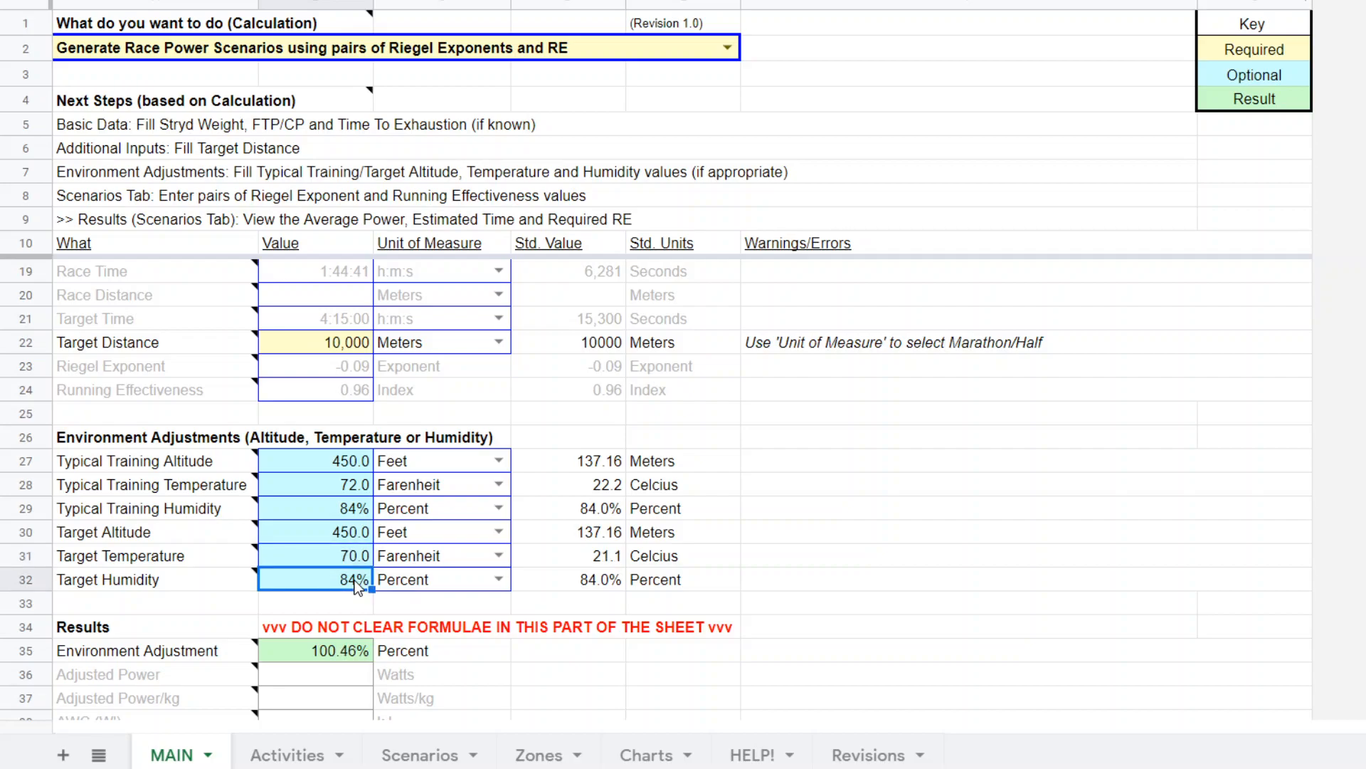
type("67%")
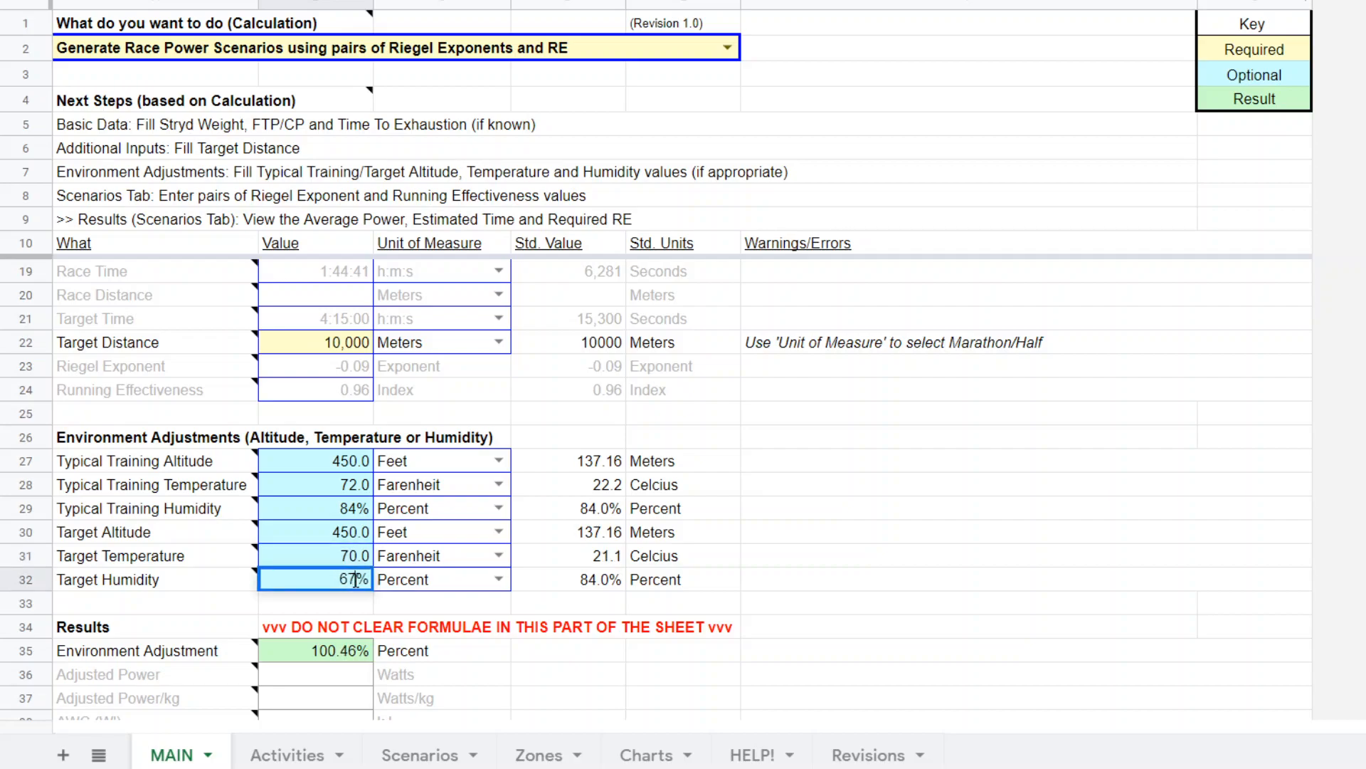
mouse_move(558, 582)
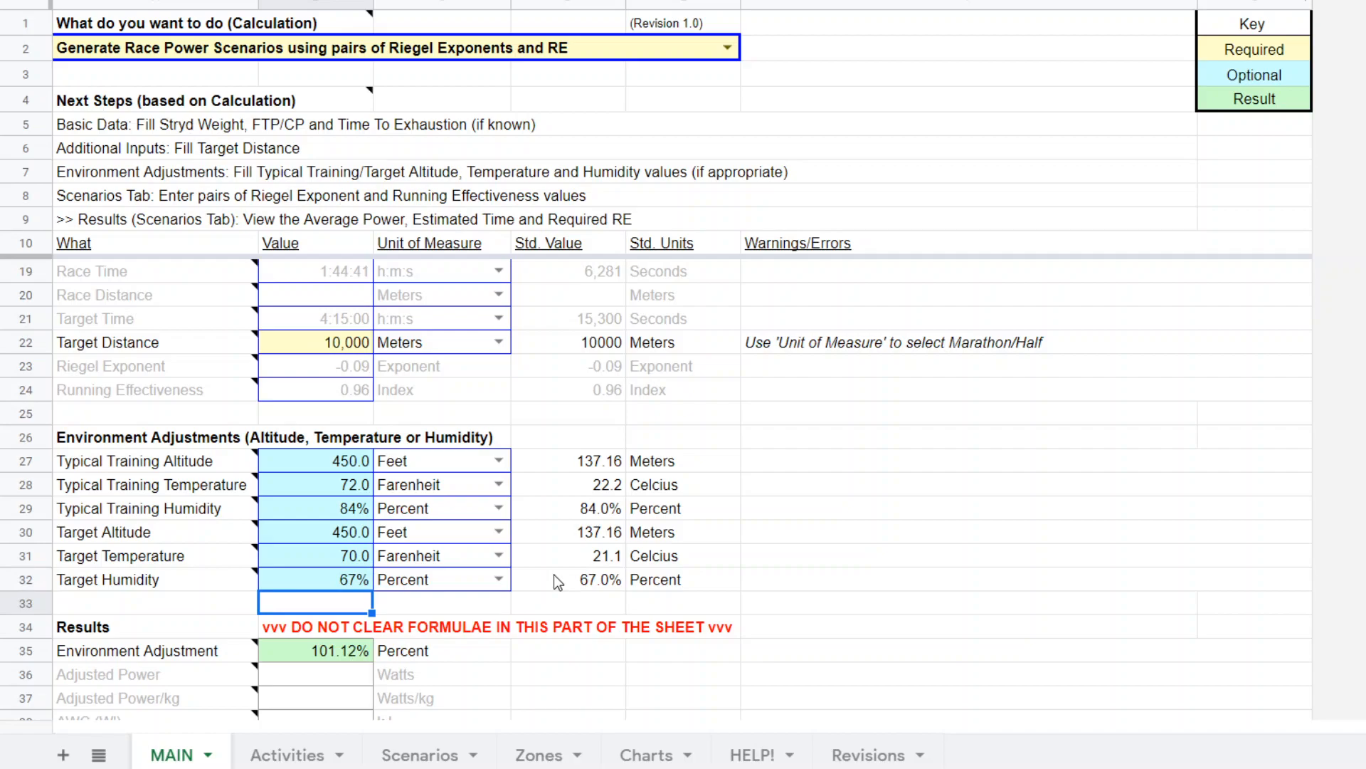
mouse_move(320, 654)
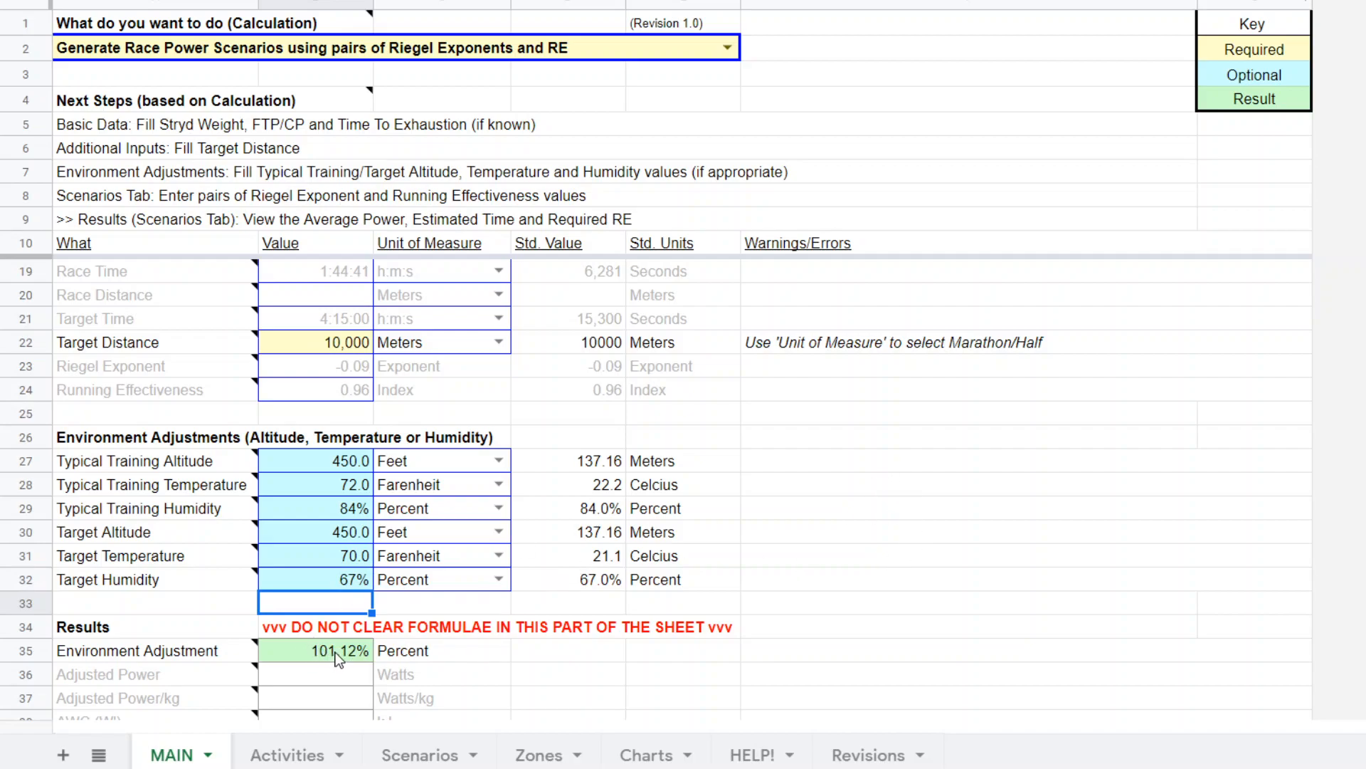
mouse_move(419, 432)
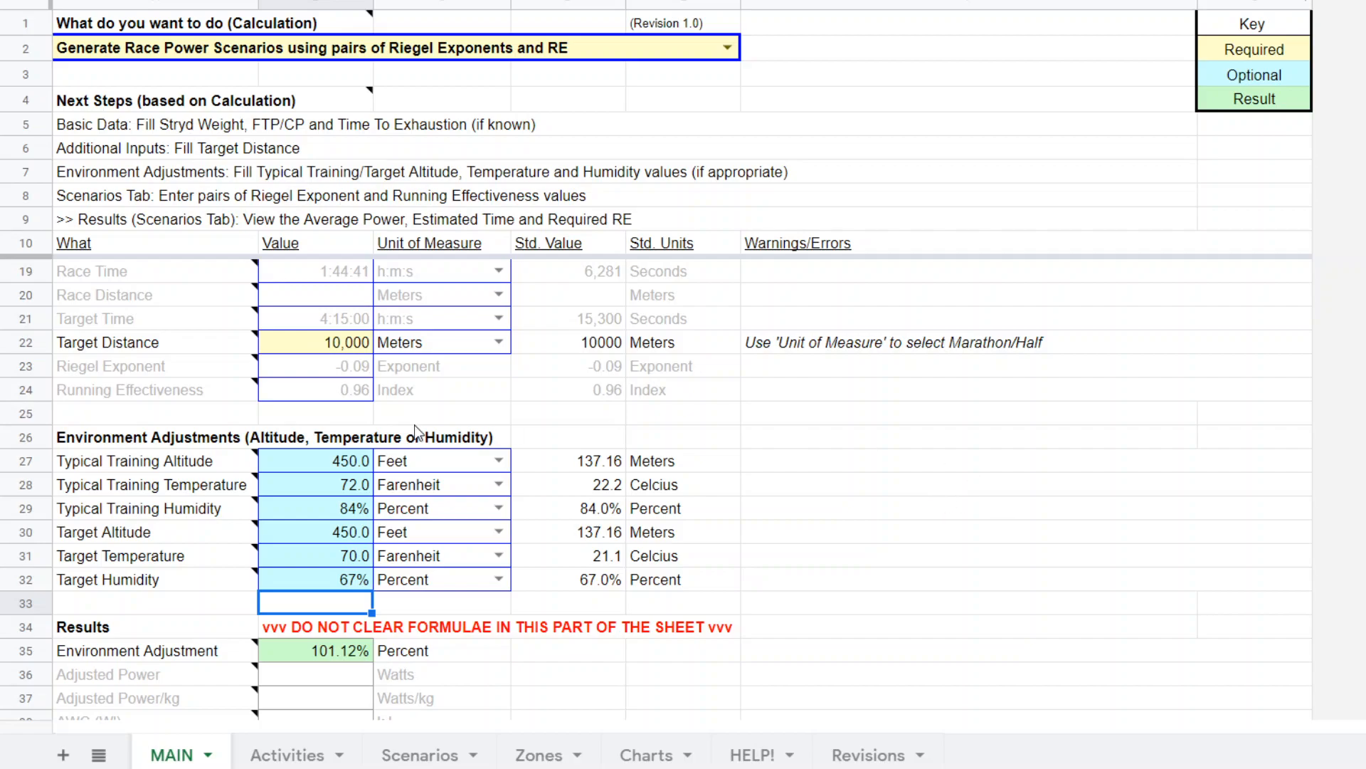
mouse_move(715, 577)
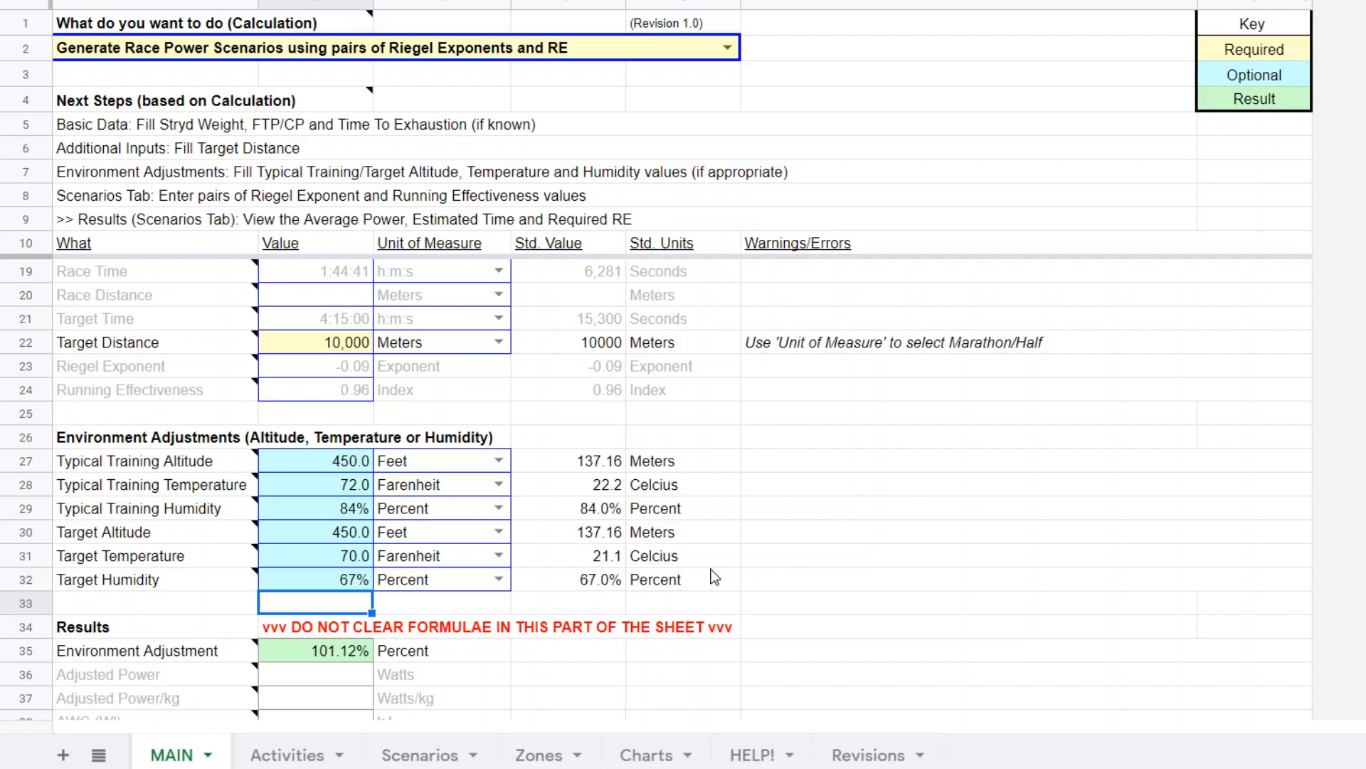
mouse_move(913, 520)
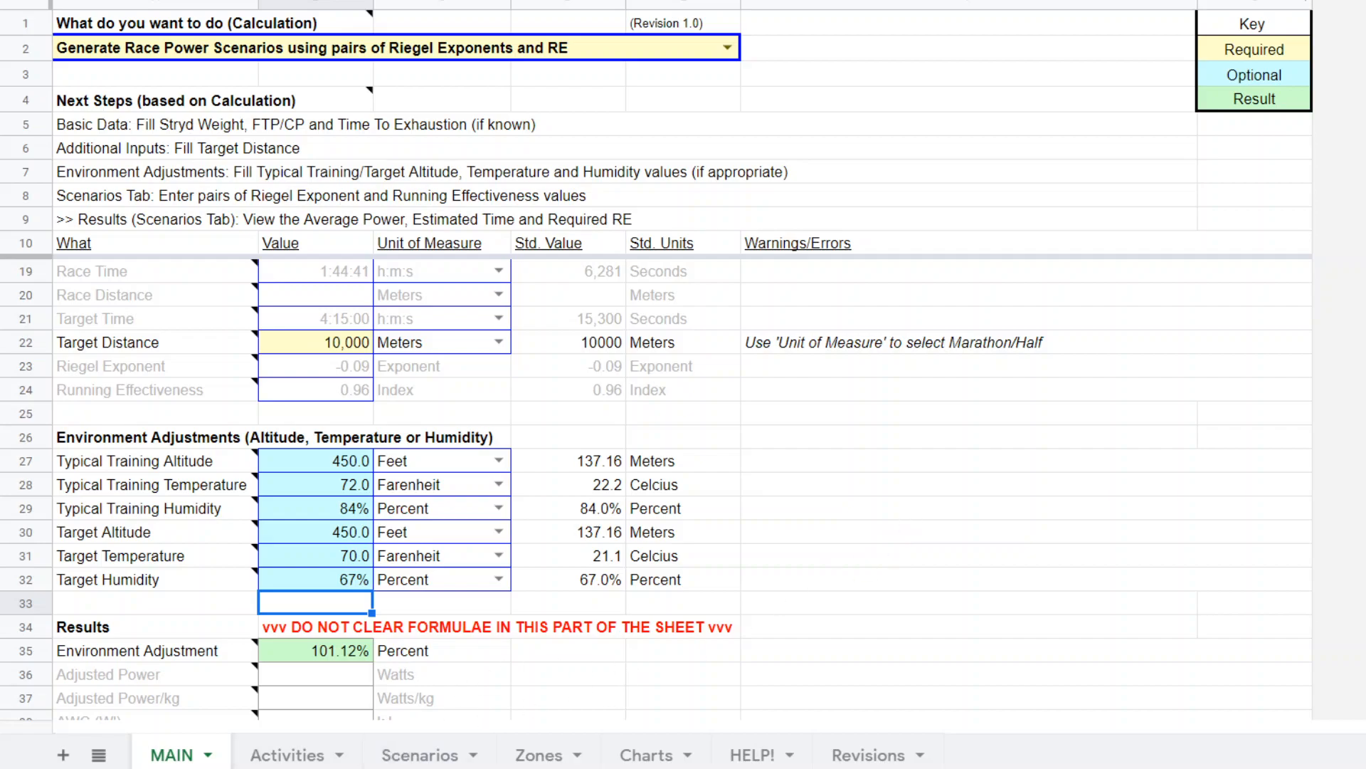
mouse_move(223, 78)
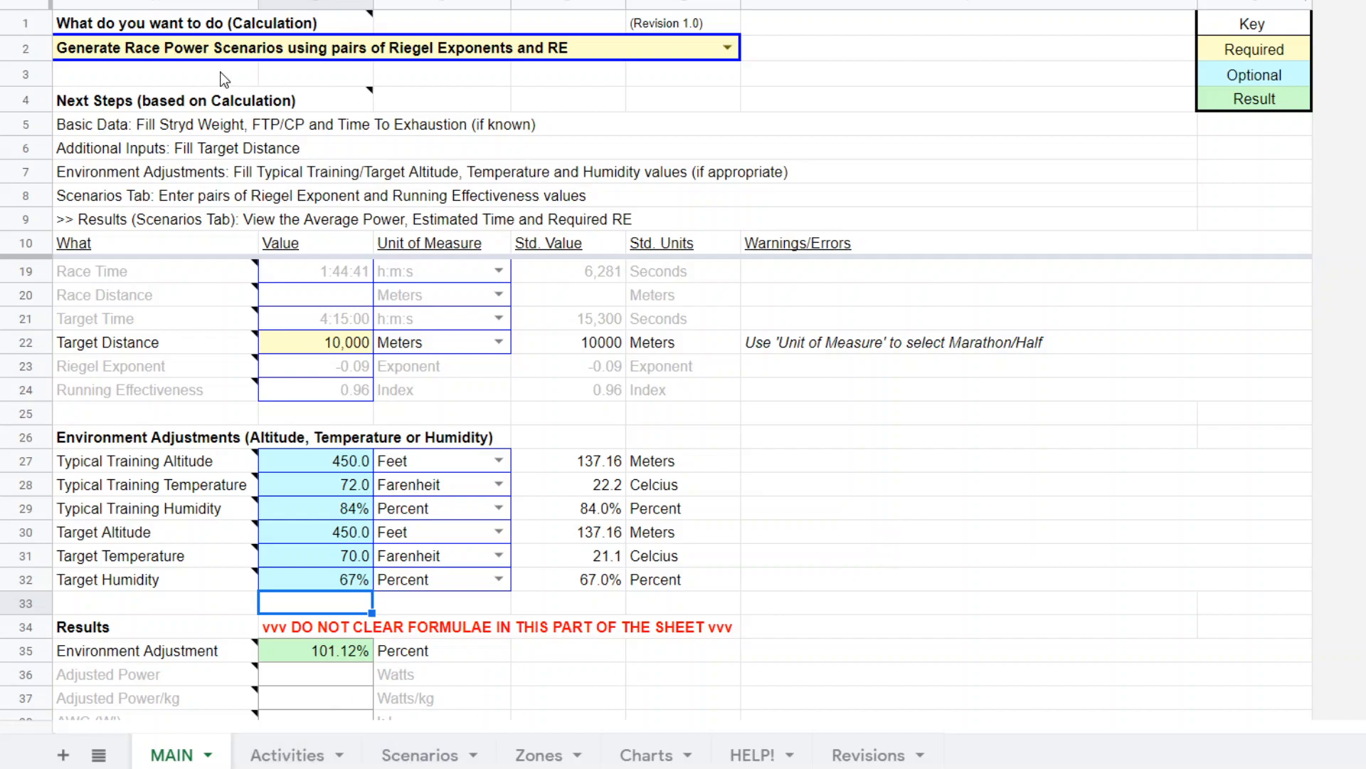
mouse_move(418, 755)
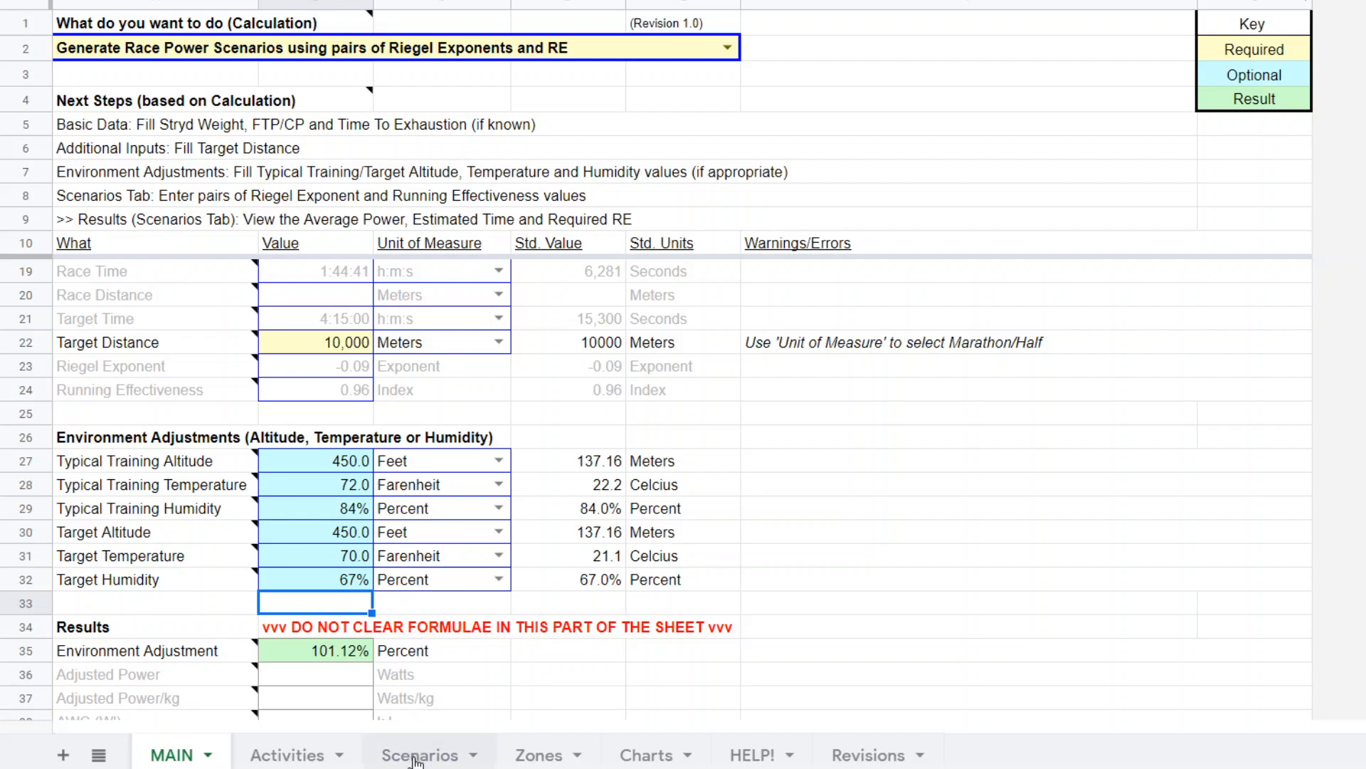
Show the Scenarios sheet with its 264 W power estimates per Riegel exponent and RE pair
left_click(419, 754)
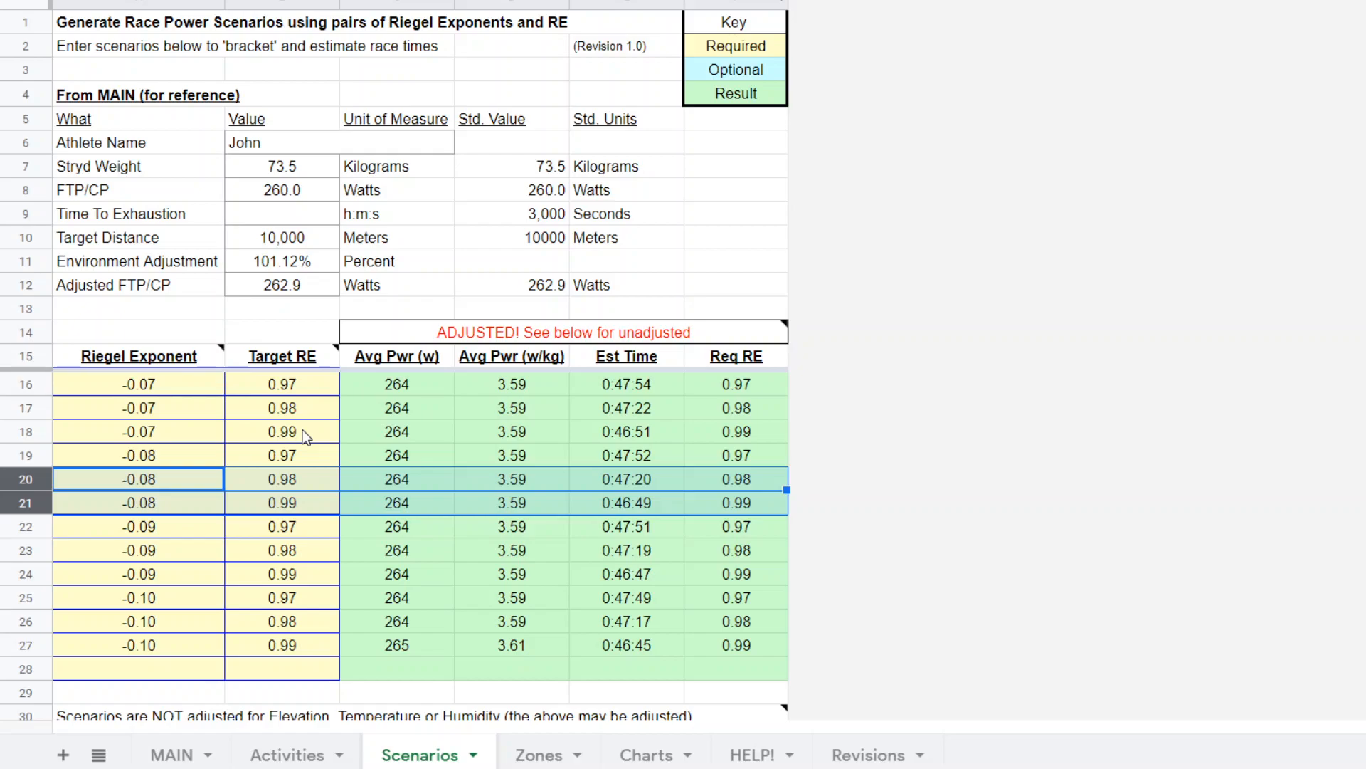
mouse_move(254, 500)
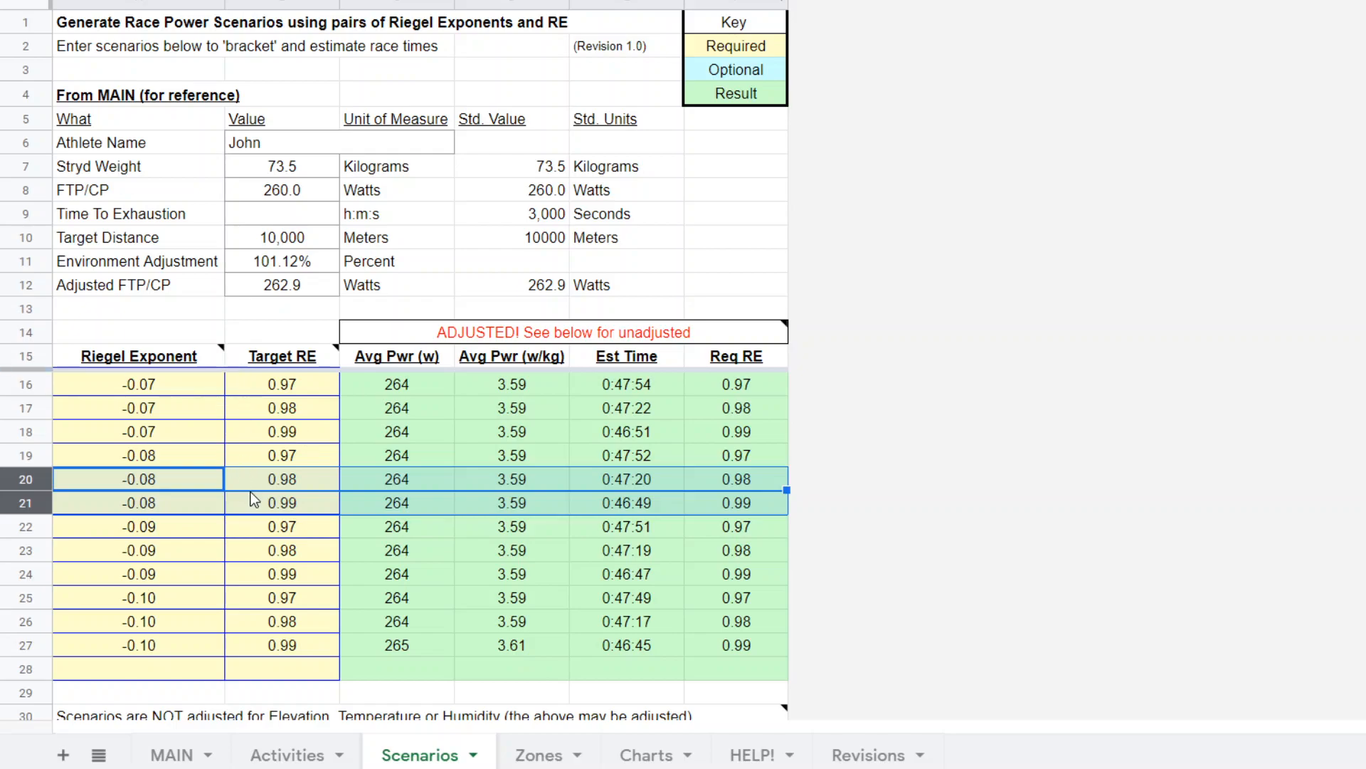
mouse_move(159, 390)
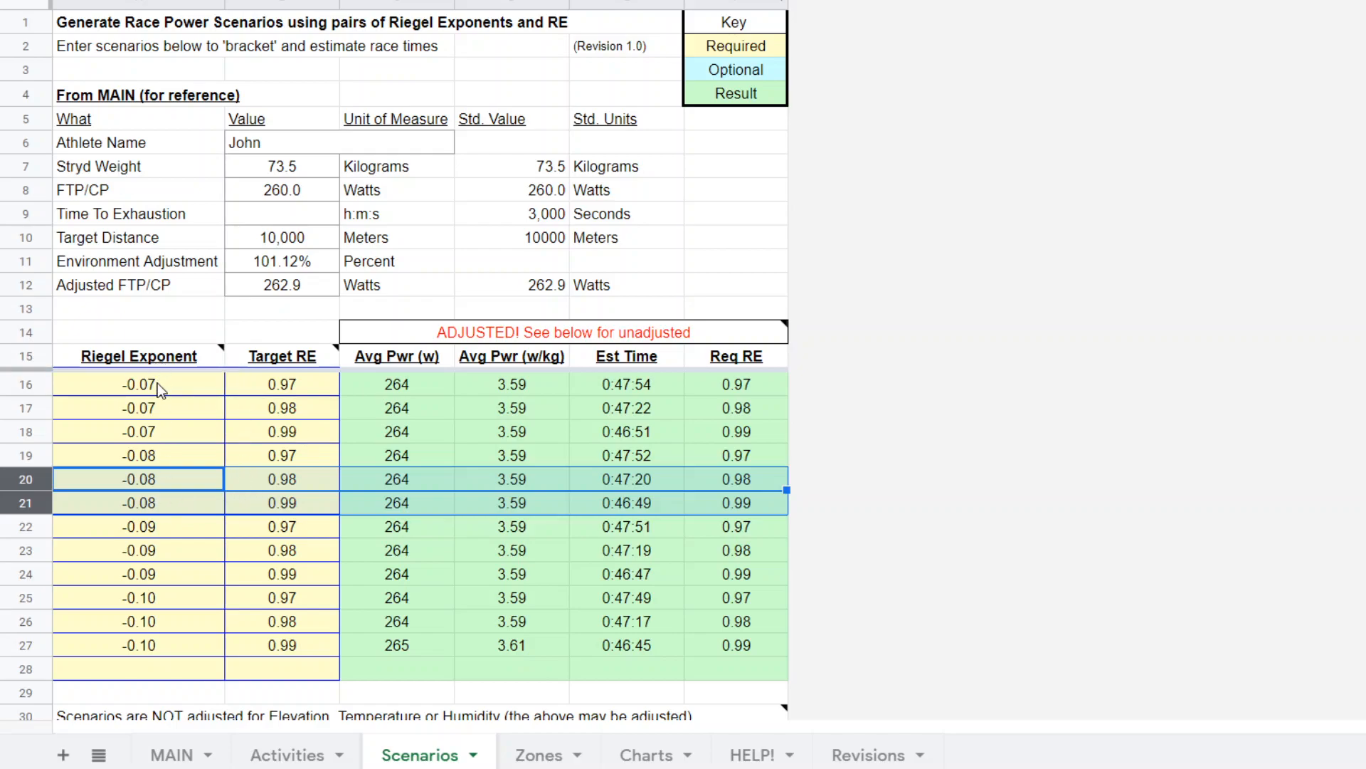
mouse_move(151, 653)
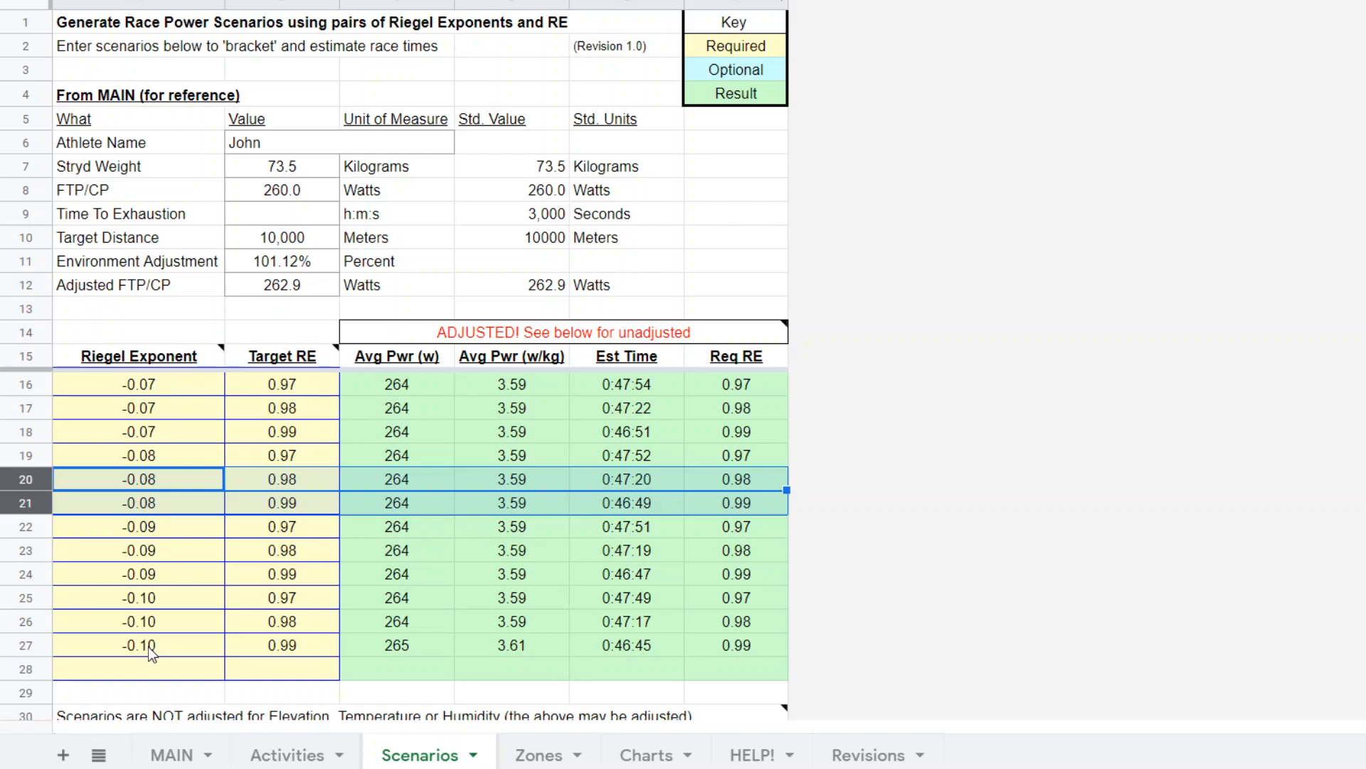
mouse_move(179, 669)
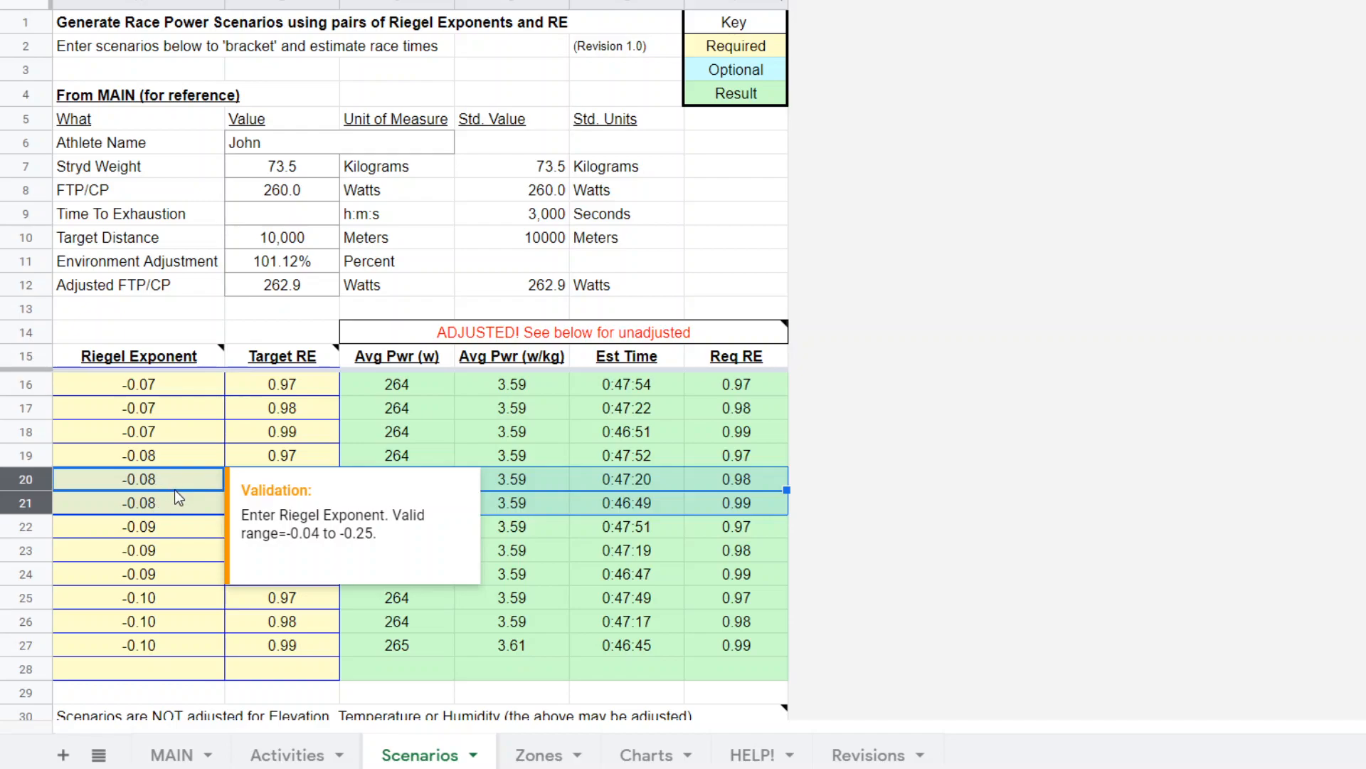
mouse_move(138, 488)
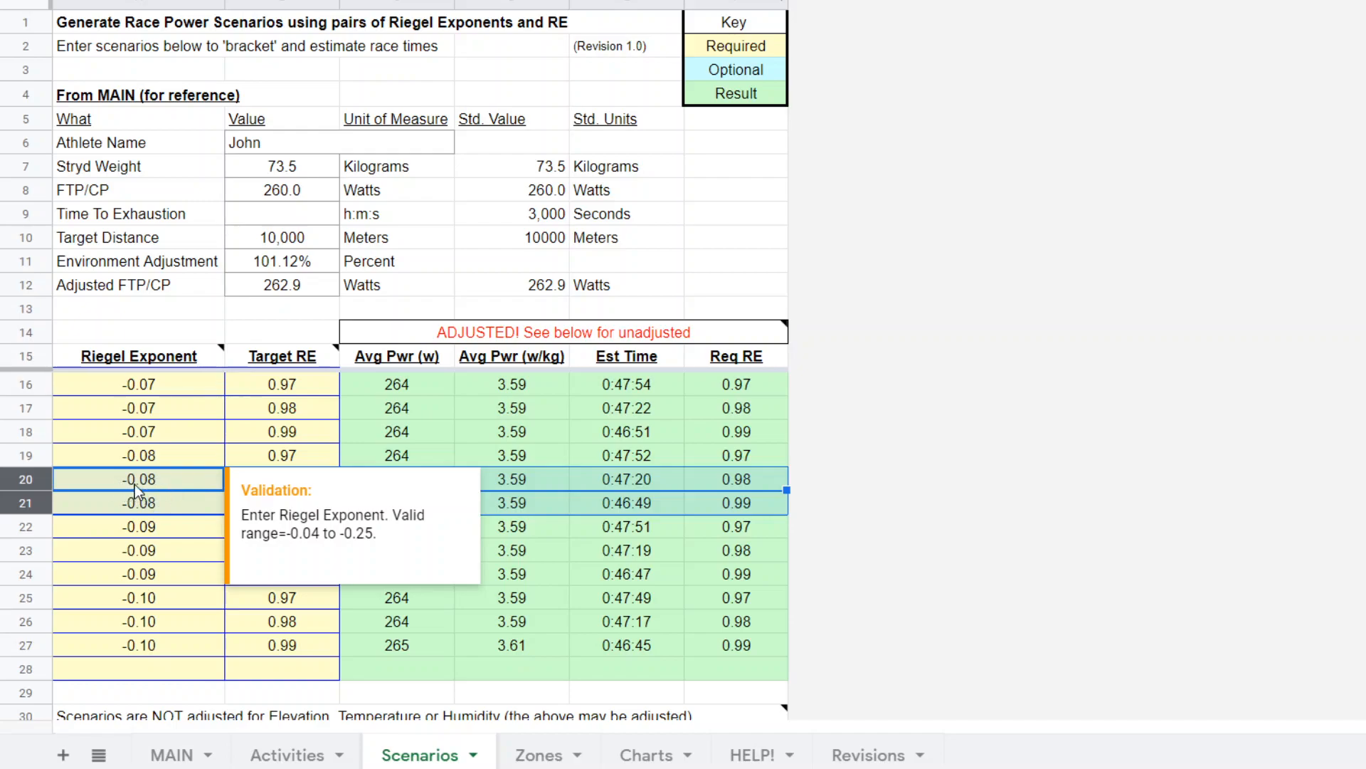
mouse_move(166, 440)
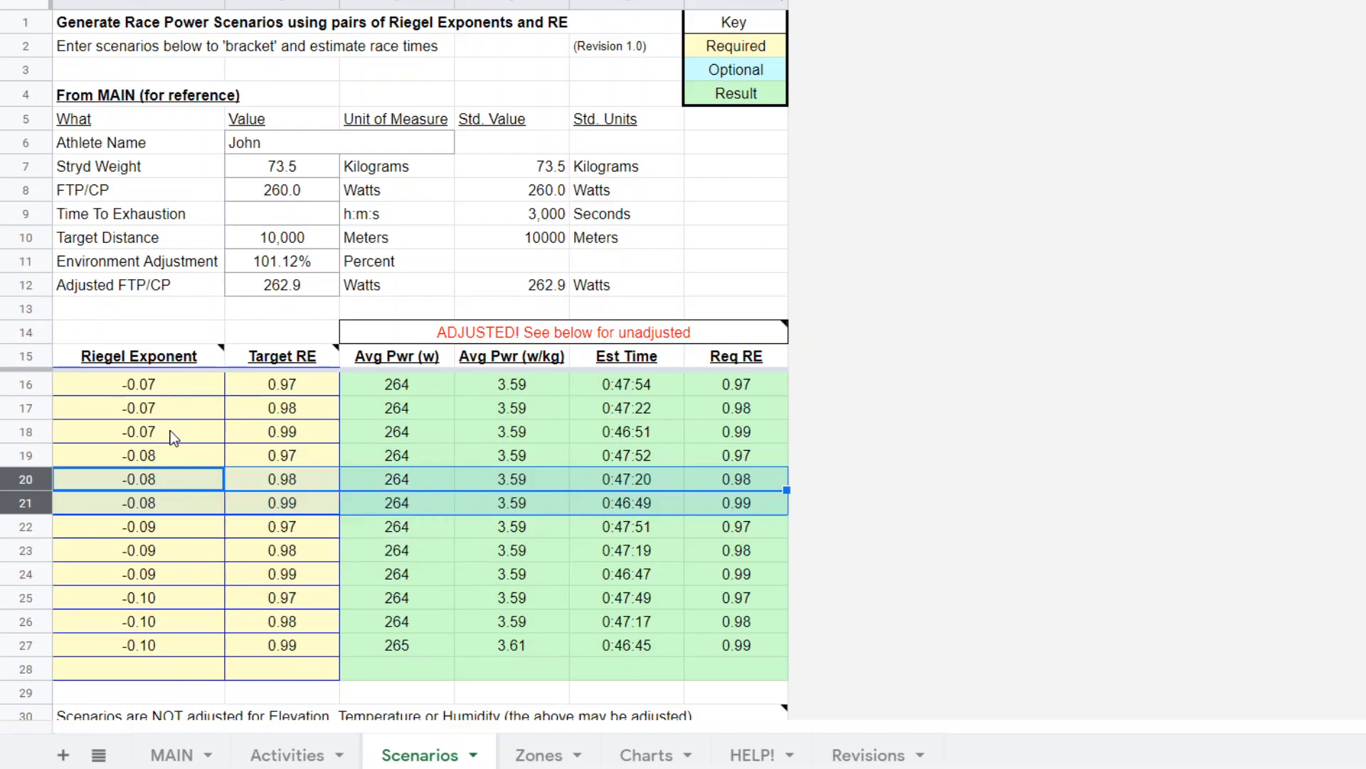
mouse_move(185, 550)
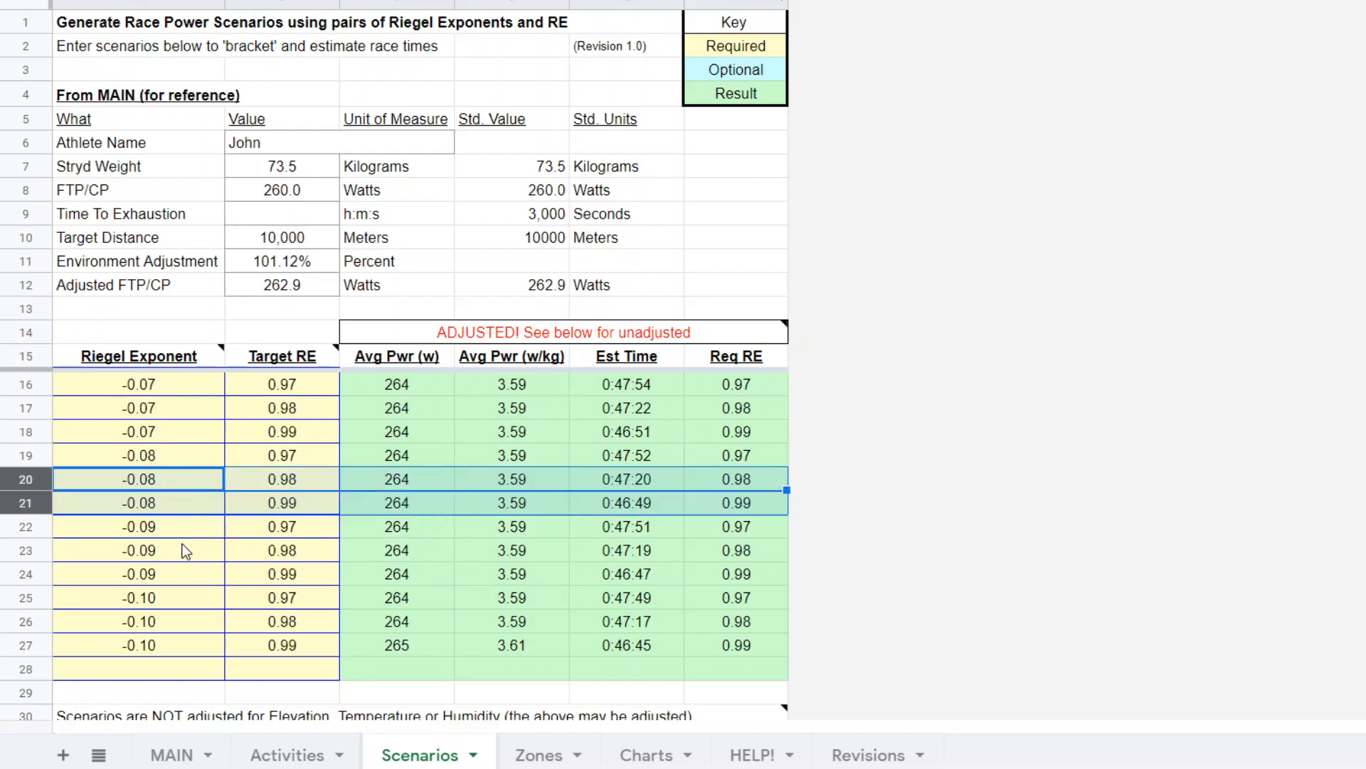
mouse_move(177, 555)
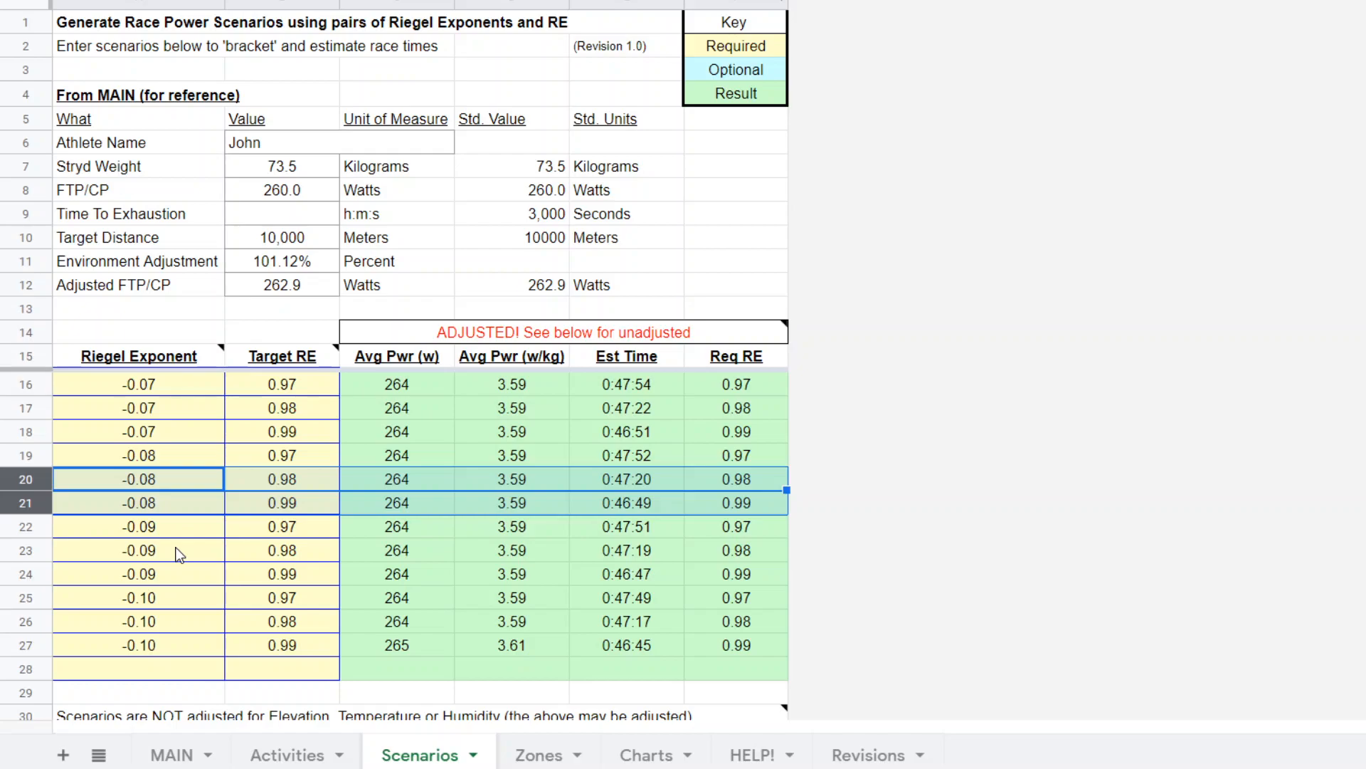
mouse_move(196, 486)
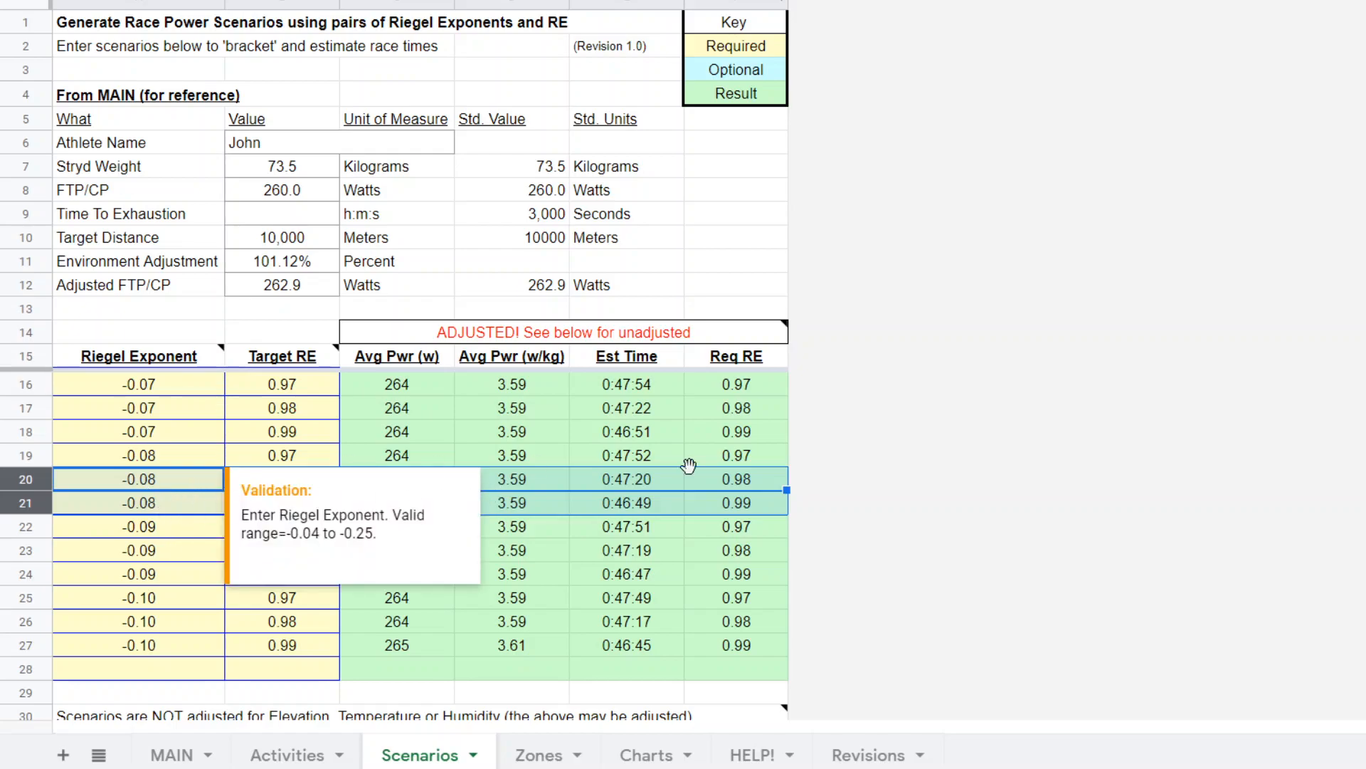
mouse_move(184, 488)
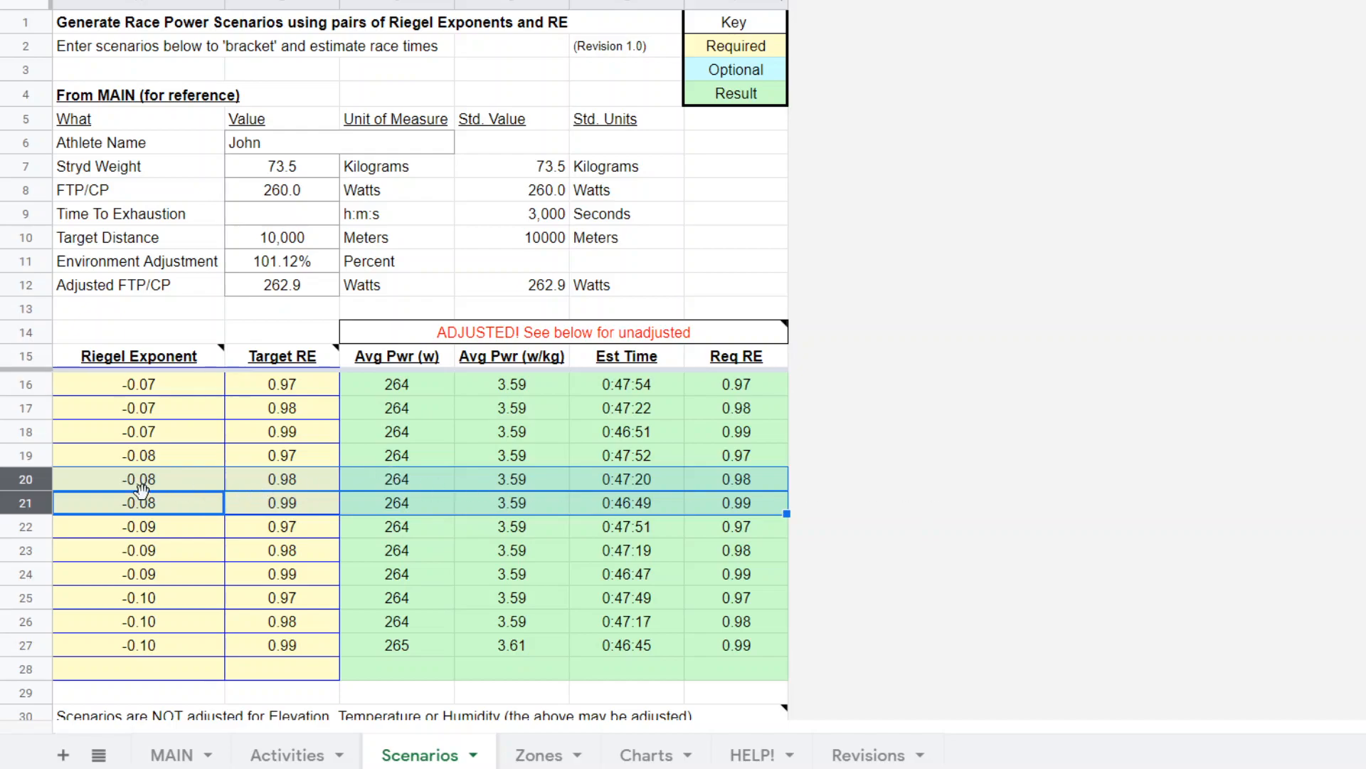
left_click(138, 502)
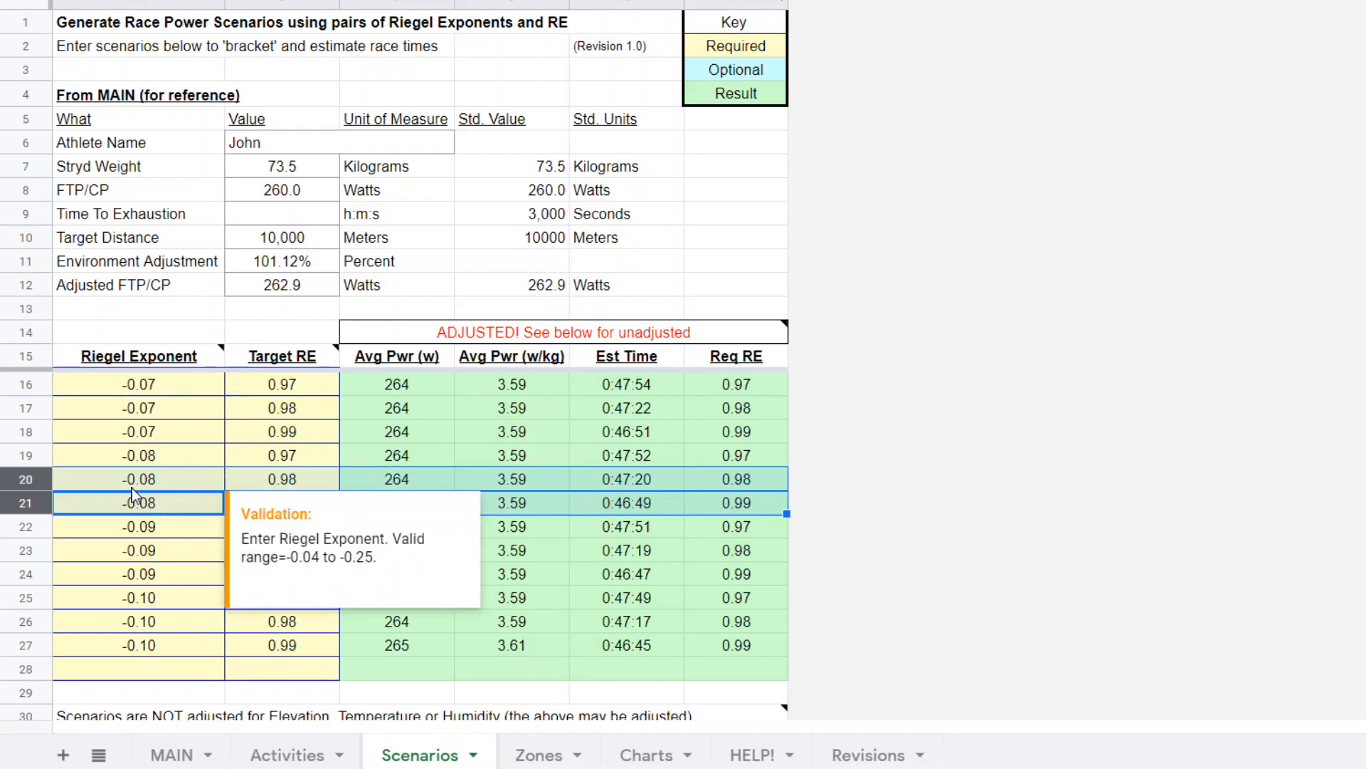
mouse_move(309, 488)
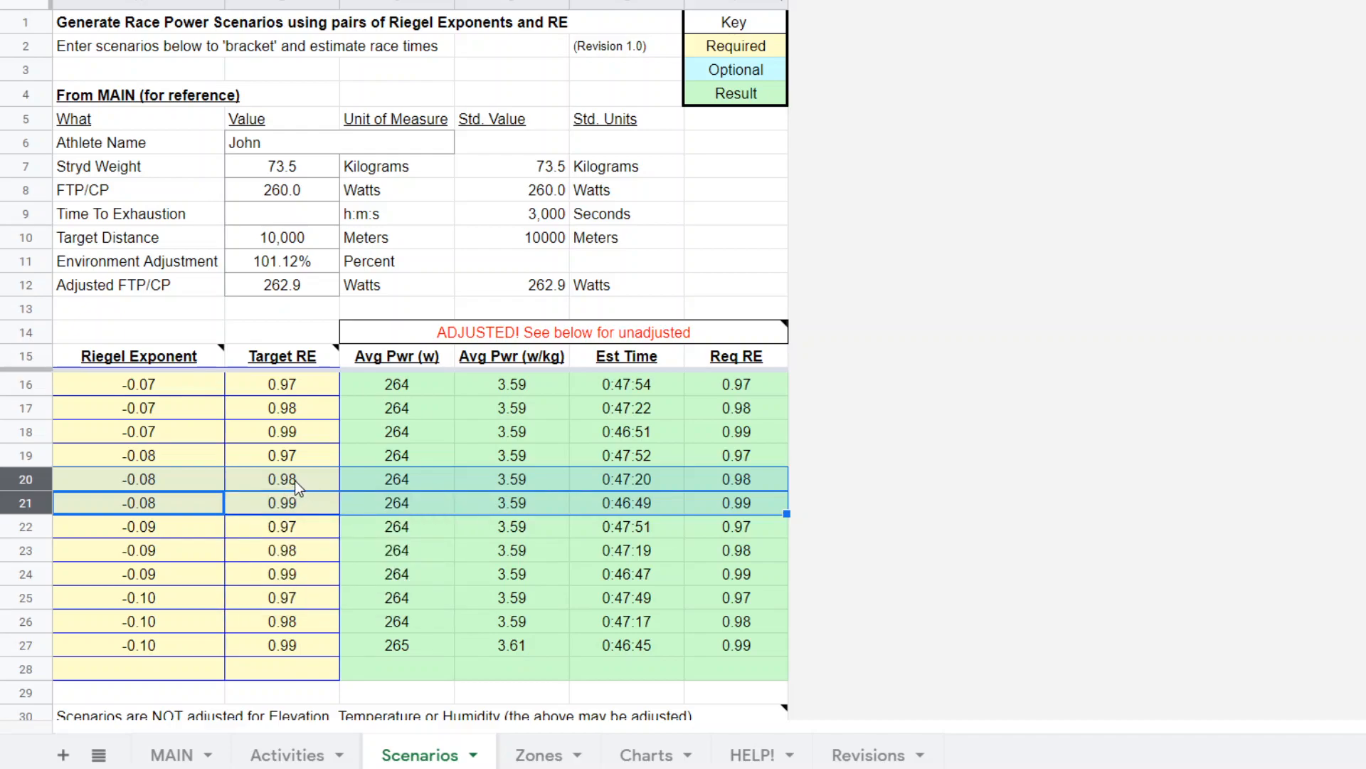
mouse_move(427, 486)
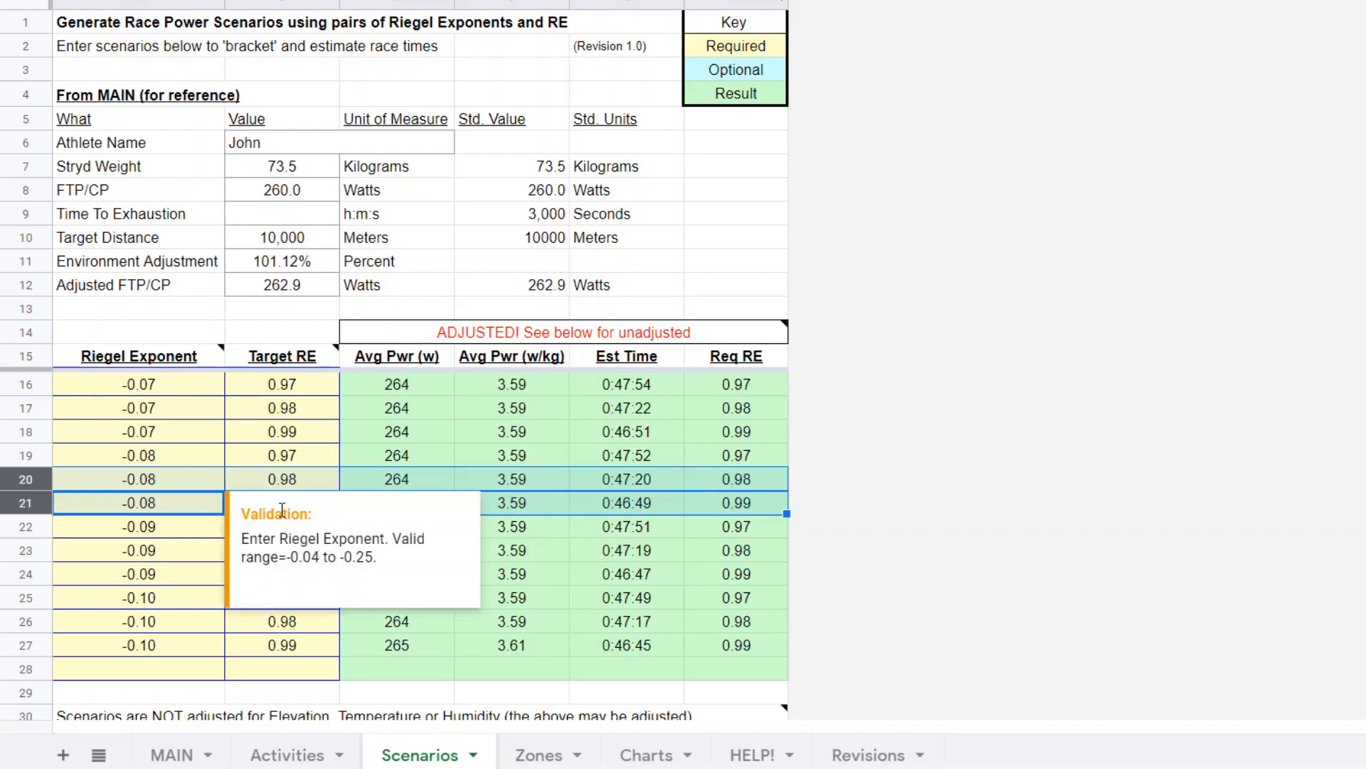
mouse_move(289, 716)
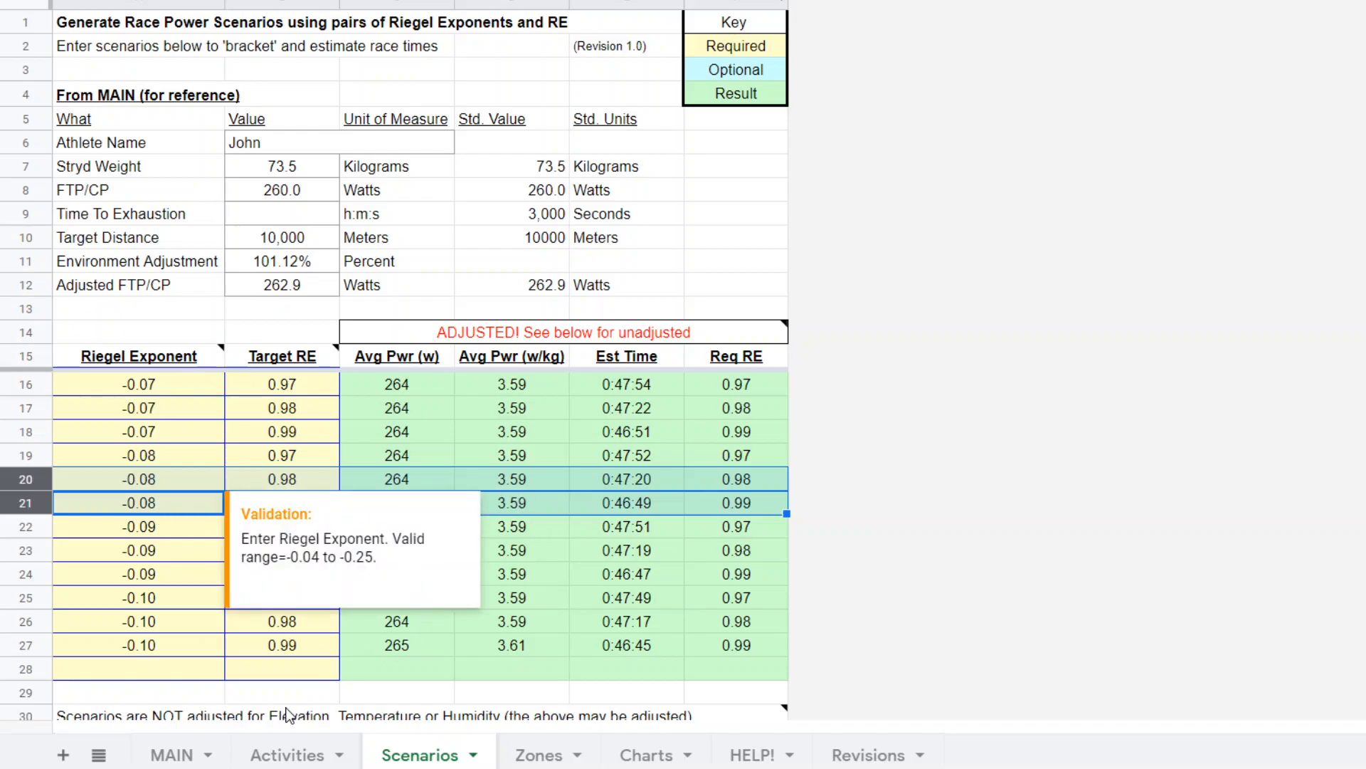
mouse_move(19, 504)
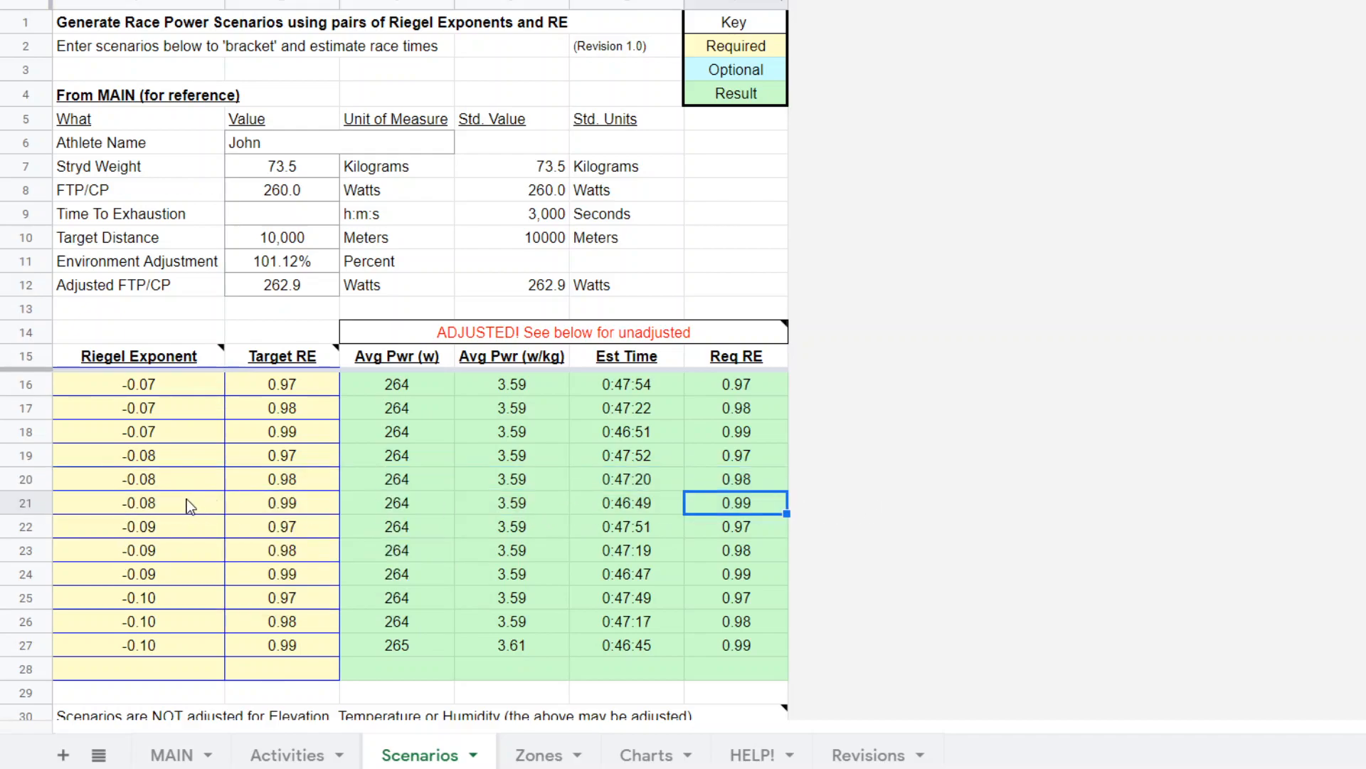
mouse_move(152, 506)
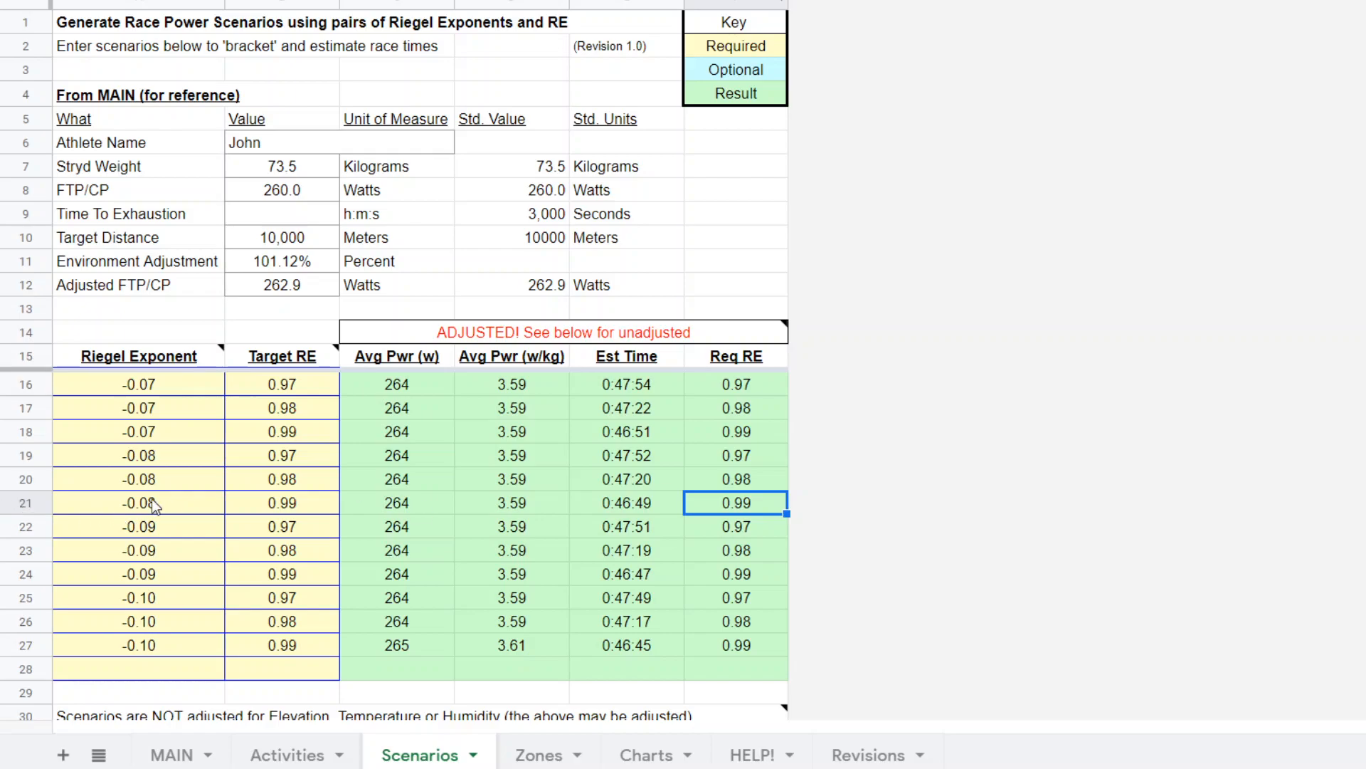
mouse_move(305, 514)
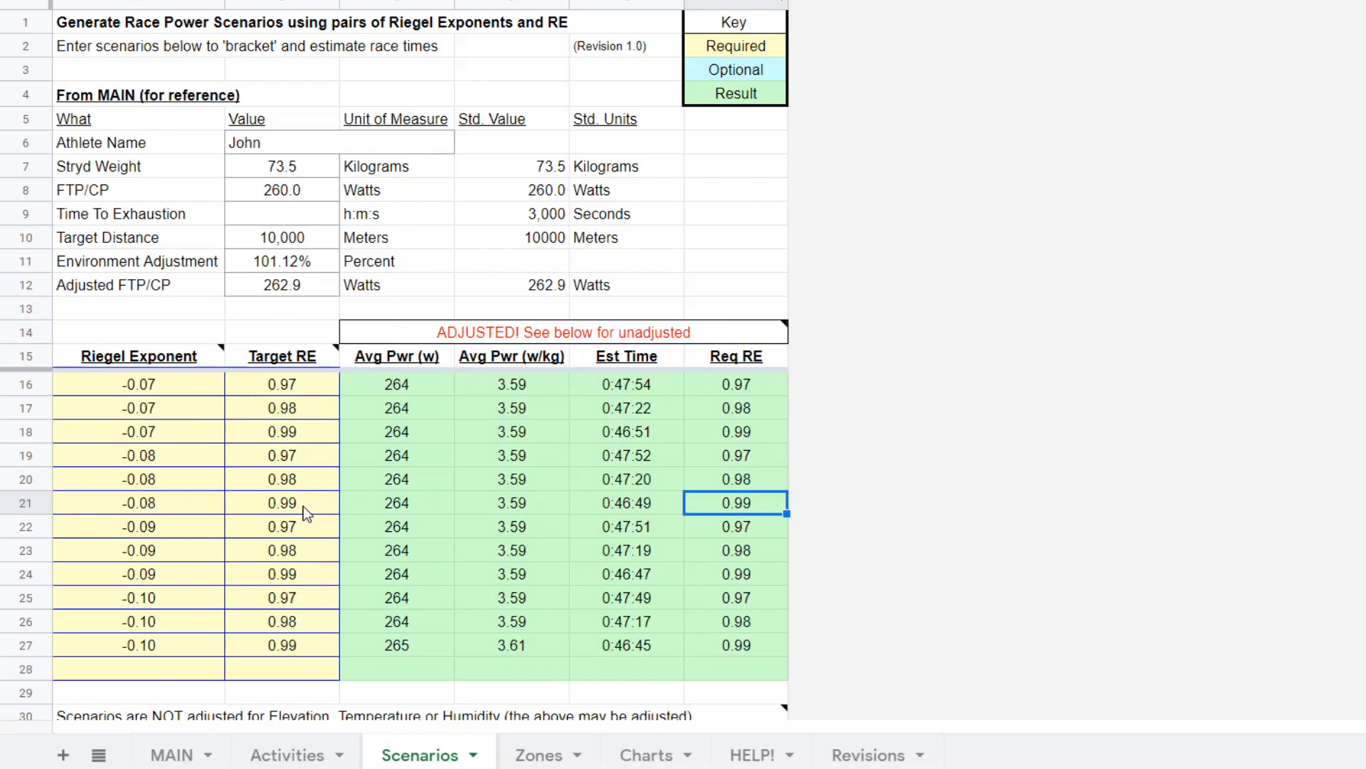
mouse_move(435, 386)
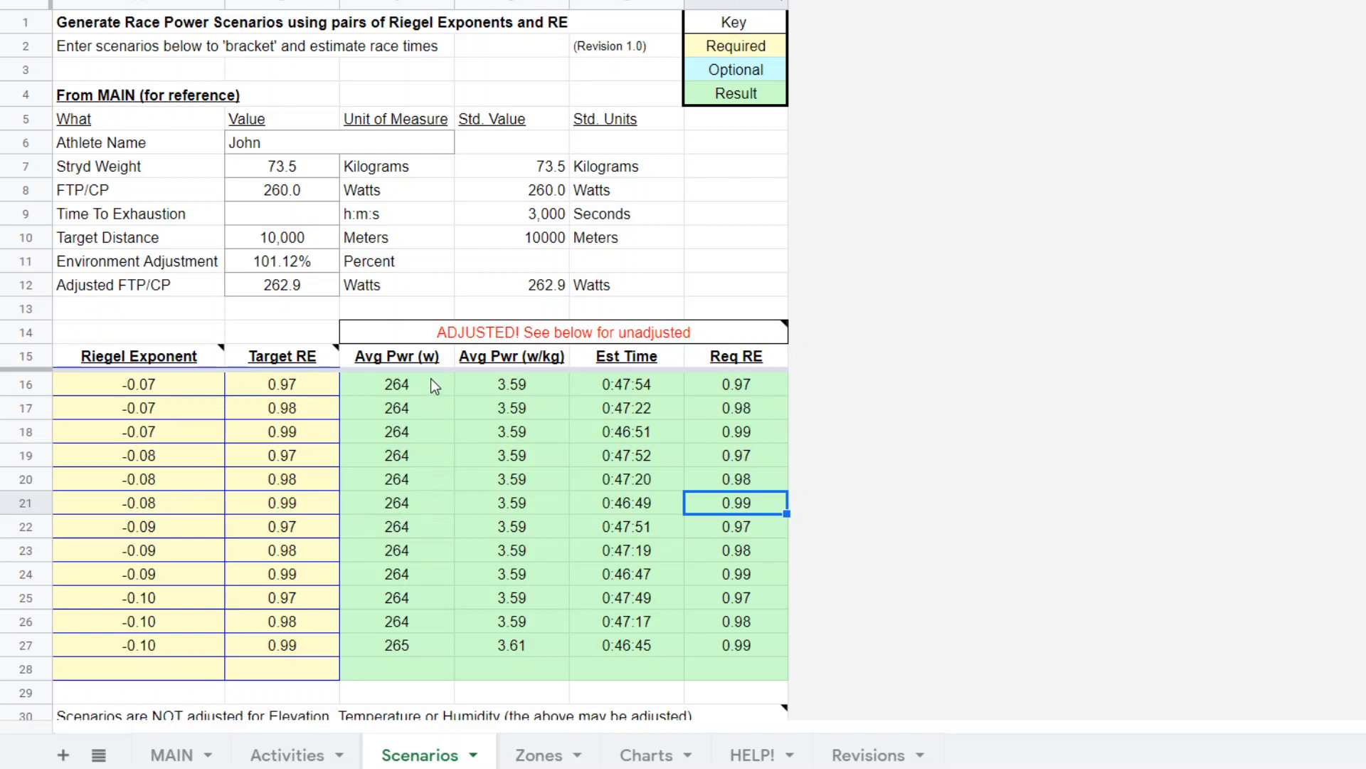
mouse_move(426, 627)
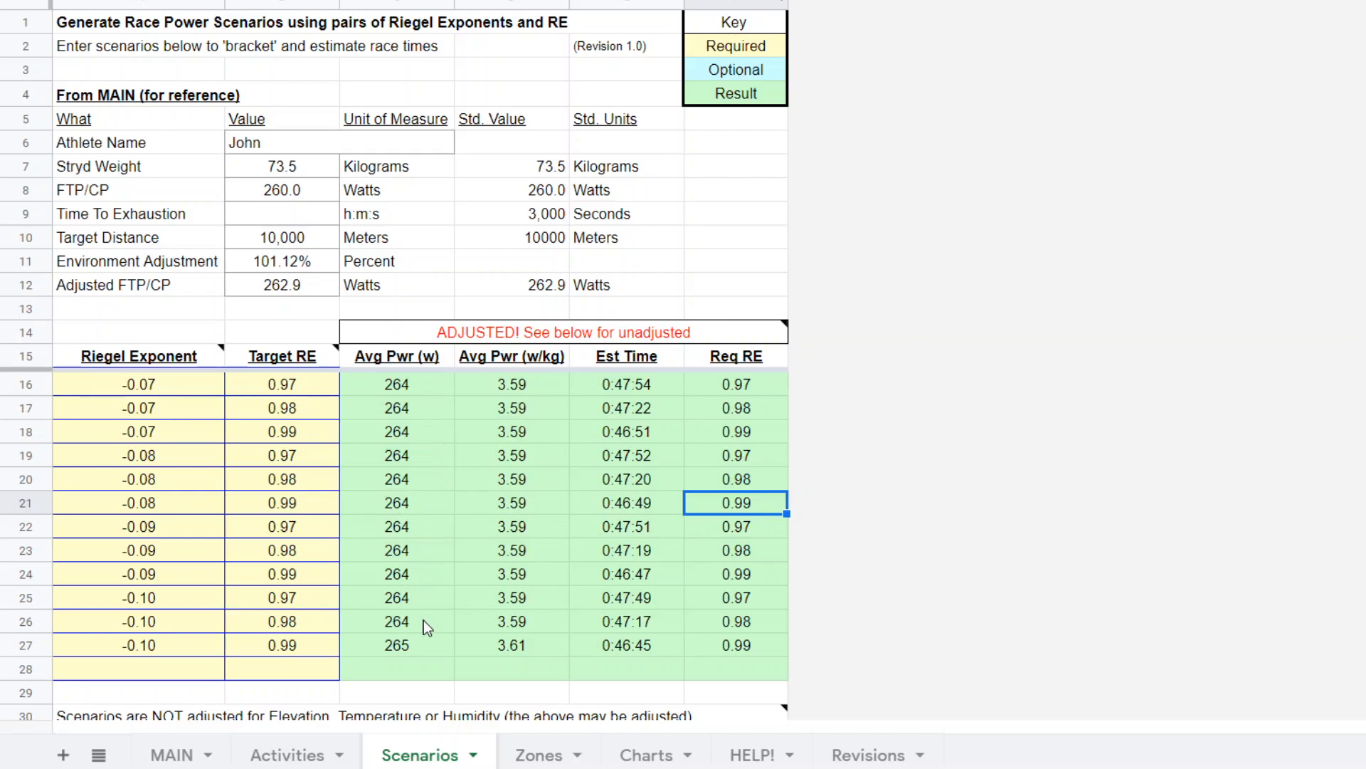
mouse_move(891, 541)
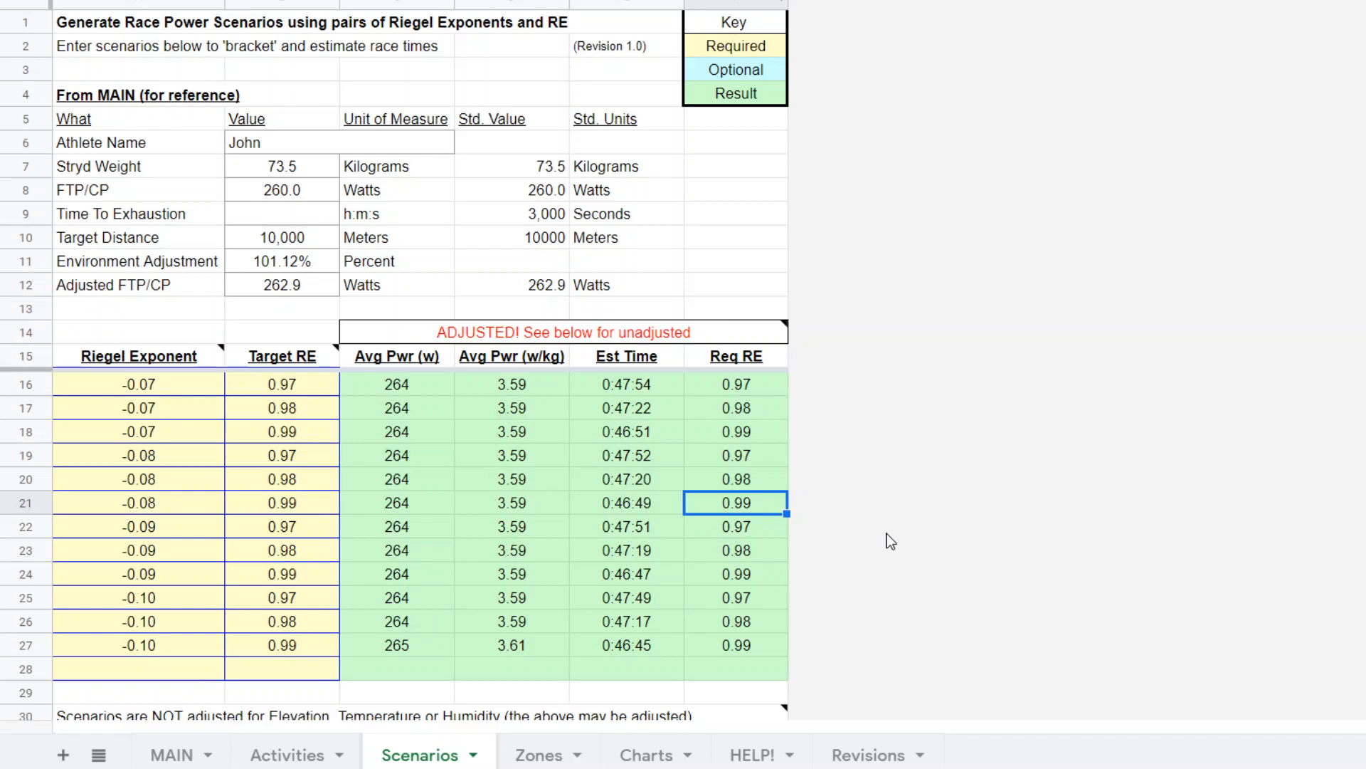
mouse_move(429, 453)
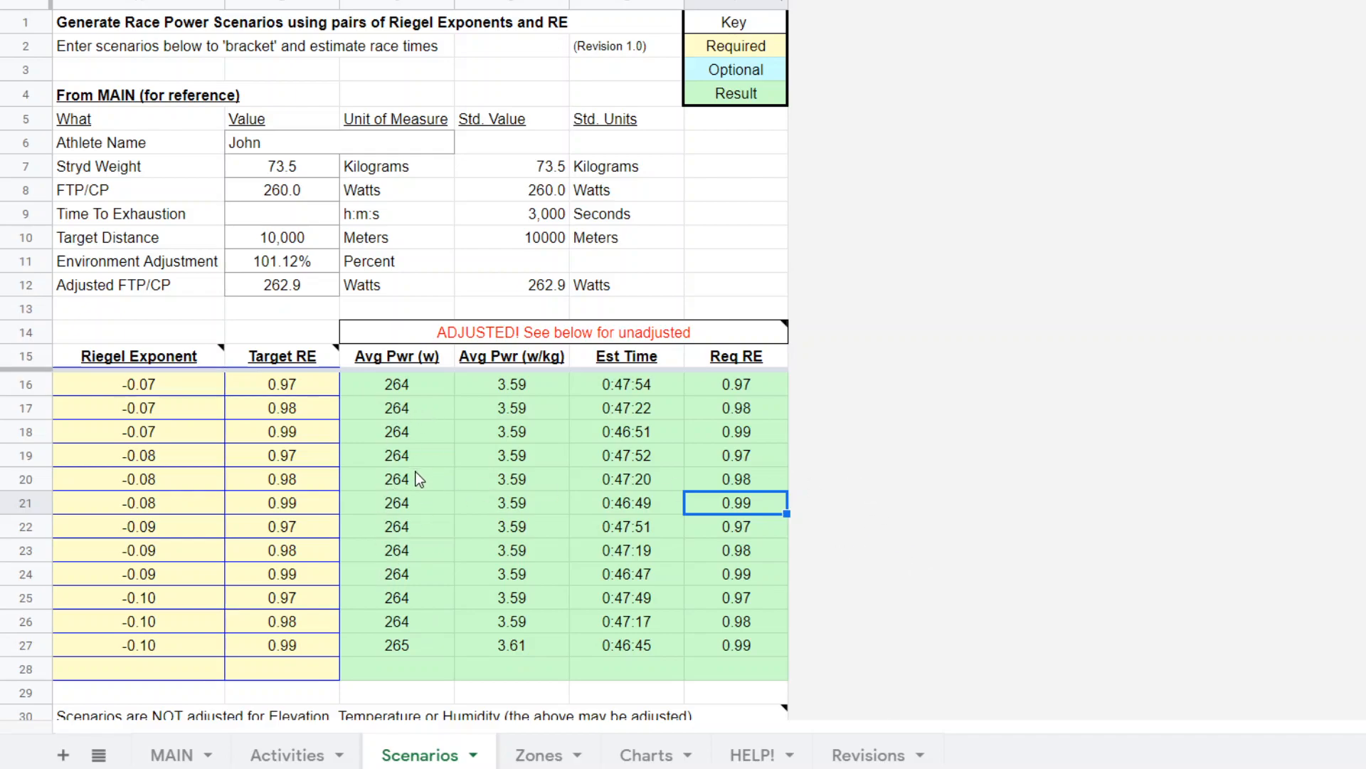
mouse_move(412, 546)
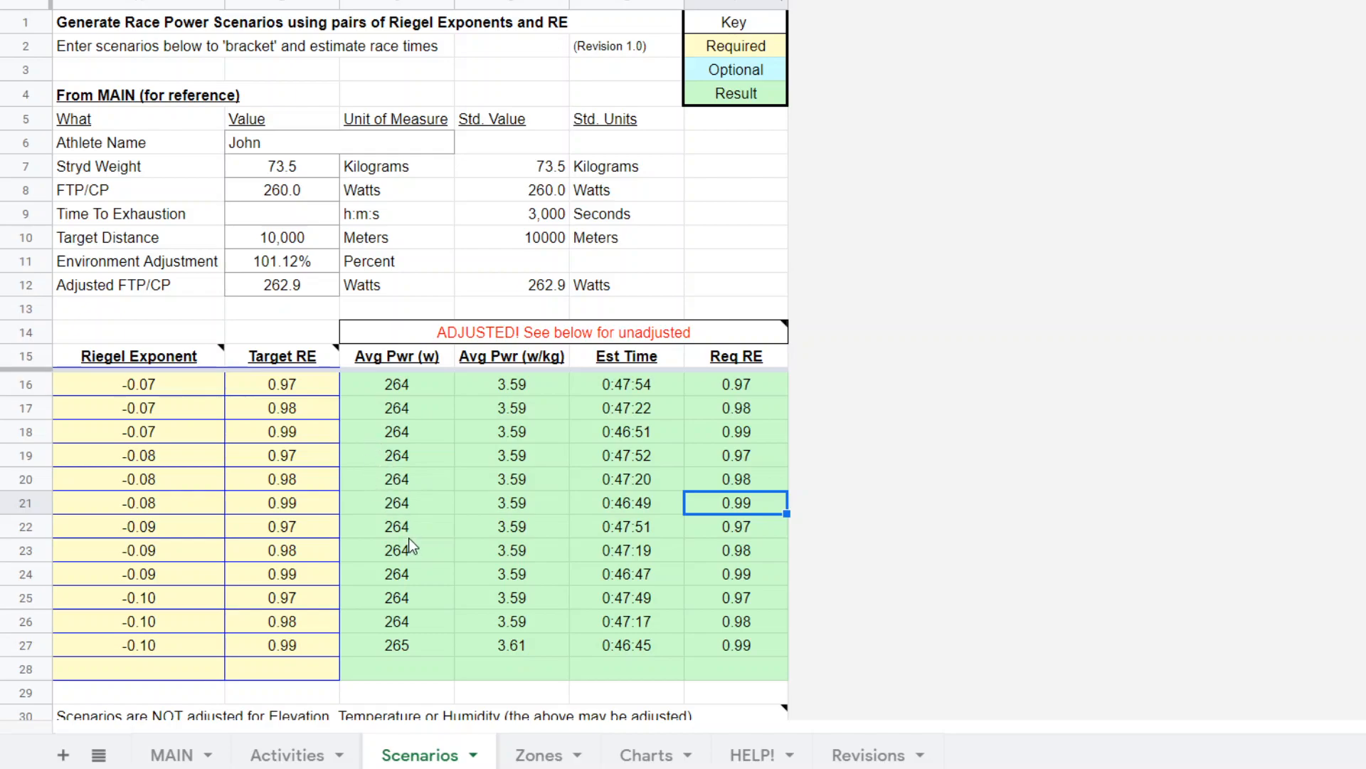
mouse_move(438, 533)
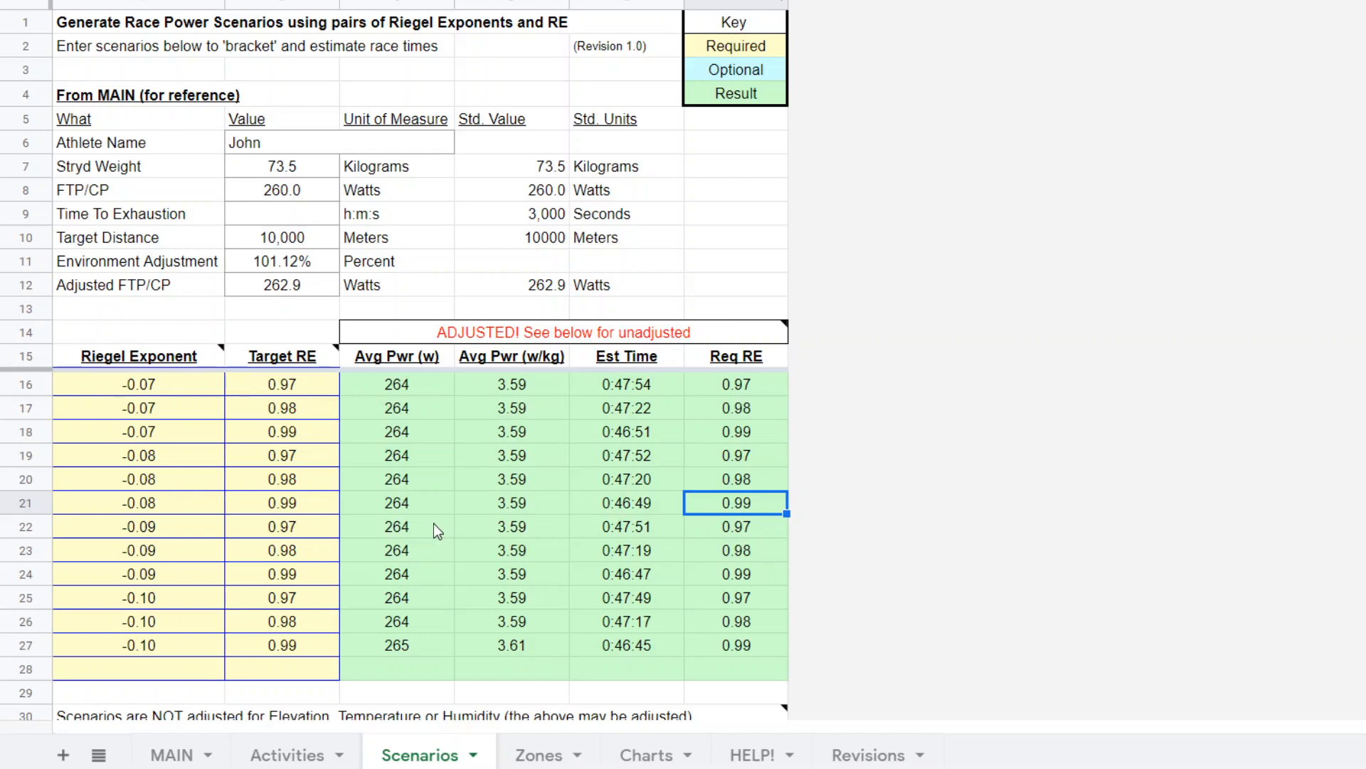
mouse_move(364, 678)
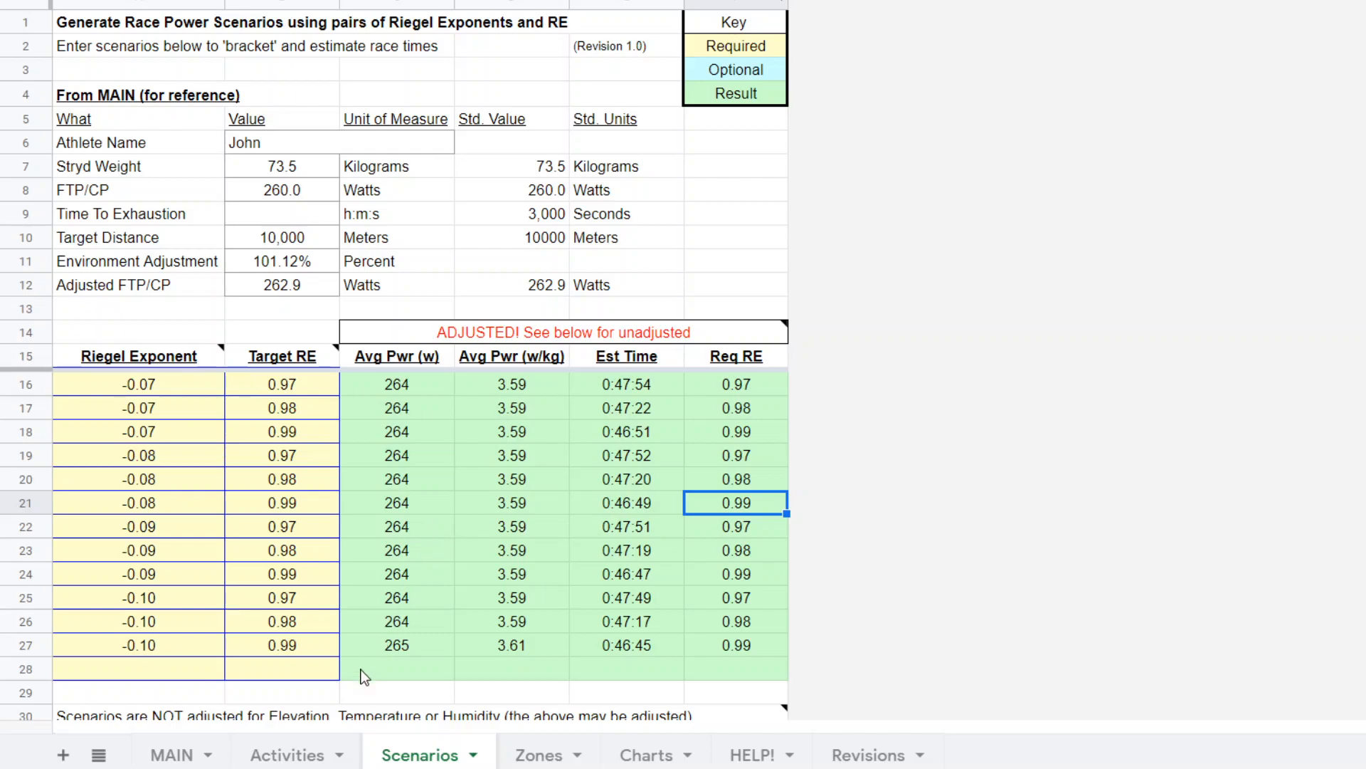
Set MAIN target temperature to 72 and humidity to 84%, then view the 261 W scenarios
left_click(172, 754)
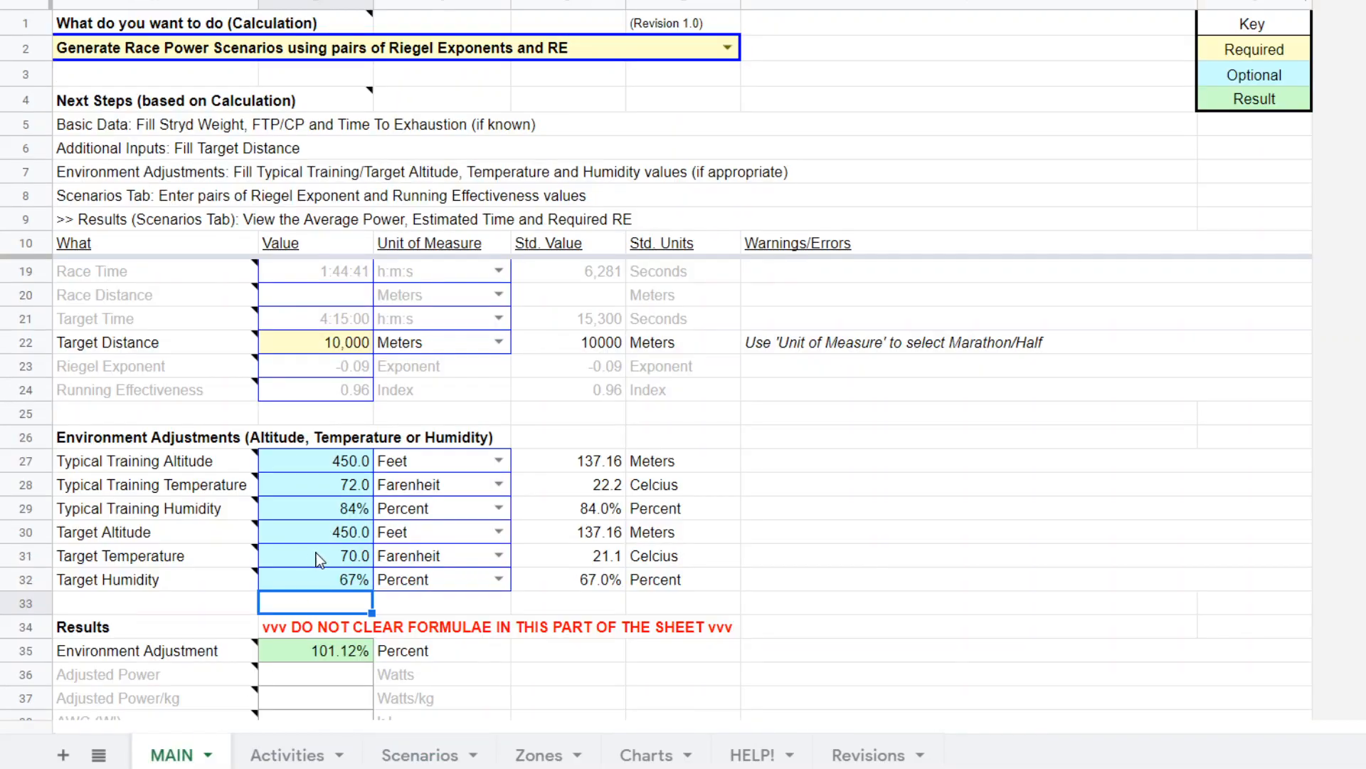
mouse_move(392, 541)
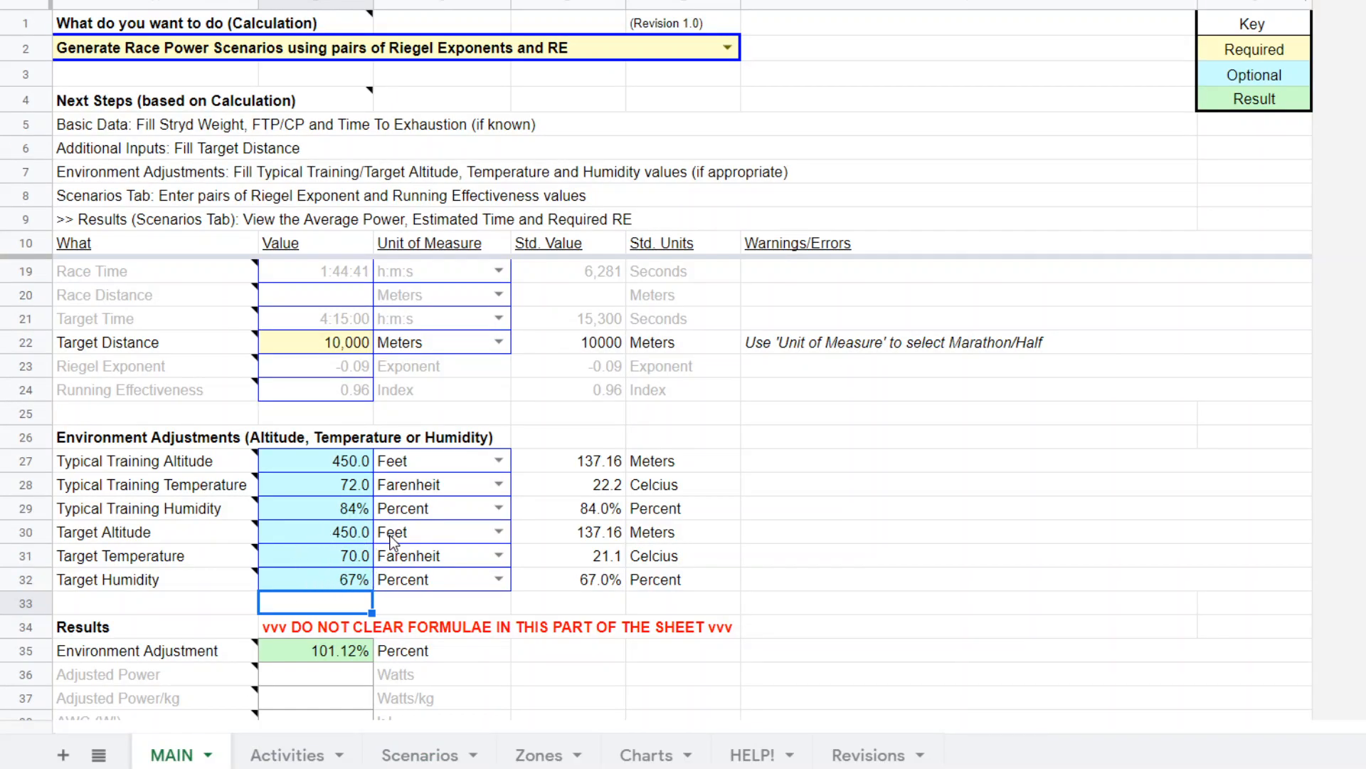
mouse_move(911, 531)
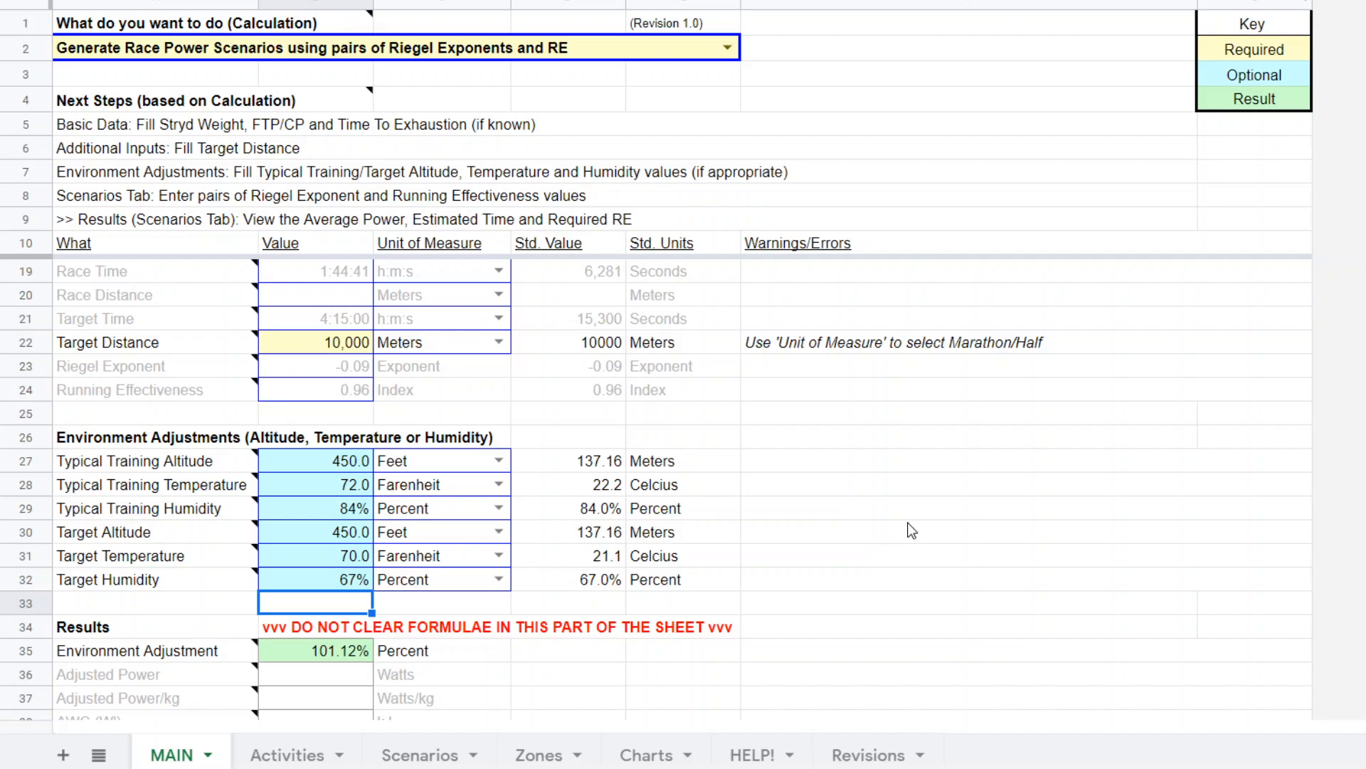
mouse_move(341, 555)
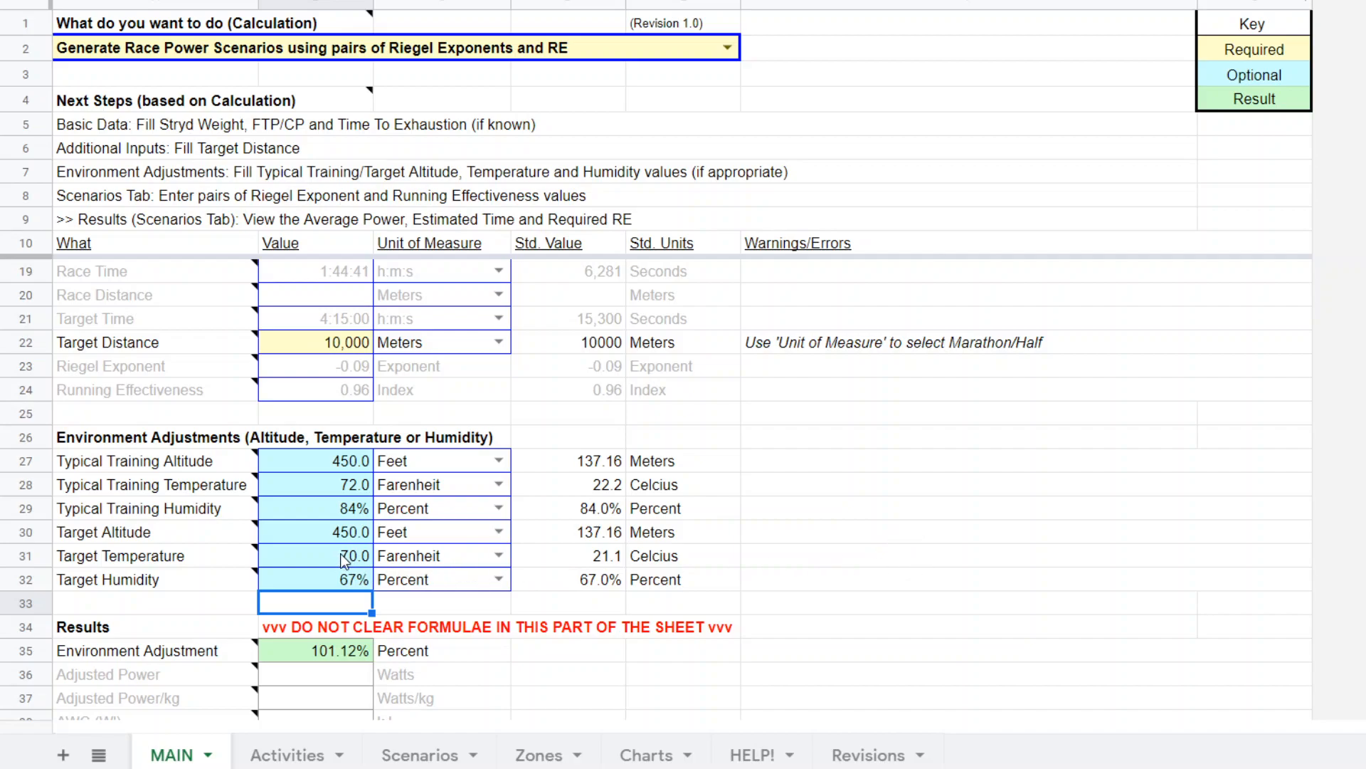
left_click(313, 555)
type("72")
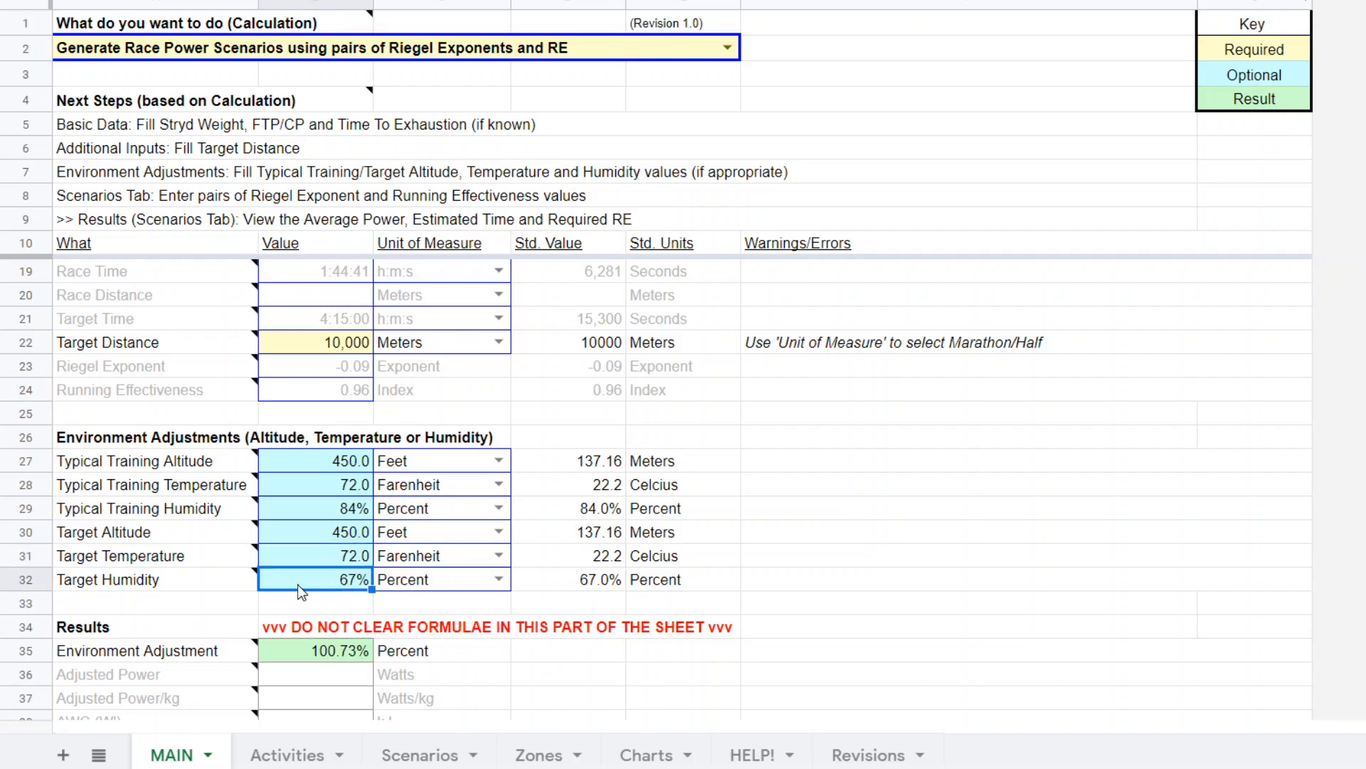
mouse_move(350, 586)
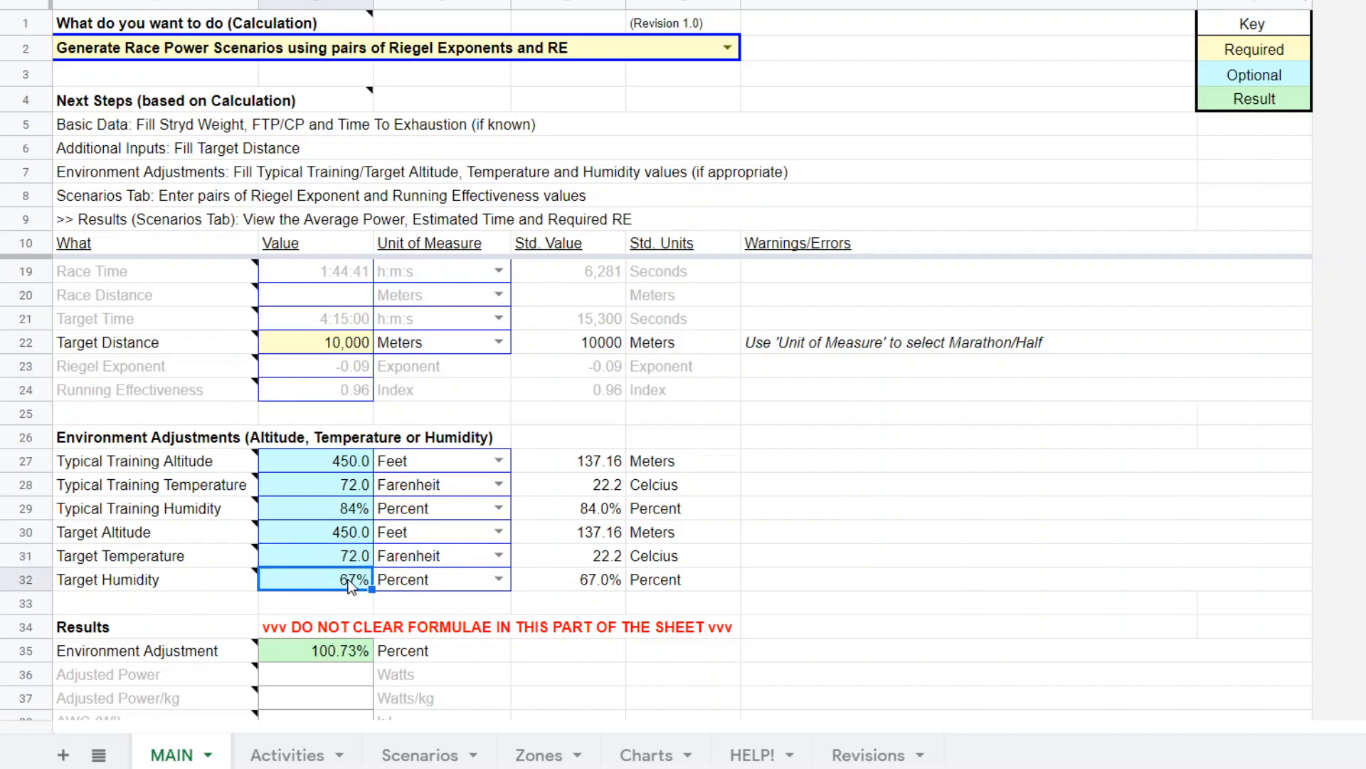
type("84%")
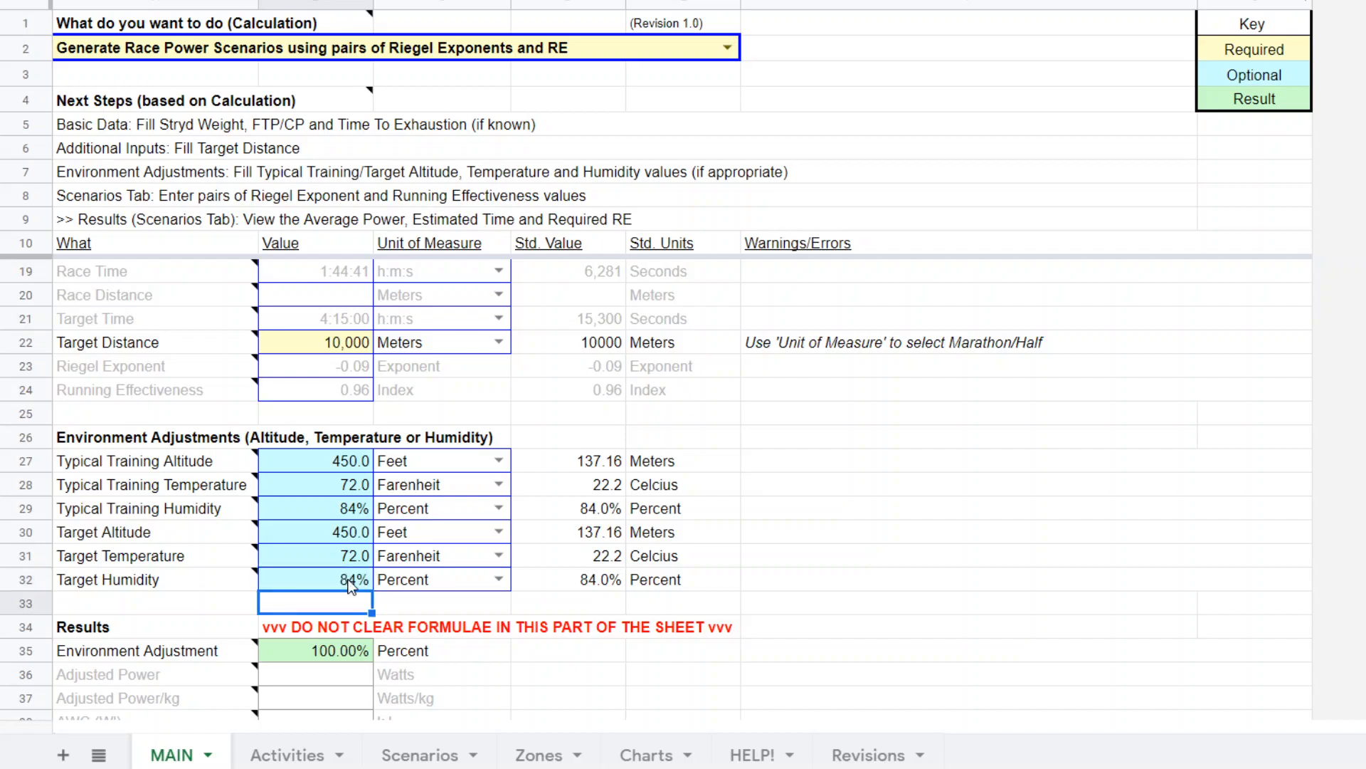
mouse_move(305, 541)
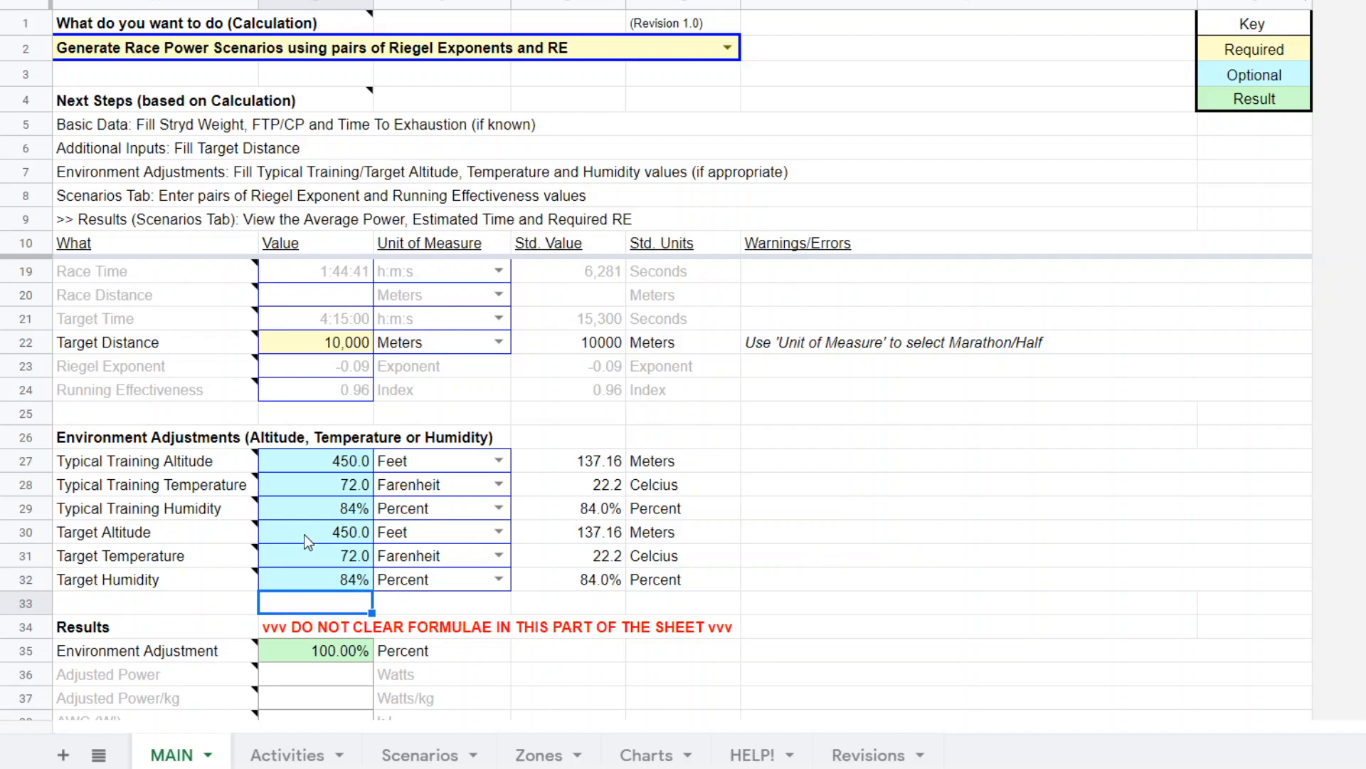
left_click(419, 755)
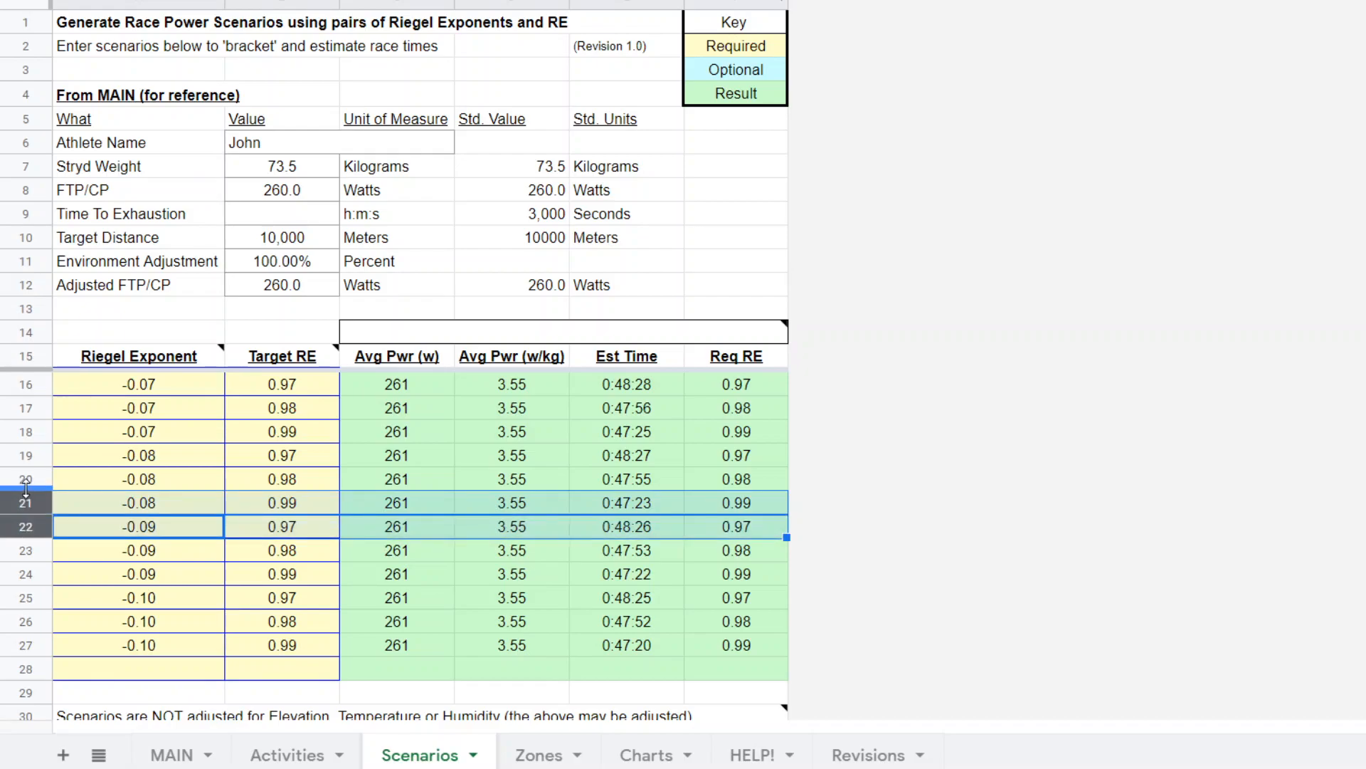
Highlight the -0.08 scenario rows 20–21, then return to the MAIN sheet
left_click(139, 479)
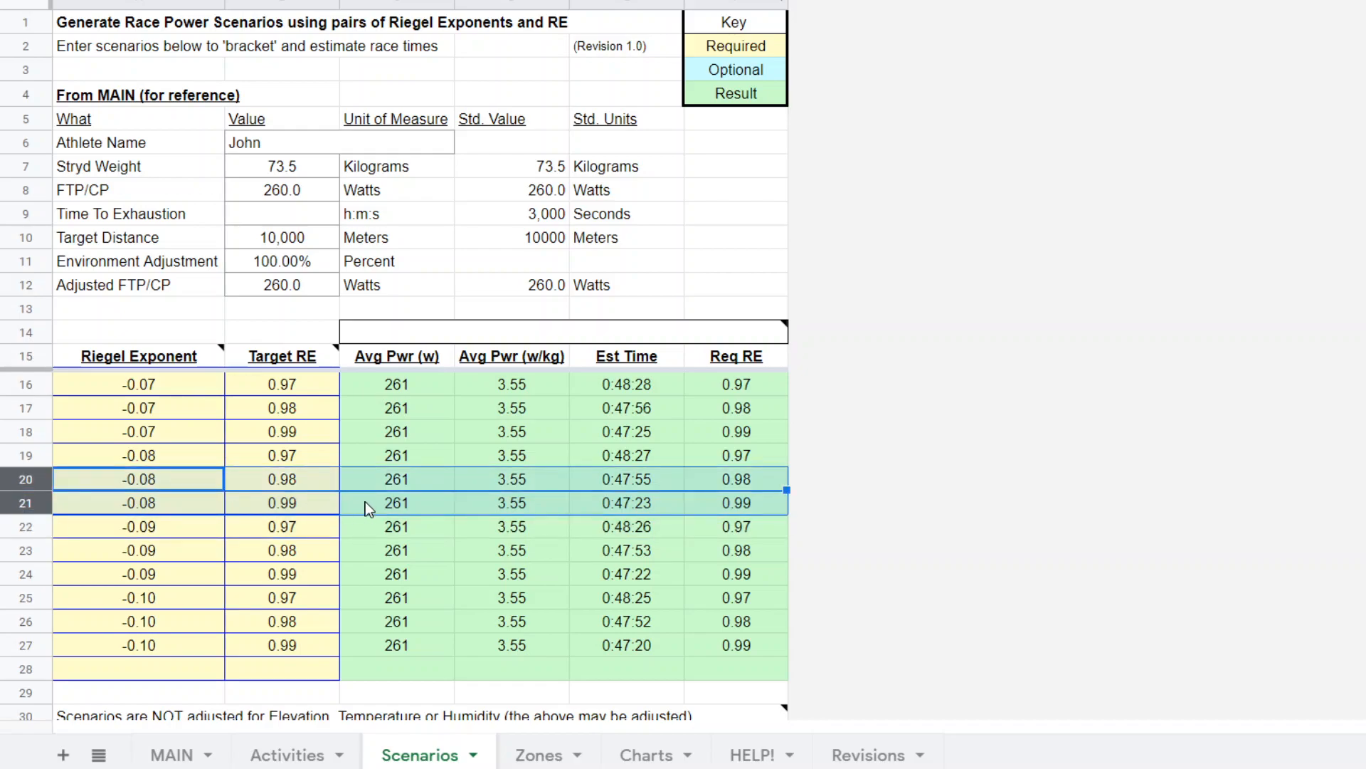
mouse_move(937, 453)
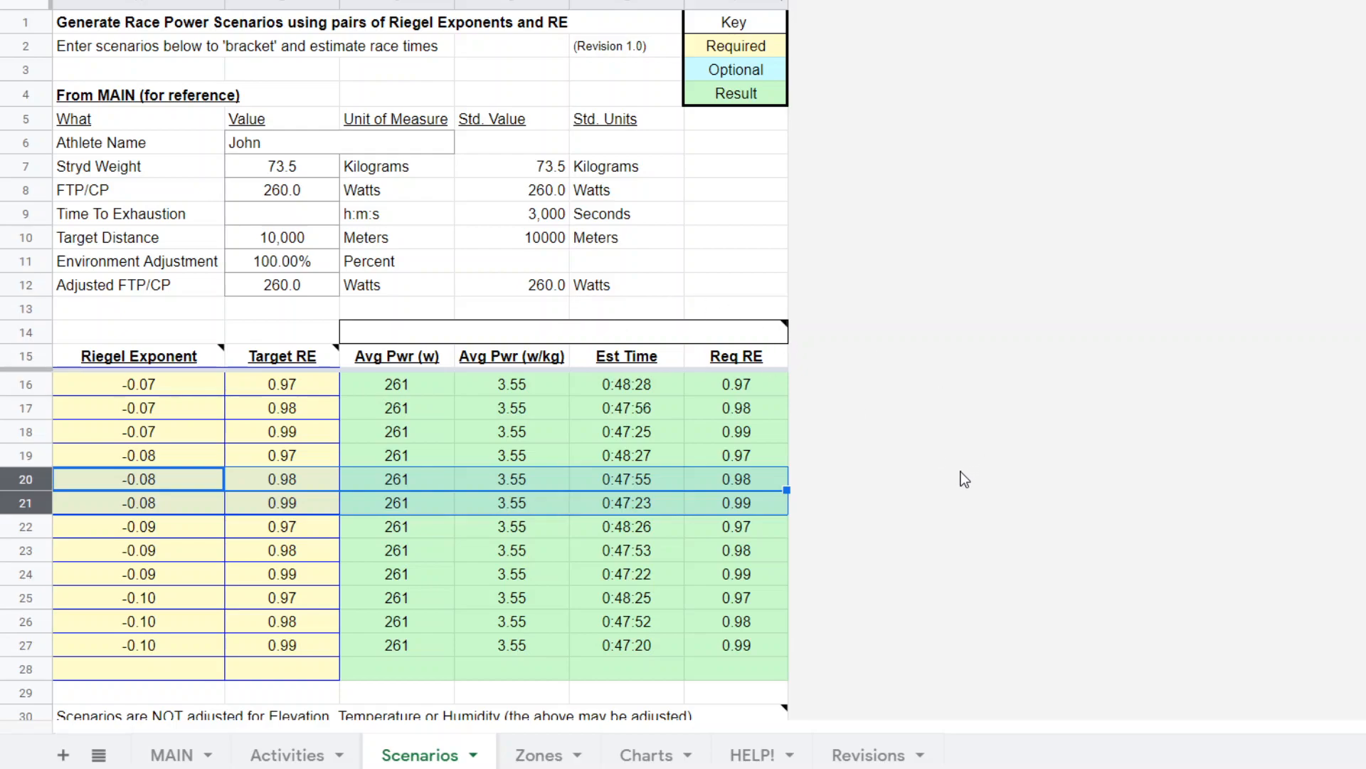
mouse_move(1028, 488)
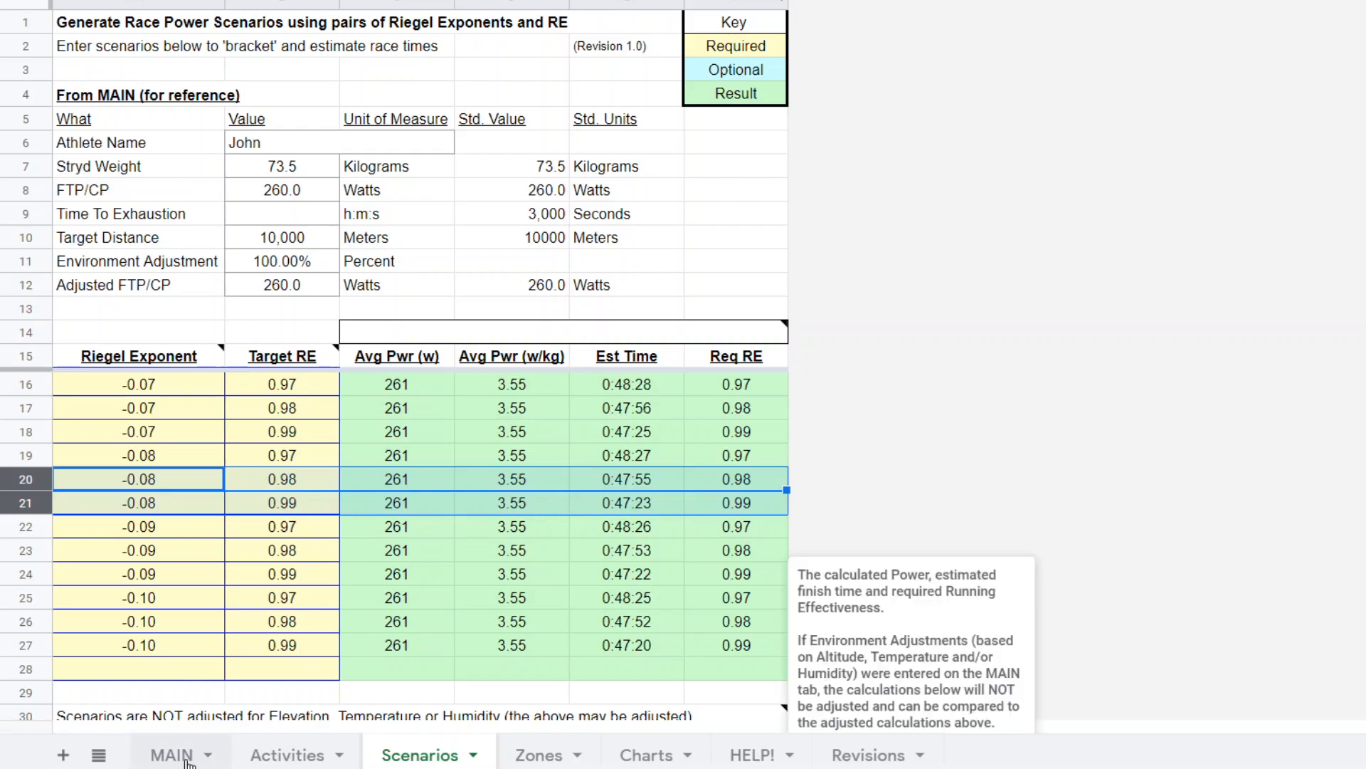
left_click(173, 755)
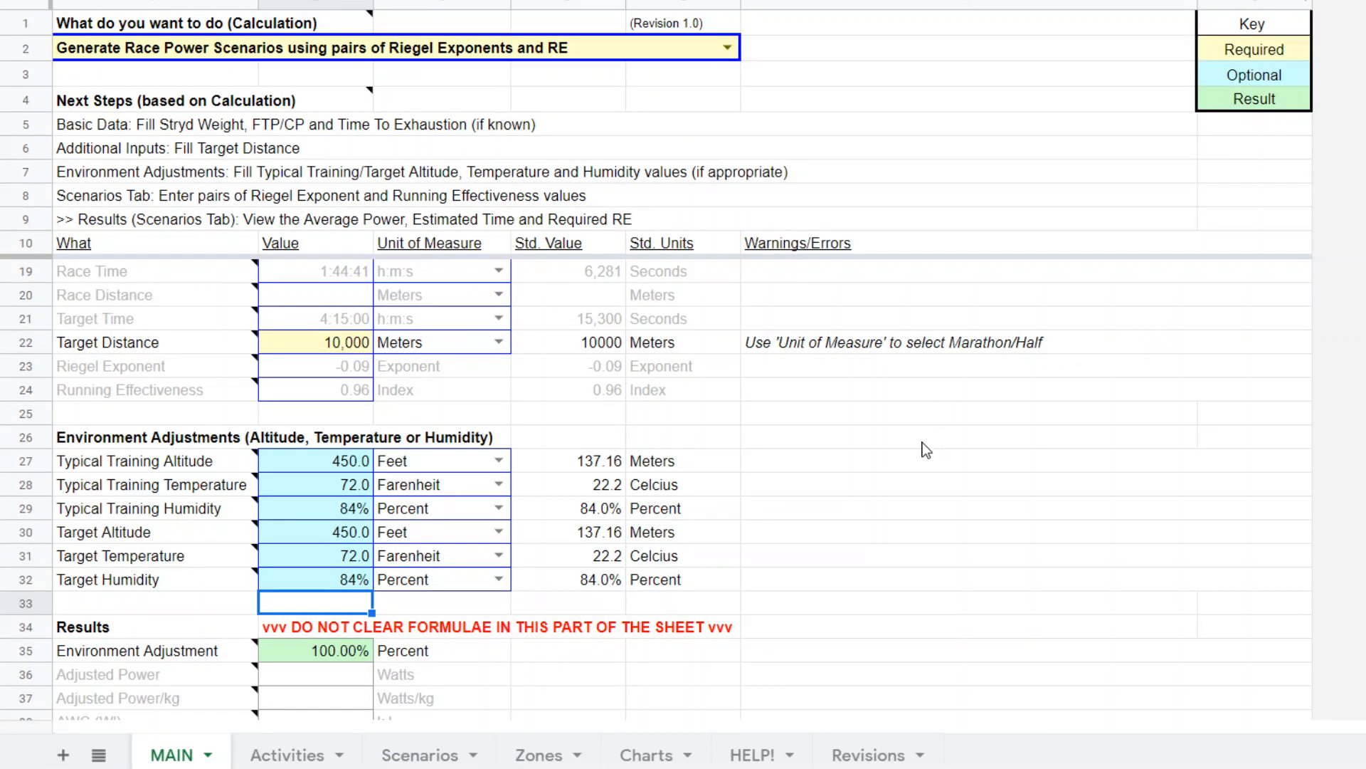